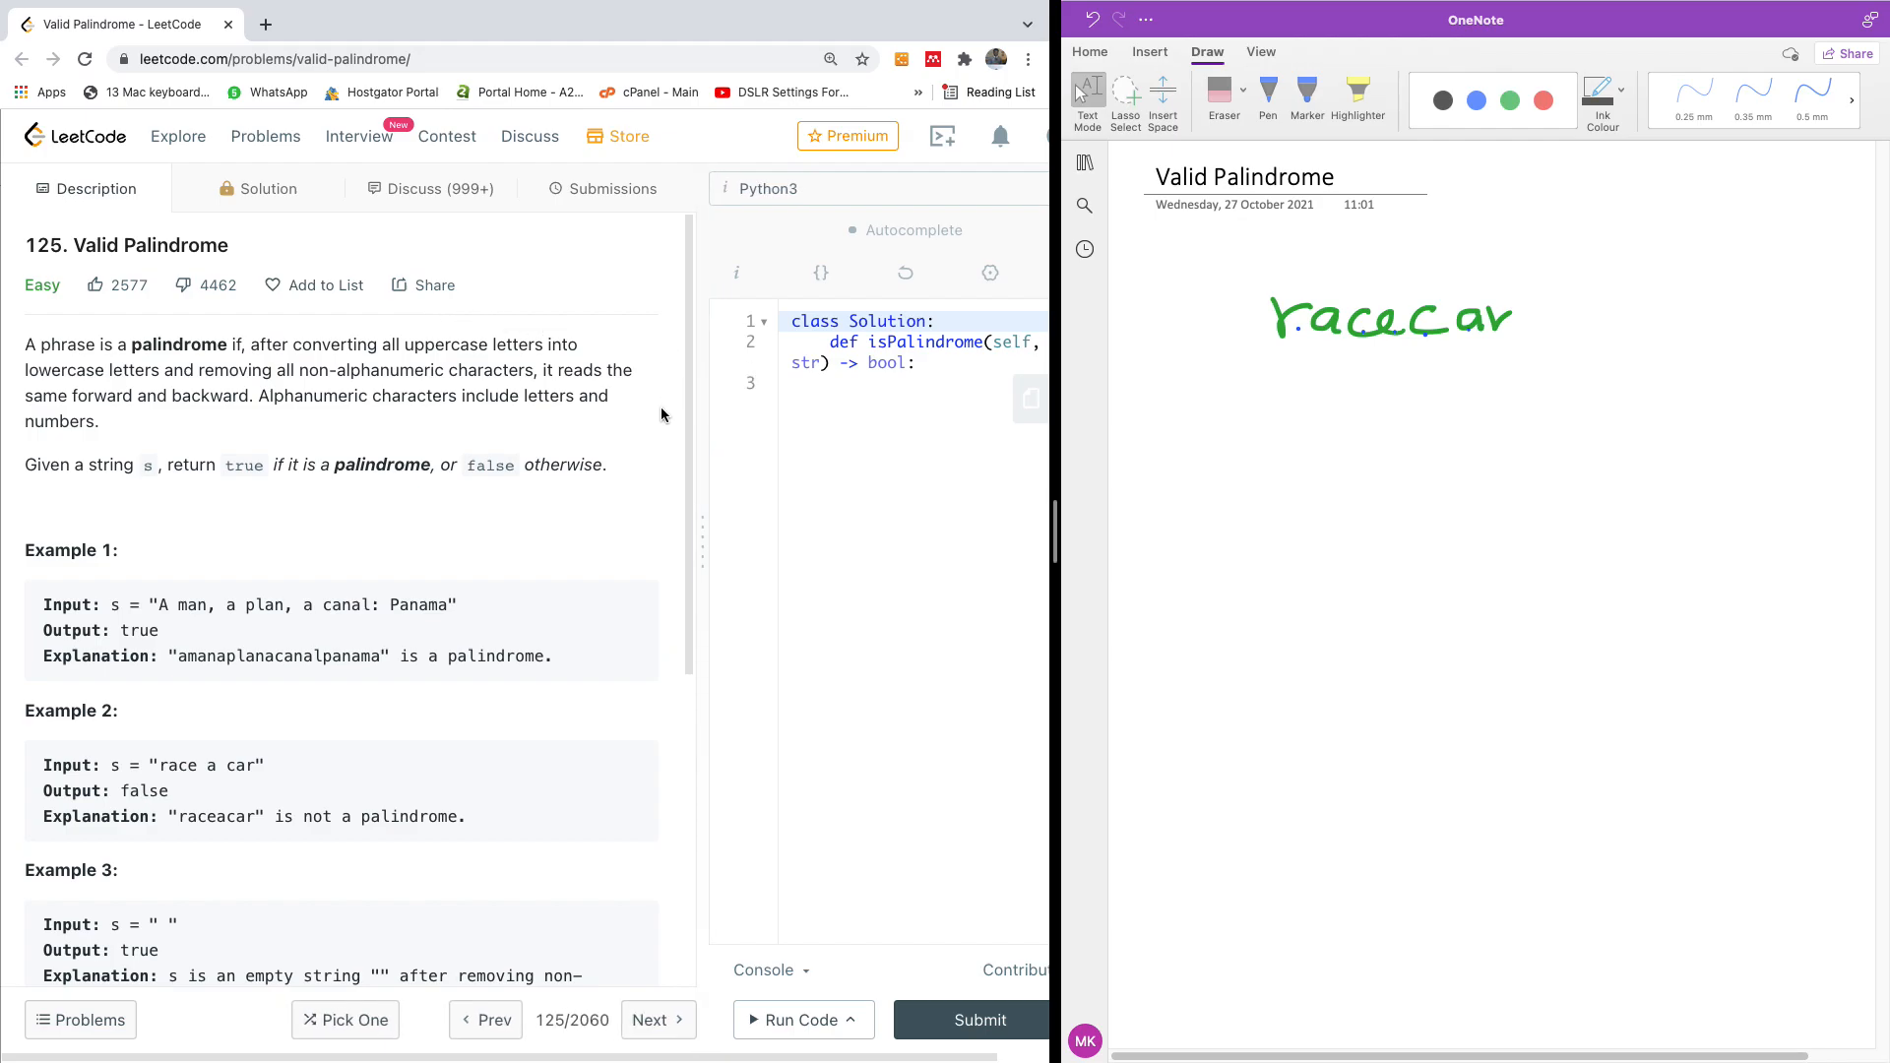
pyautogui.moveTo(380, 389)
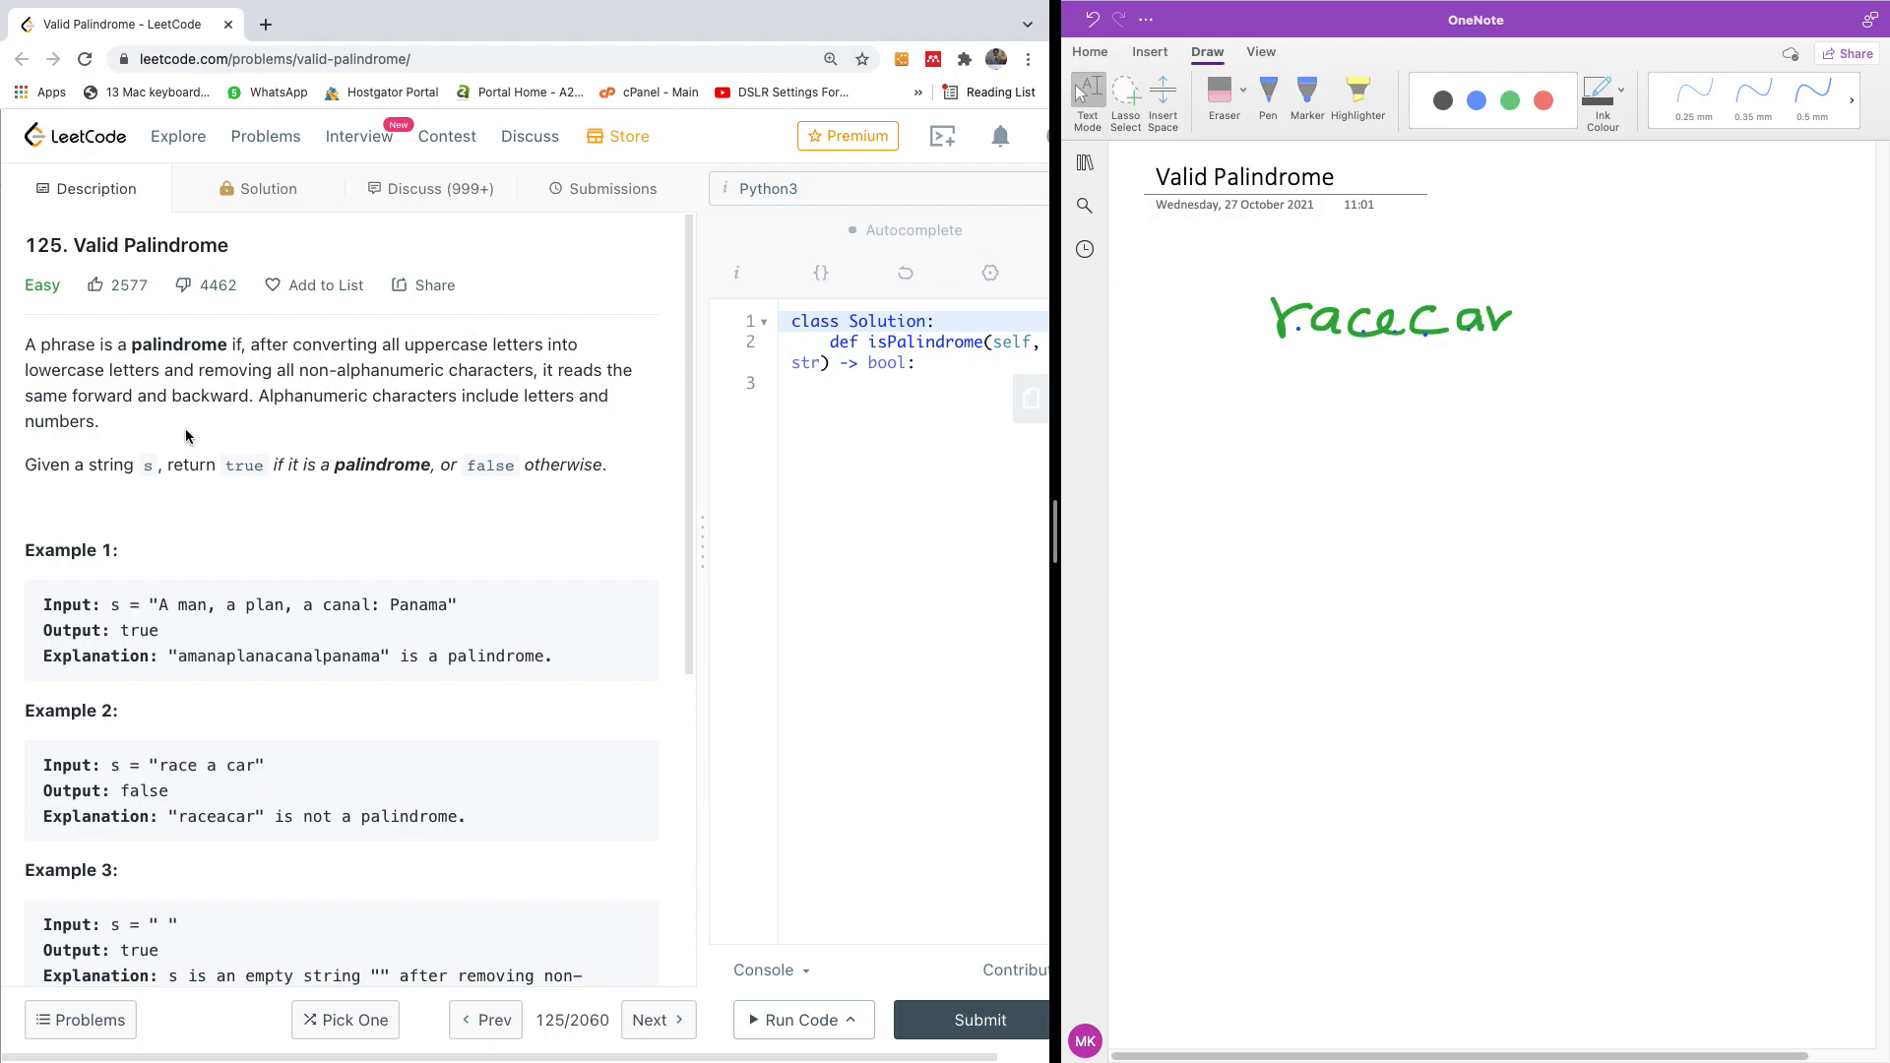
# - Select the blue pen and draw inward pointer arrows under racecar
pyautogui.click(1266, 95)
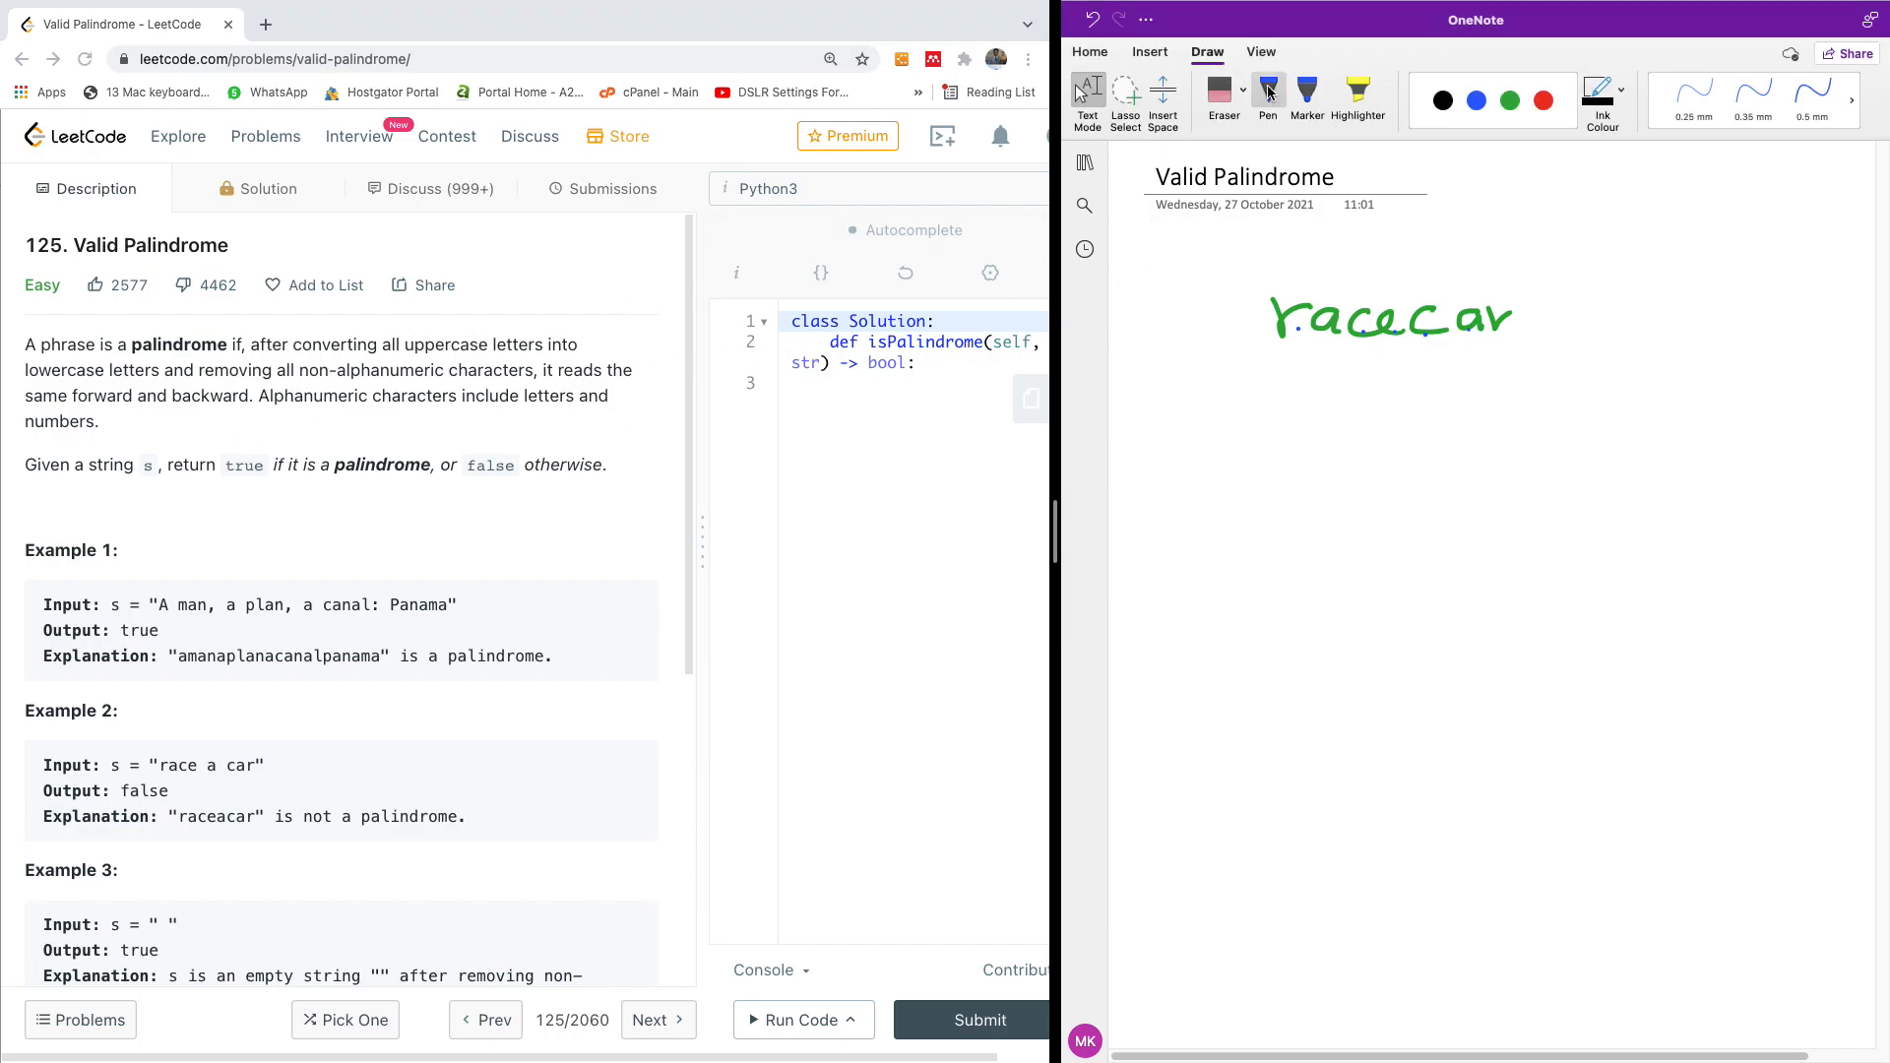
pyautogui.click(1475, 101)
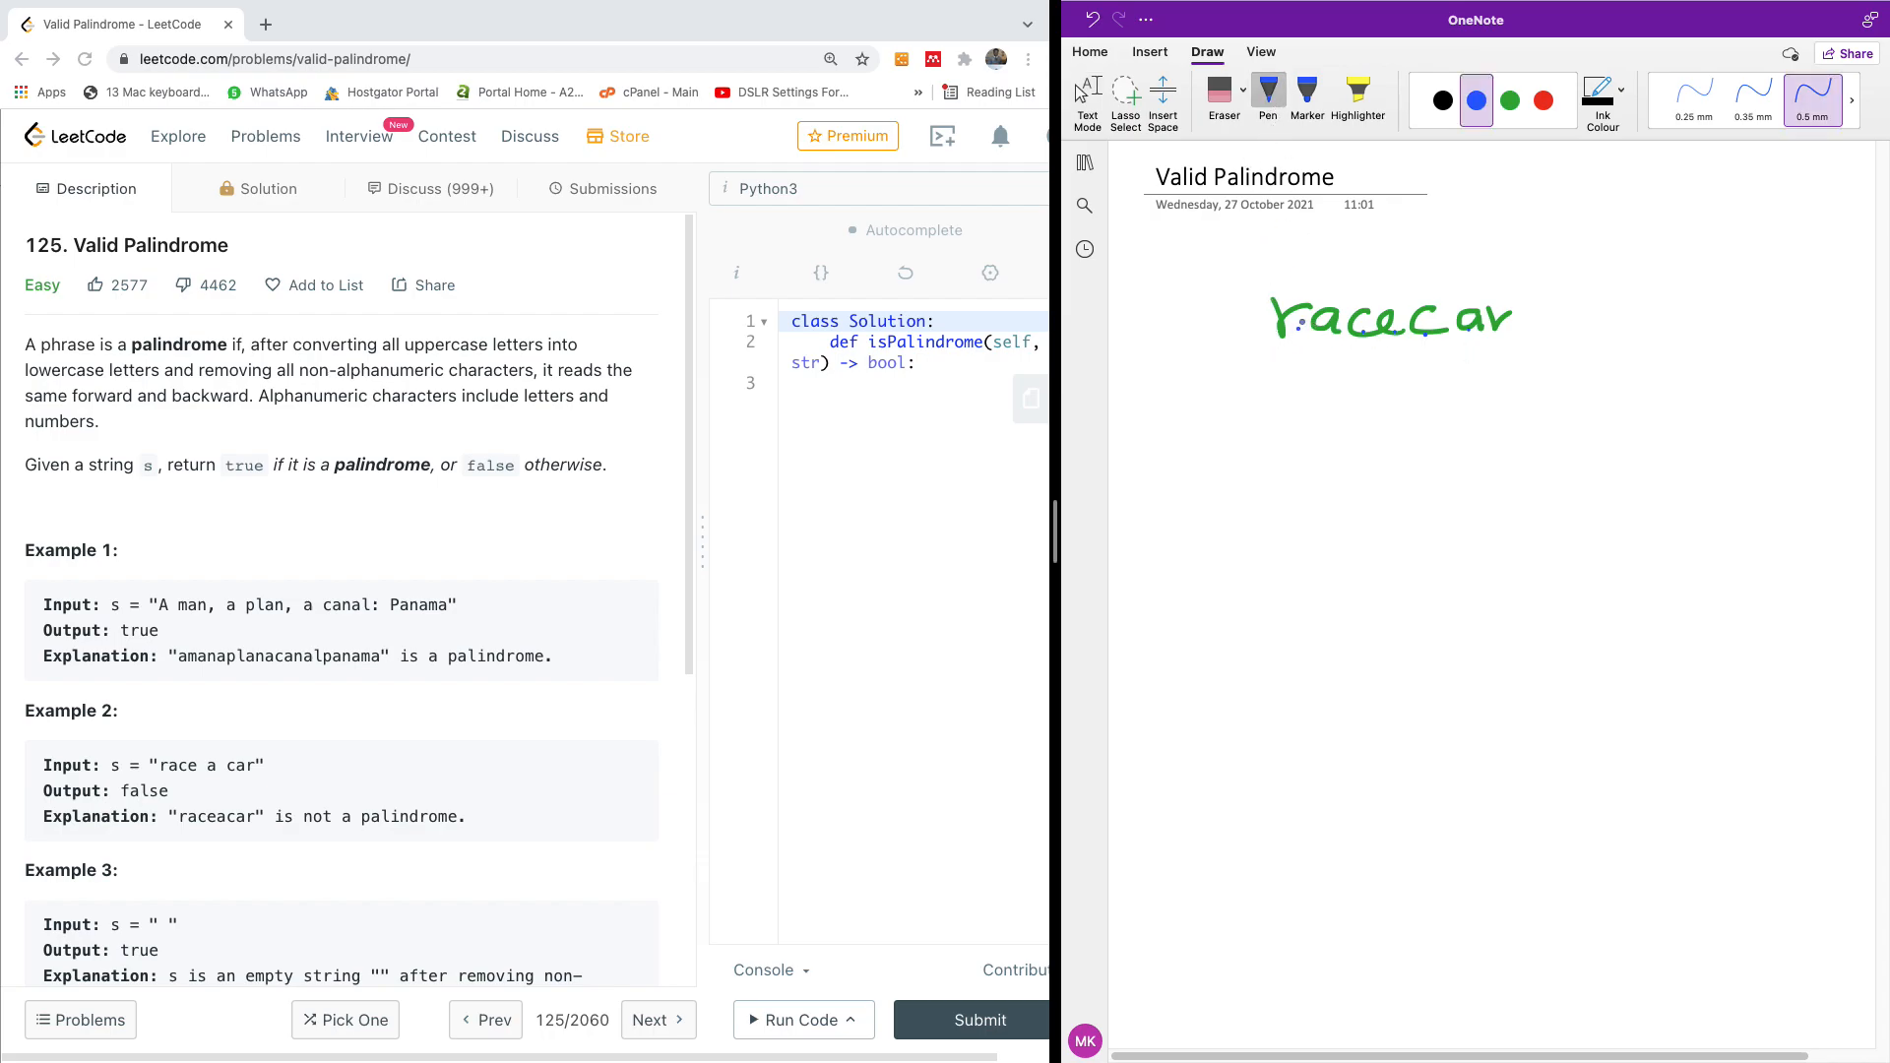
pyautogui.moveTo(1279, 356); pyautogui.dragTo(1338, 359)
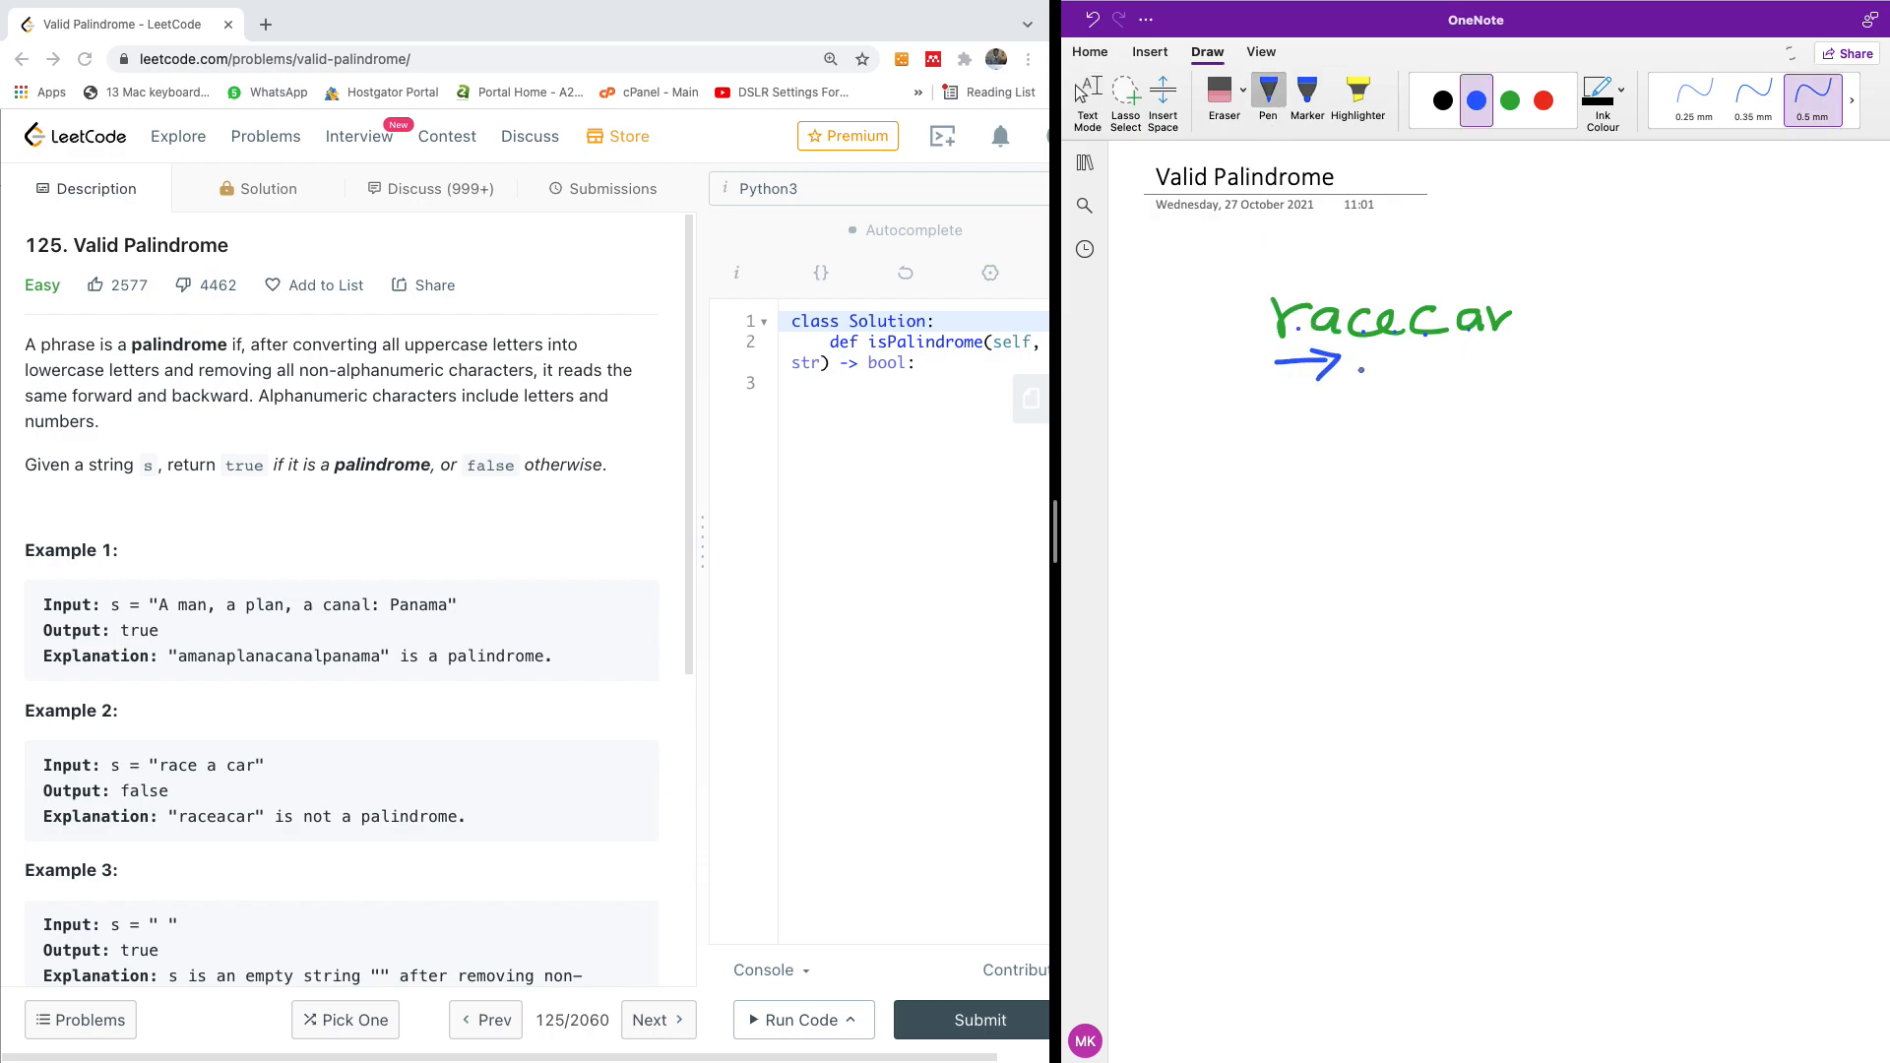
pyautogui.moveTo(1434, 357); pyautogui.dragTo(1492, 350)
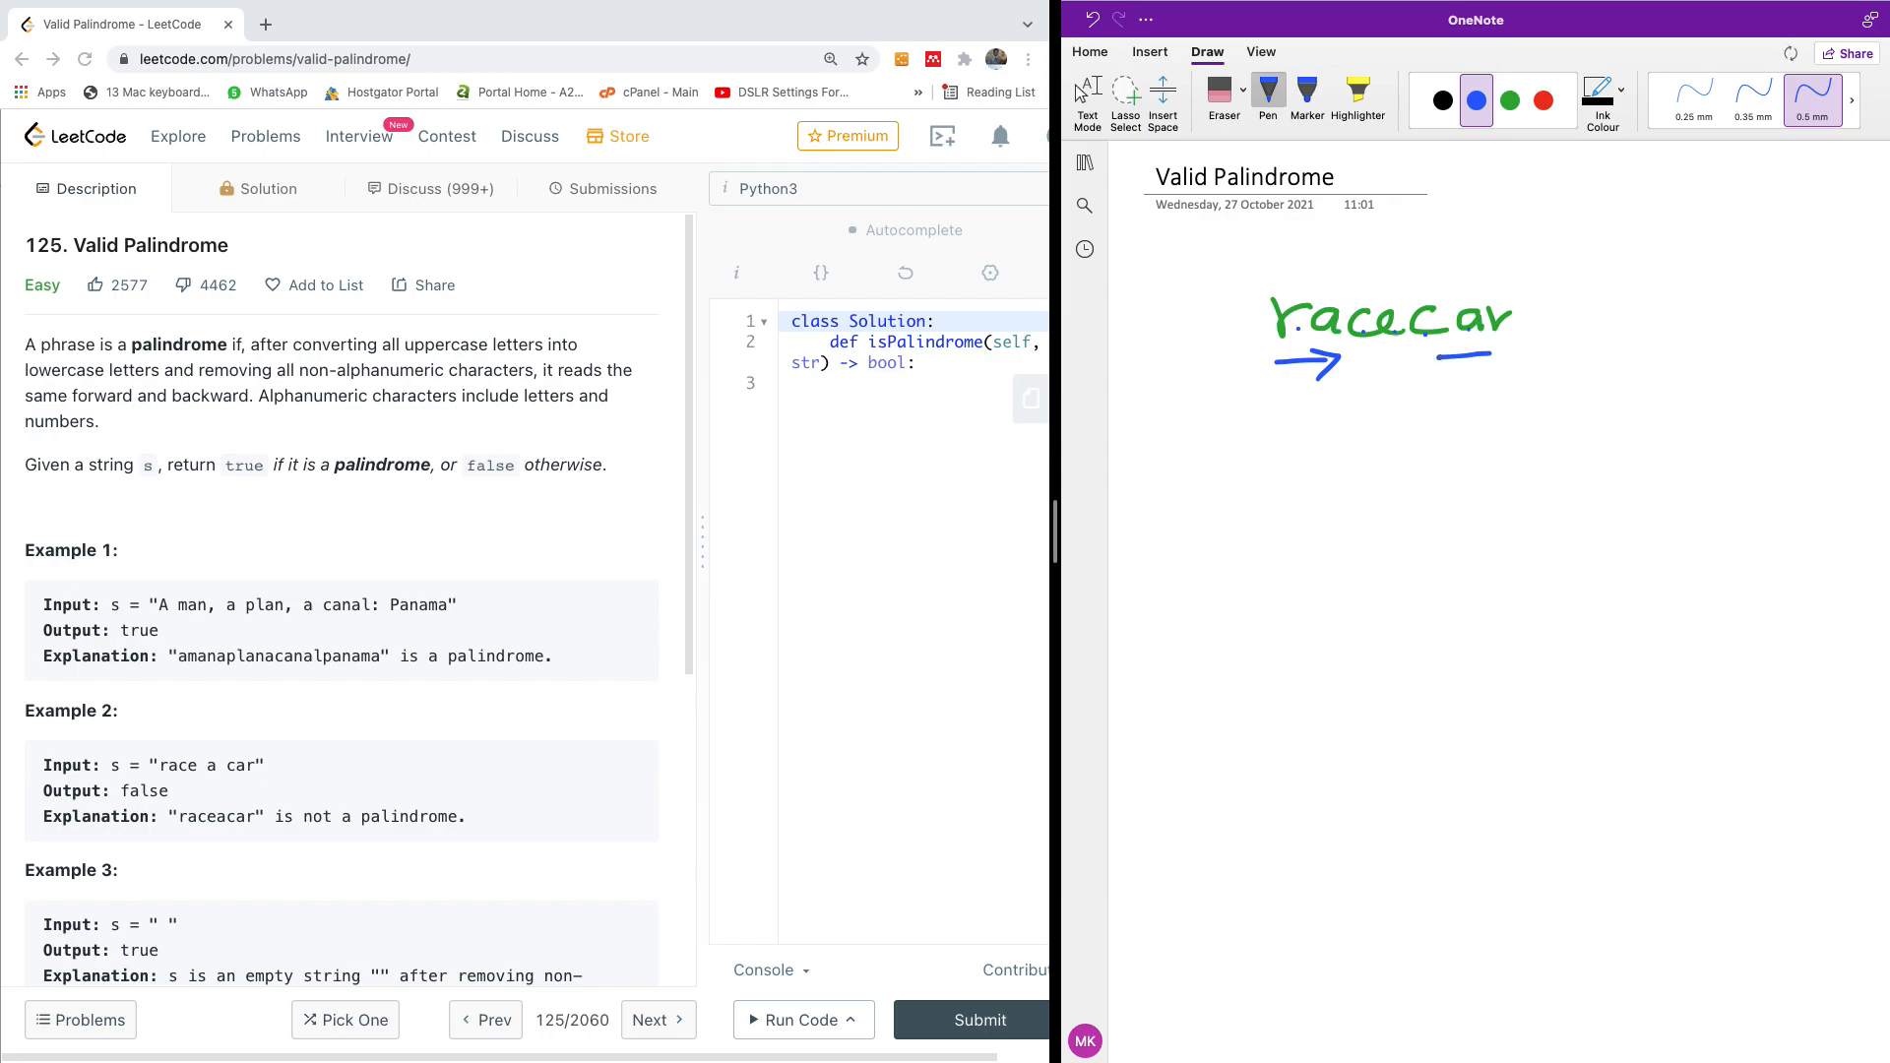
pyautogui.moveTo(1494, 361); pyautogui.dragTo(1429, 361)
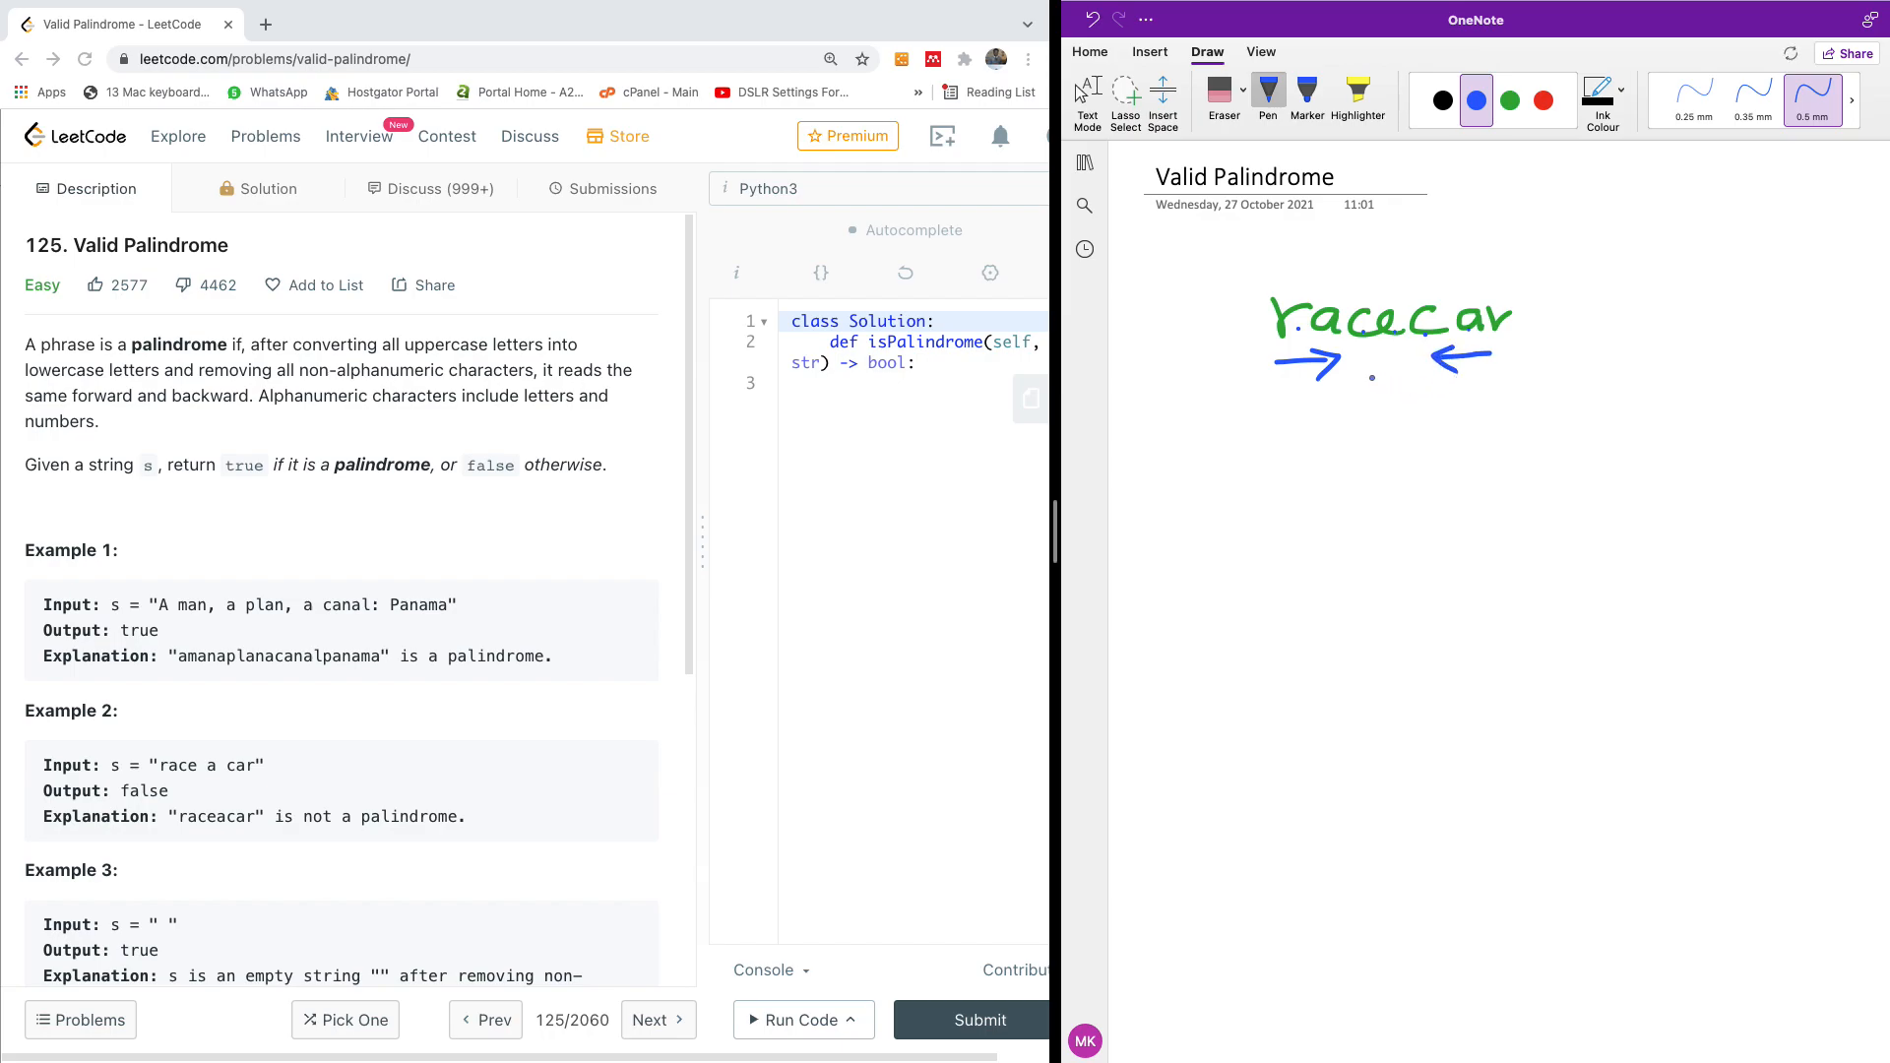
# - Label the arrows l and r, and write l = 0 and r = len() below
pyautogui.moveTo(1263, 386); pyautogui.dragTo(1265, 422)
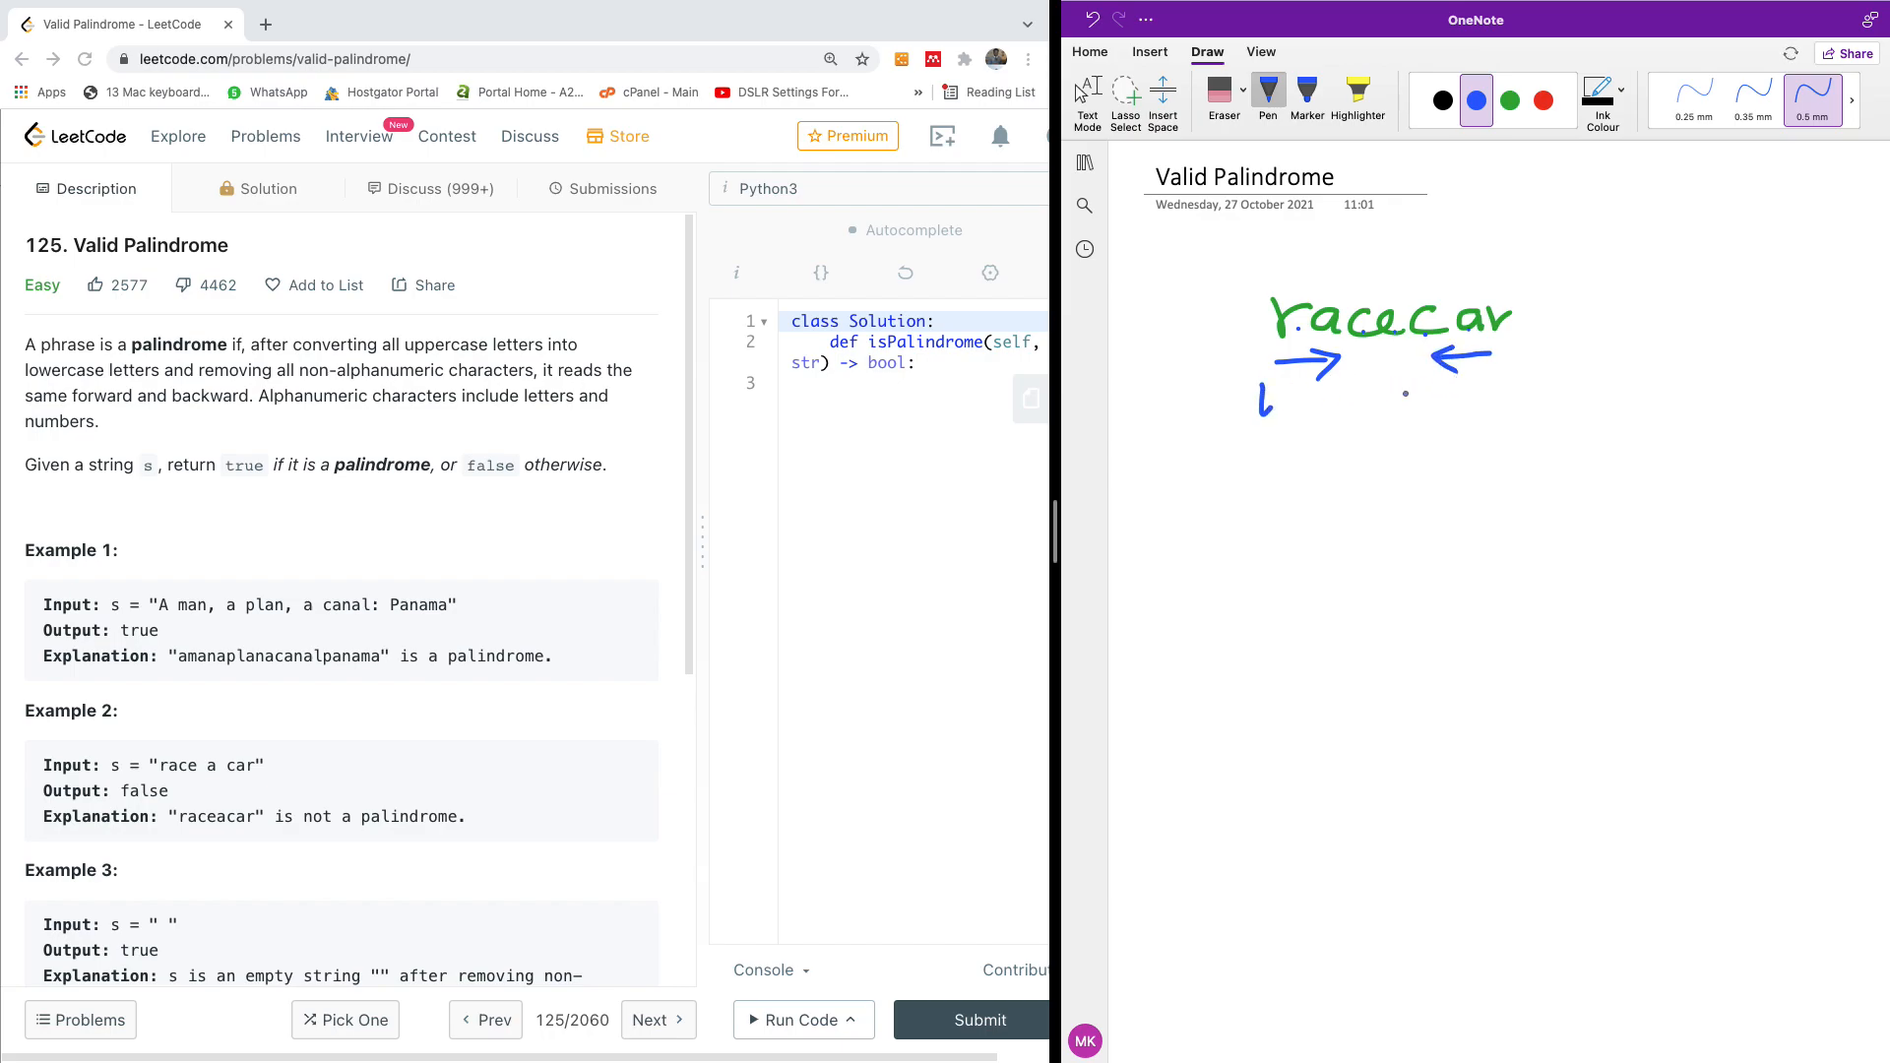
pyautogui.moveTo(1482, 385); pyautogui.dragTo(1512, 392)
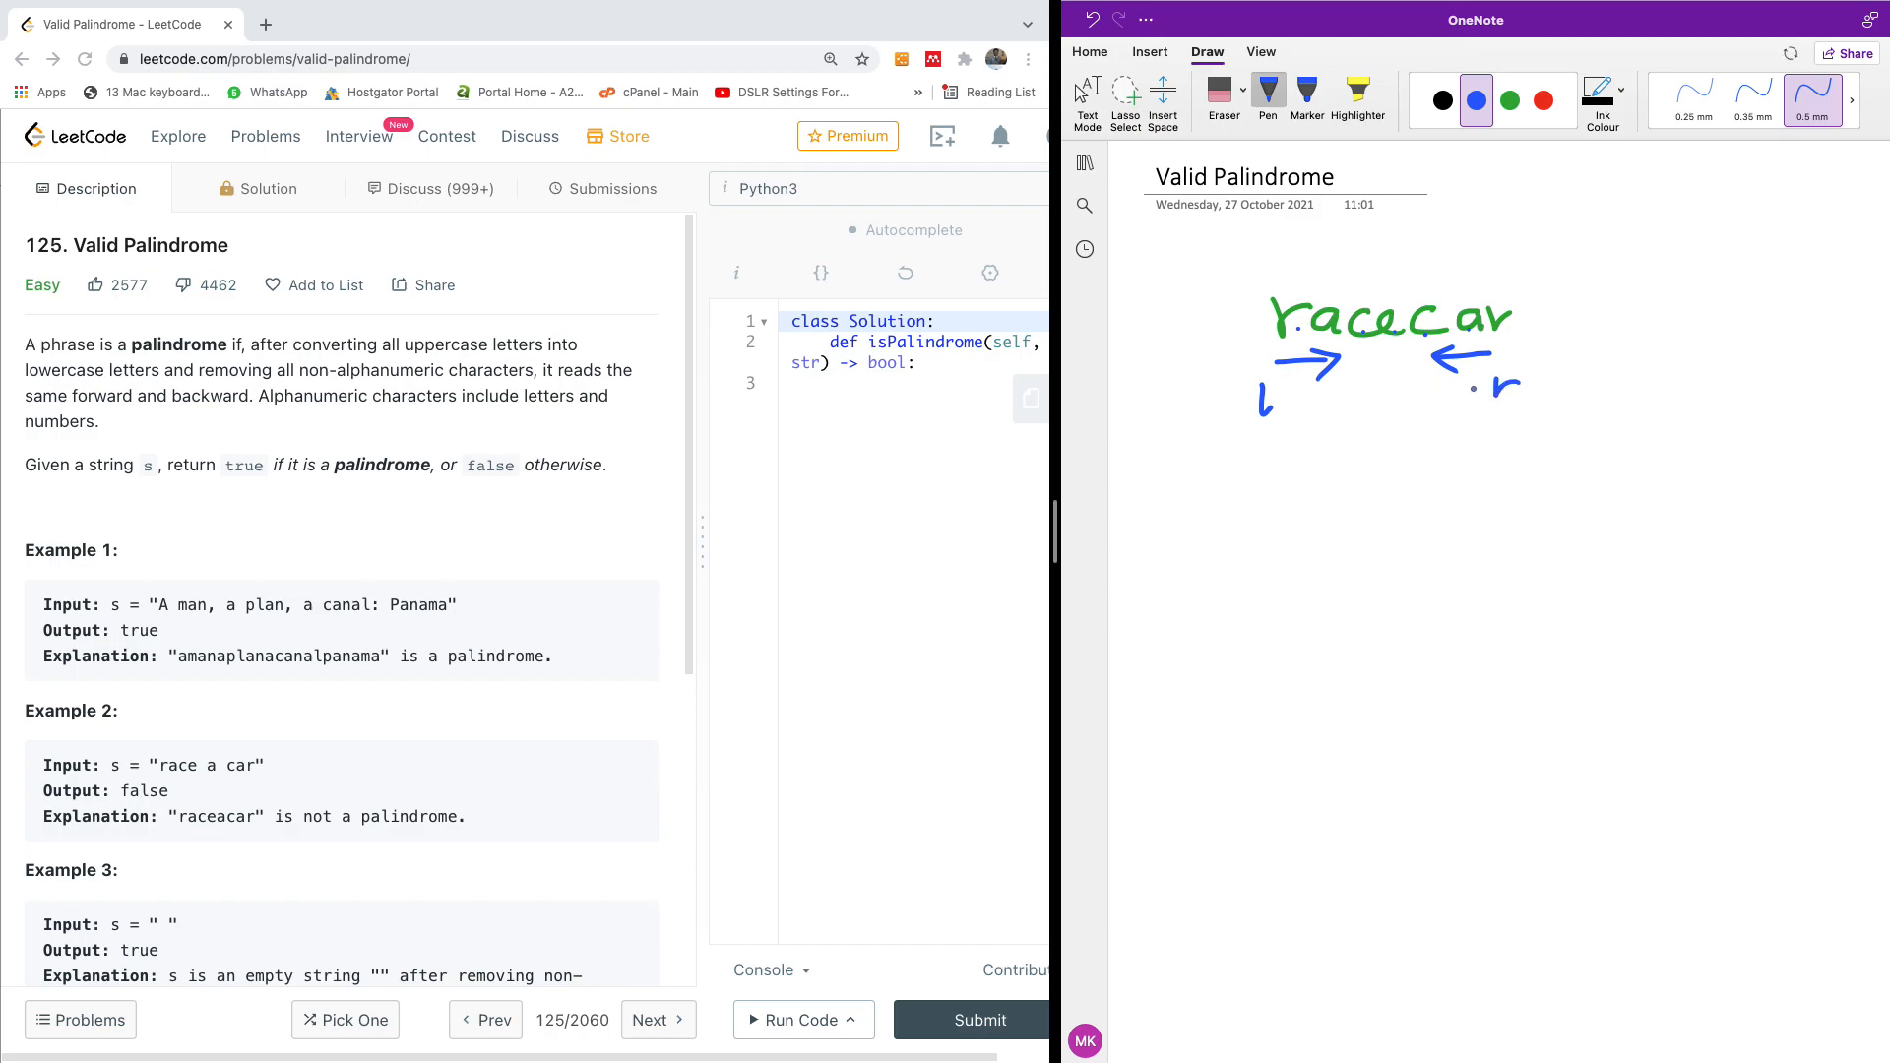
pyautogui.click(1217, 473)
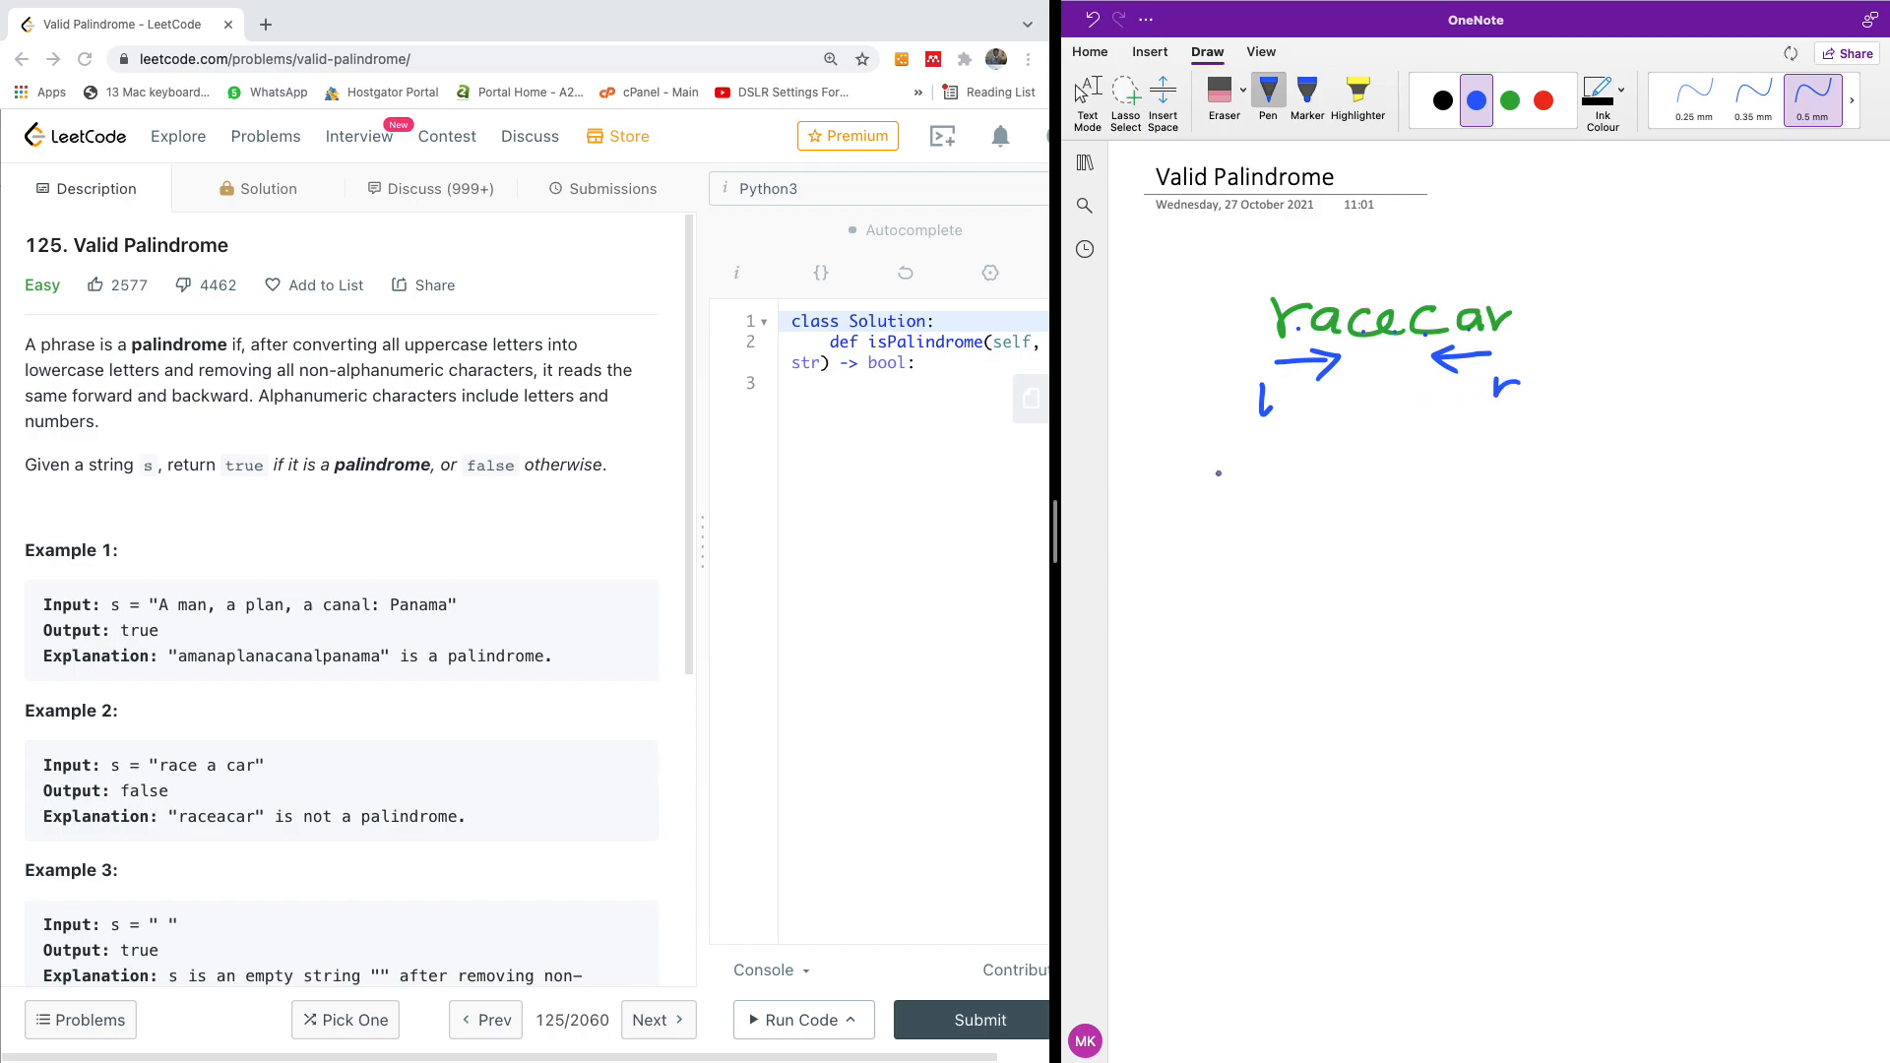
pyautogui.moveTo(1187, 506); pyautogui.dragTo(1278, 500)
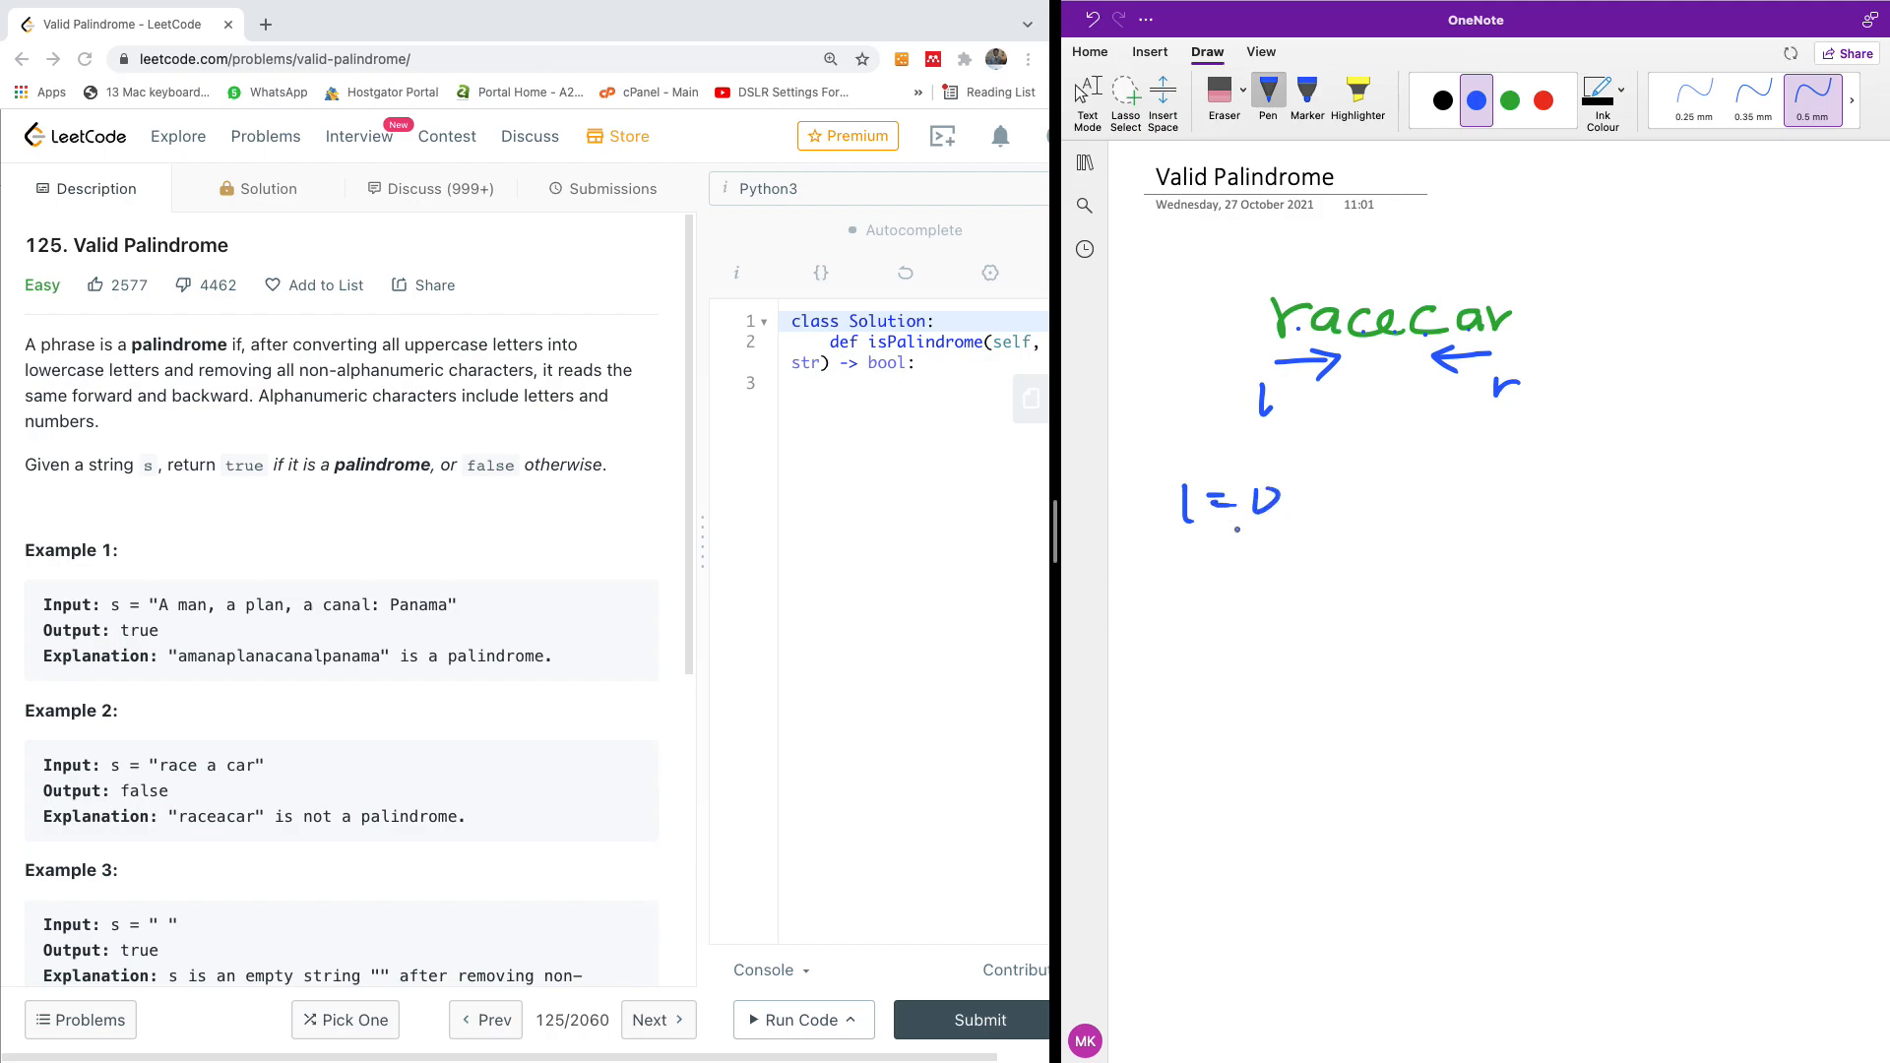
pyautogui.moveTo(1187, 572); pyautogui.dragTo(1247, 573)
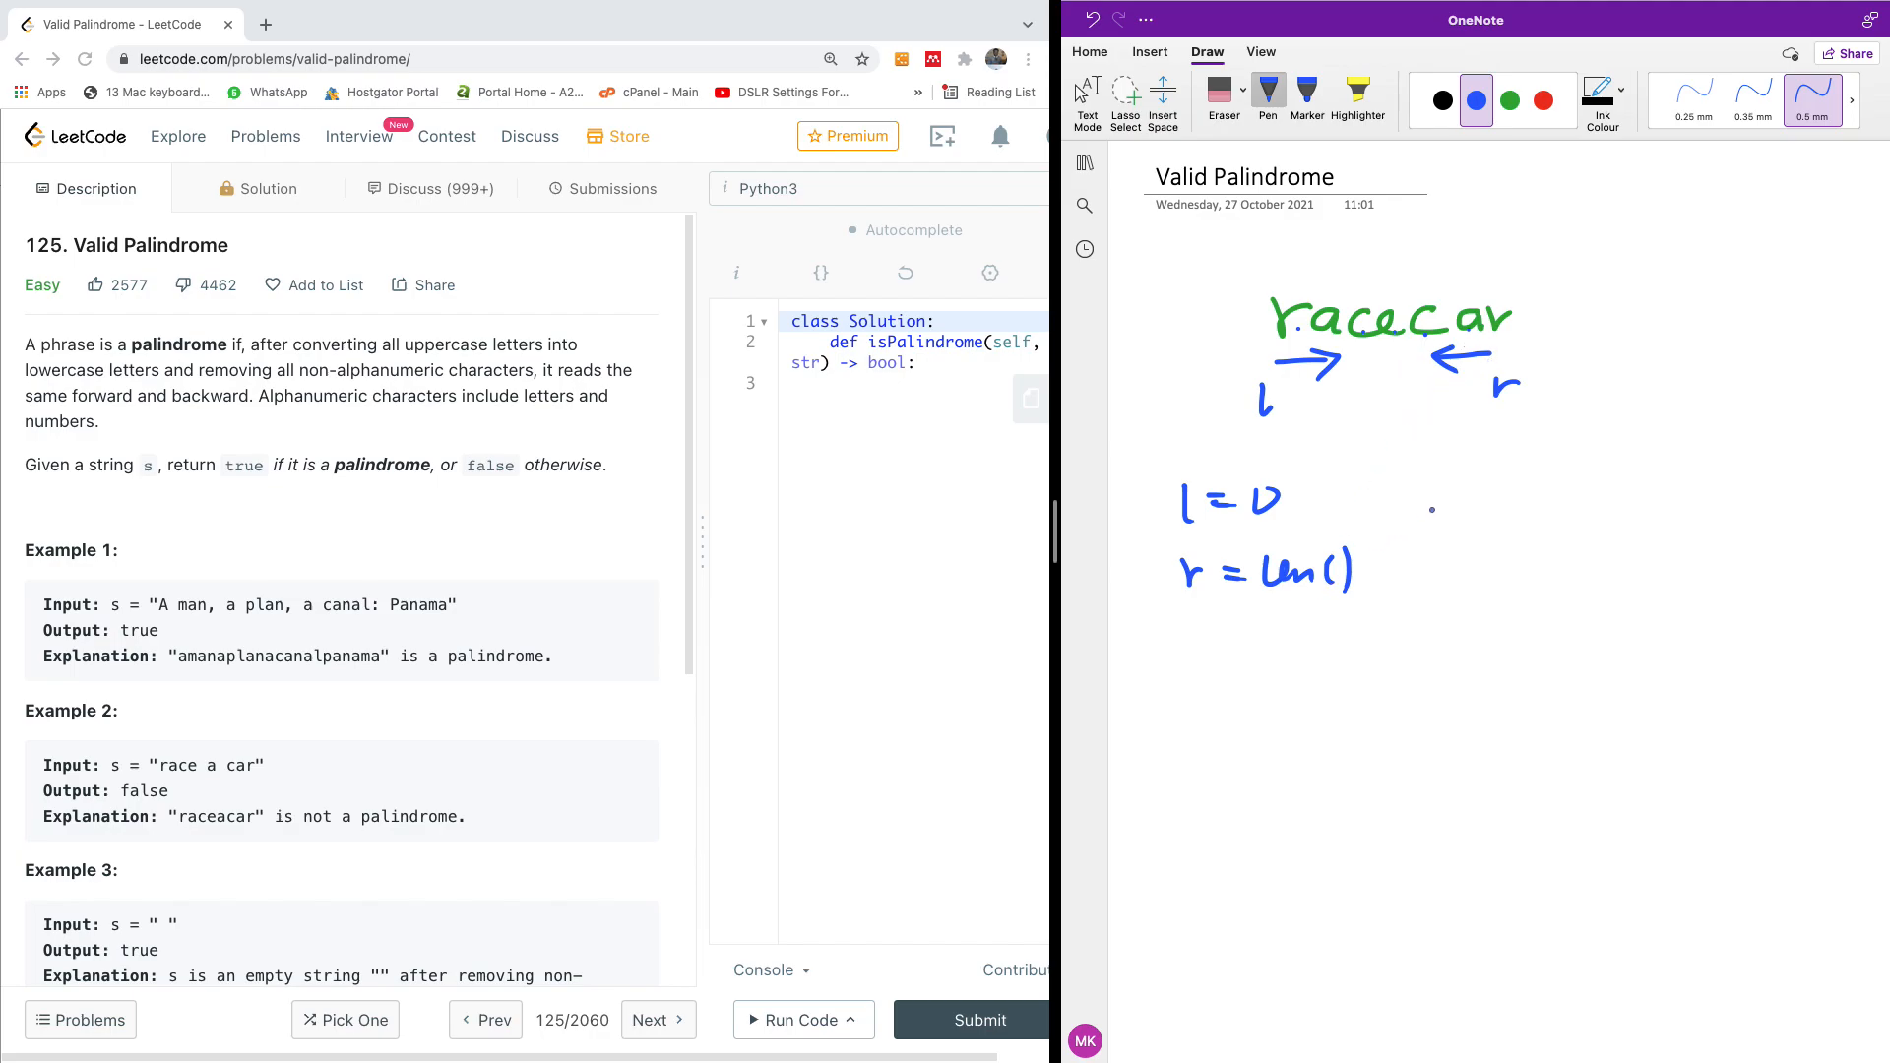
# - Handwrite the note 'non-alphanumeric' beside the pointer notes
pyautogui.moveTo(1423, 512); pyautogui.dragTo(1519, 515)
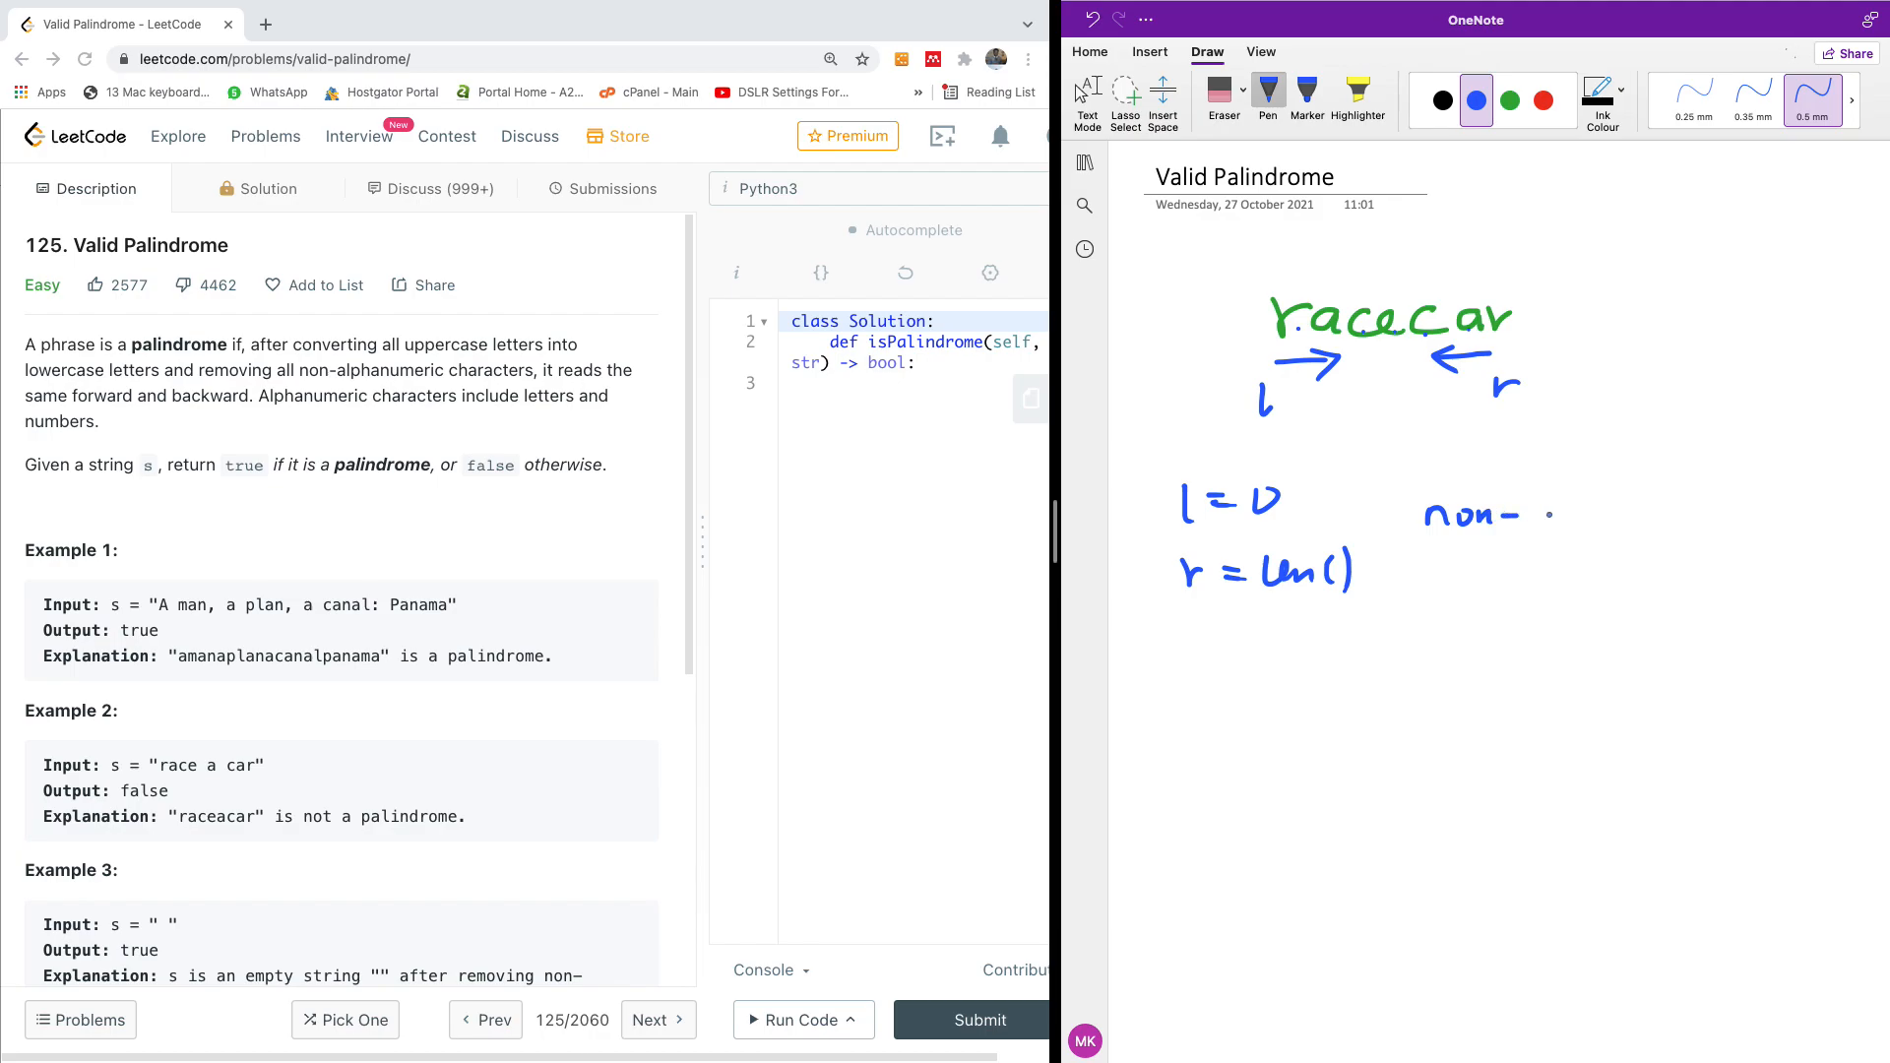
pyautogui.moveTo(1530, 512); pyautogui.dragTo(1639, 512)
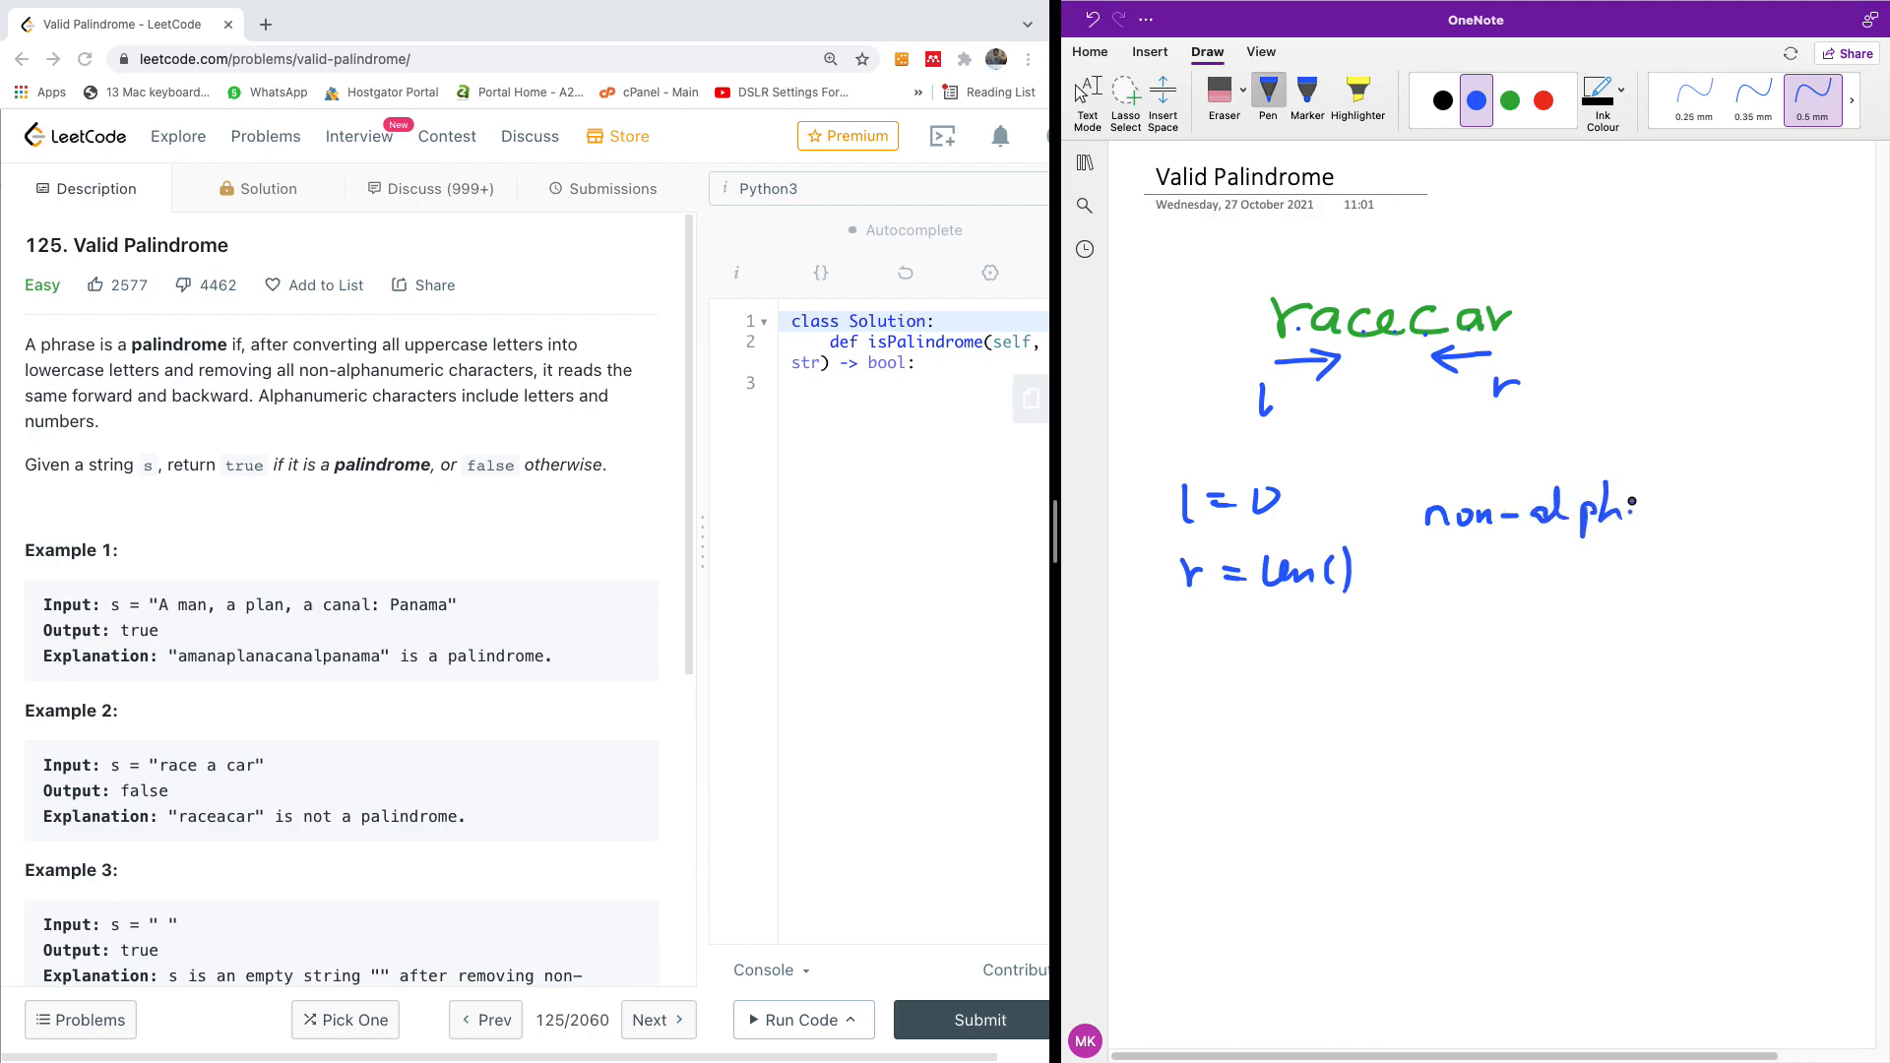
pyautogui.moveTo(1609, 506); pyautogui.dragTo(1760, 506)
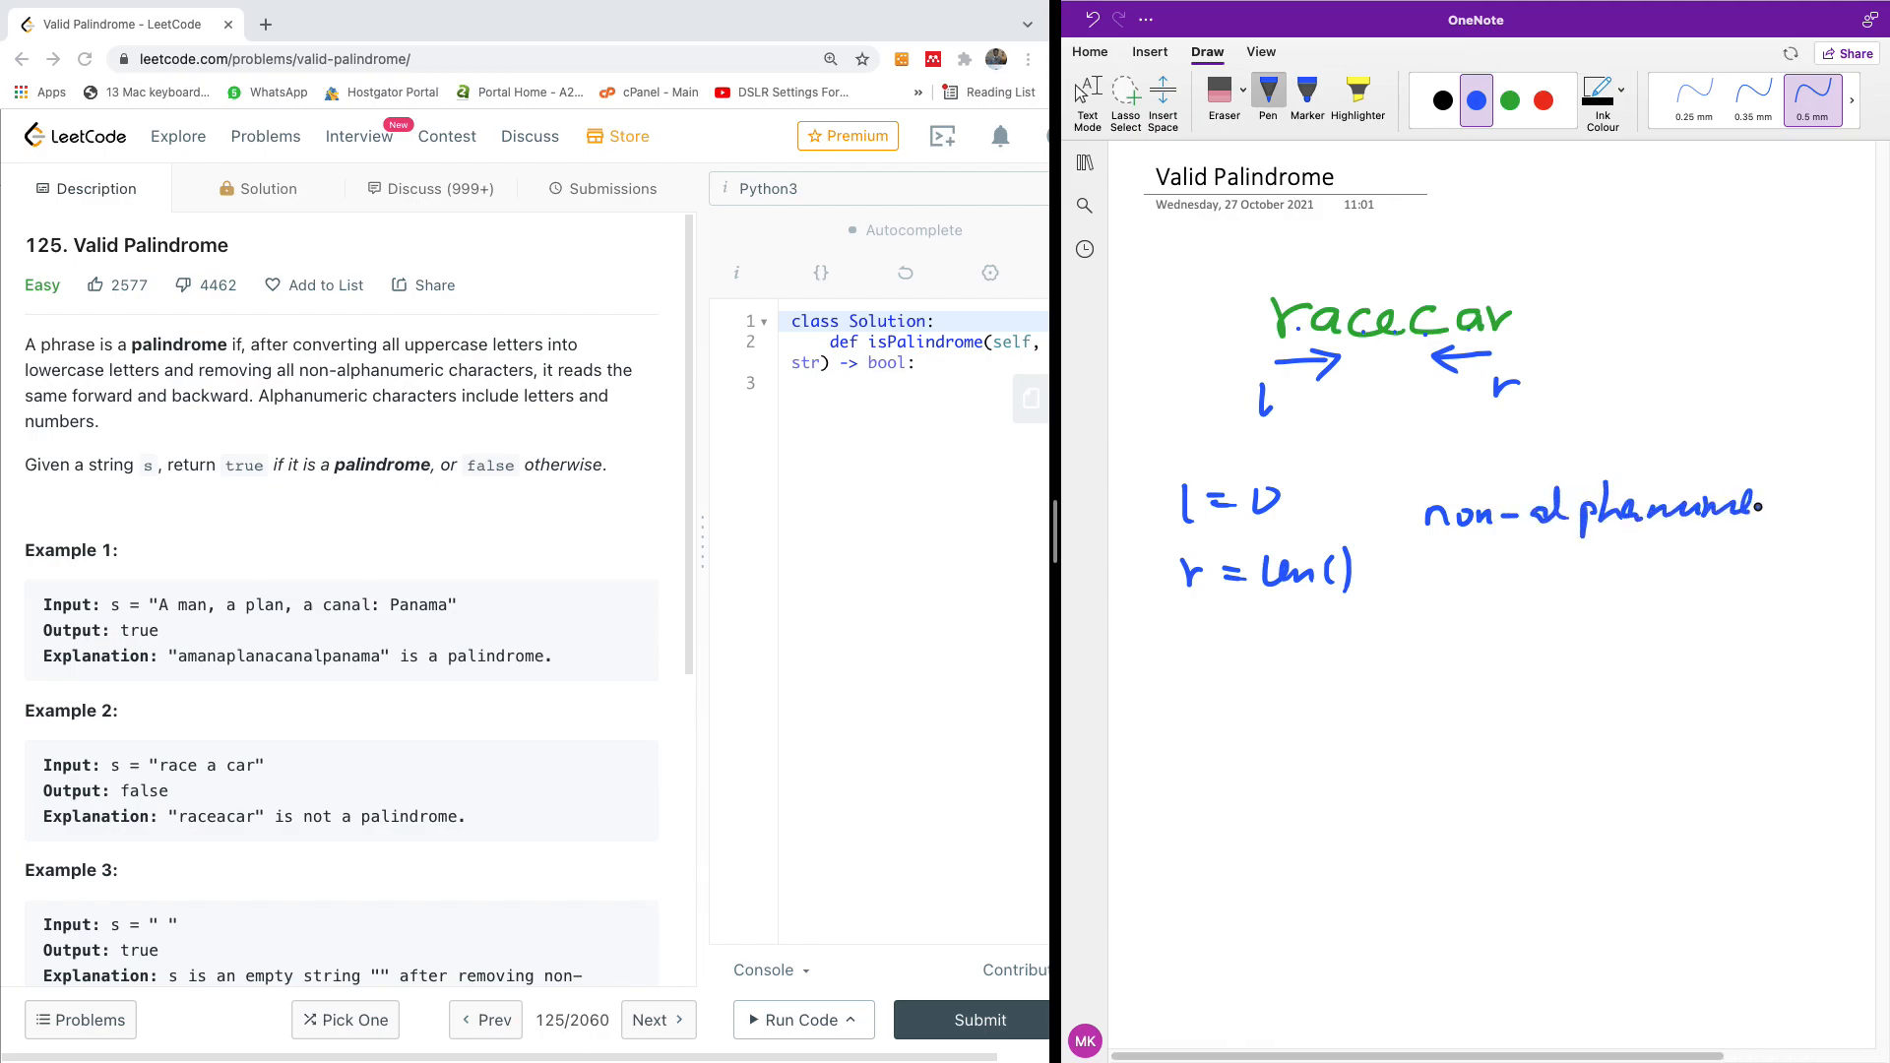
# - Write the example 'race, ca*r' below, underlining letters and adding a checkmark
pyautogui.moveTo(1296, 681); pyautogui.dragTo(1308, 699)
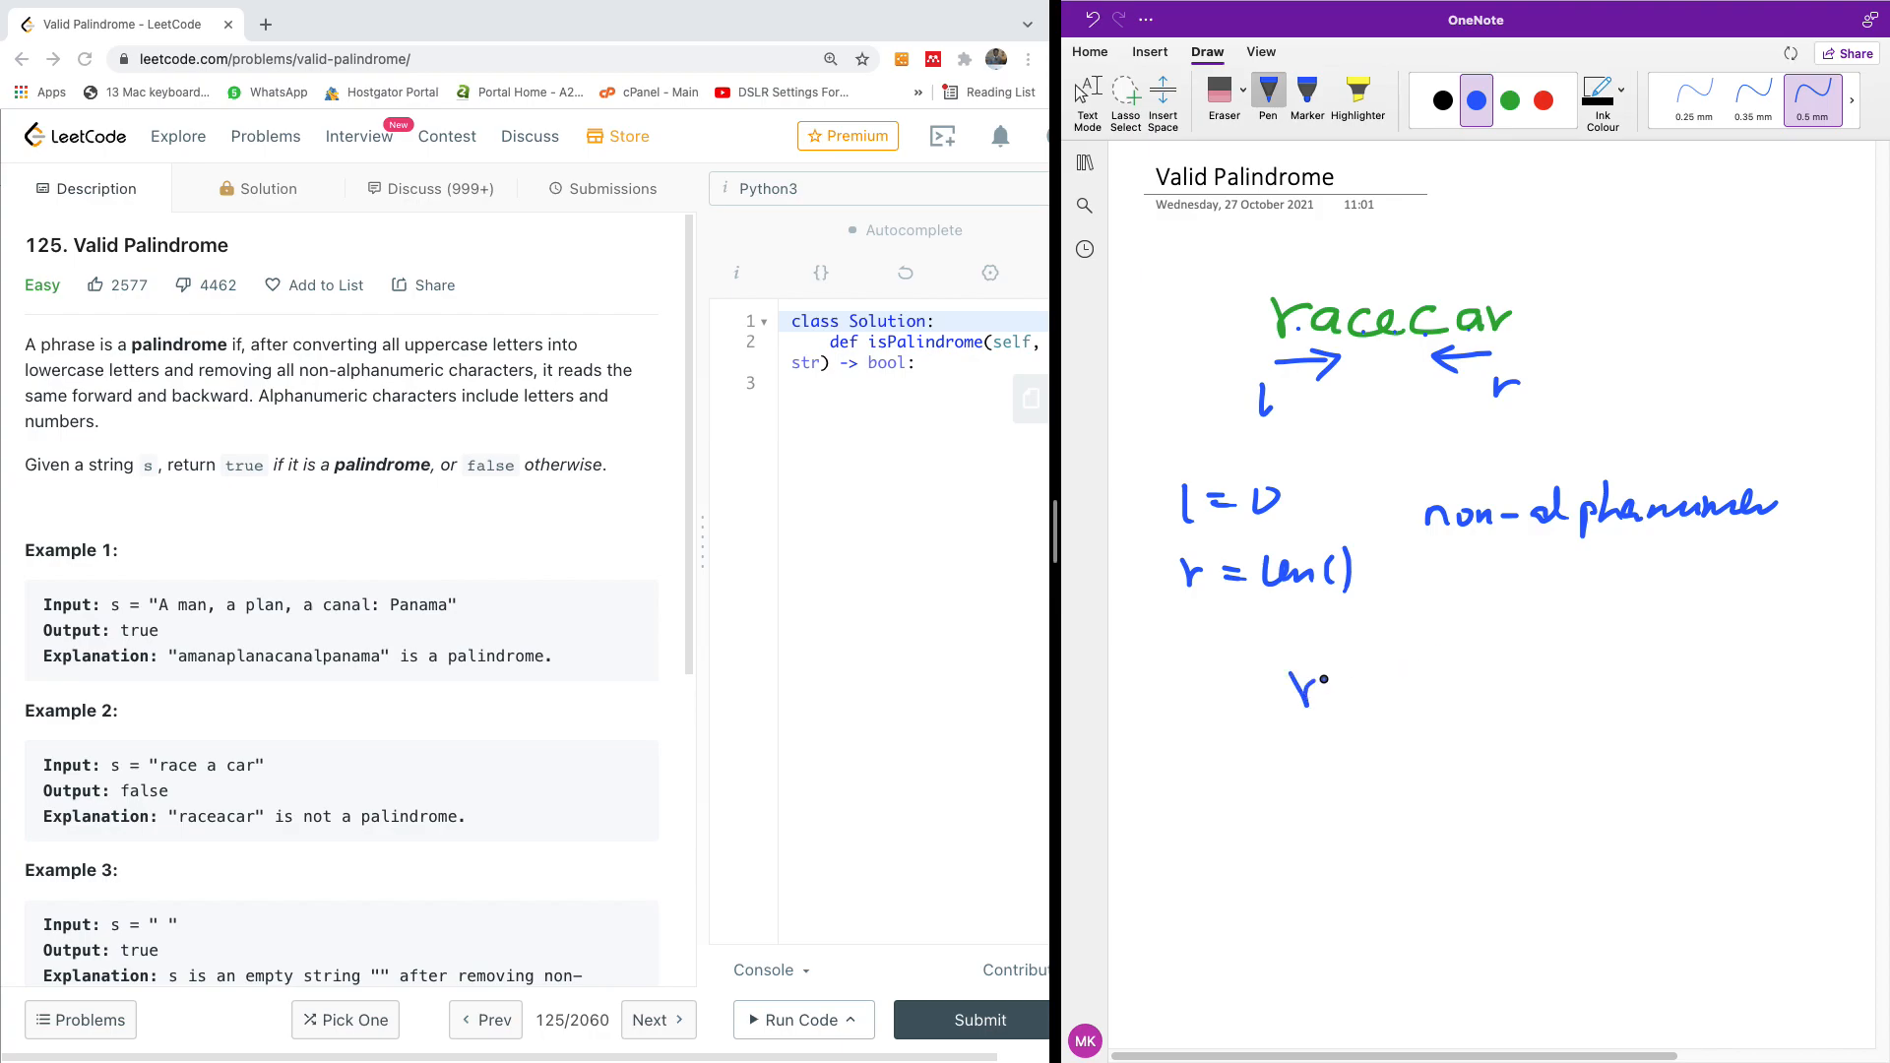
pyautogui.moveTo(1289, 687); pyautogui.dragTo(1428, 687)
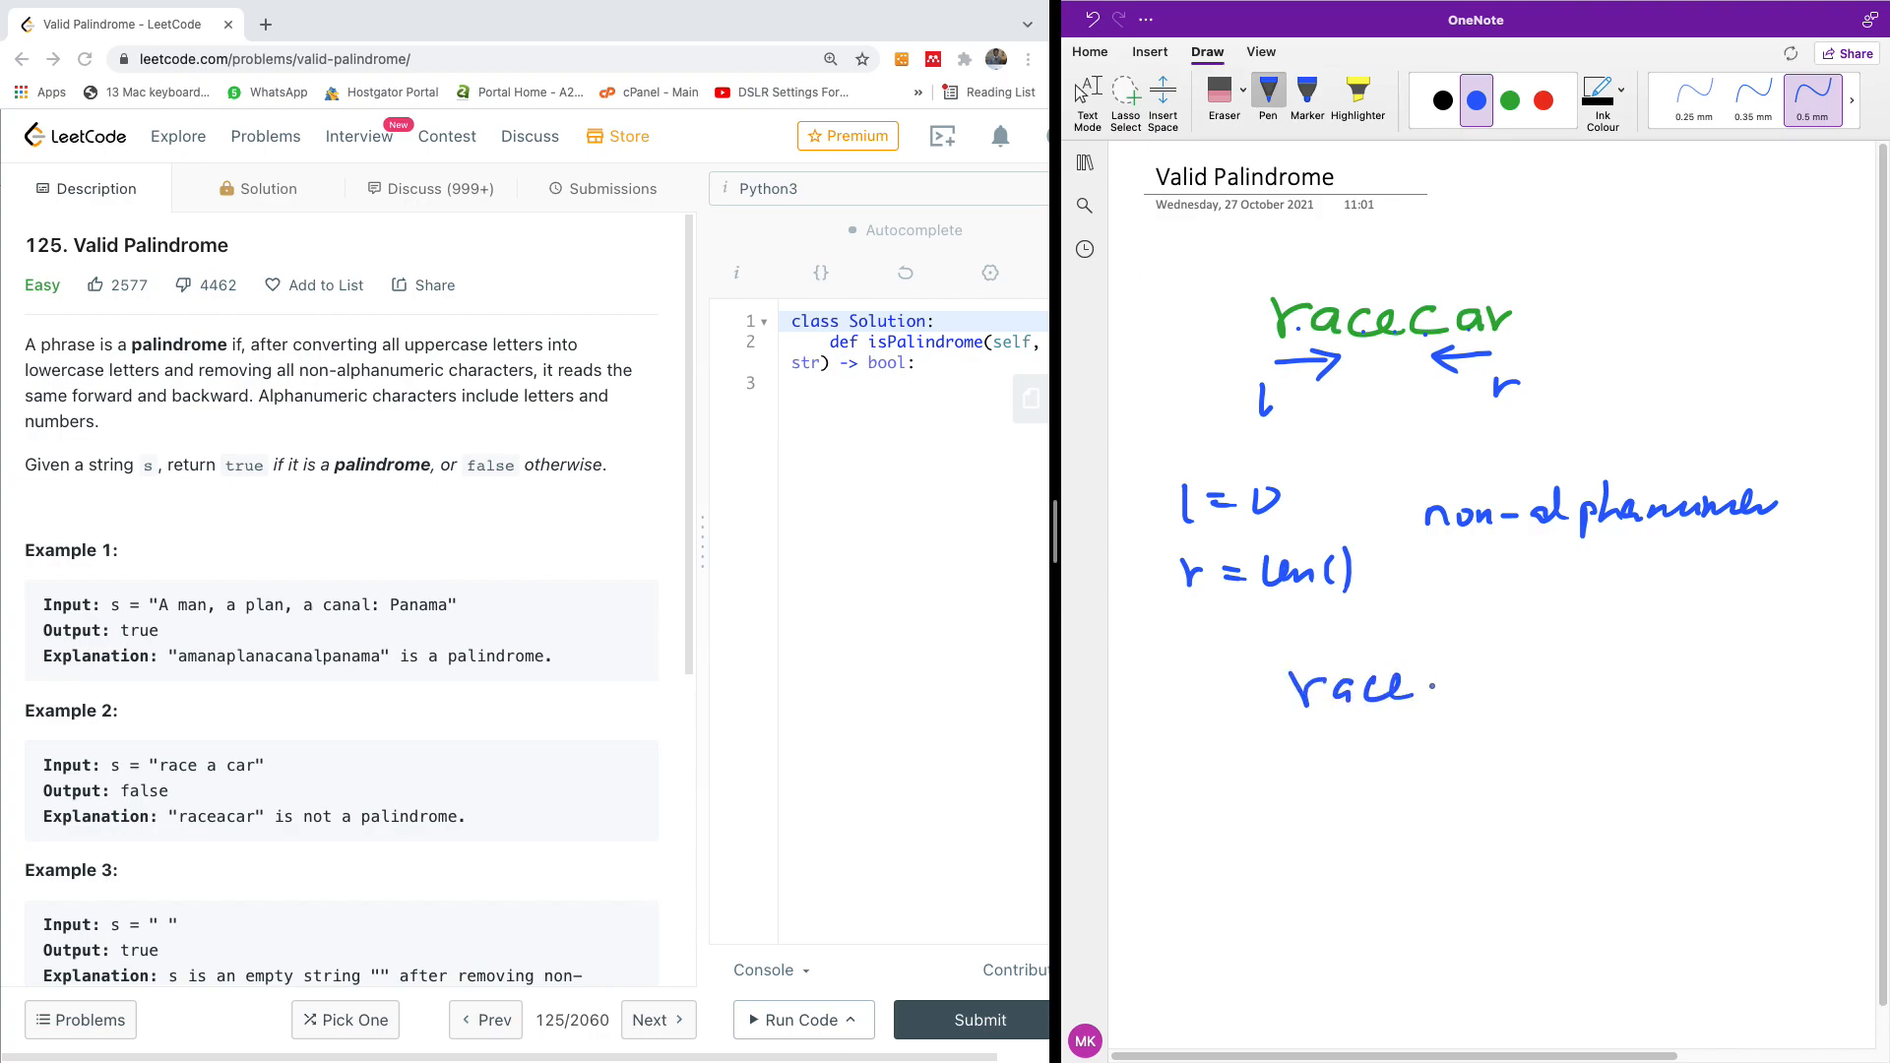
pyautogui.moveTo(1422, 687); pyautogui.dragTo(1500, 687)
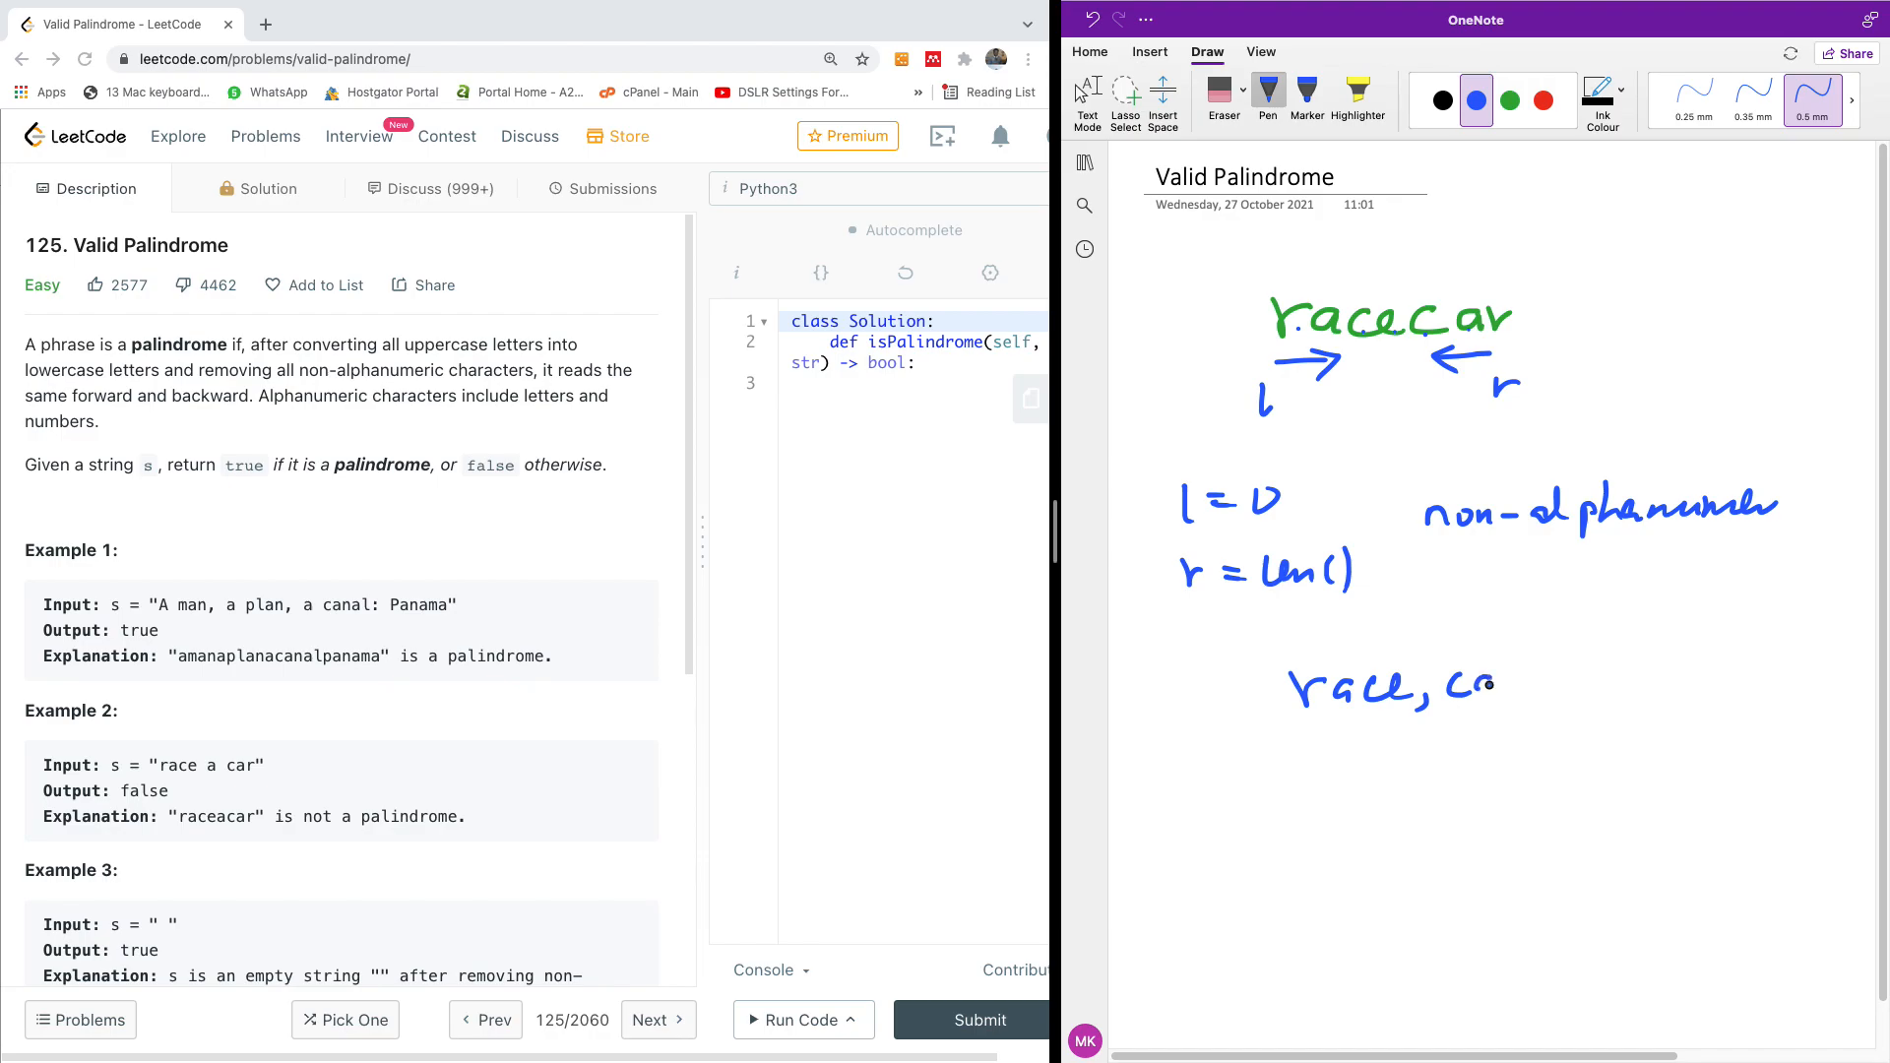
pyautogui.moveTo(1494, 685); pyautogui.dragTo(1555, 687)
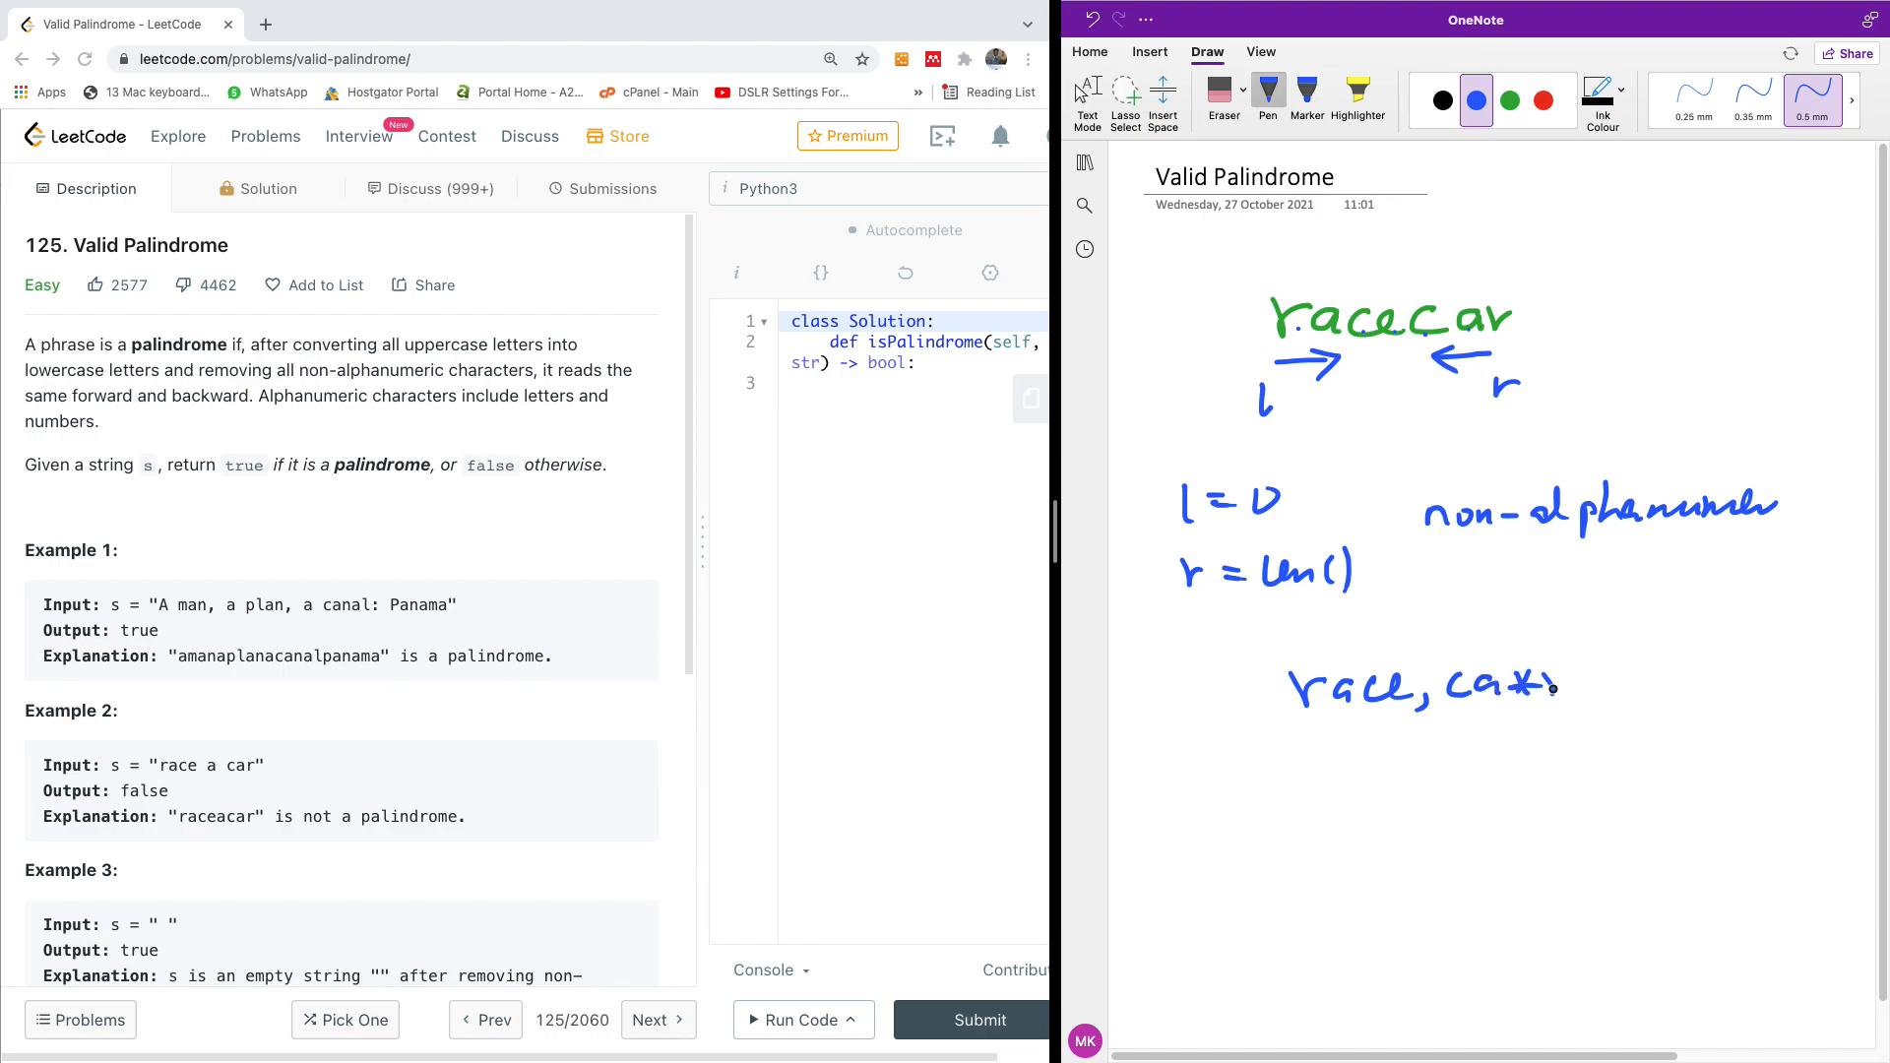
pyautogui.moveTo(1600, 693); pyautogui.dragTo(1708, 633)
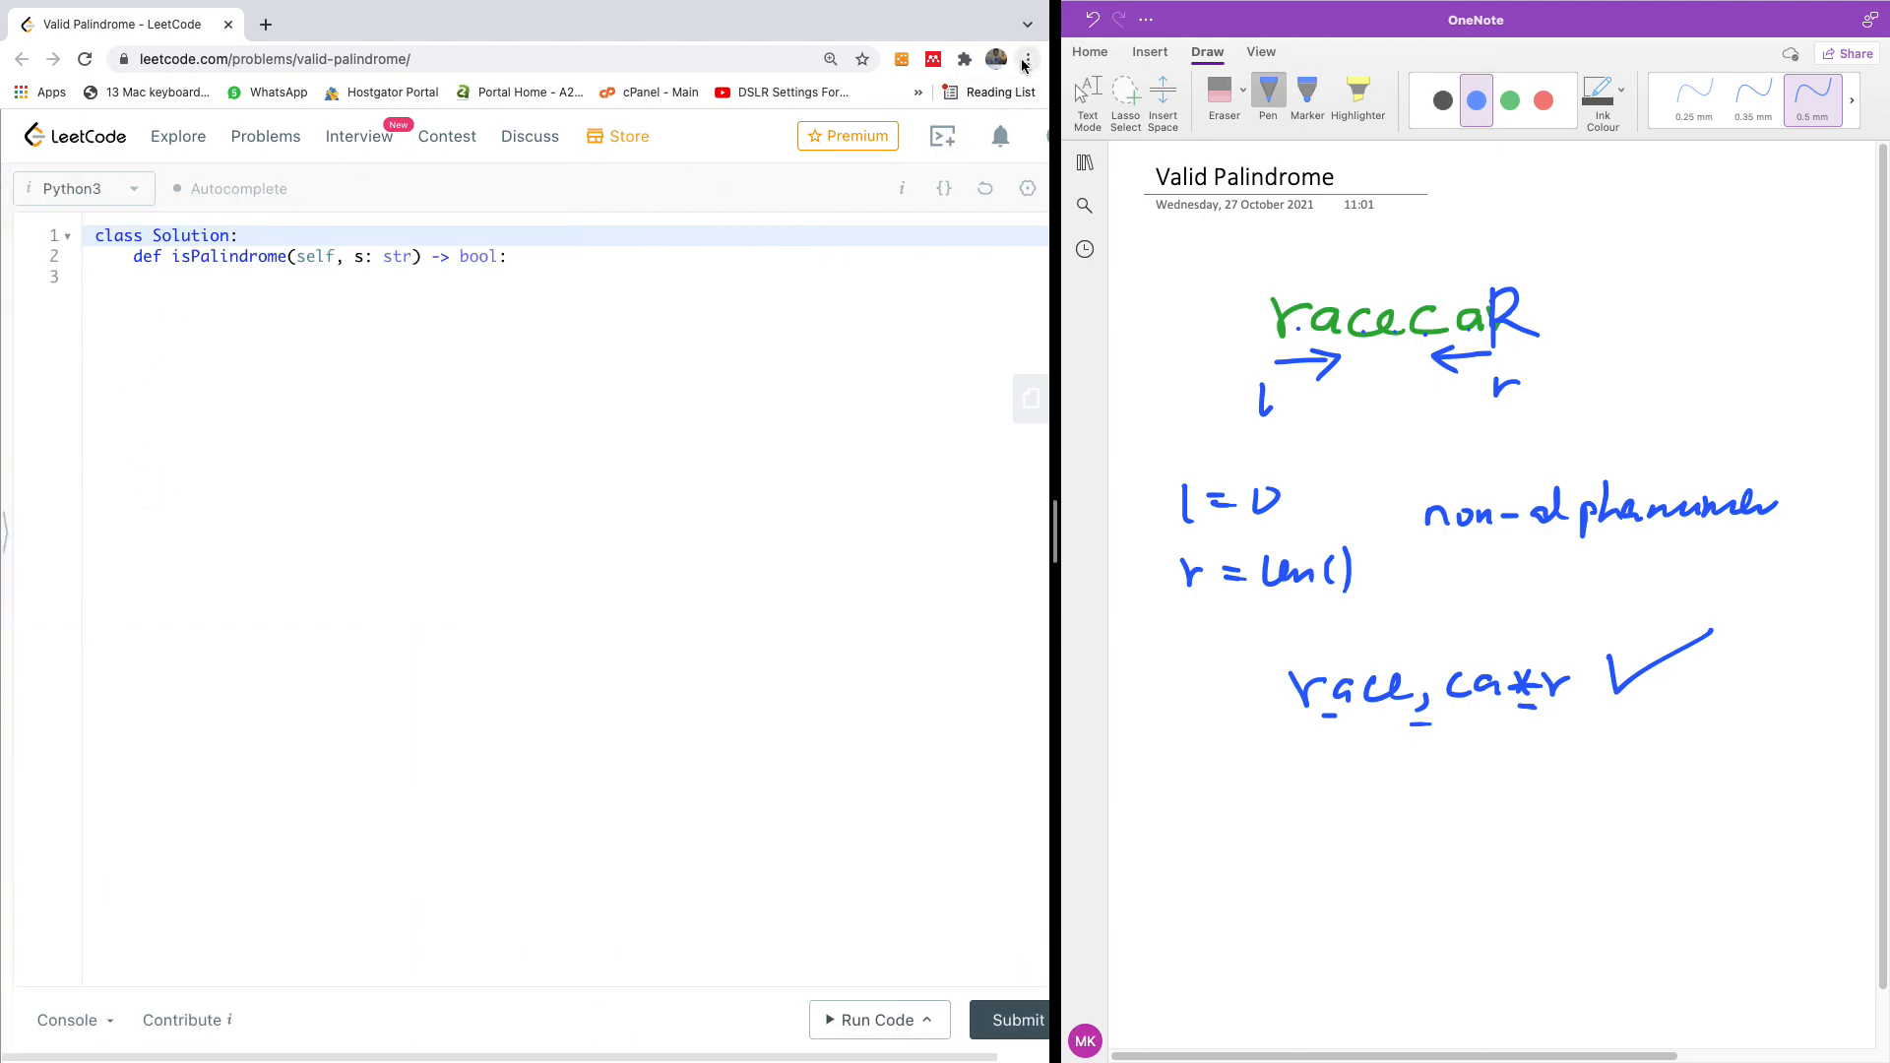
# - Add the comments '# filter' and '# isalnum' in the isPalindrome method
pyautogui.click(1025, 58)
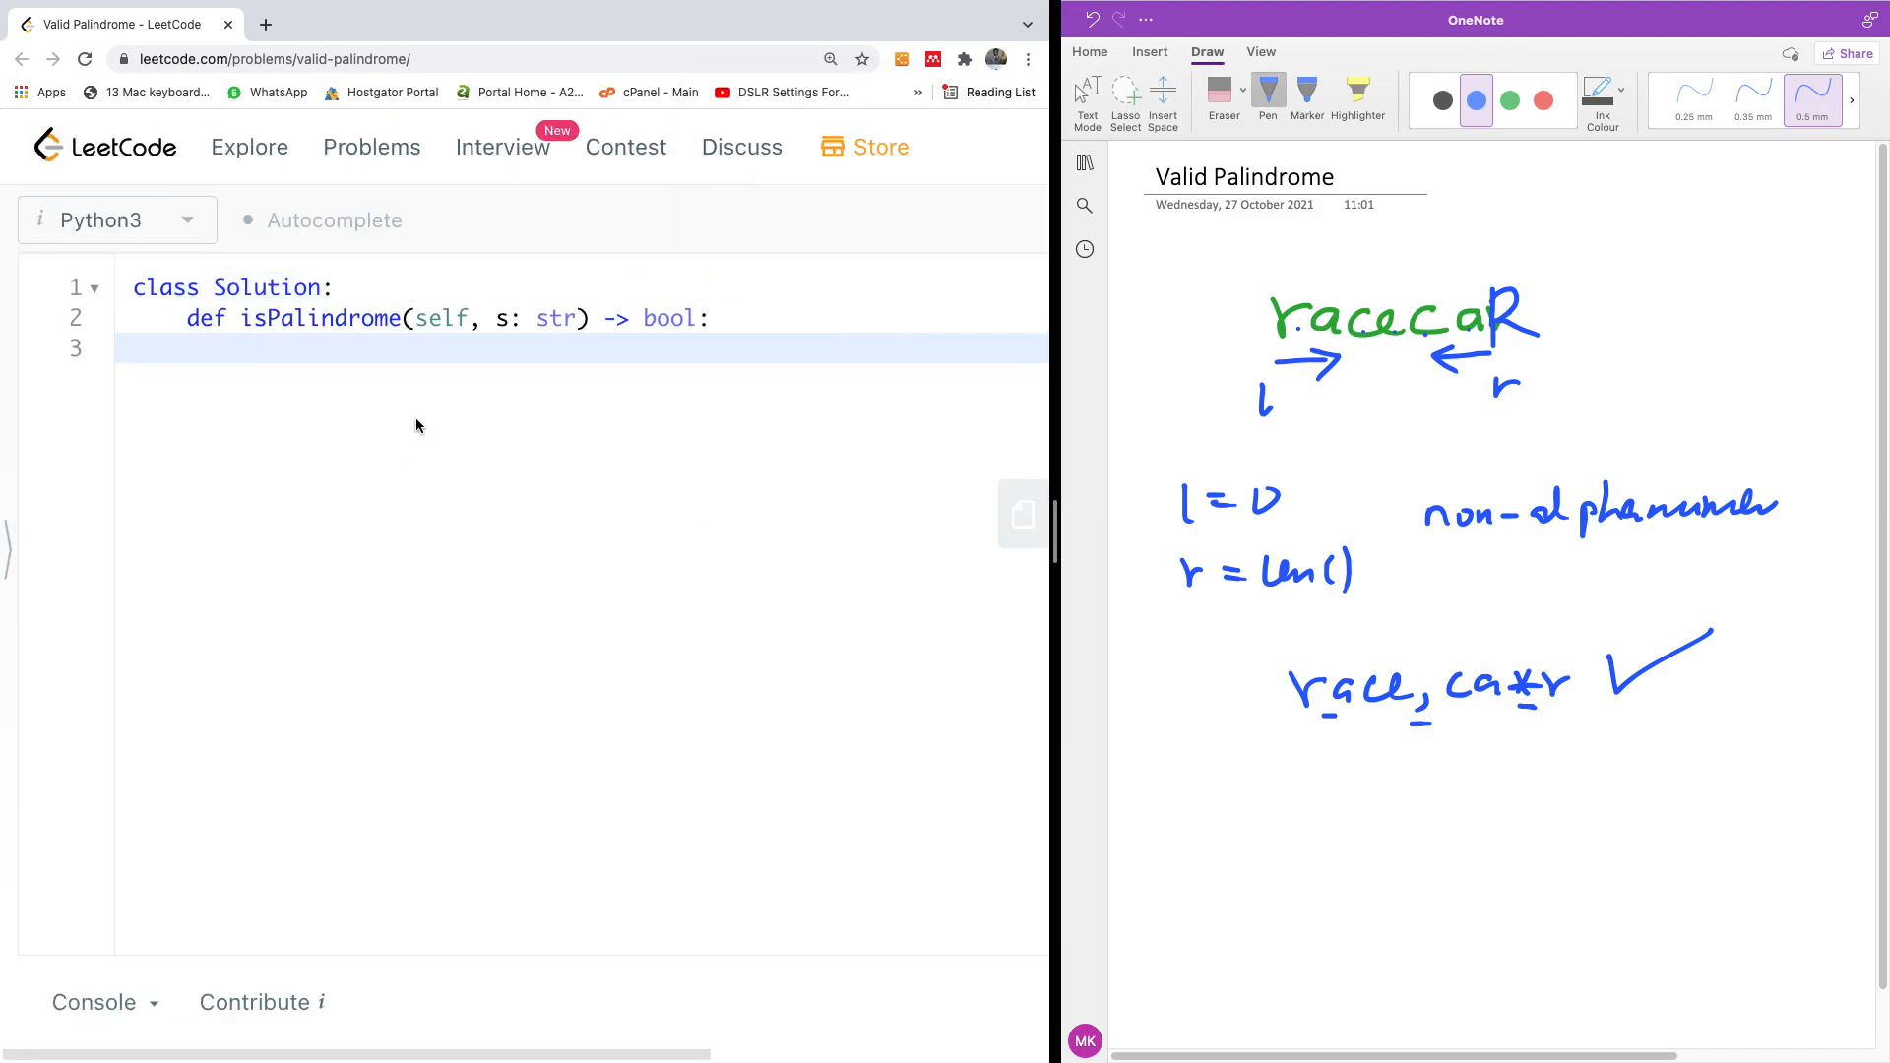
pyautogui.write('# fil')
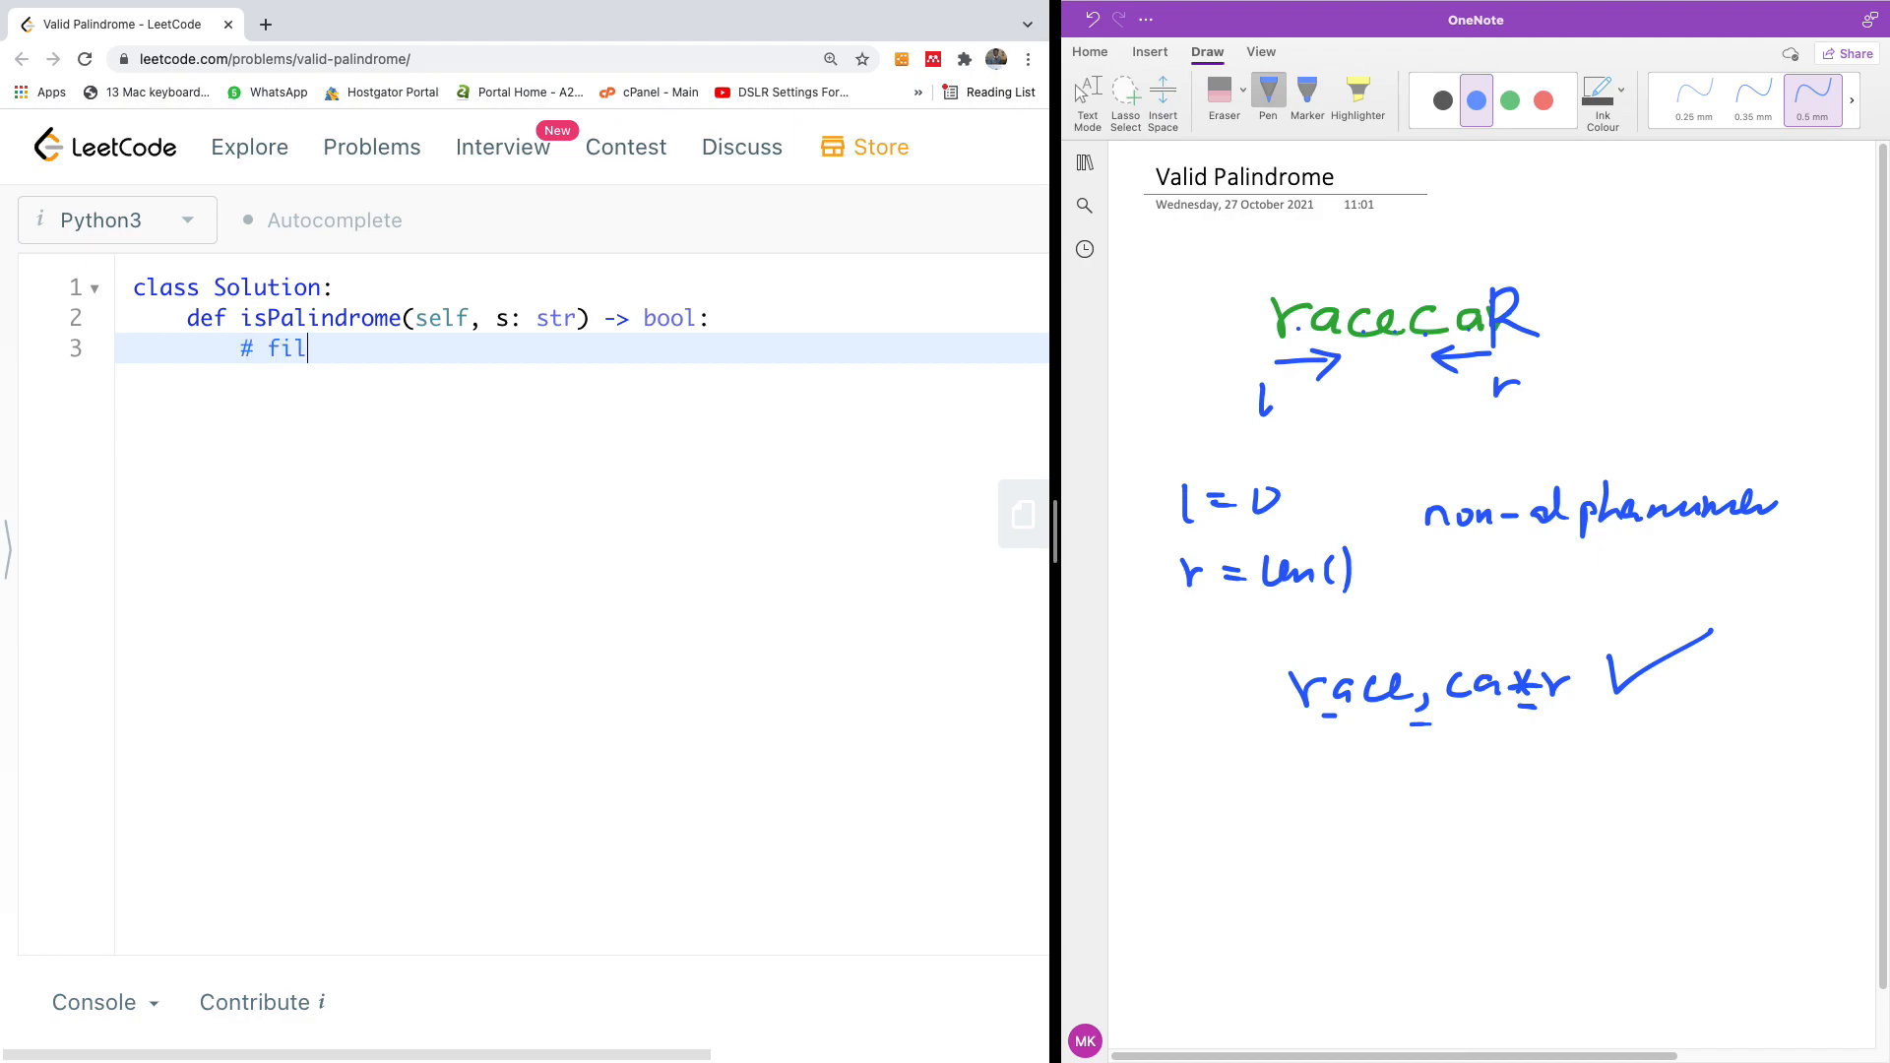
pyautogui.write('ter')
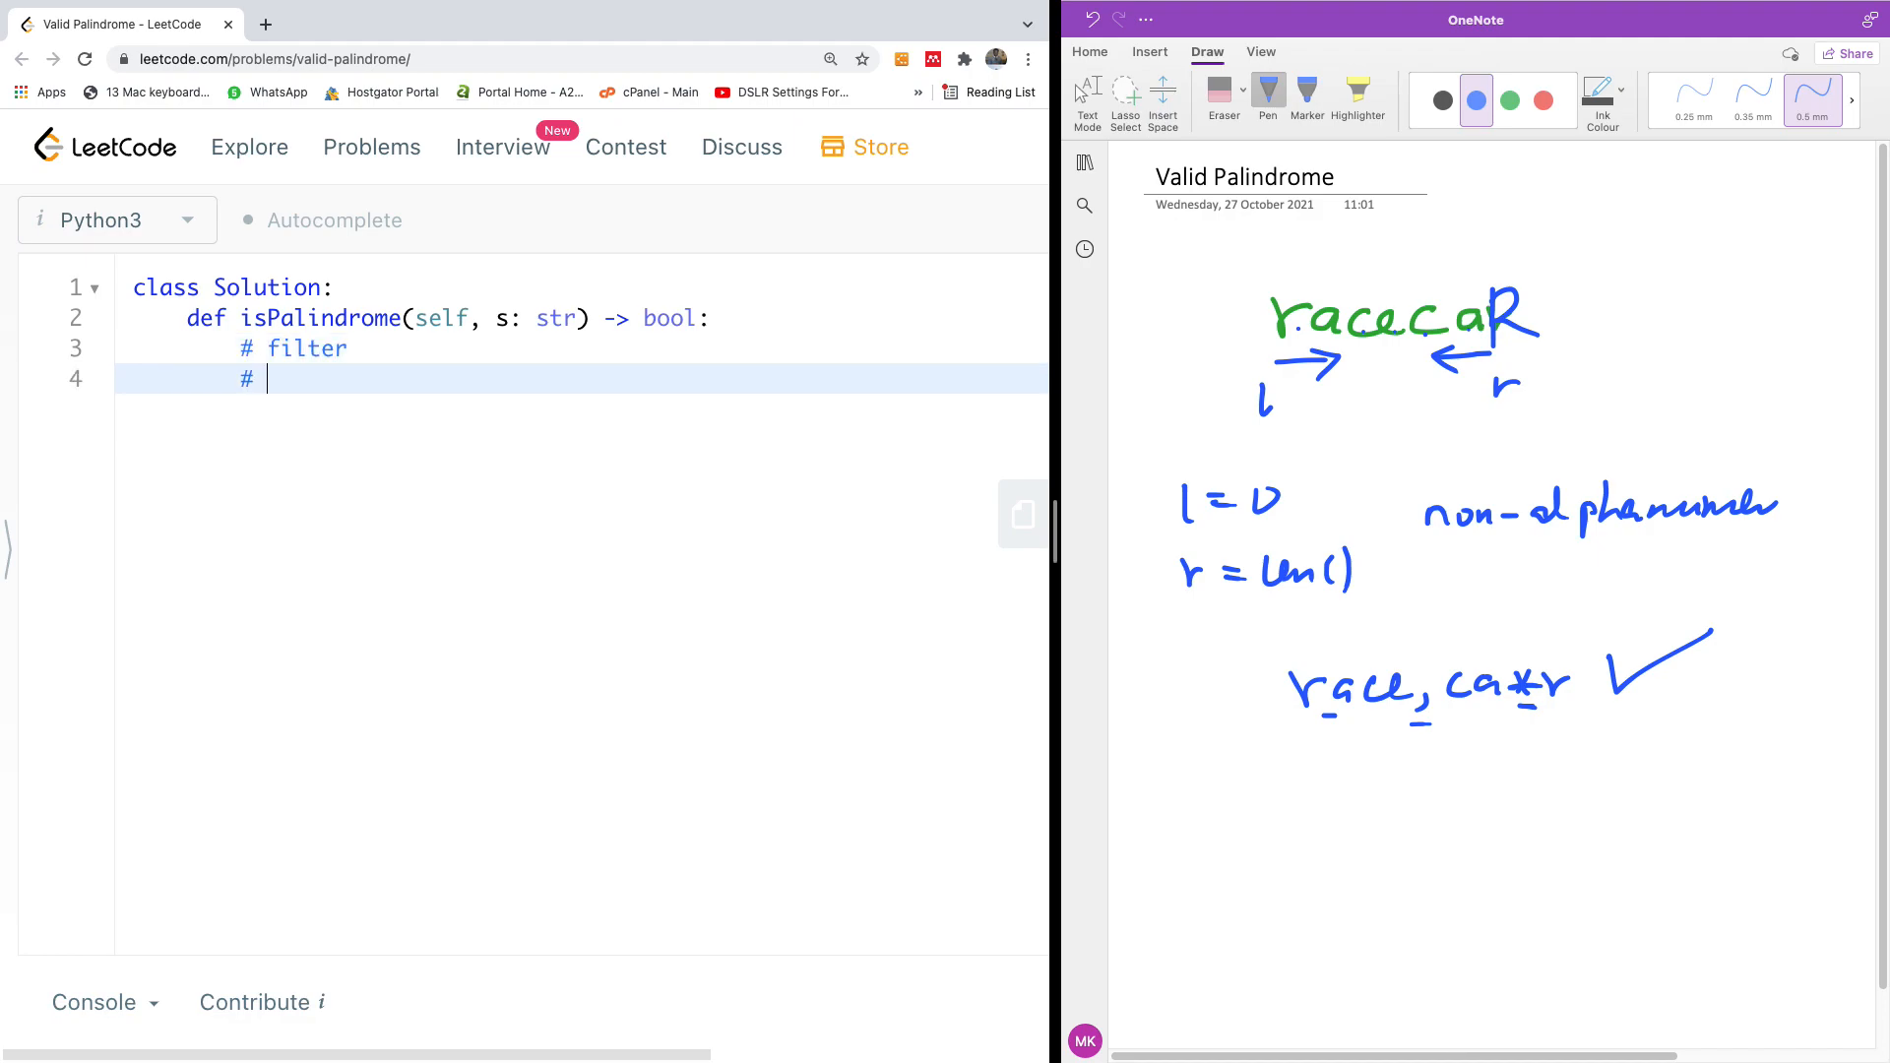
pyautogui.write('isal')
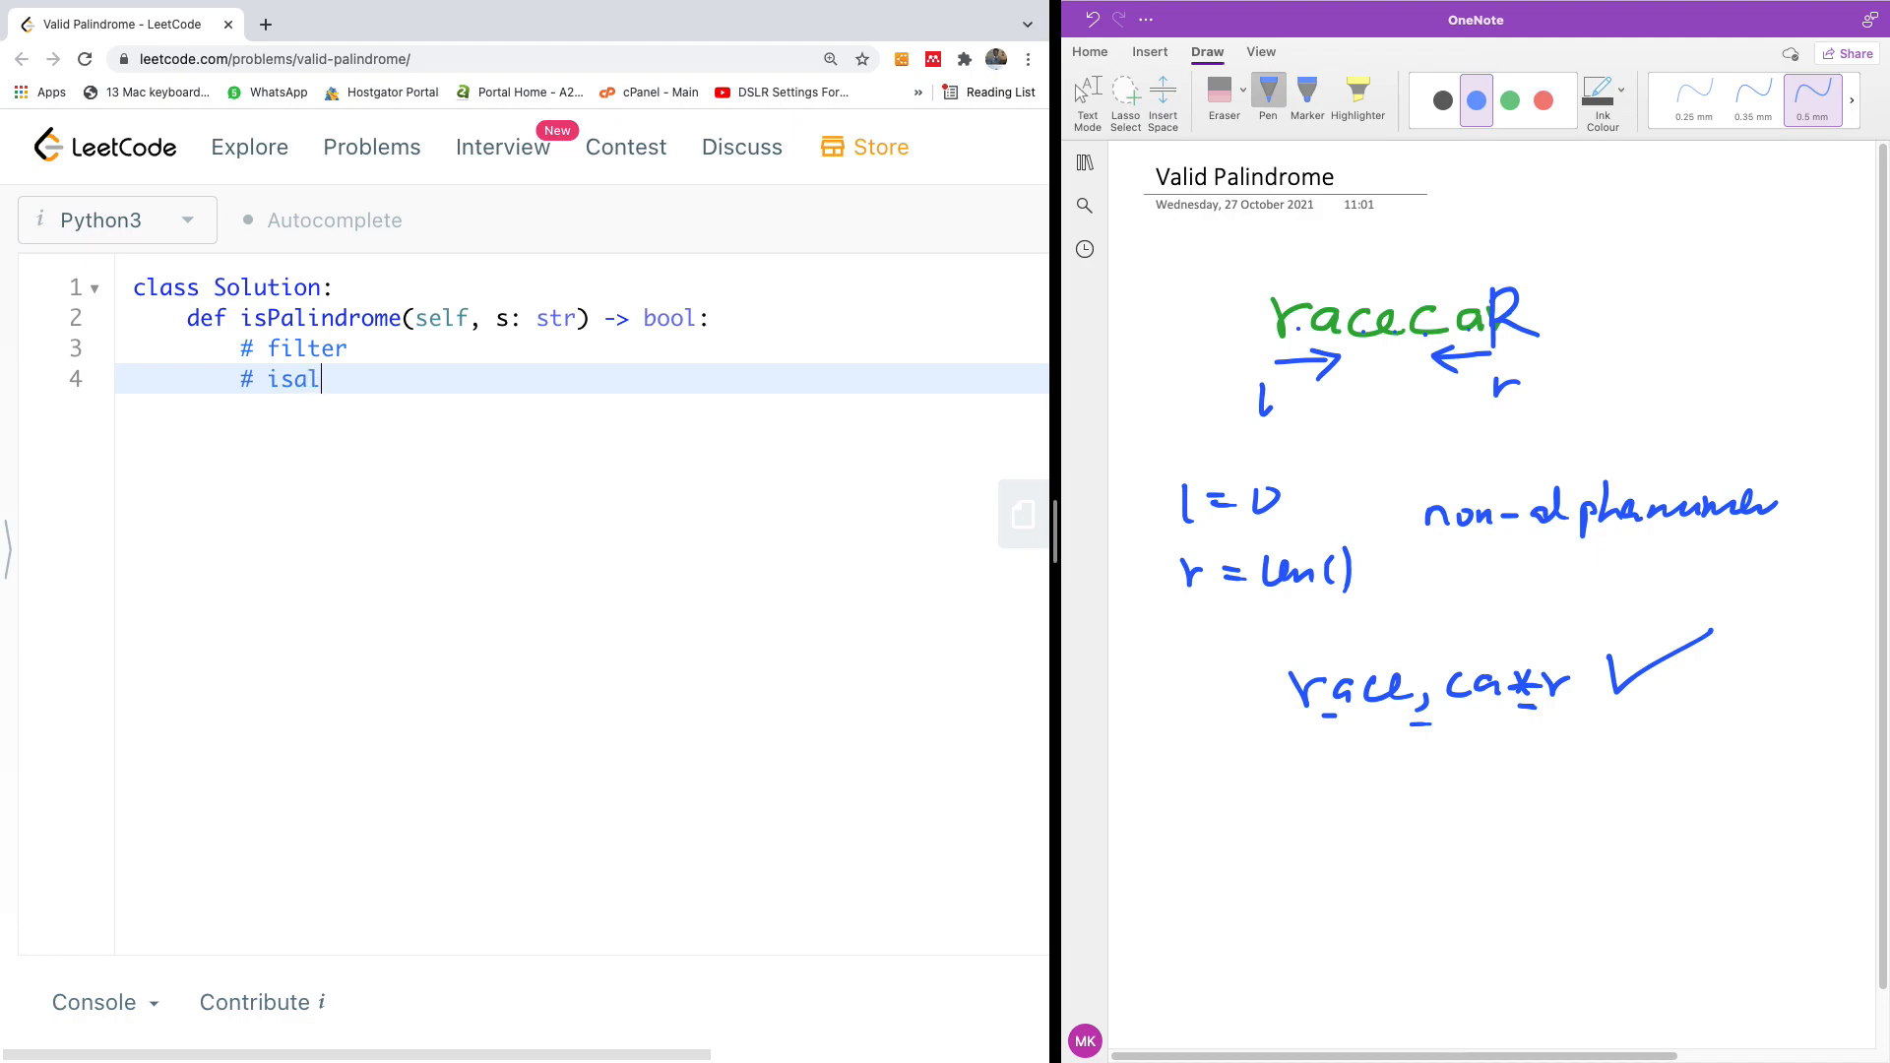
pyautogui.write('num')
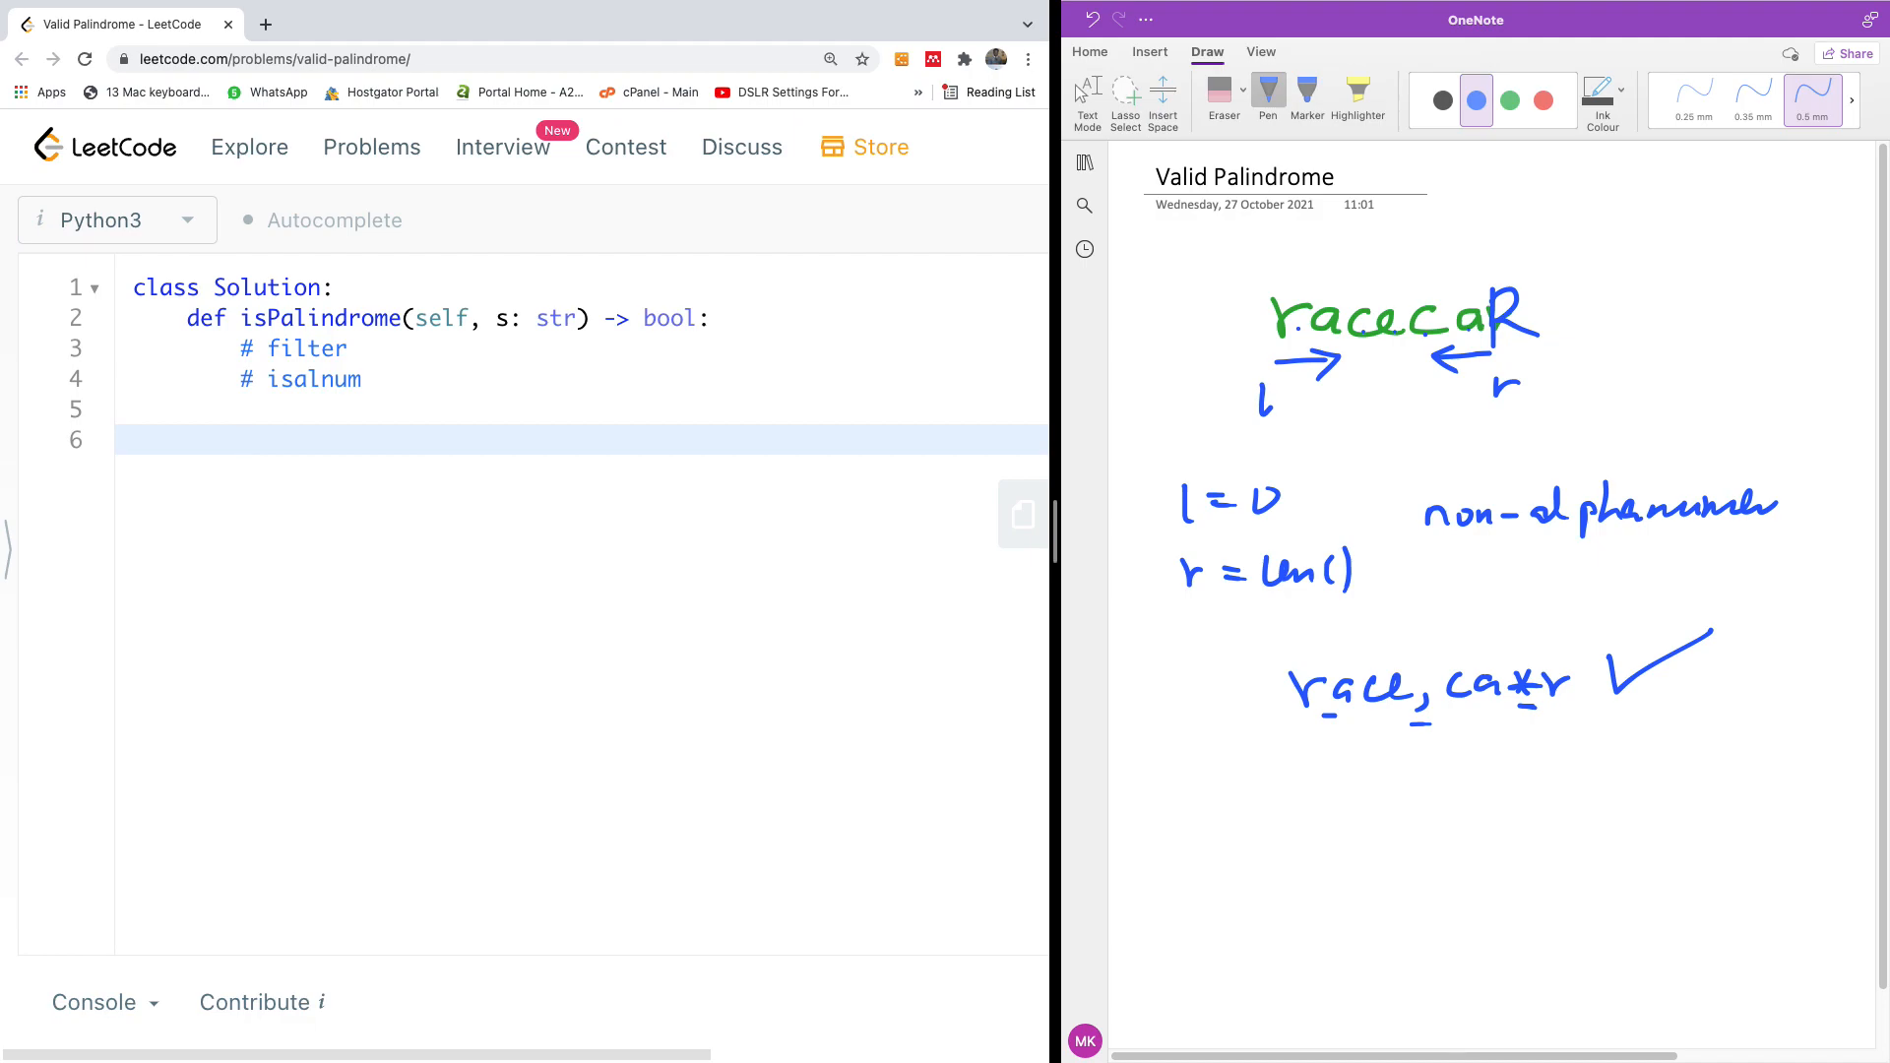
# - Type filter(str.isalnum, s) on line 6
pyautogui.write('filter(')
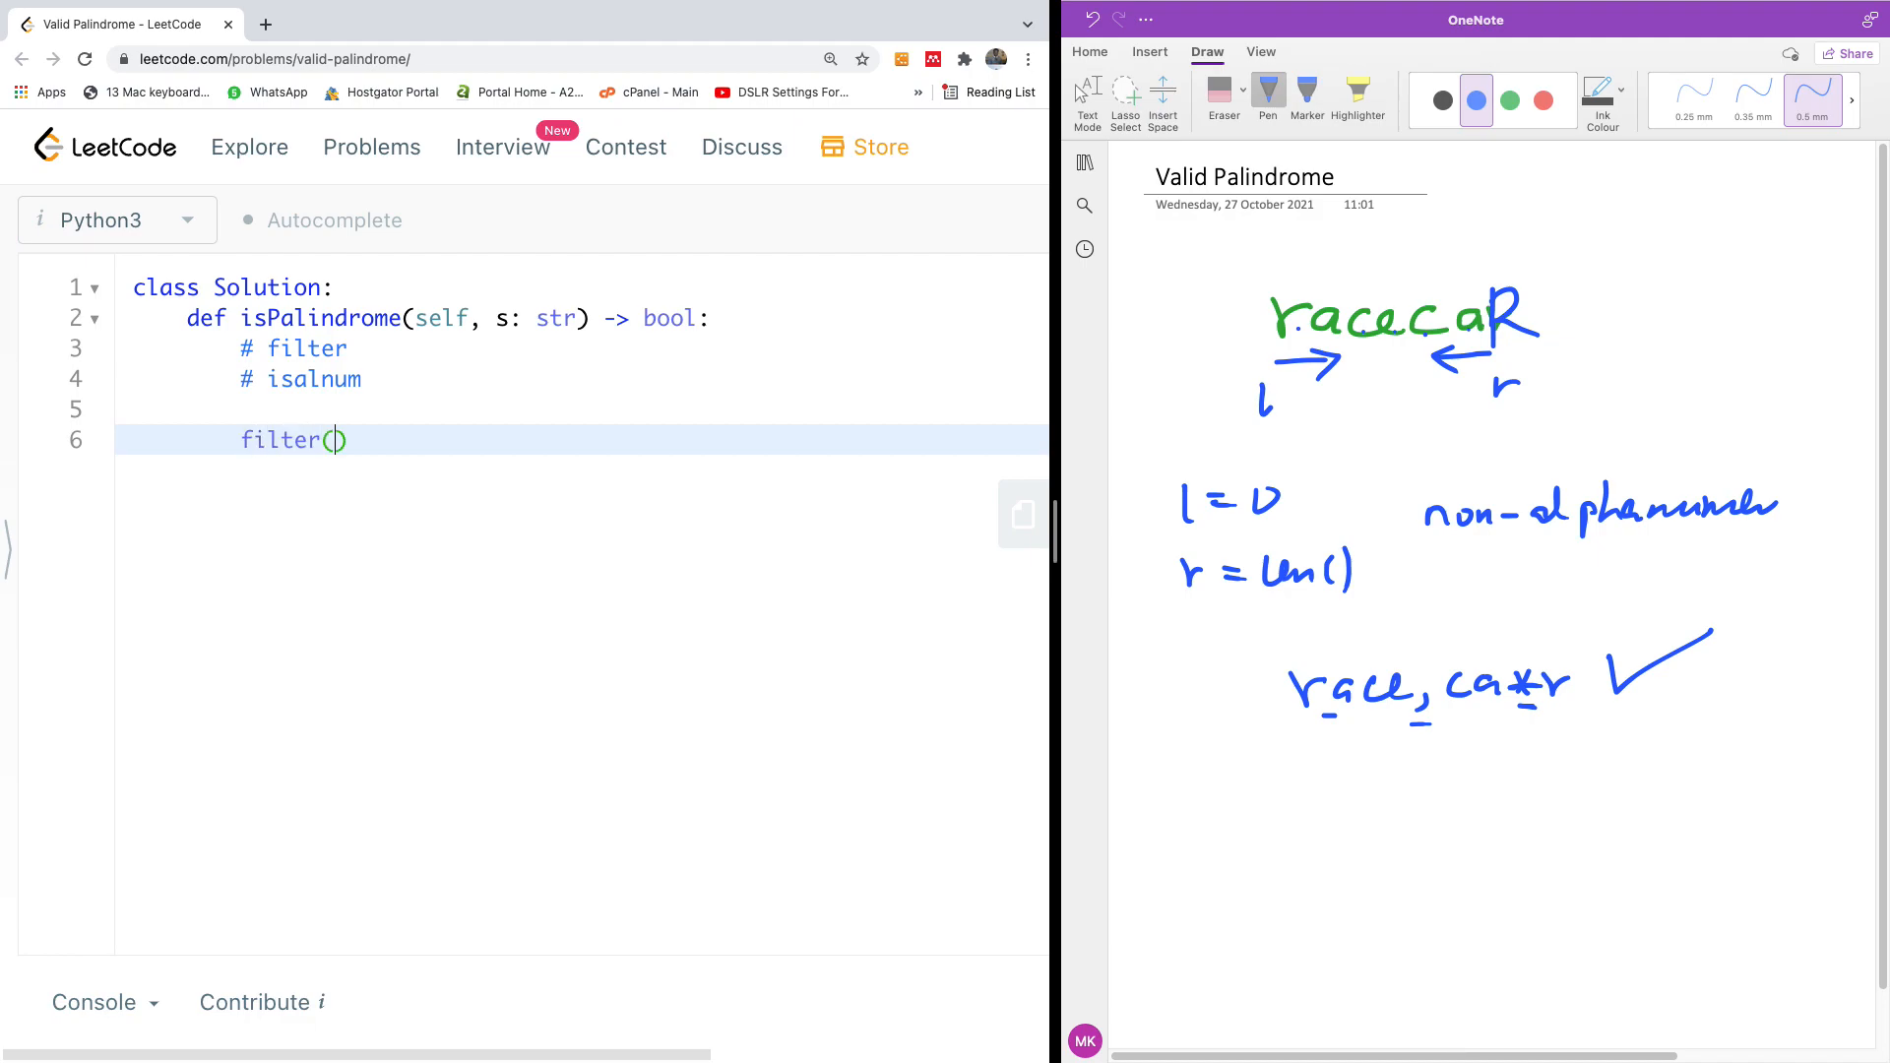
pyautogui.write('isaln')
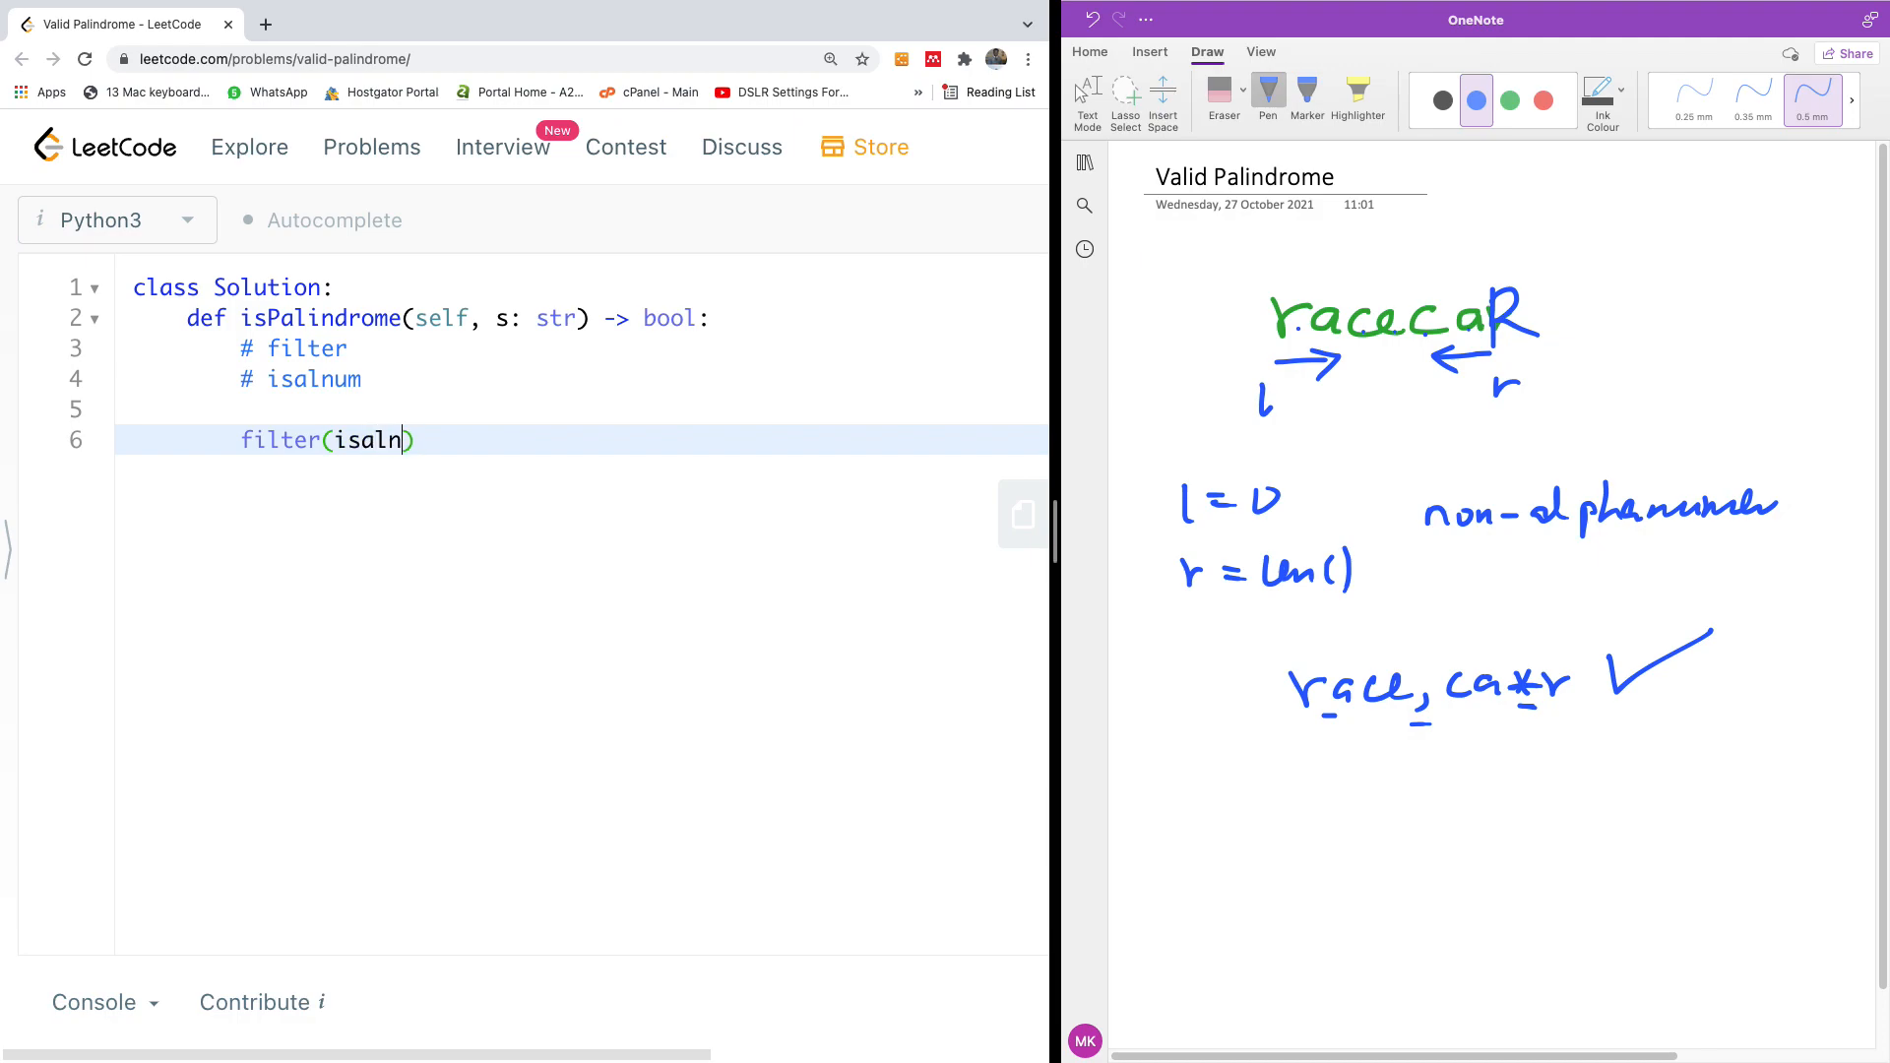
pyautogui.write('um,')
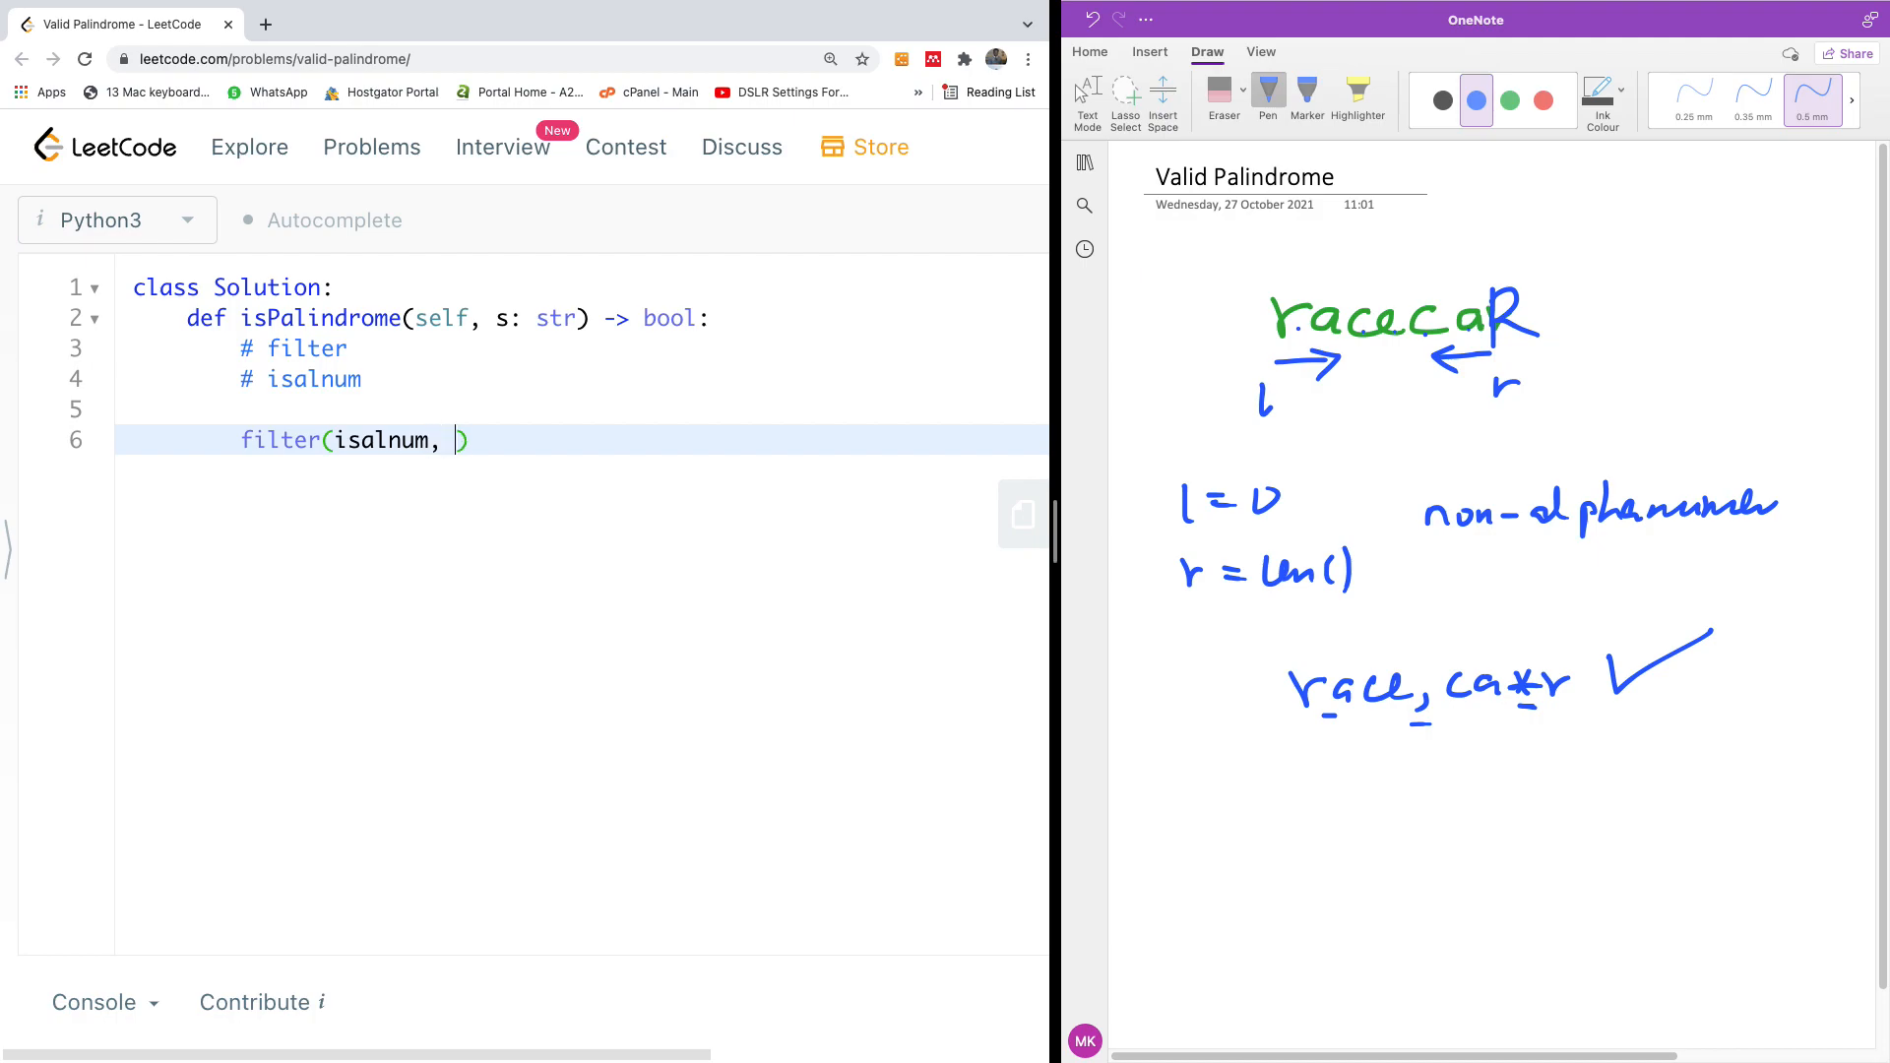
pyautogui.write('s')
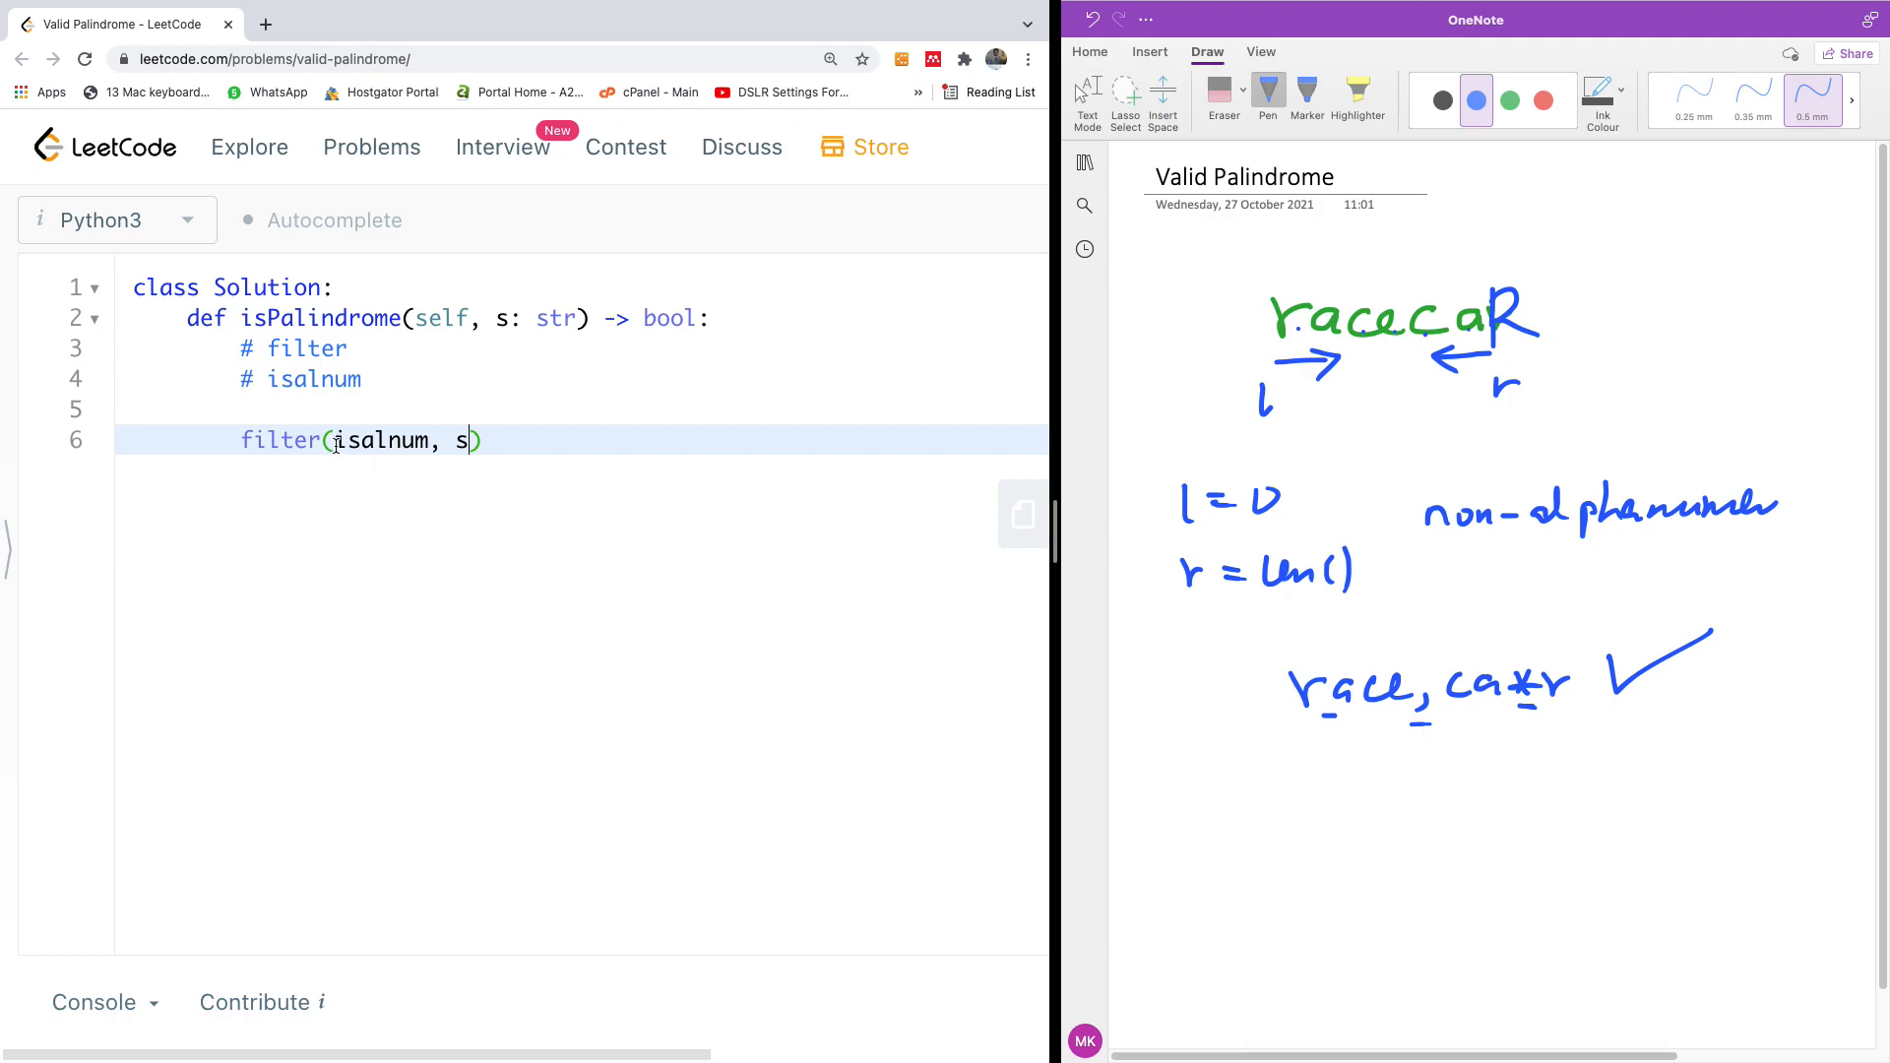
pyautogui.write('s')
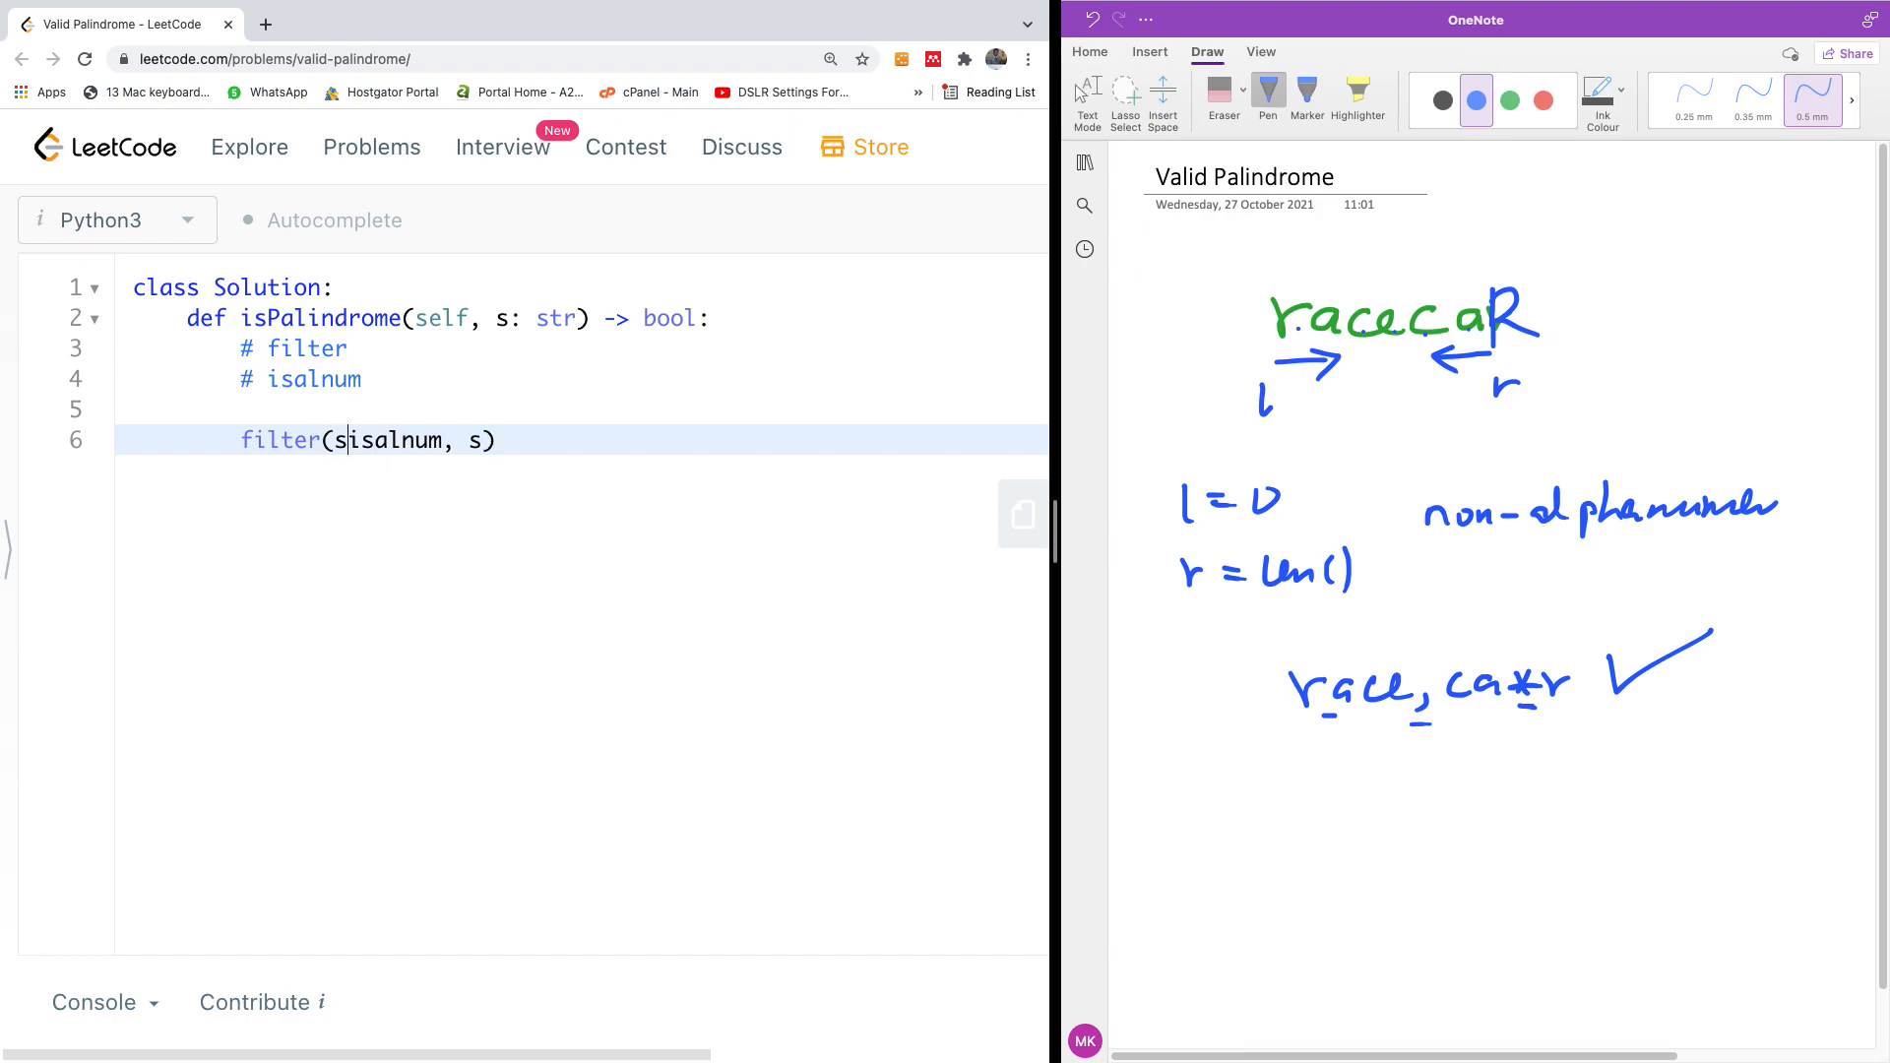
pyautogui.write('tr.')
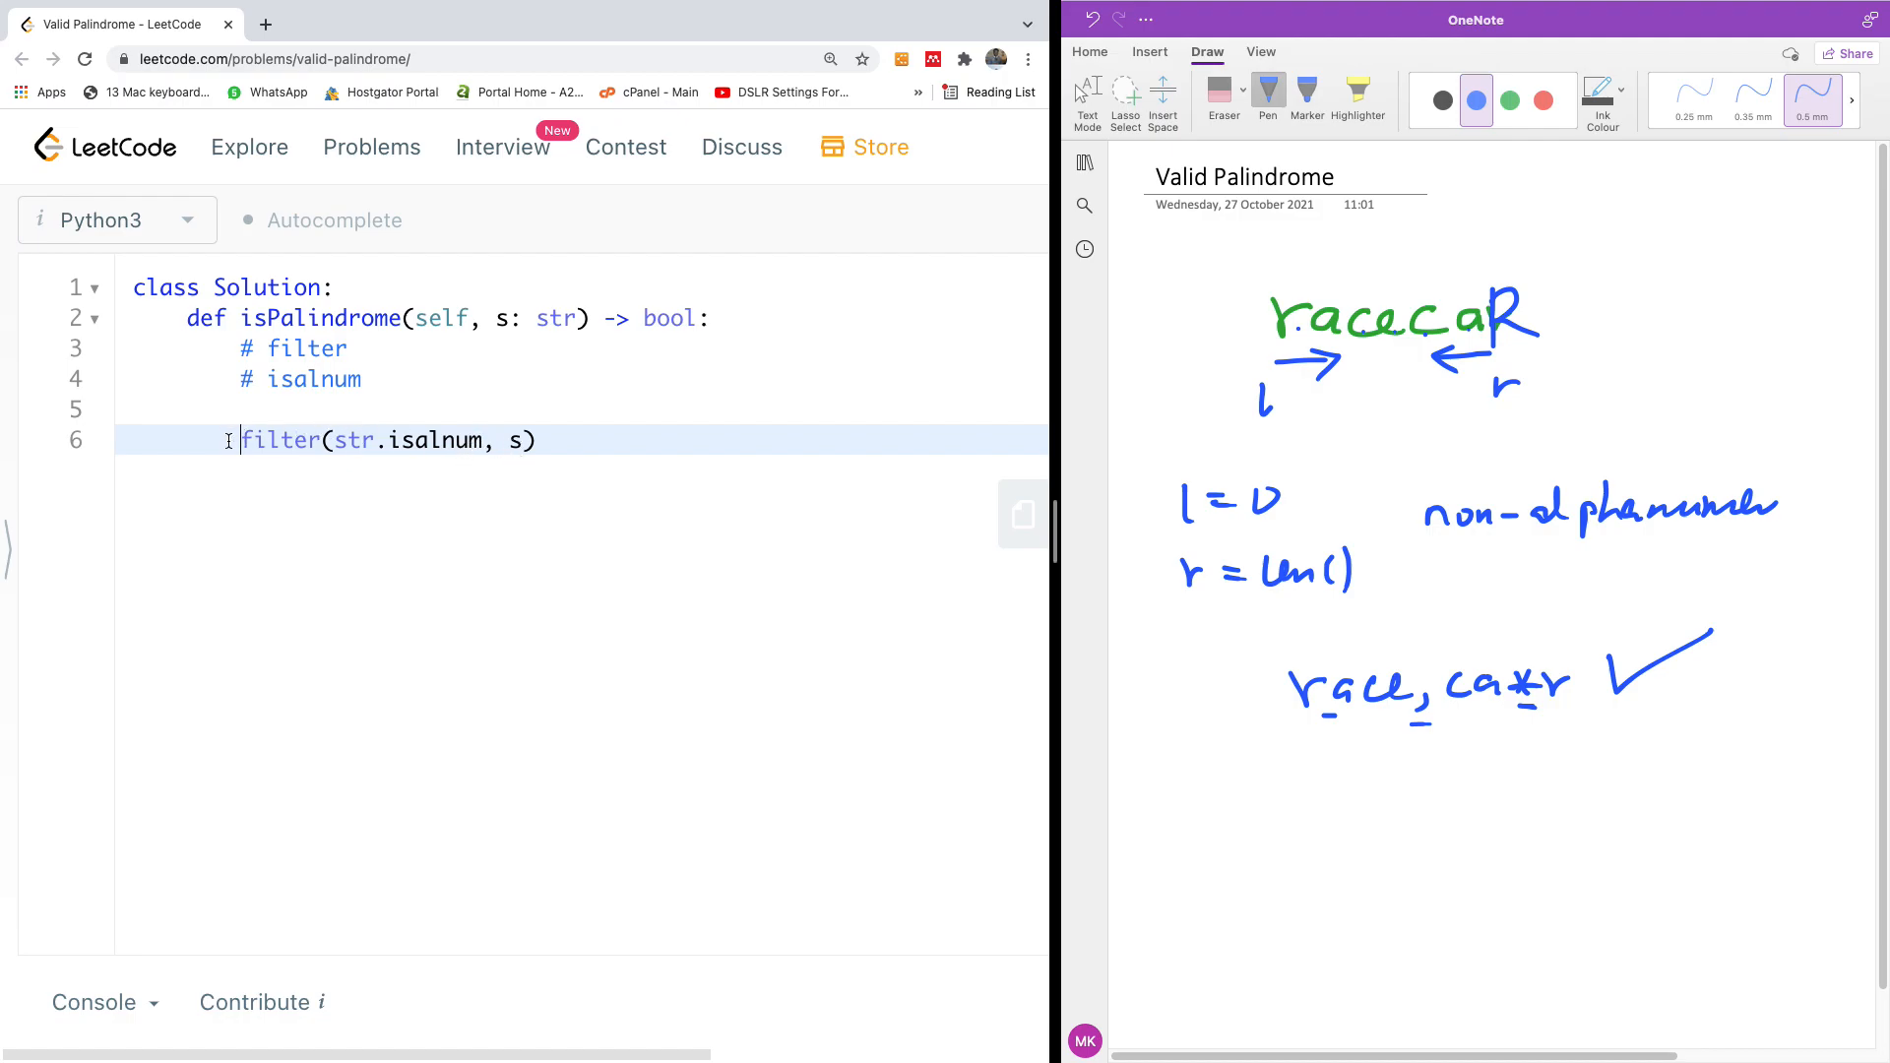
# - Wrap the filter call in "".join(...) and append .lower
pyautogui.write('"".')
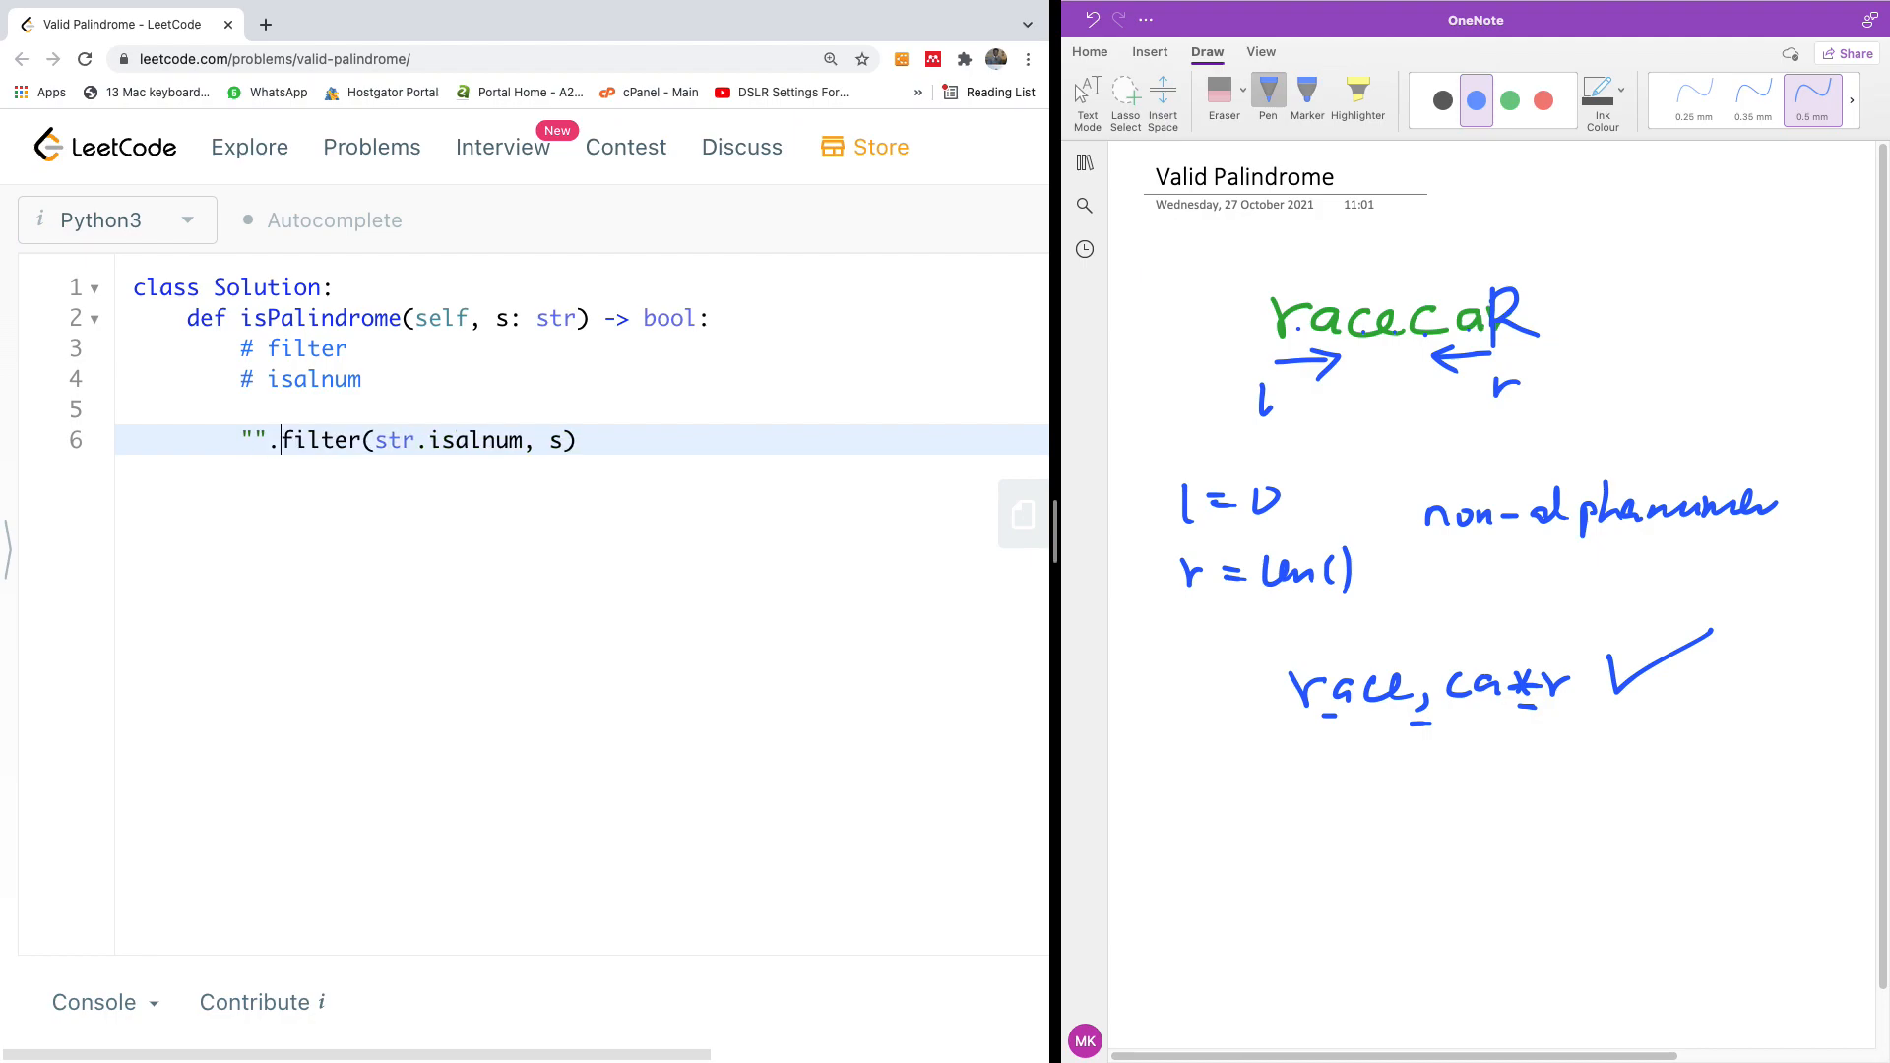
pyautogui.write('jo')
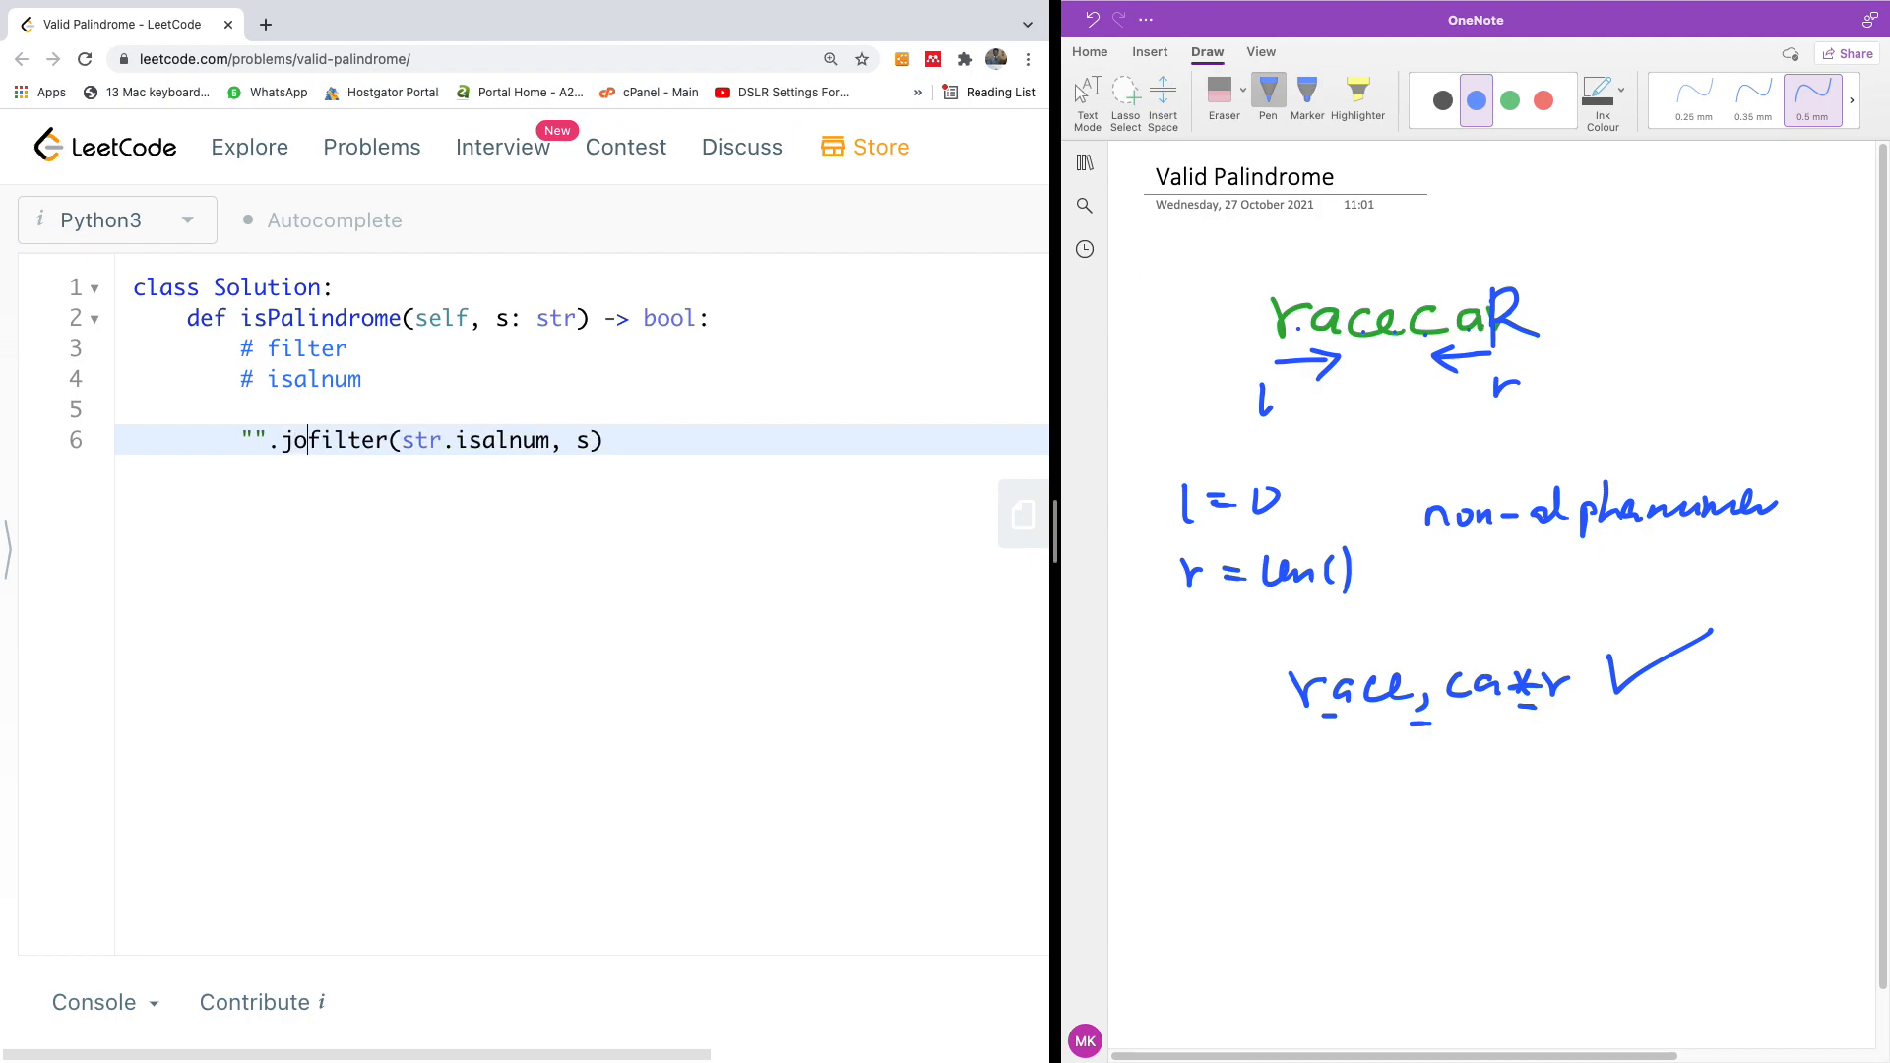
pyautogui.write('in(')
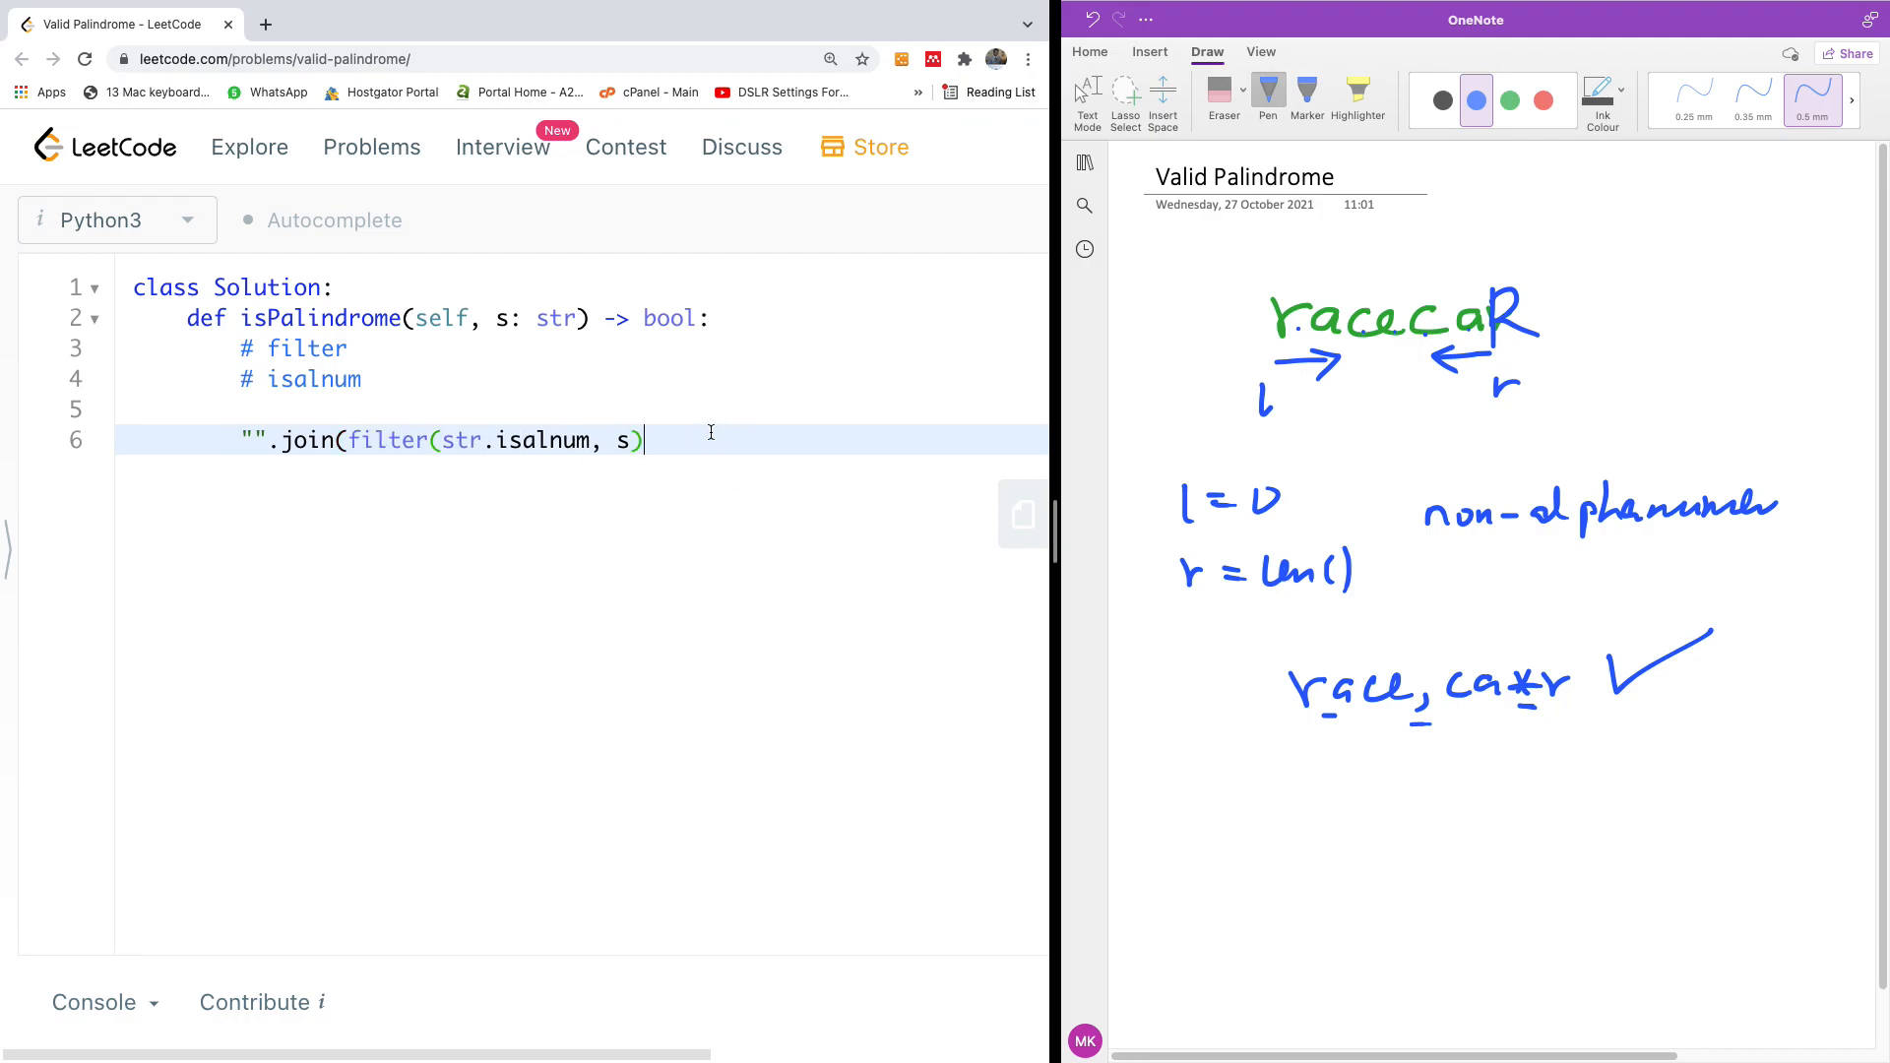
pyautogui.write('.')
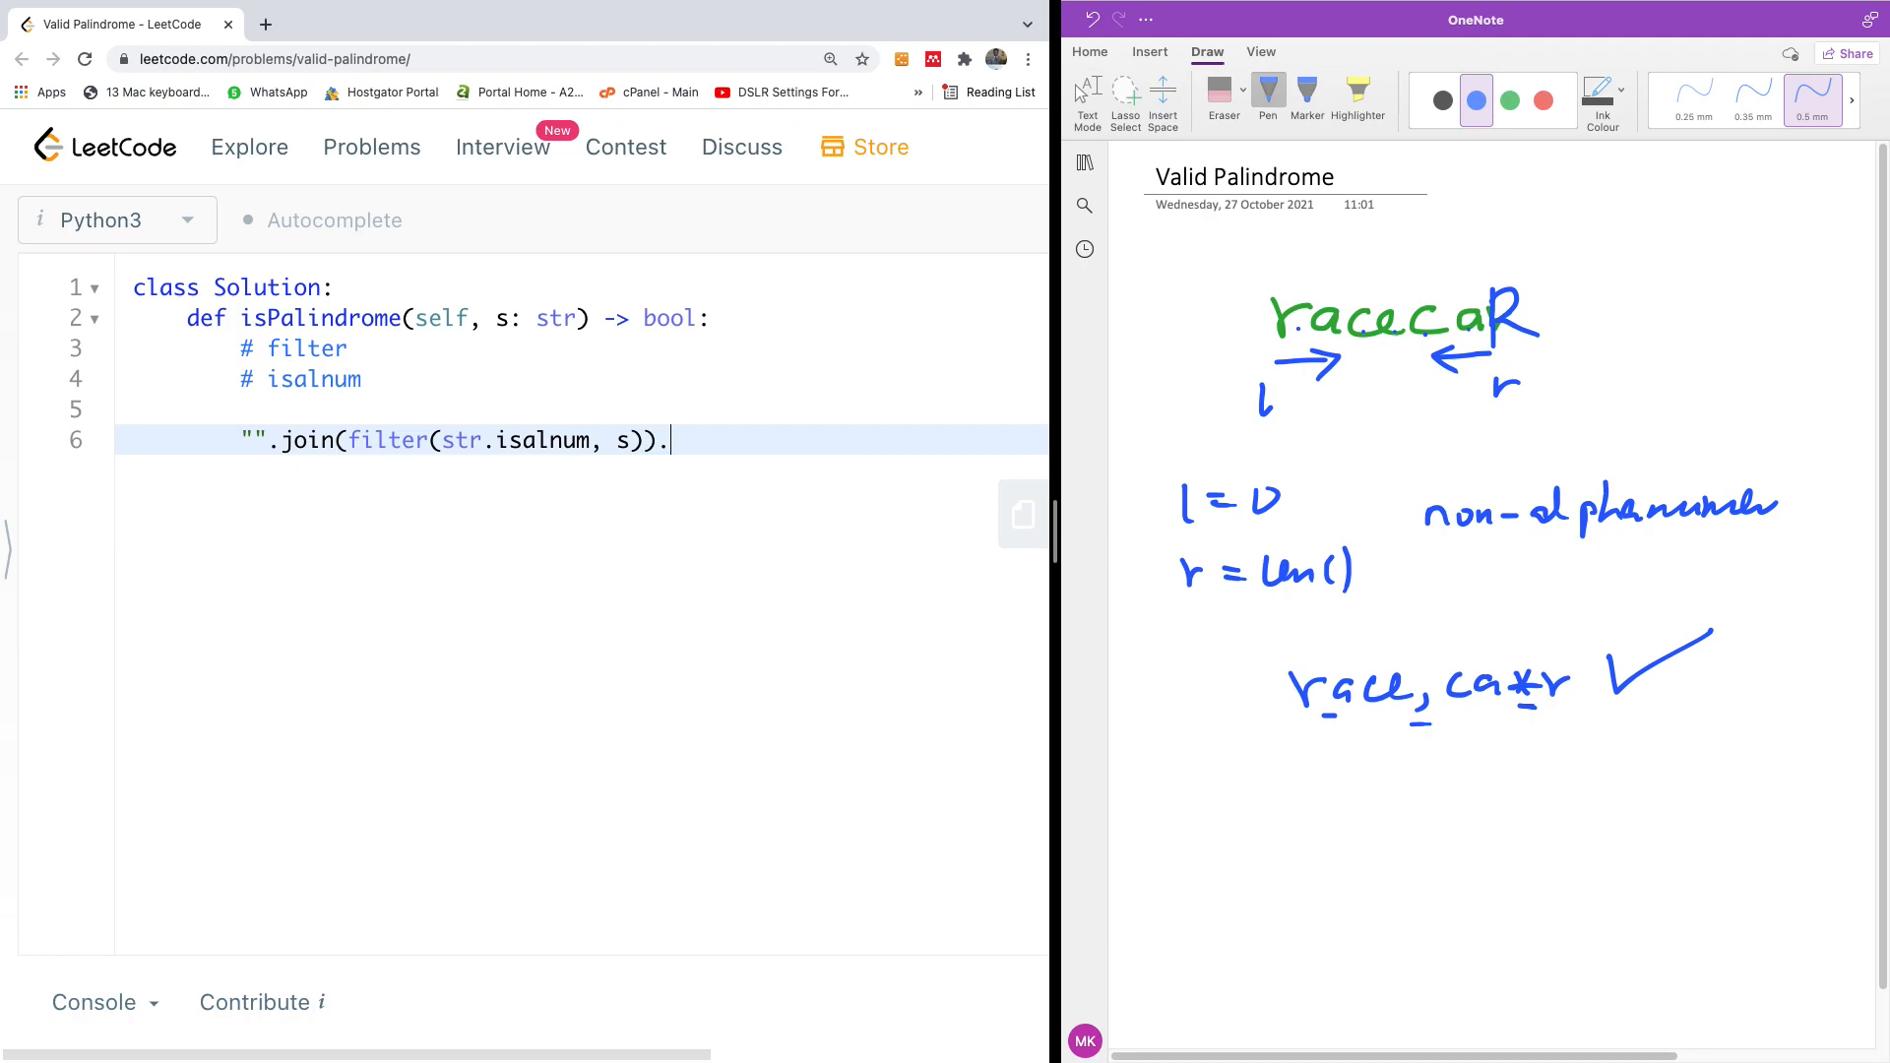
pyautogui.write('lower')
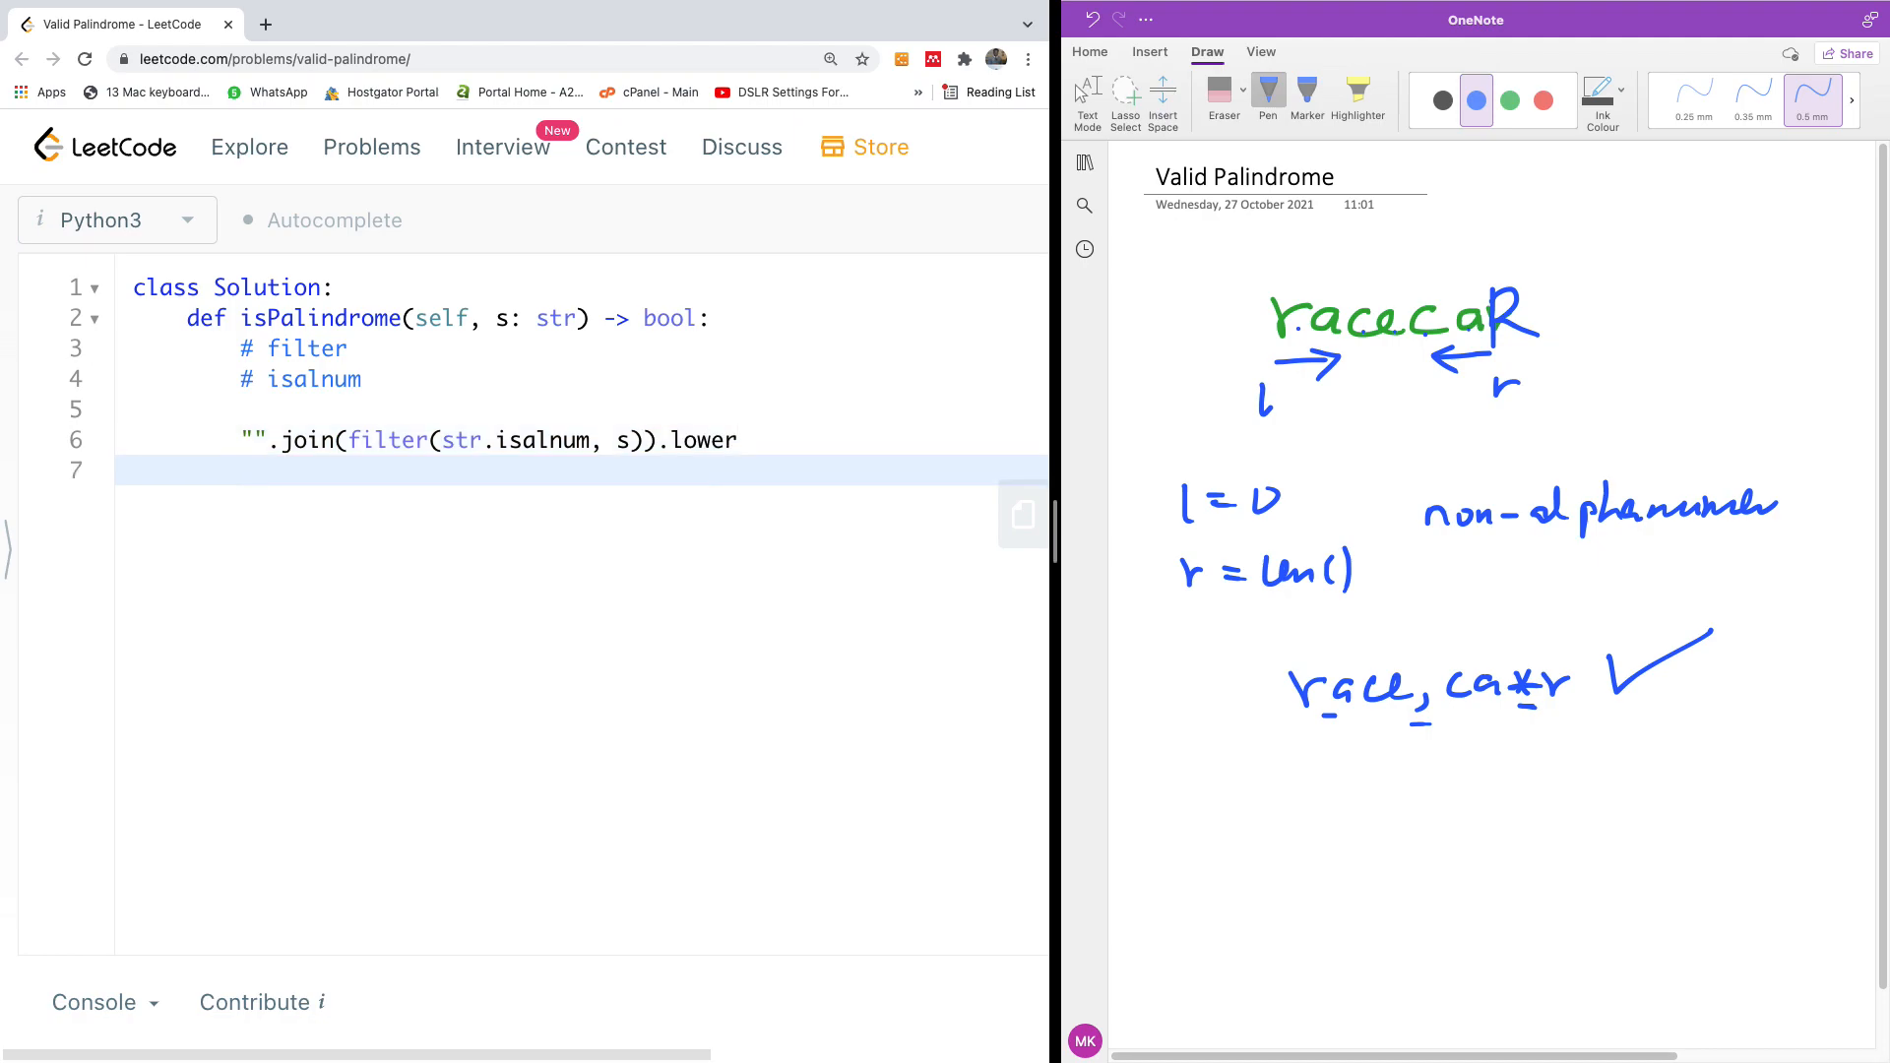
# - Assign the joined result to s and add print(s) on line 7
pyautogui.write('s =')
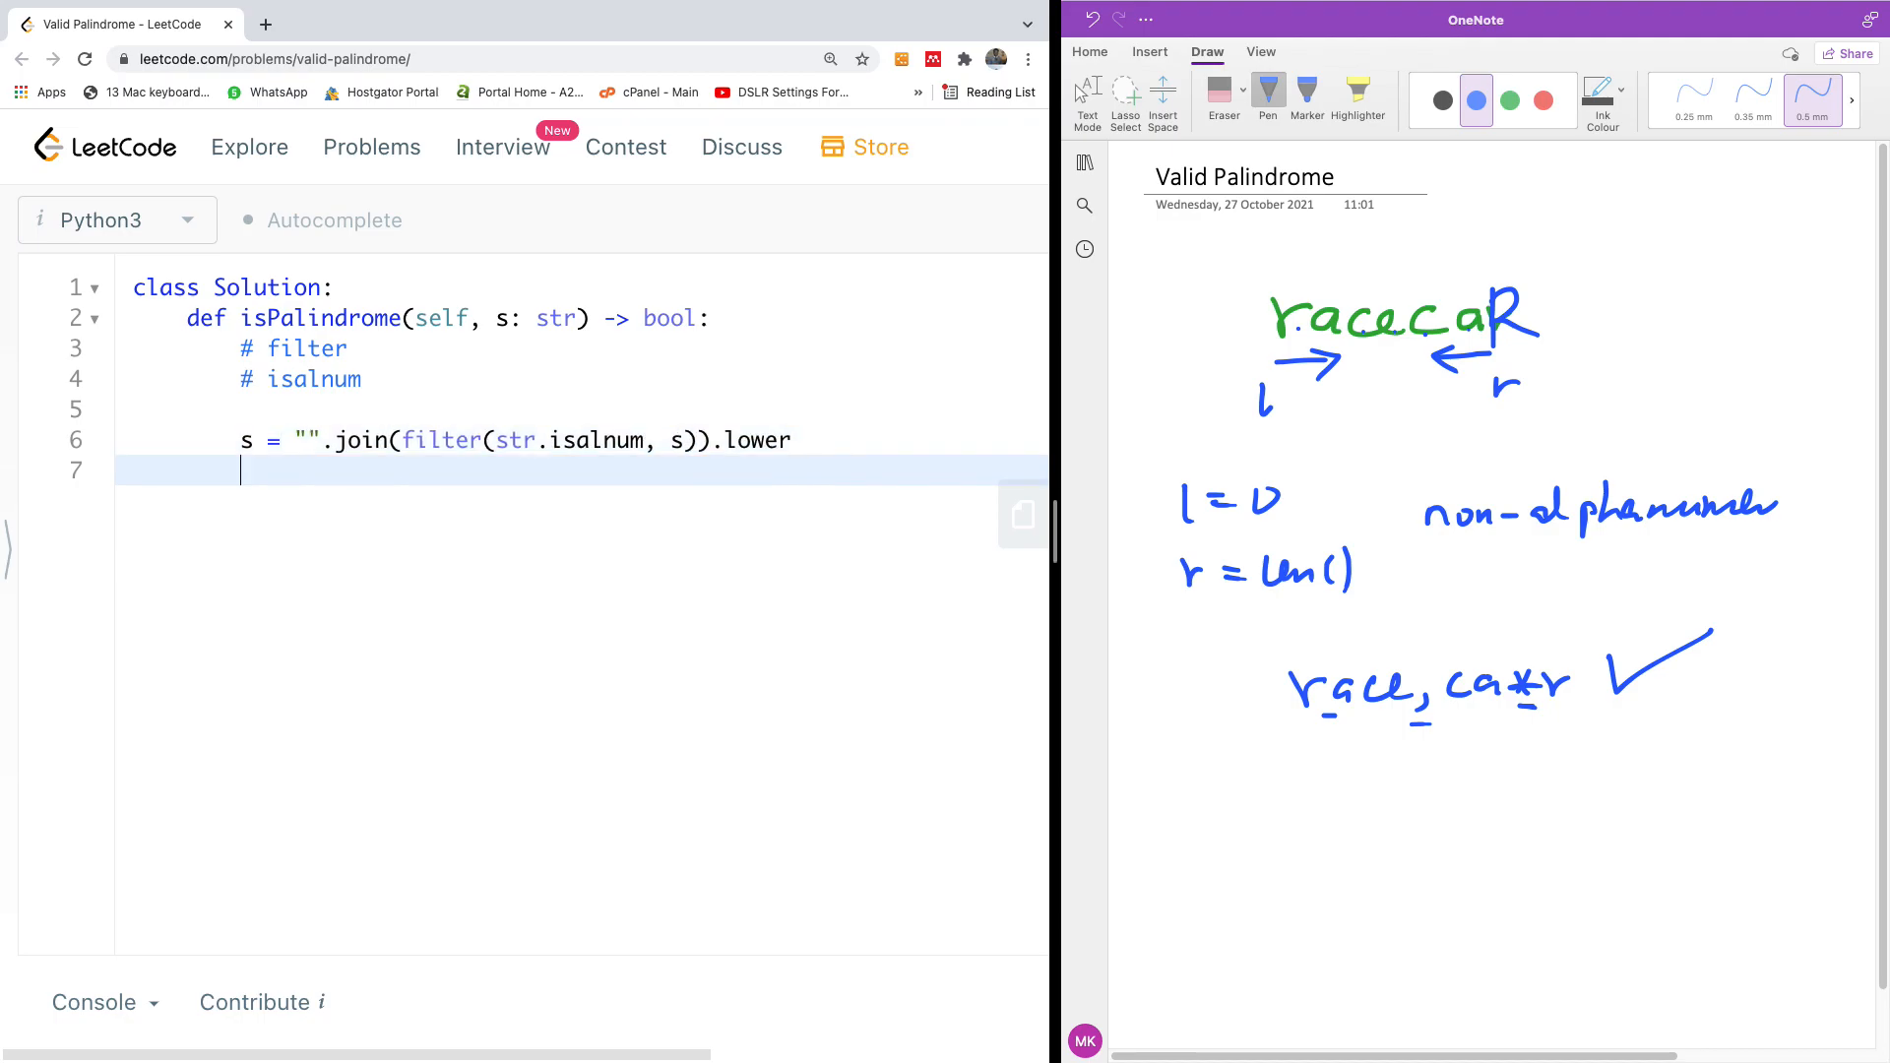
pyautogui.write('rom')
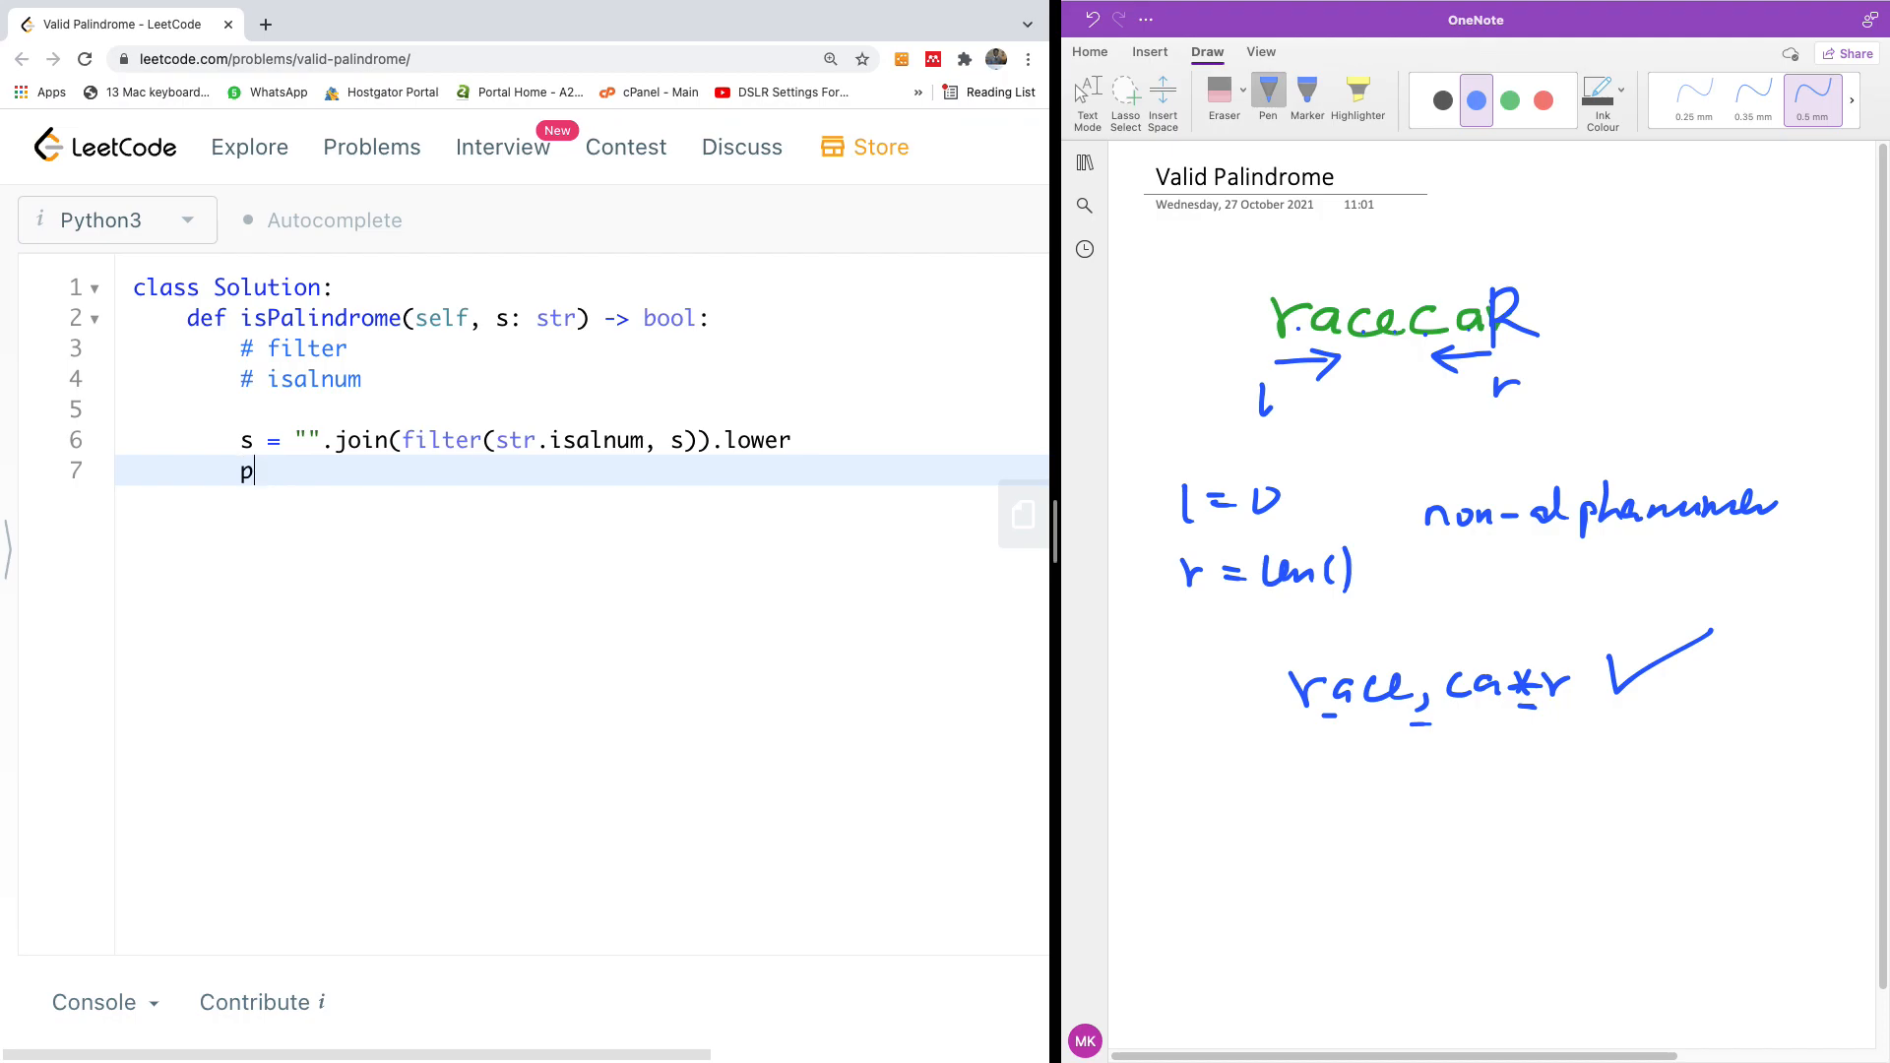
pyautogui.write('rint')
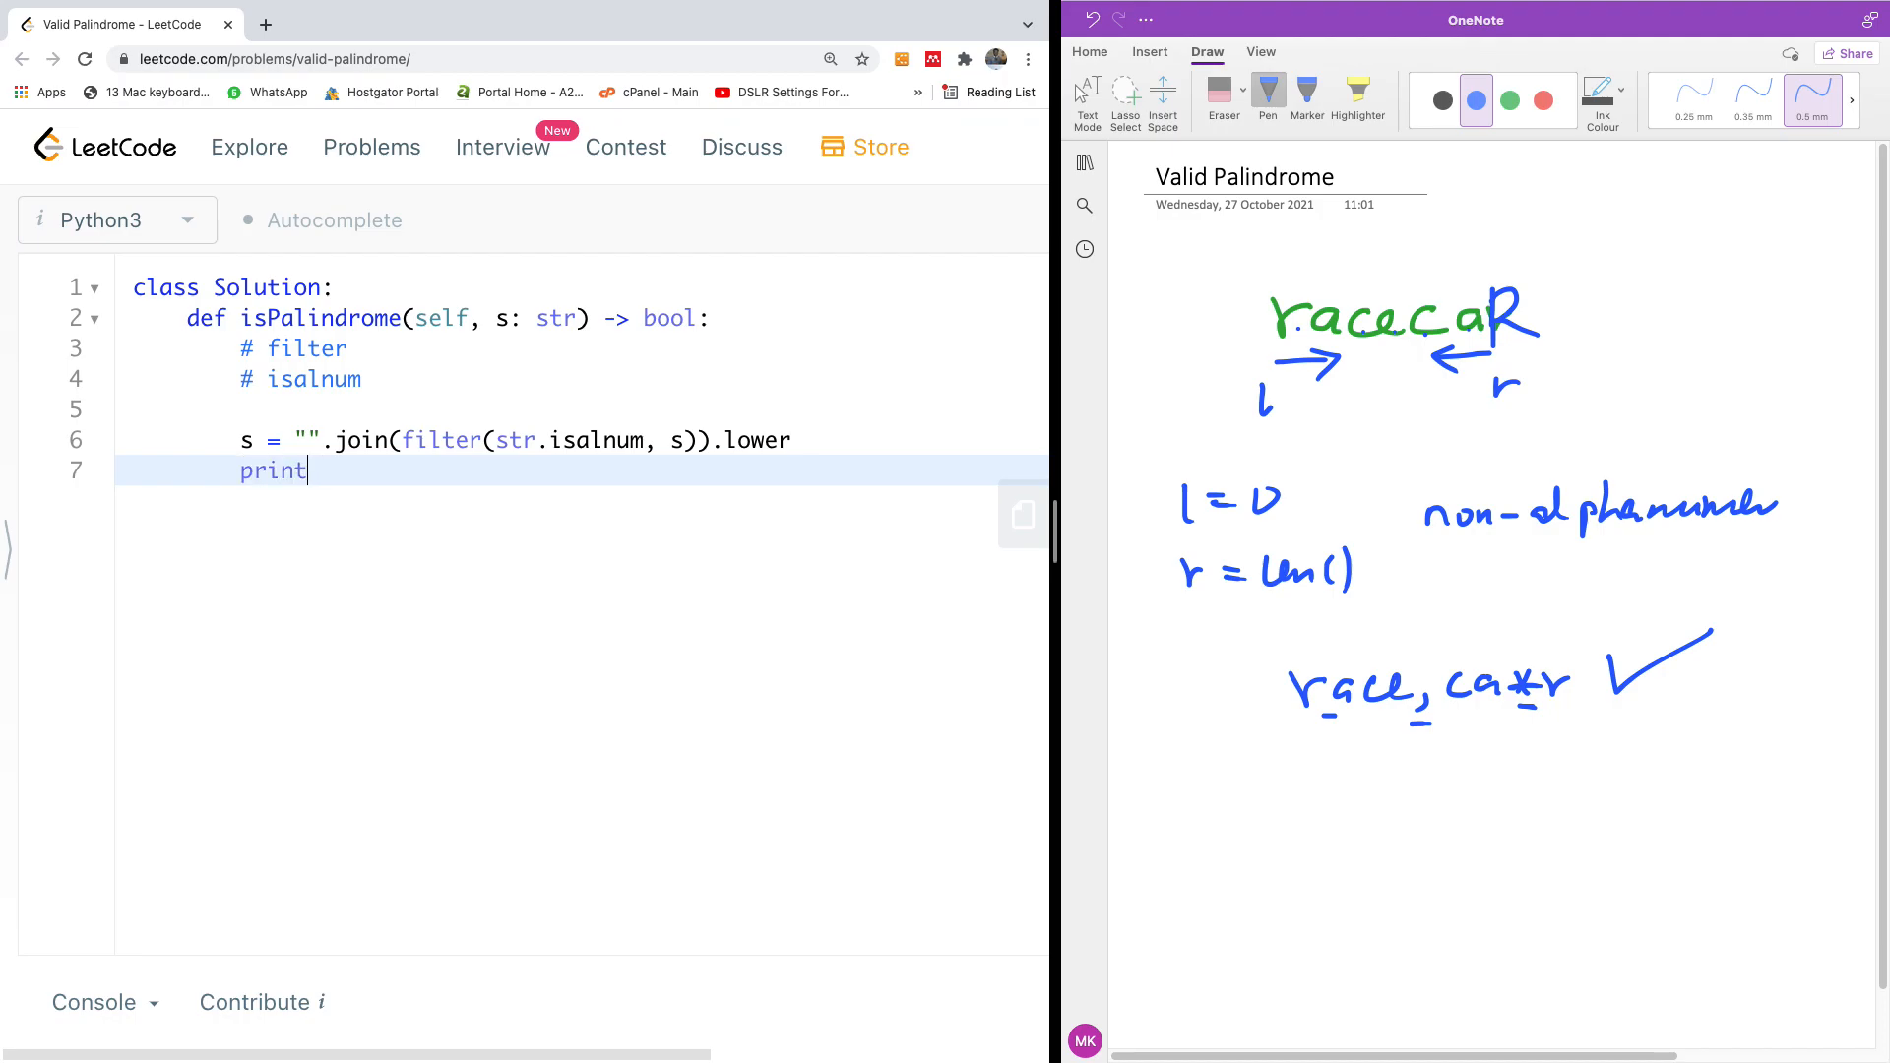
pyautogui.write('(s)')
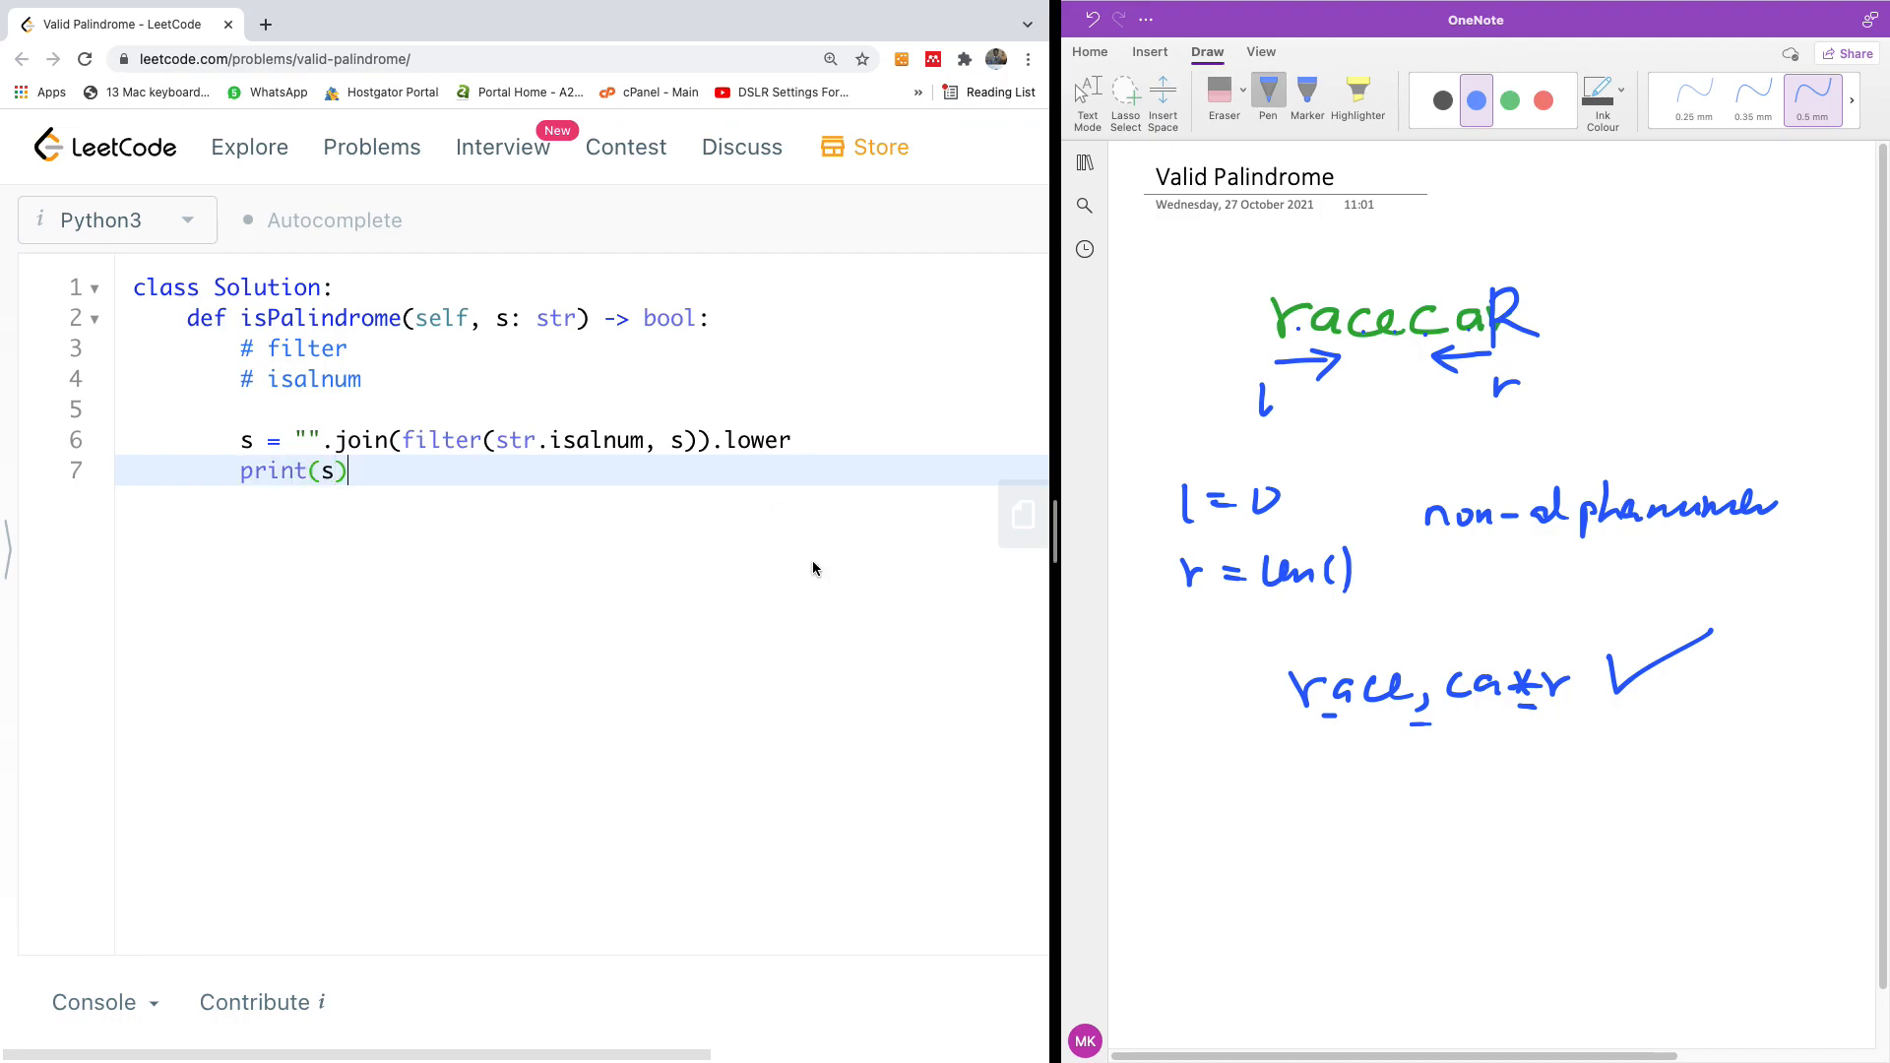
pyautogui.moveTo(769, 537)
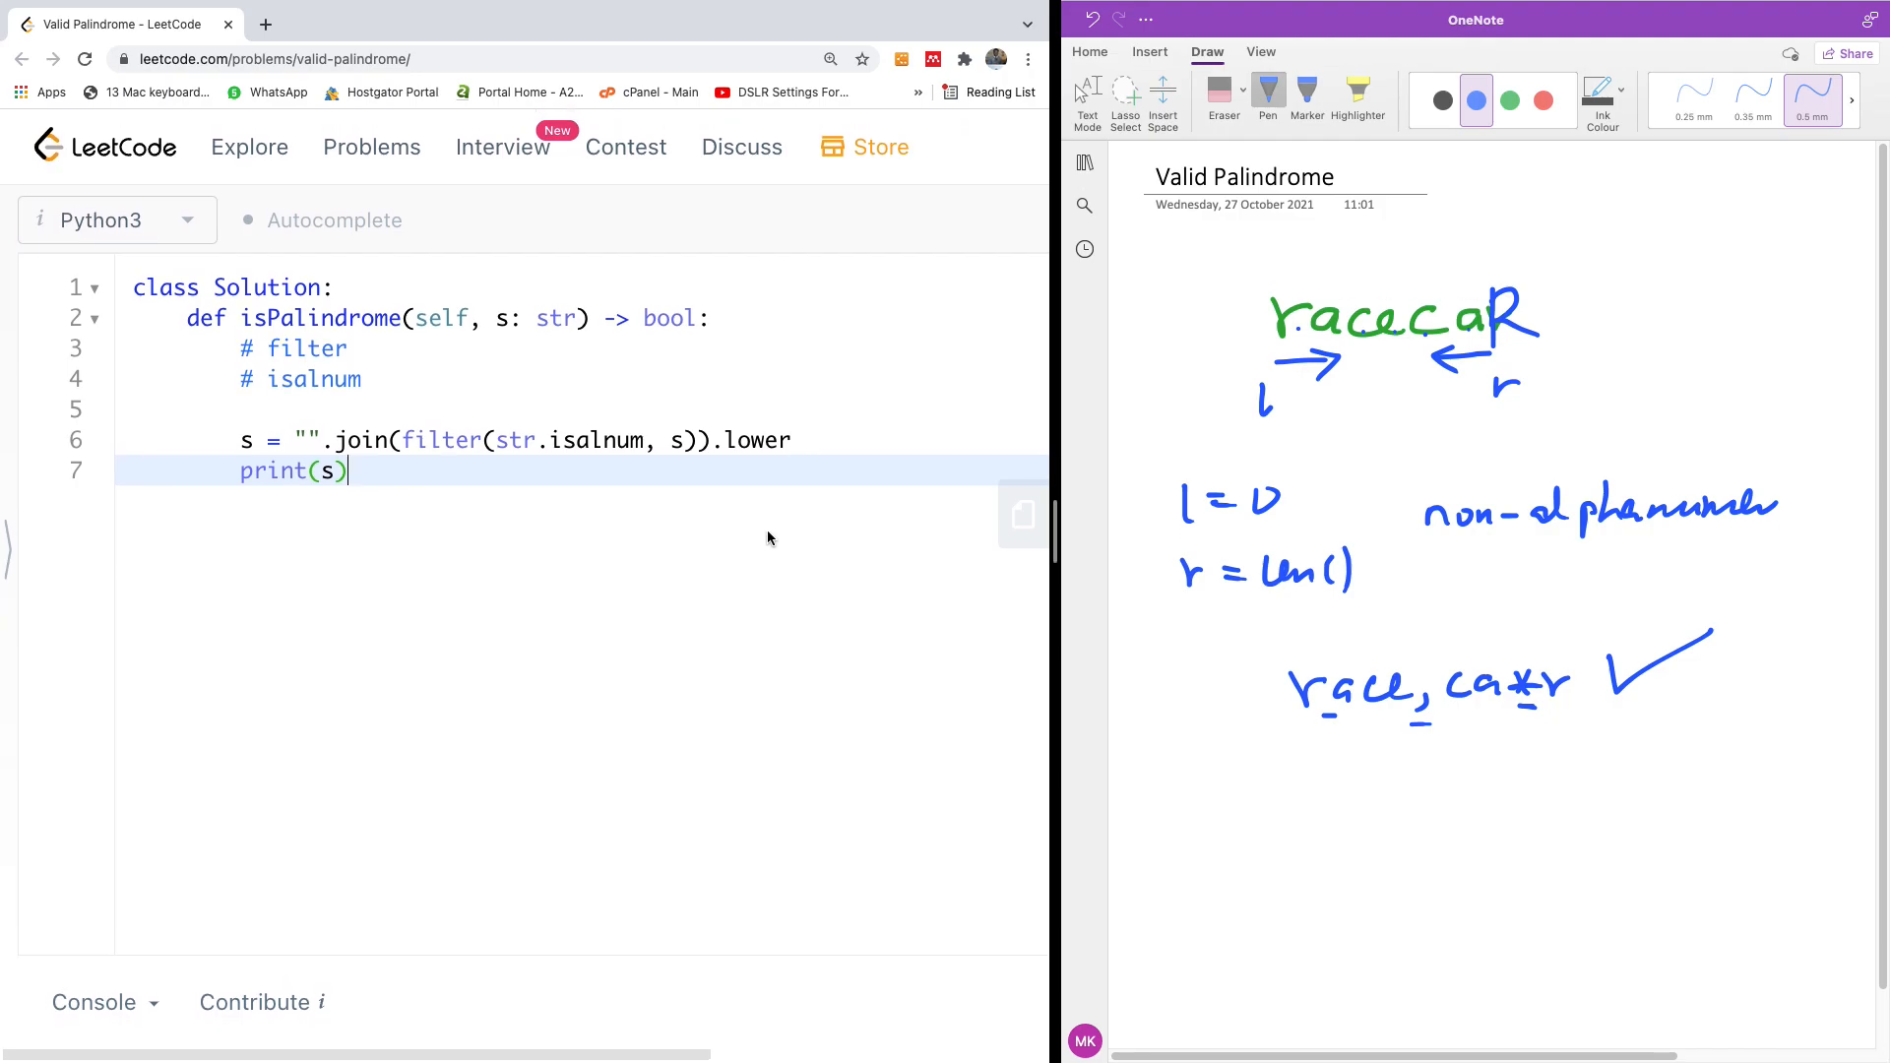
# - Zoom the browser out and run the code, getting Wrong Answer
pyautogui.click(1025, 58)
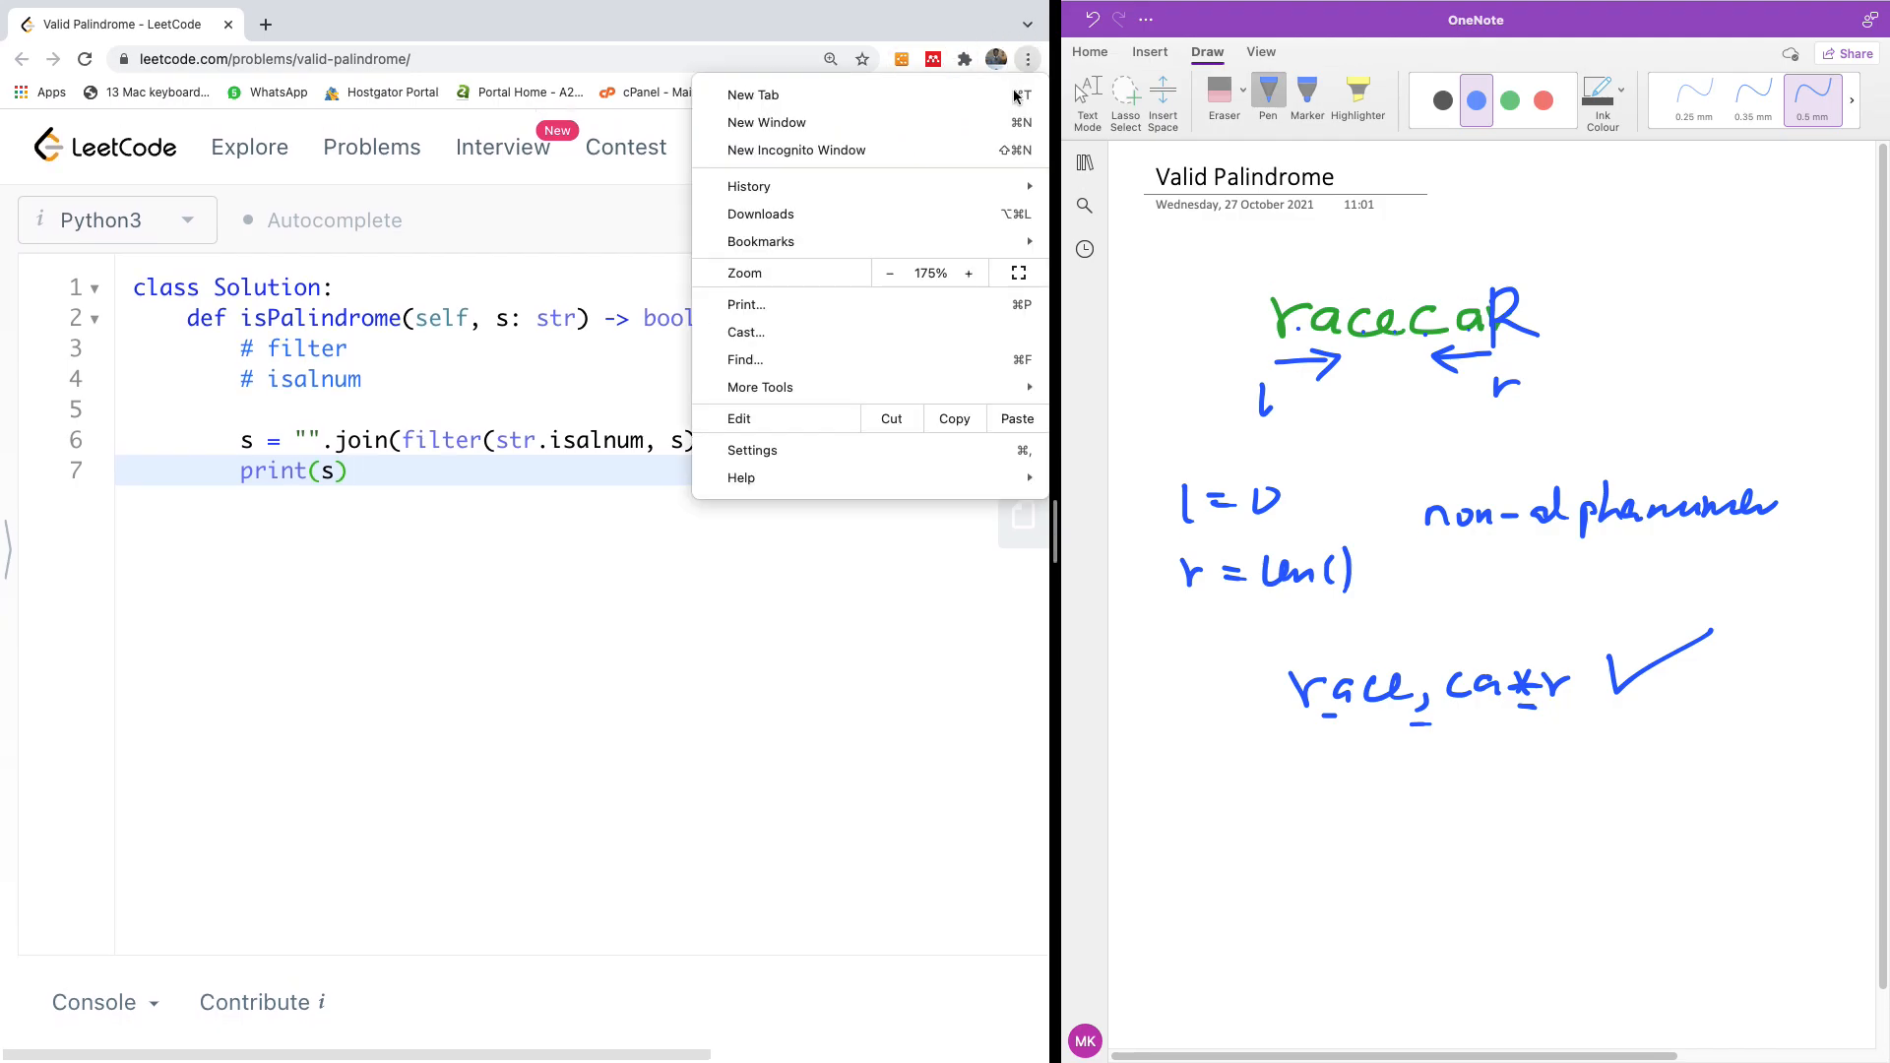
pyautogui.click(639, 691)
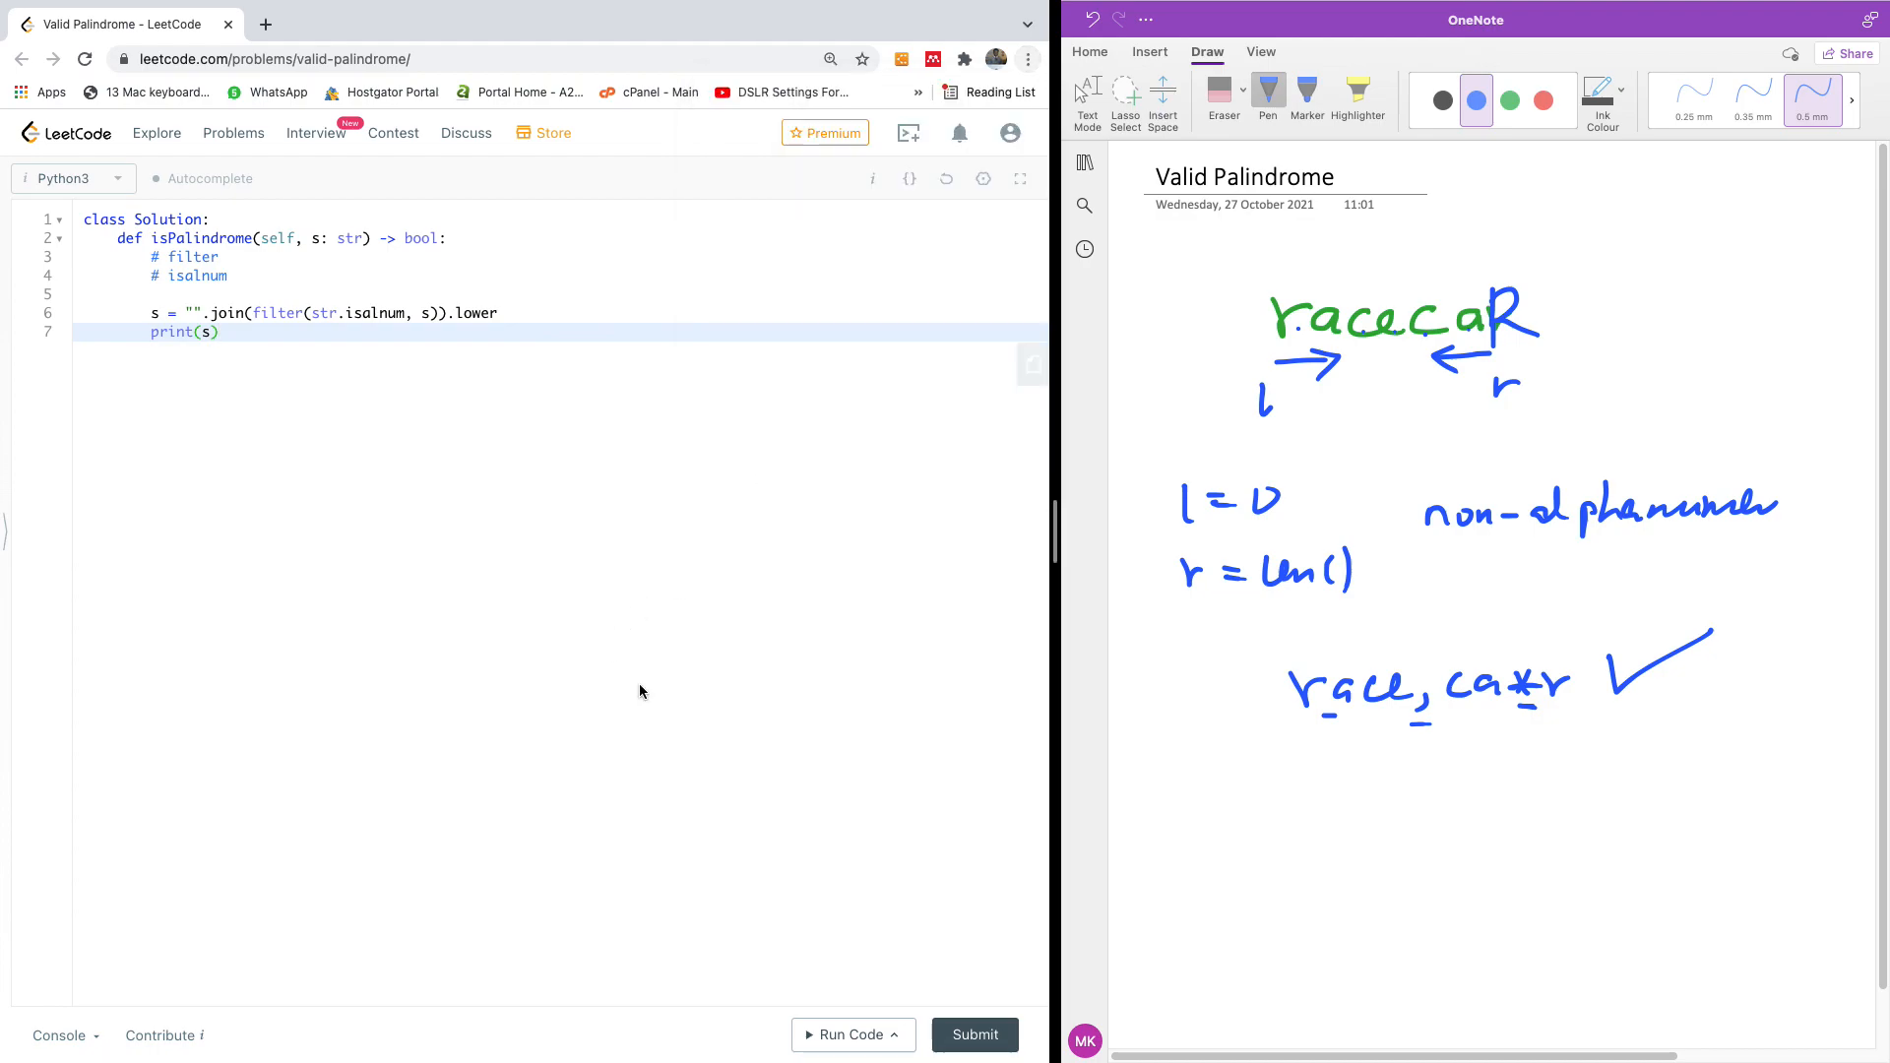
pyautogui.click(847, 1034)
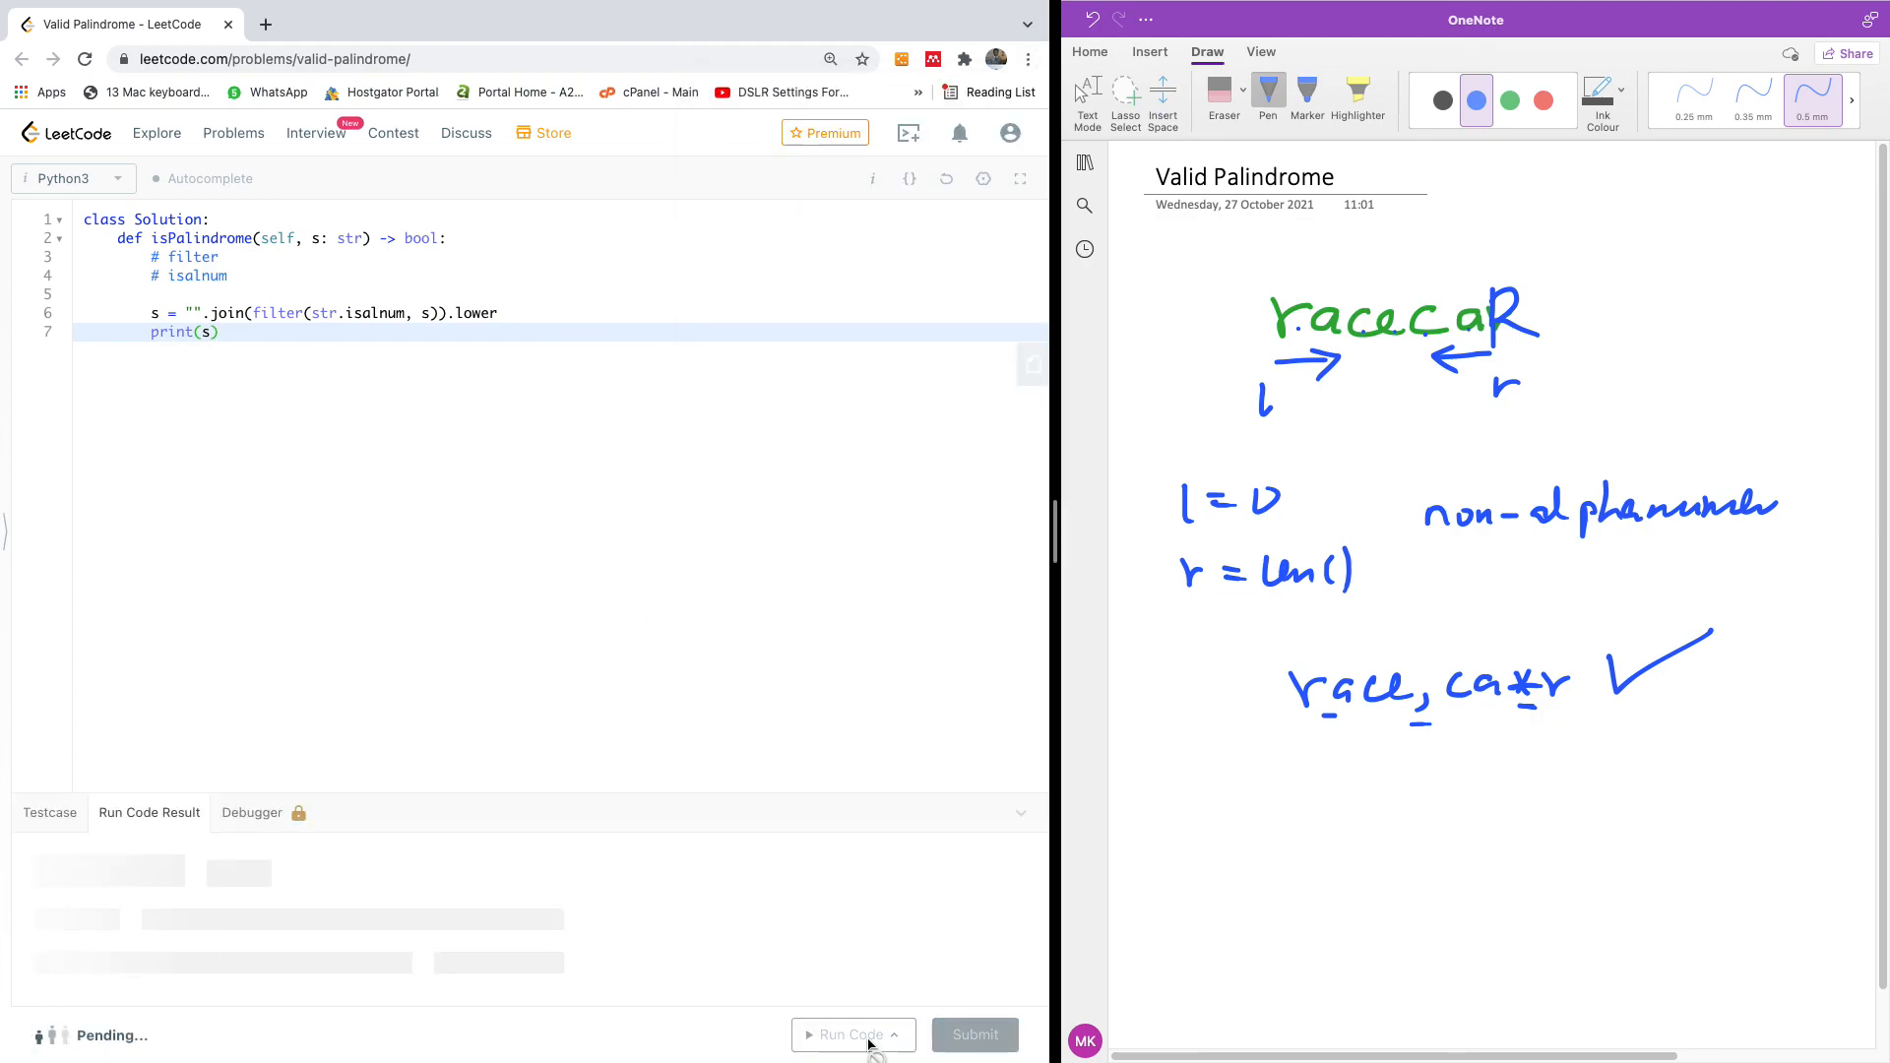
pyautogui.click(854, 1035)
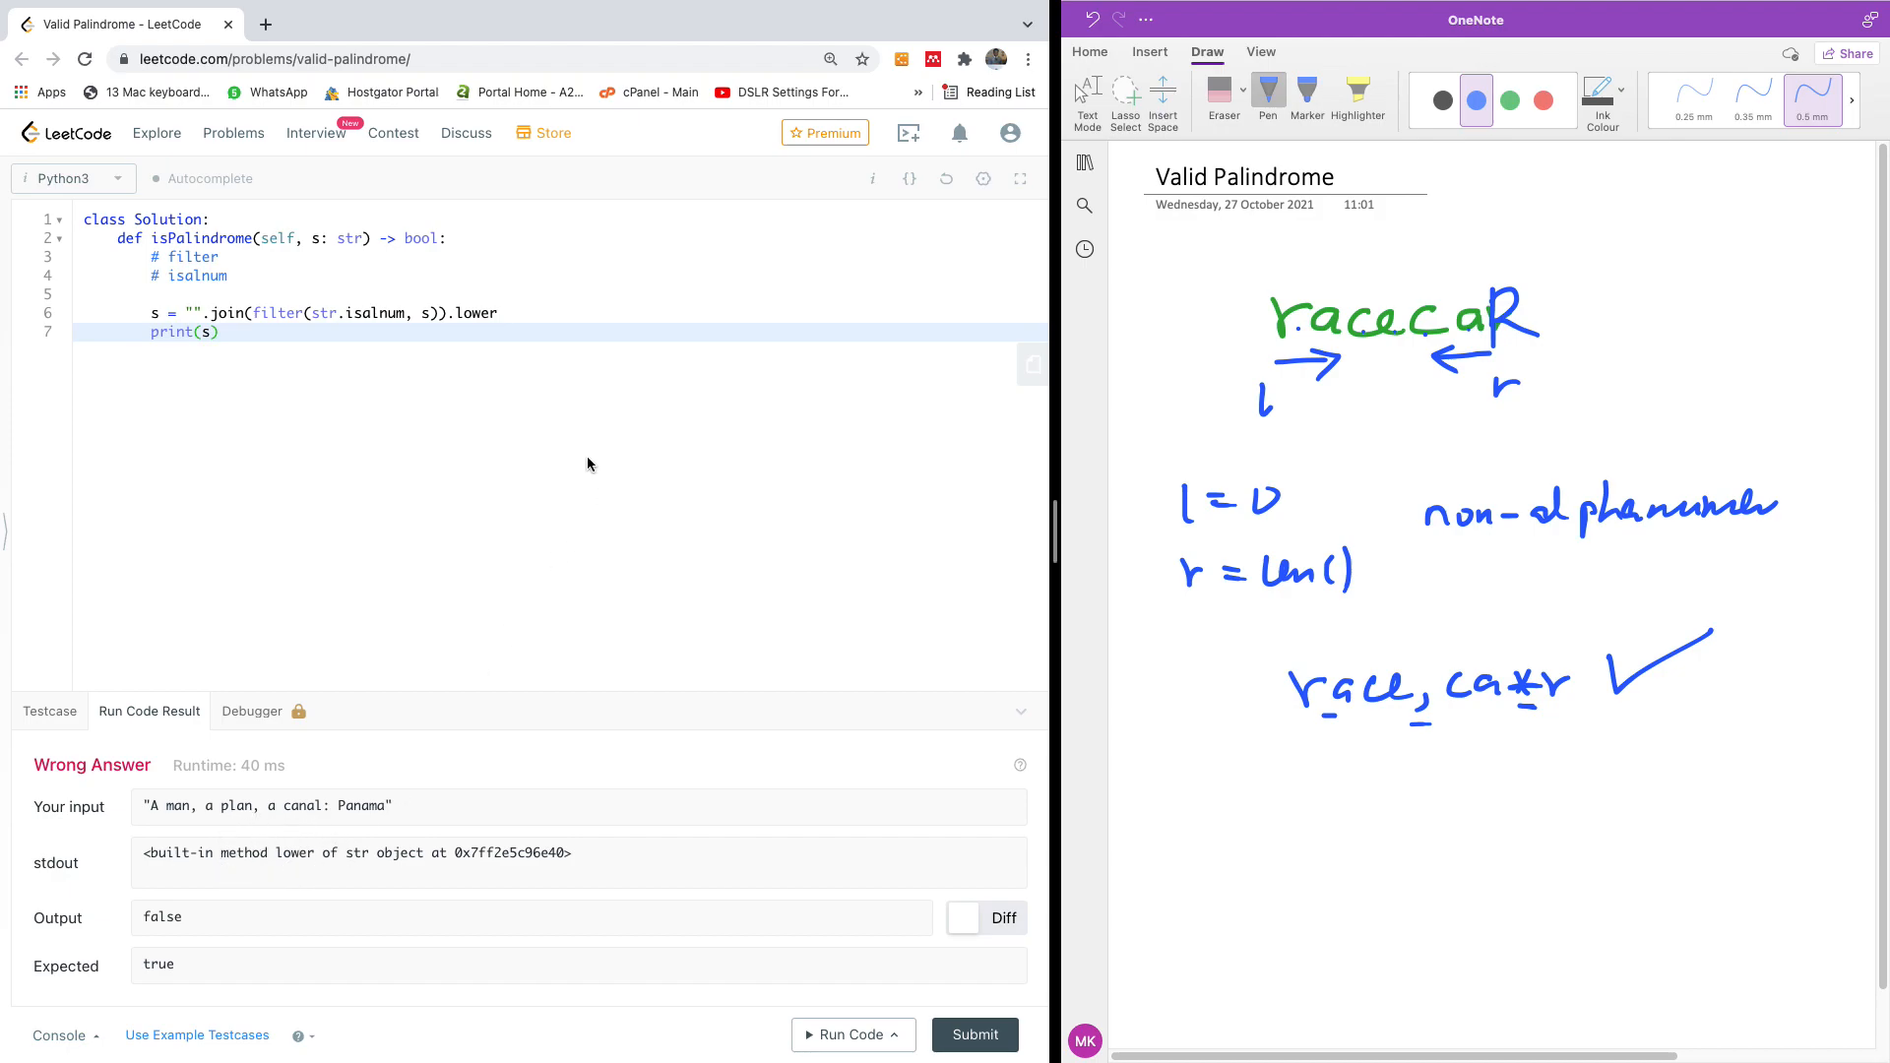
# - Add the missing parentheses so line 6 calls .lower()
pyautogui.write('()')
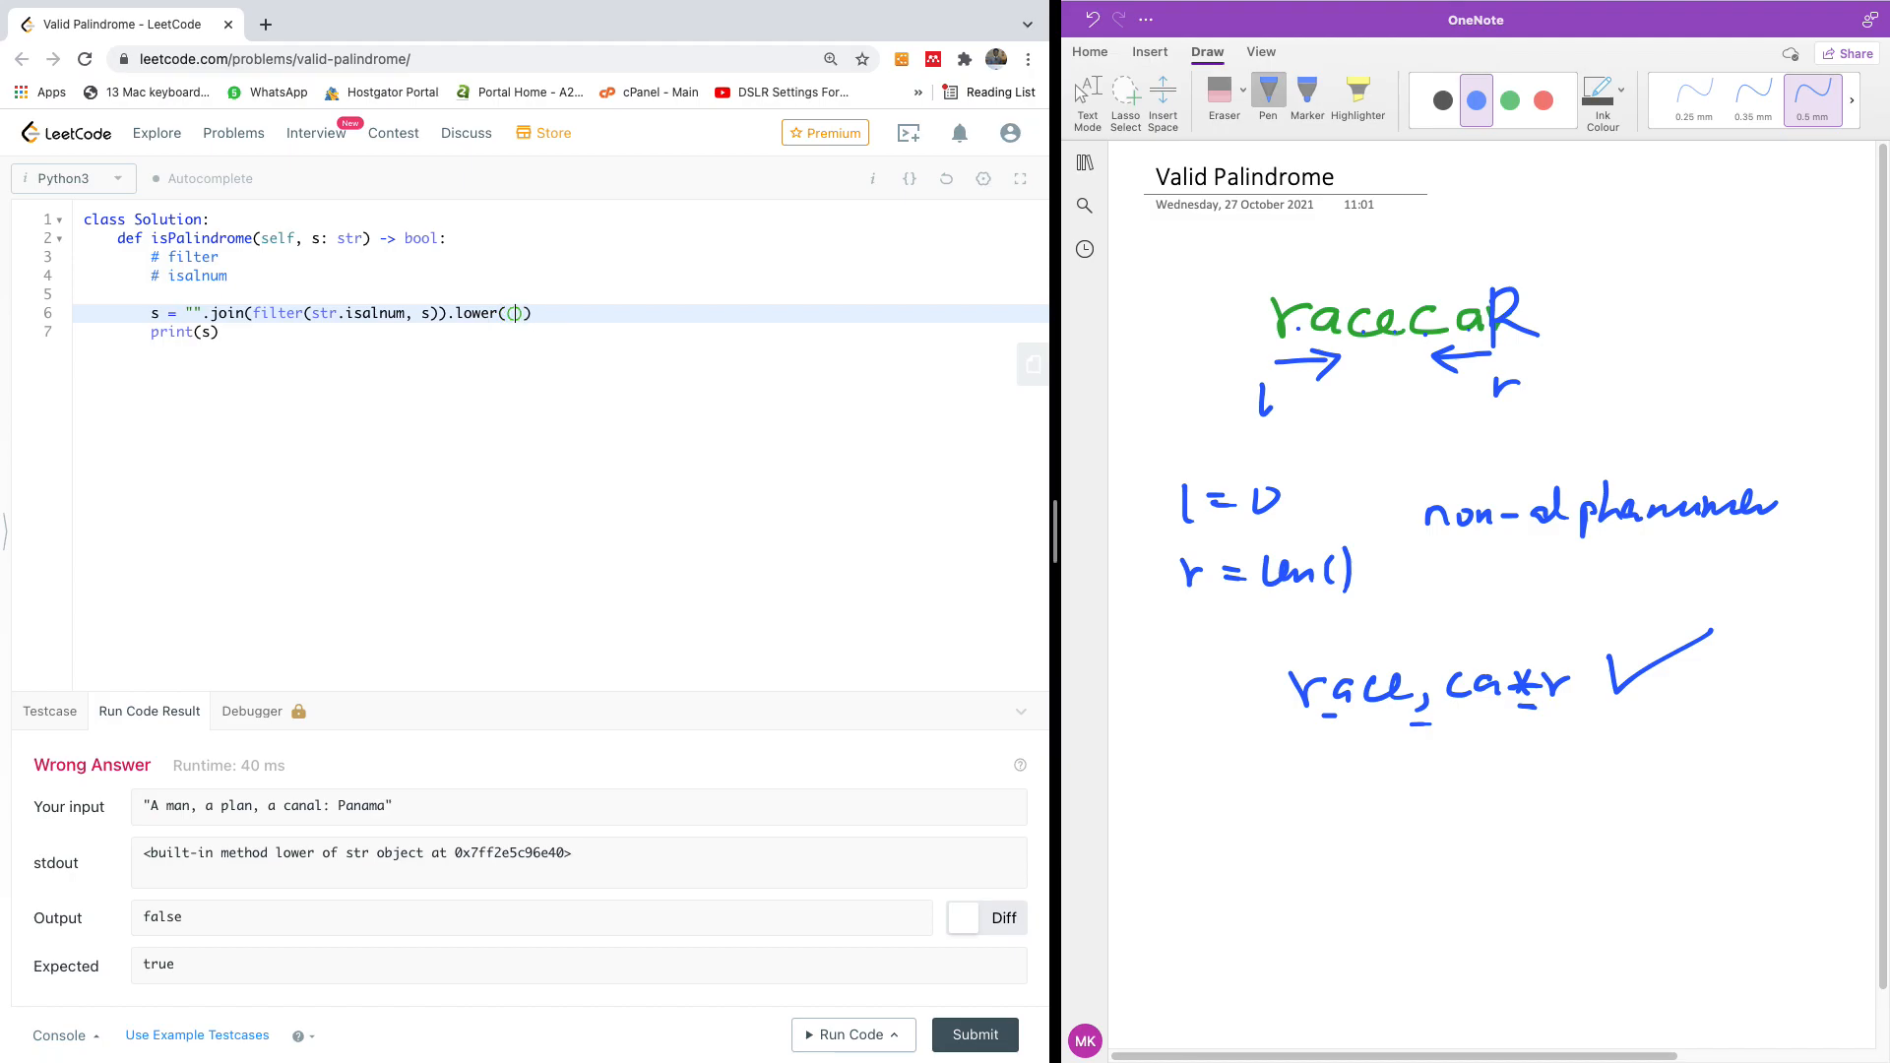
pyautogui.press('Backspace')
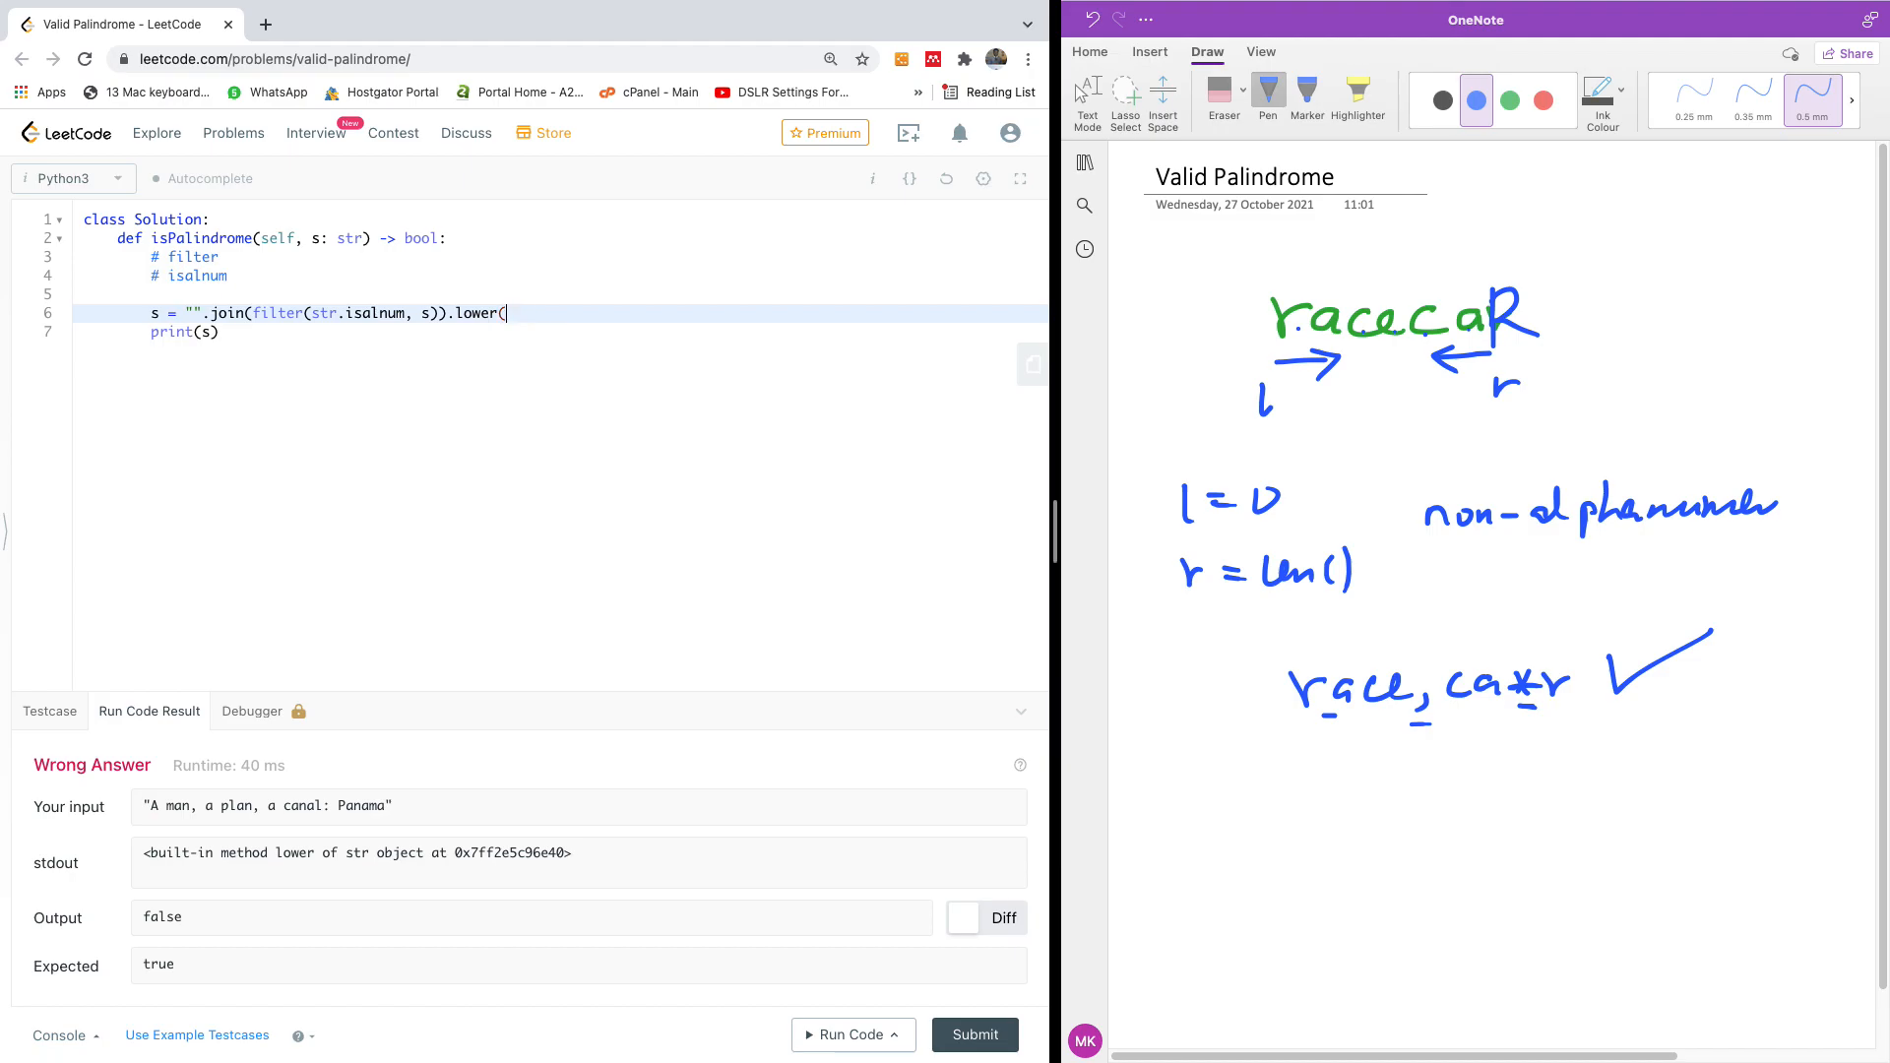
pyautogui.write(')')
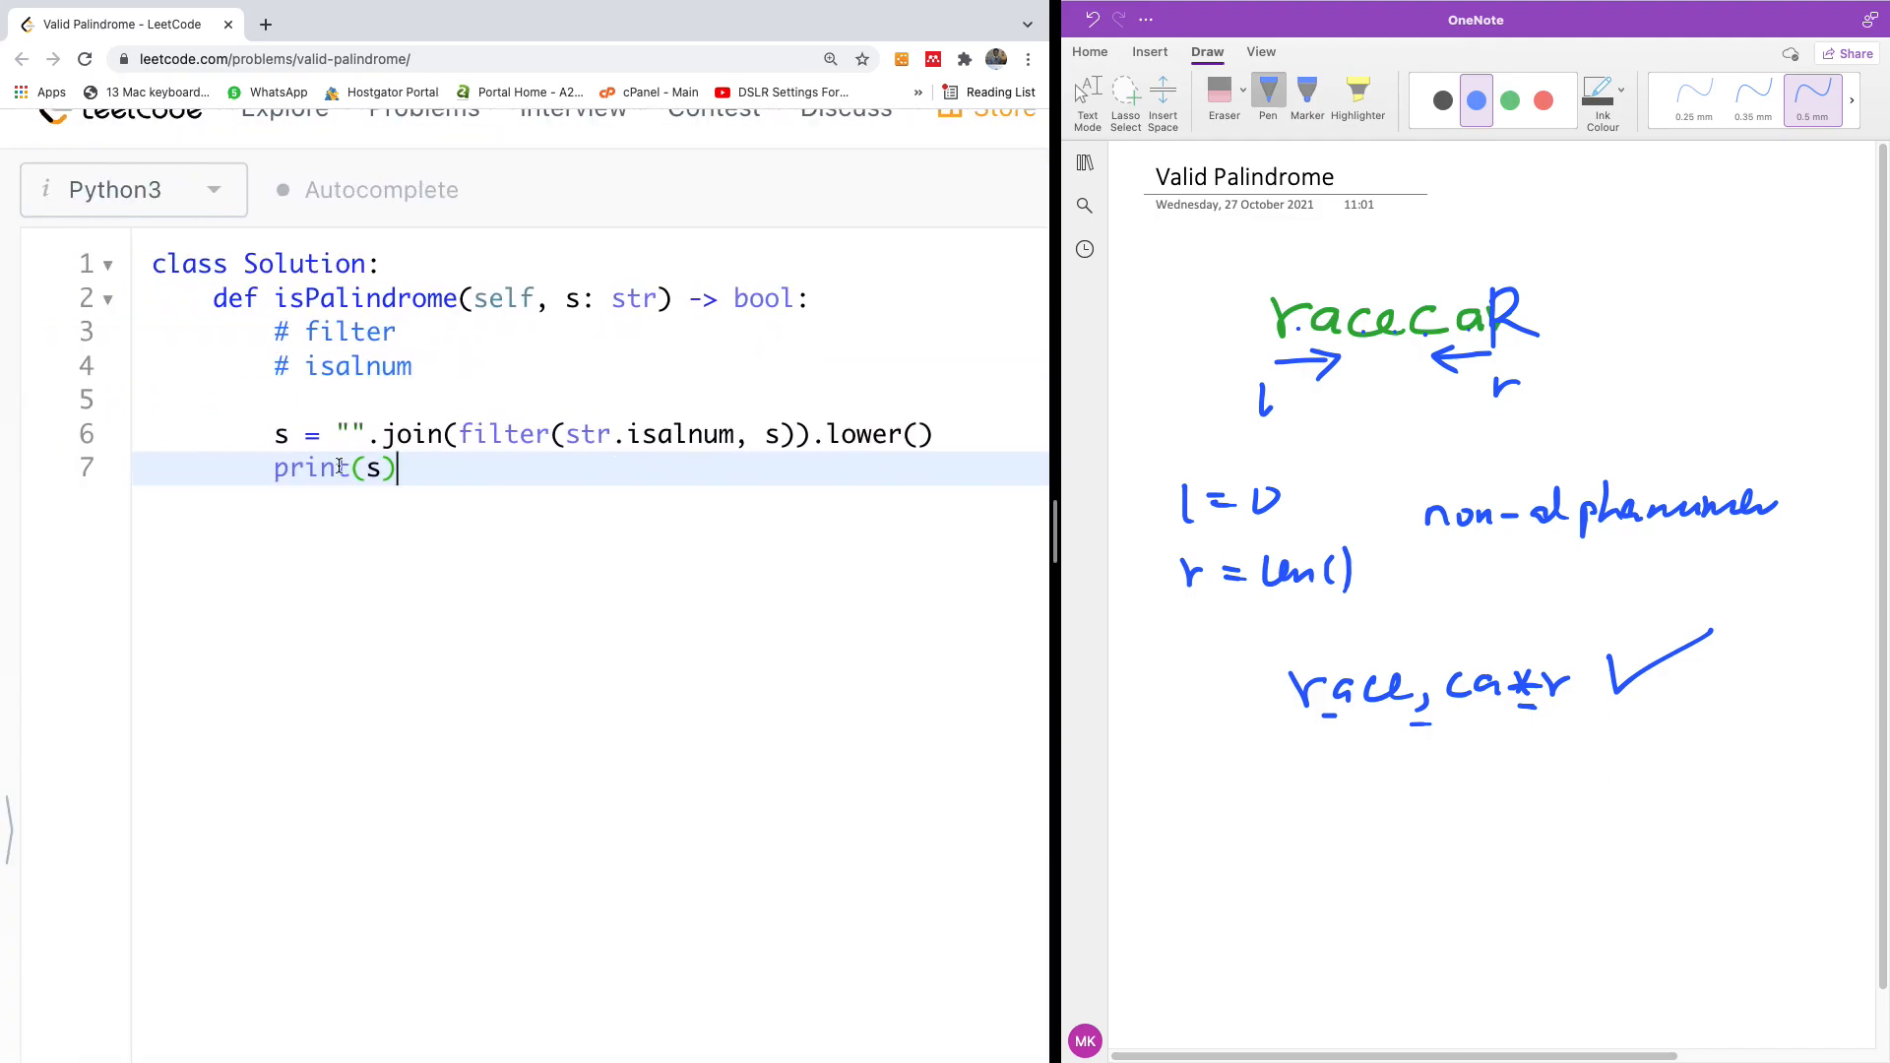
# - Replace the print line with pointers l = 0 and r = len(s)
pyautogui.press('Backspace')
pyautogui.write('l')
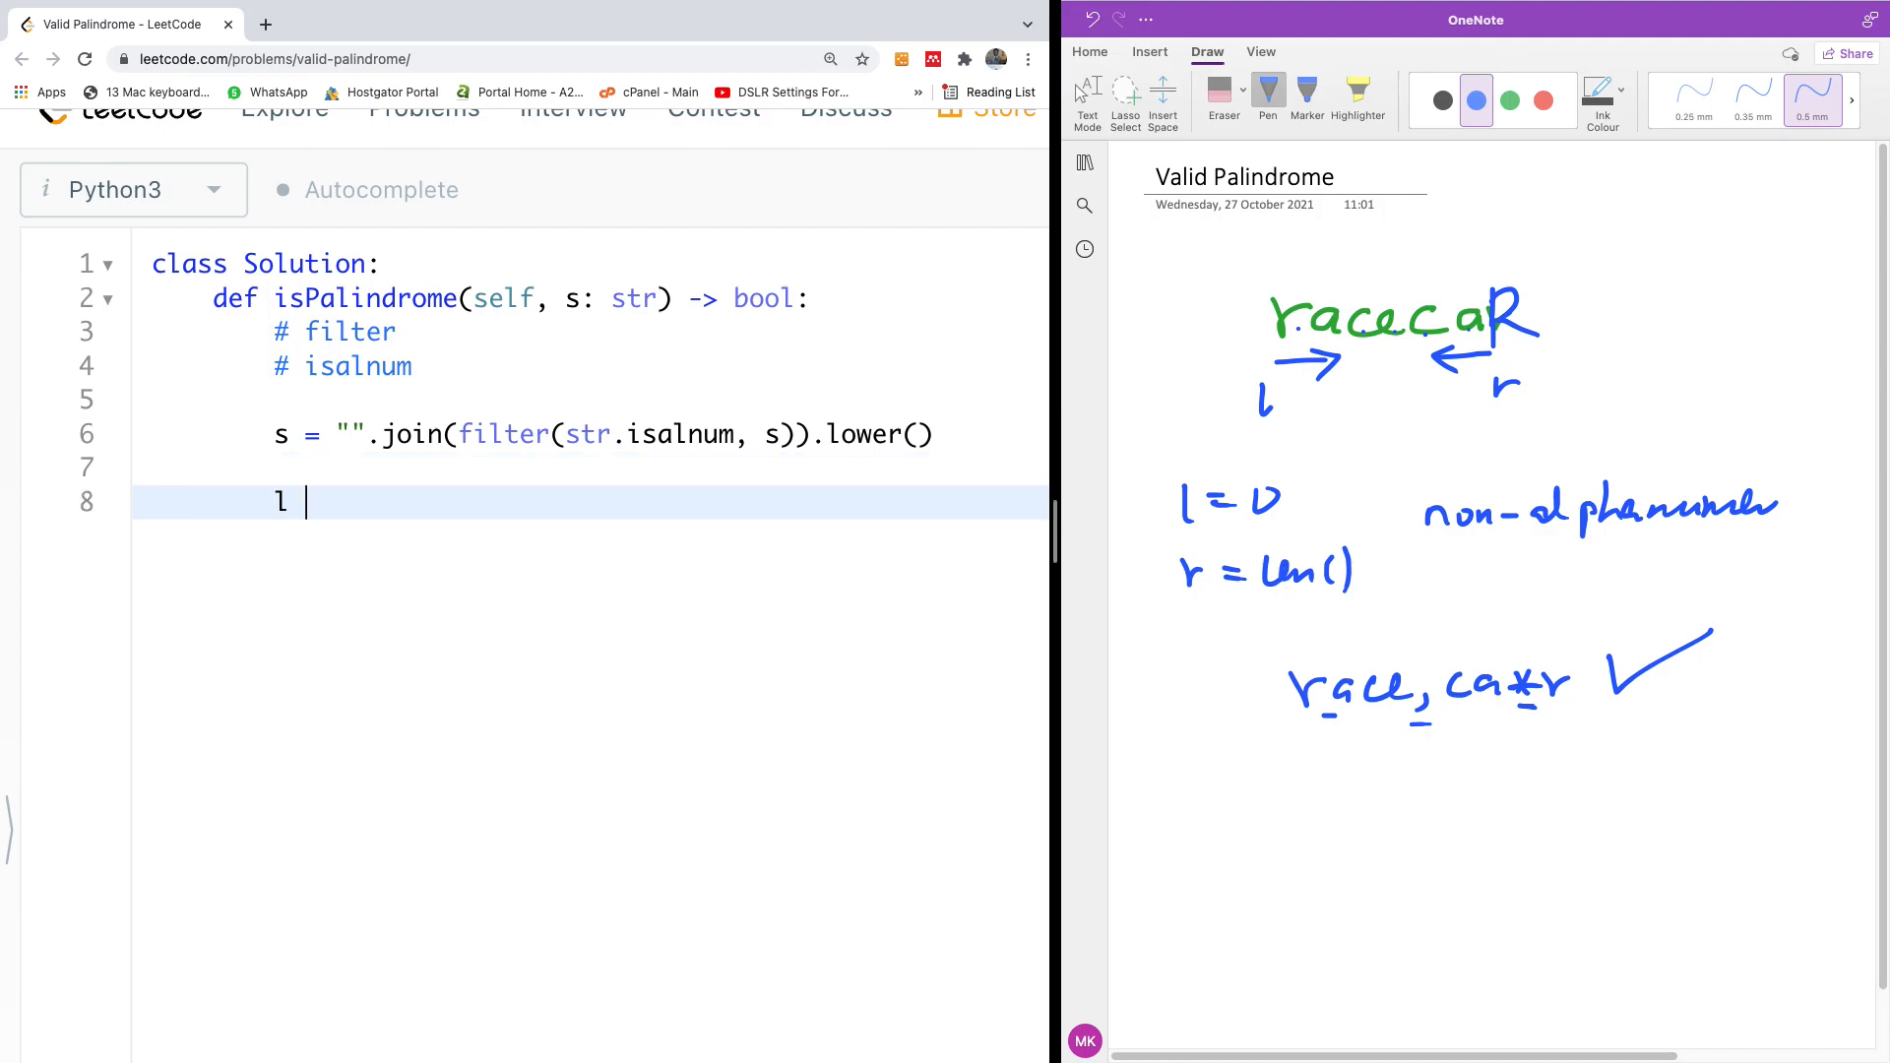
pyautogui.write('= 0')
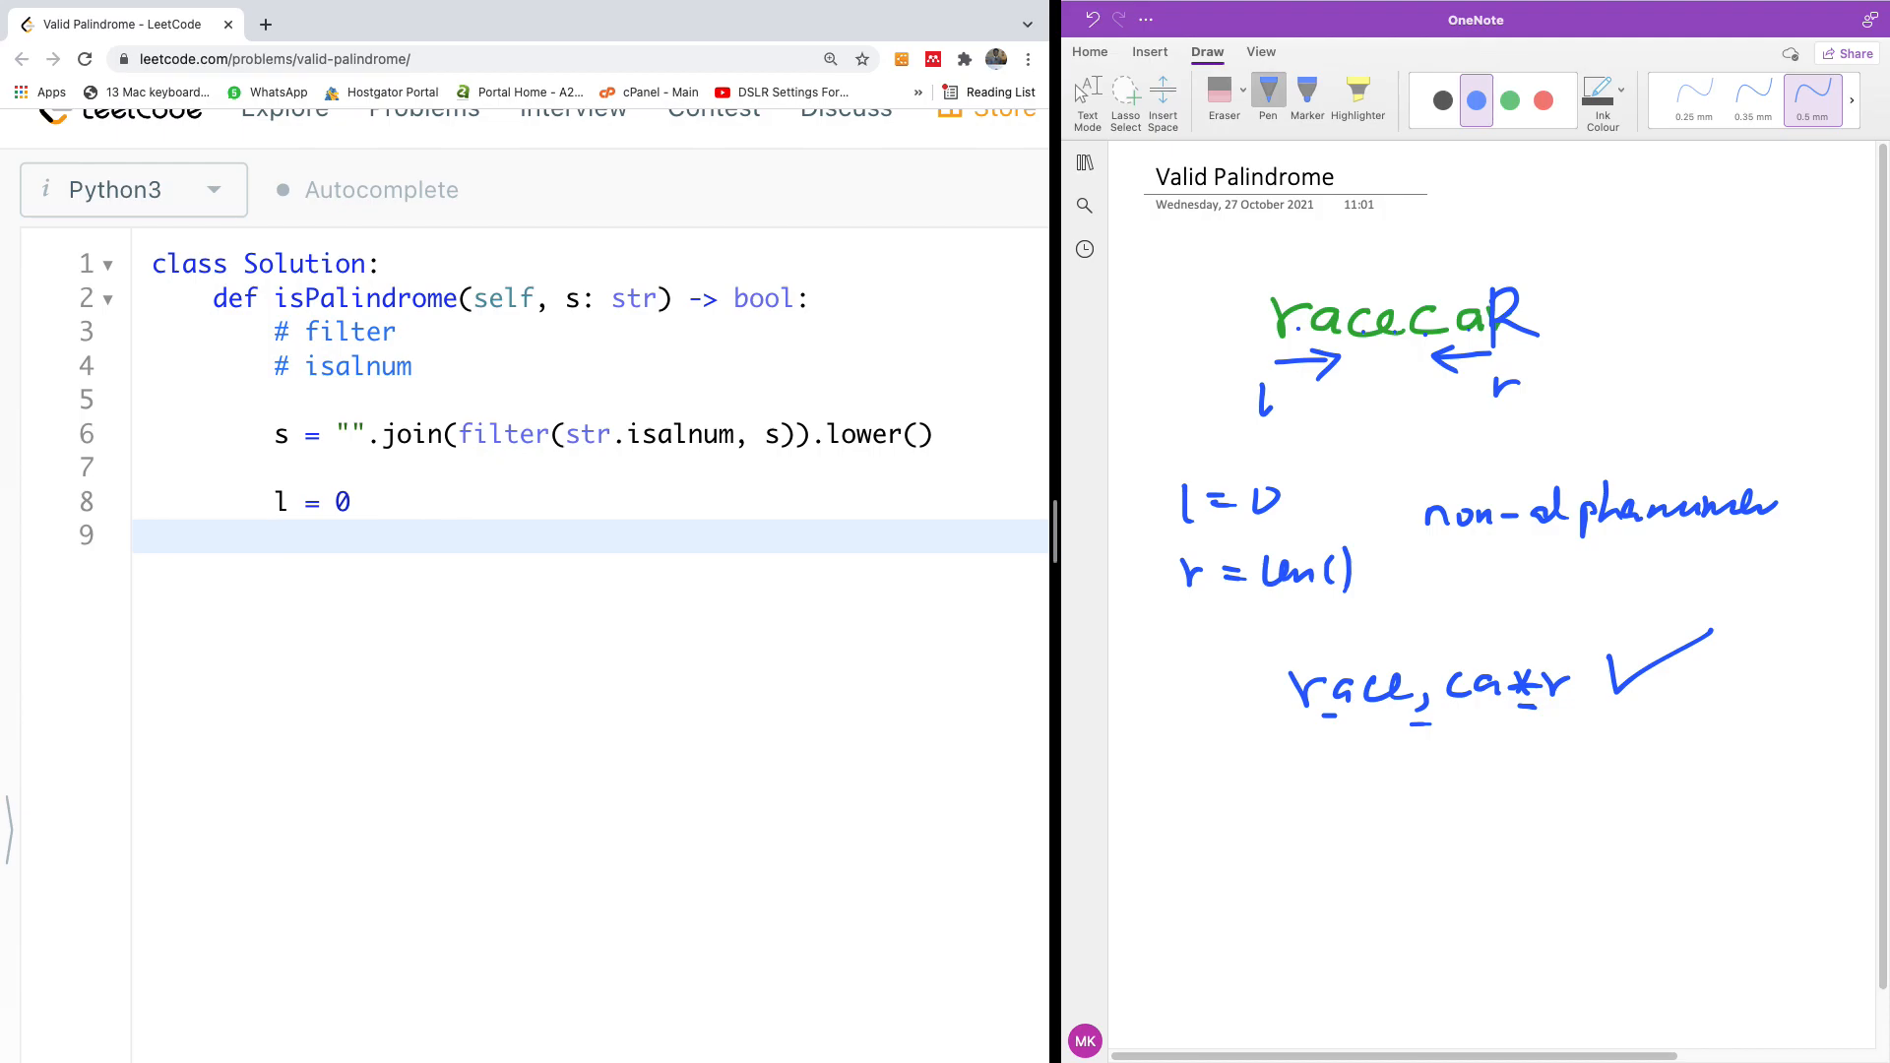
pyautogui.write('r = len')
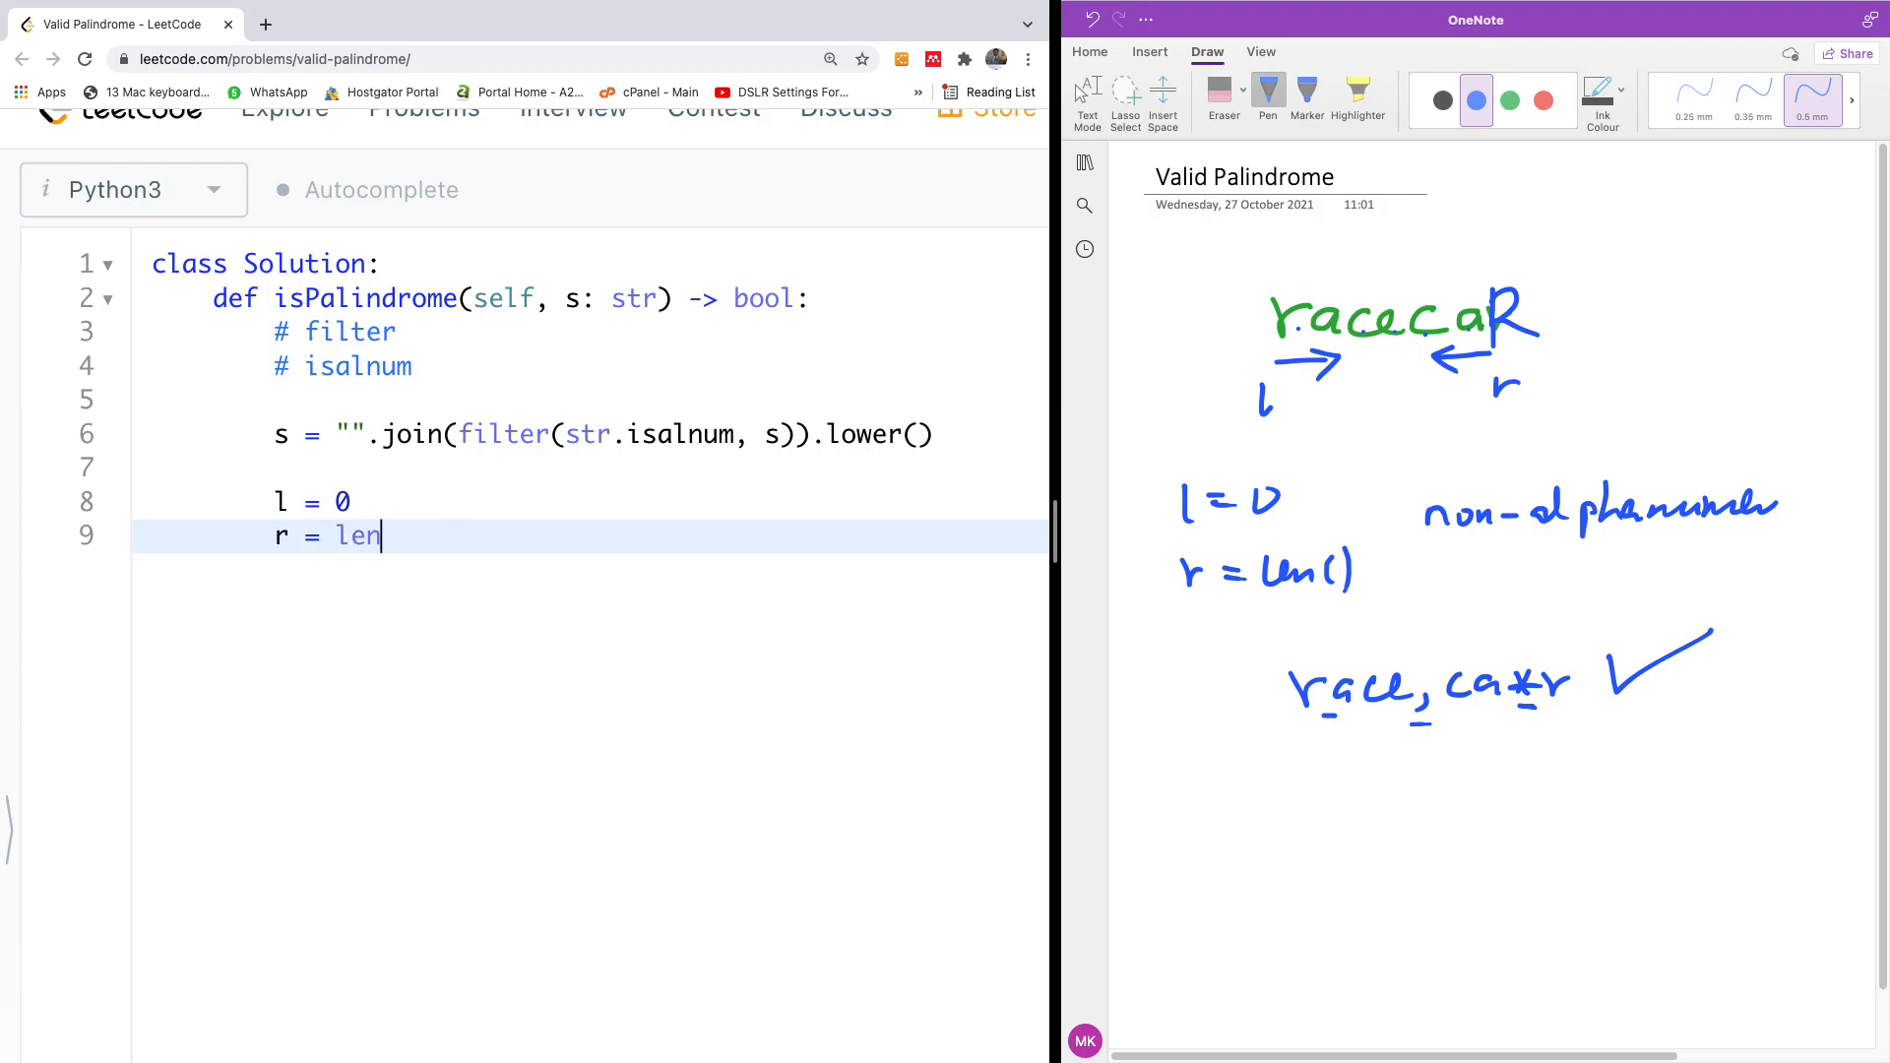
pyautogui.write('()')
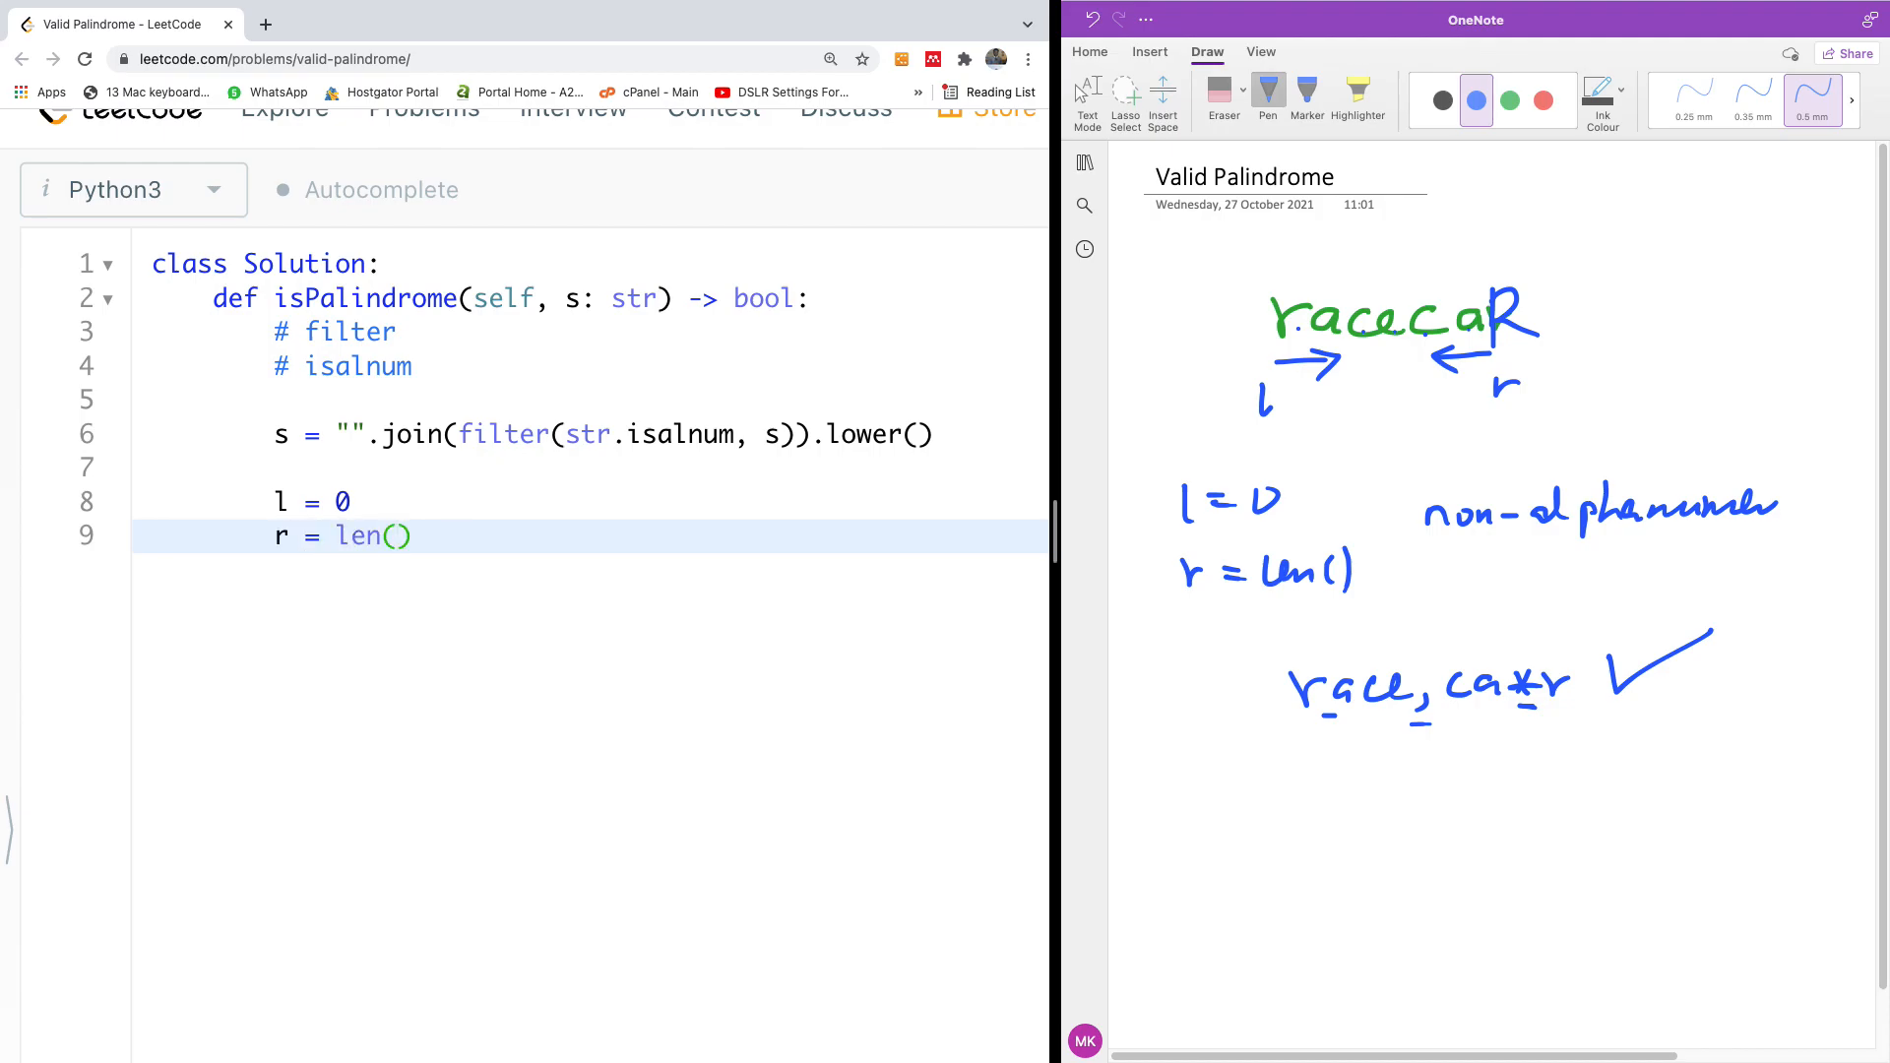
pyautogui.write('s')
pyautogui.write('whi')
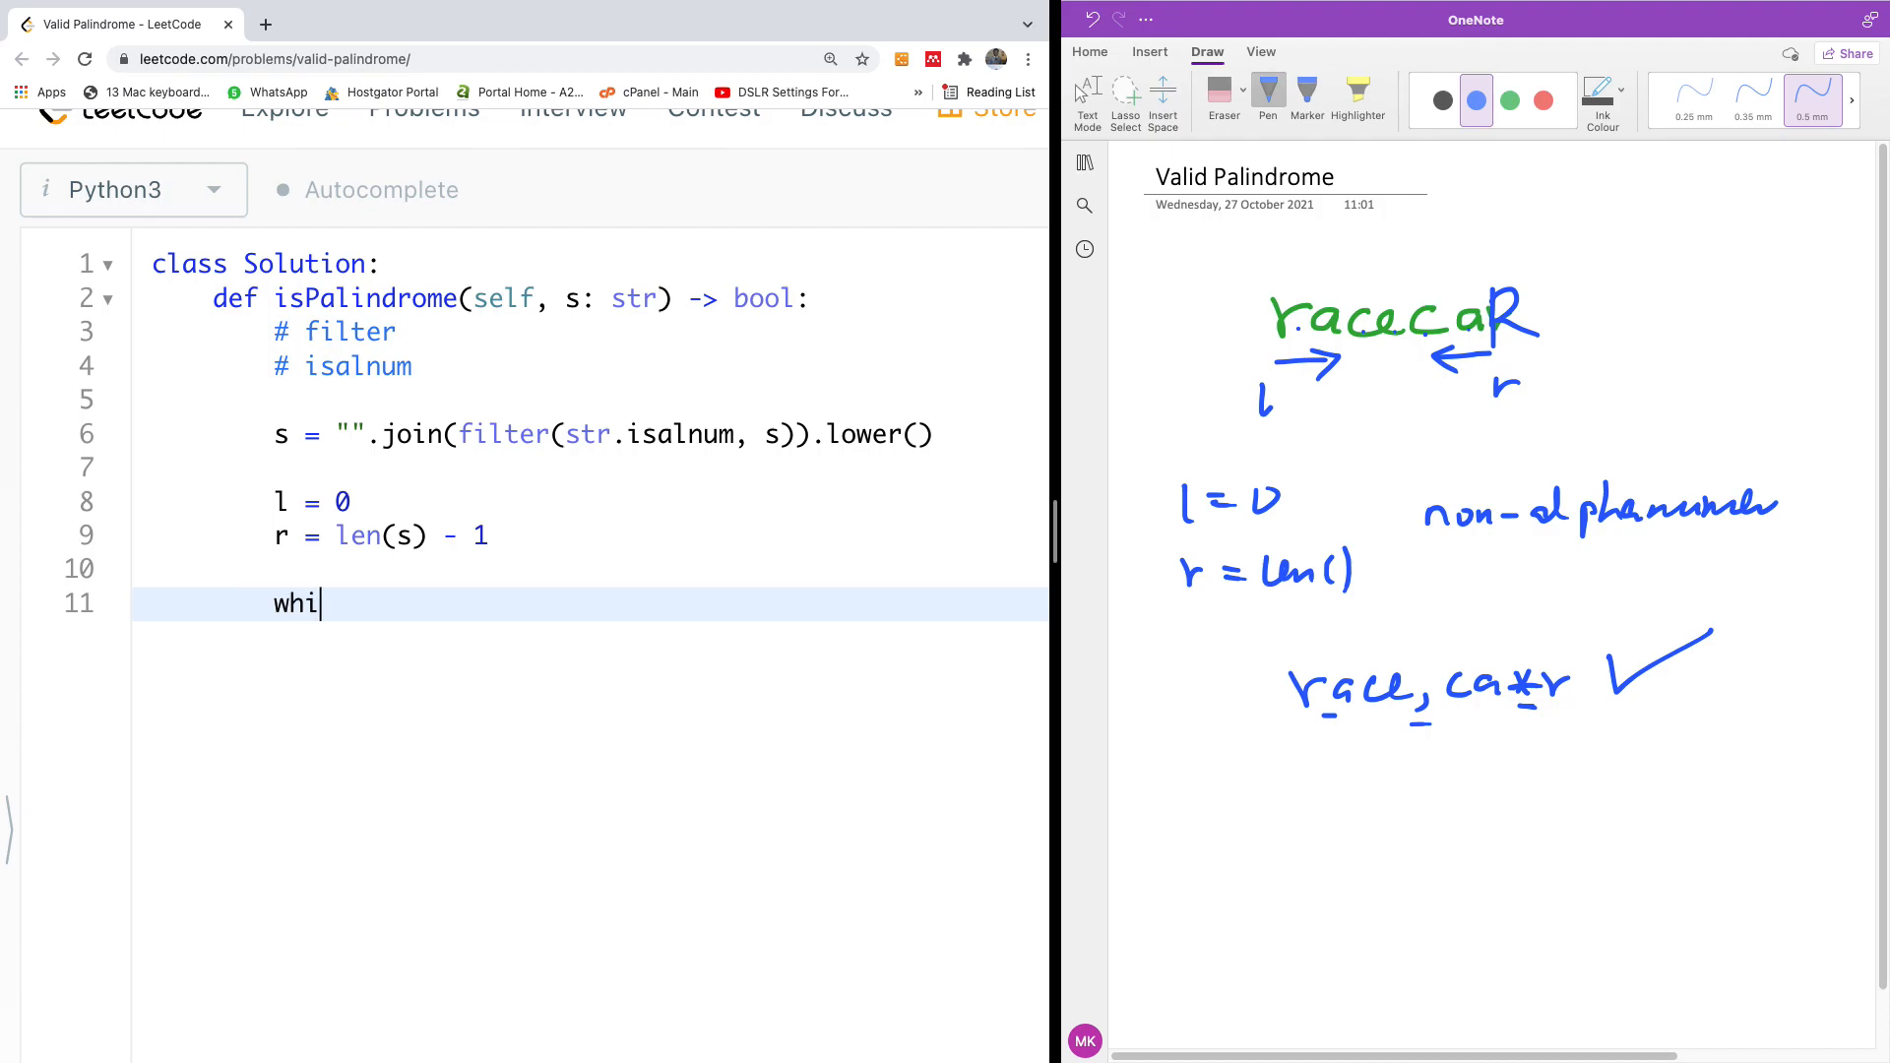
# - Add the while l < r: loop header
pyautogui.write('le l')
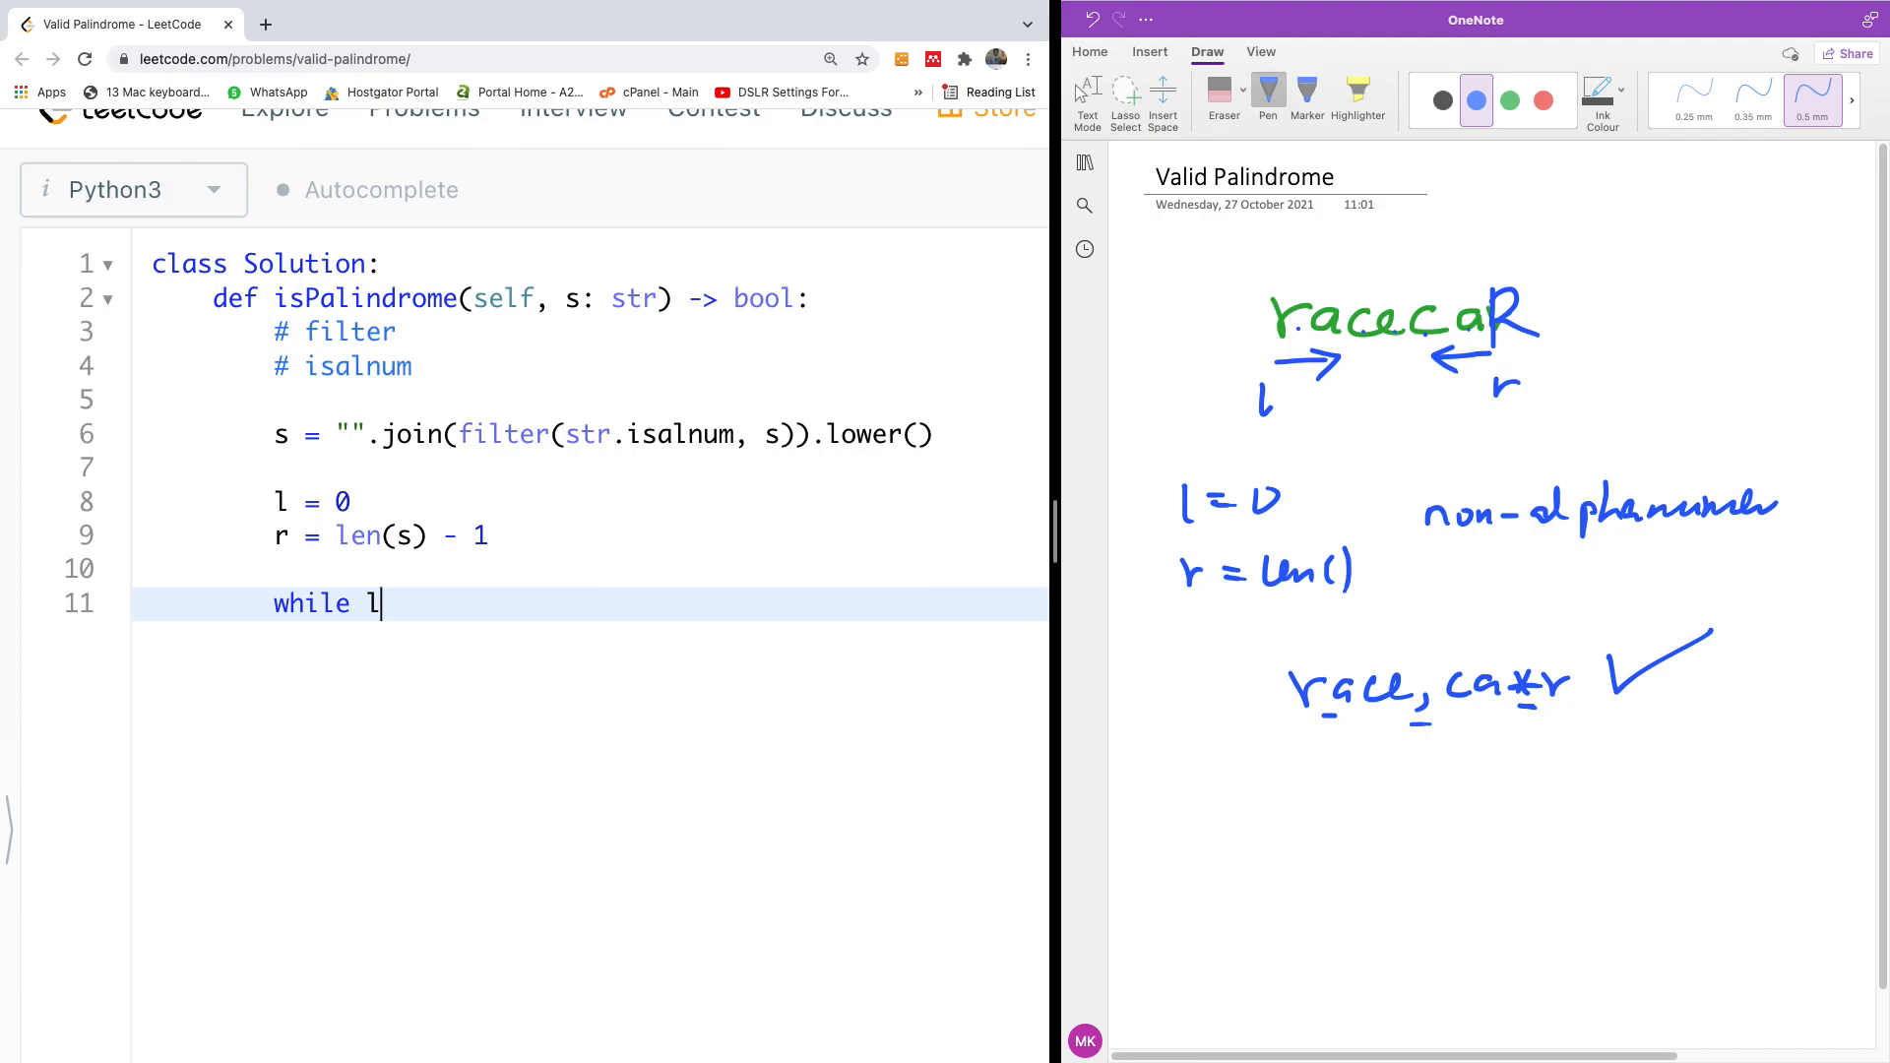
pyautogui.write('>')
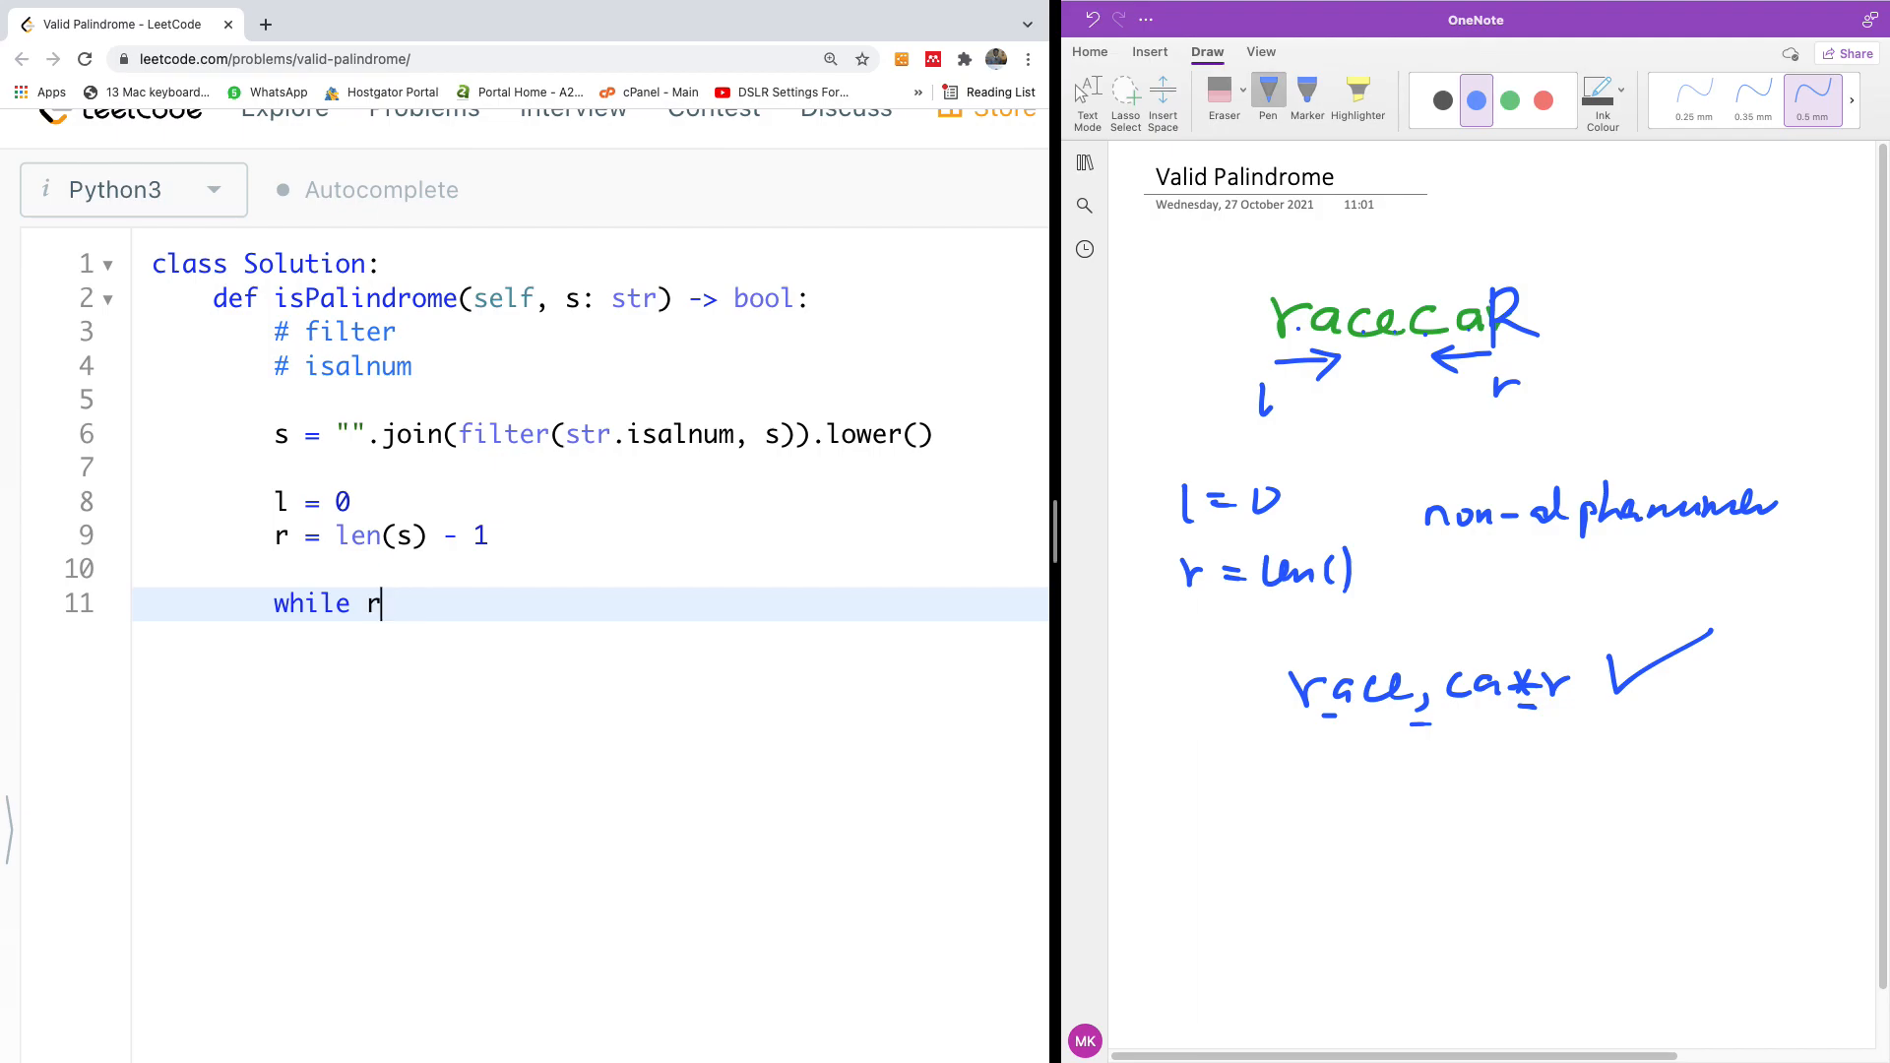
pyautogui.write('l')
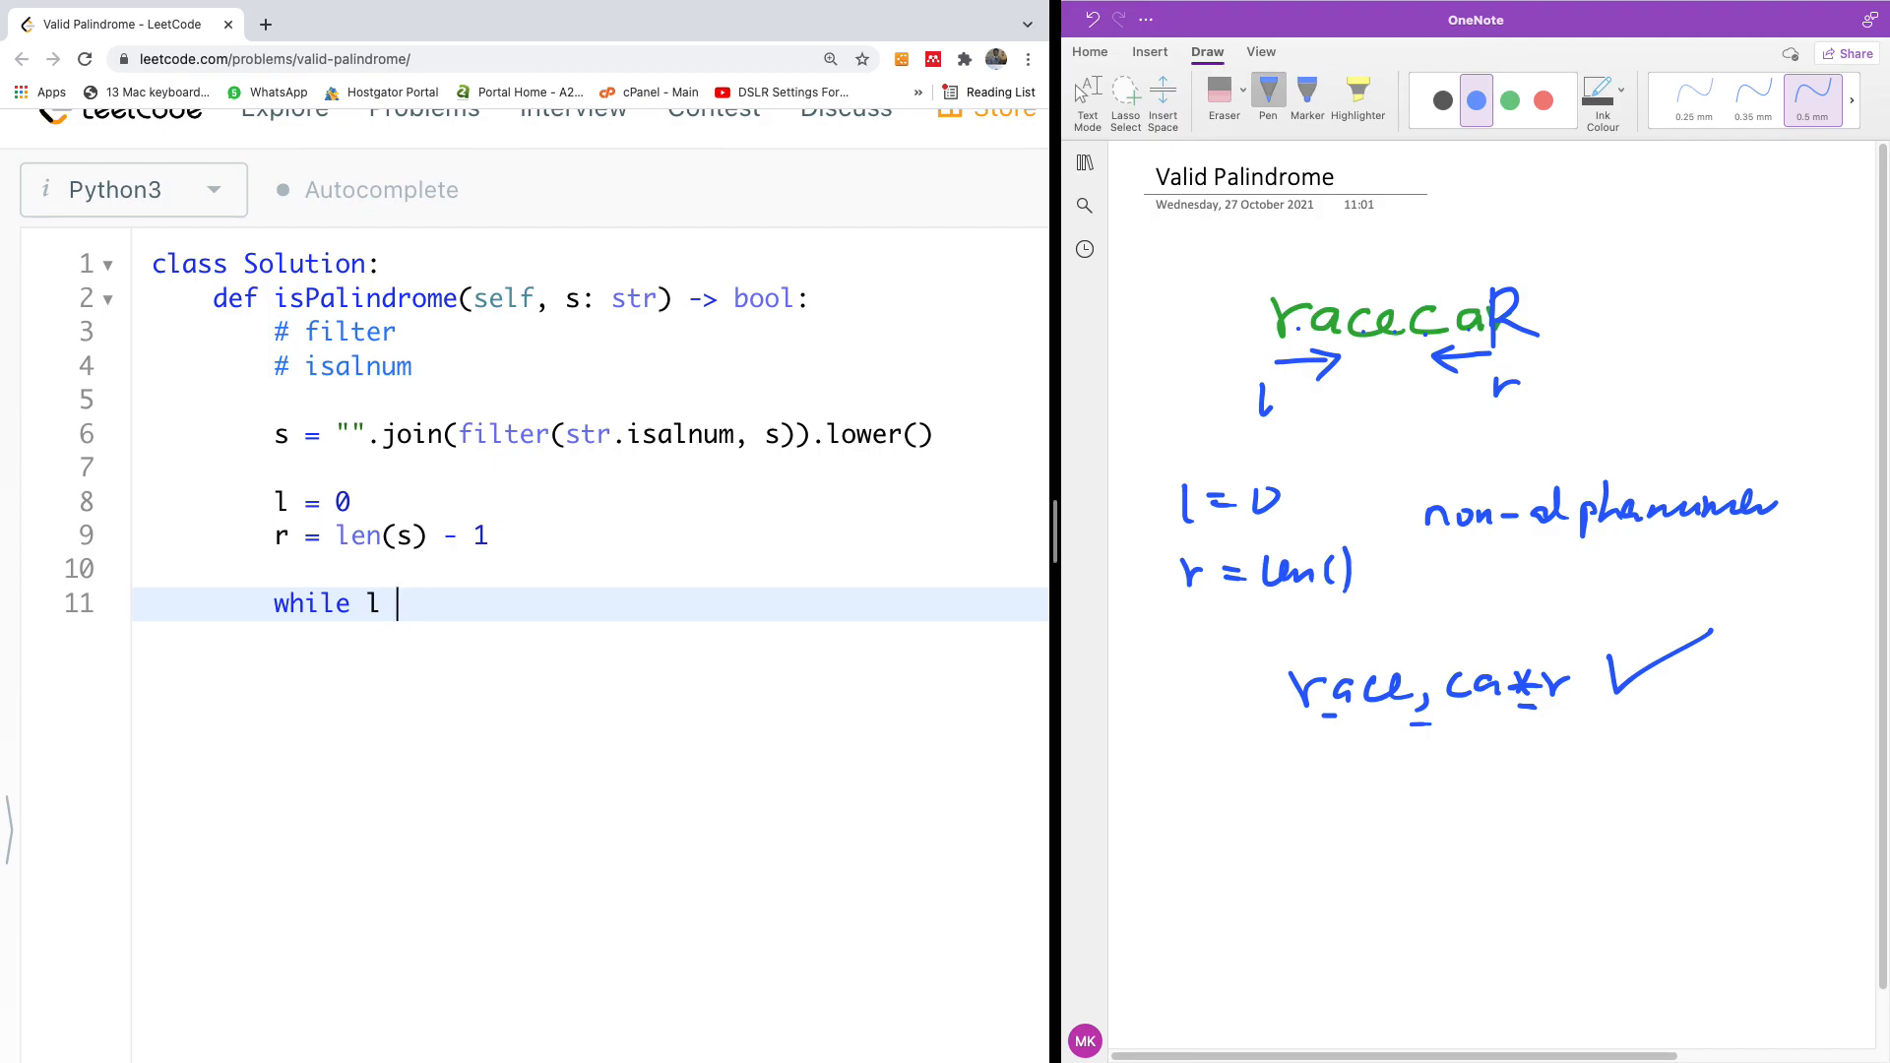
pyautogui.write('< r:')
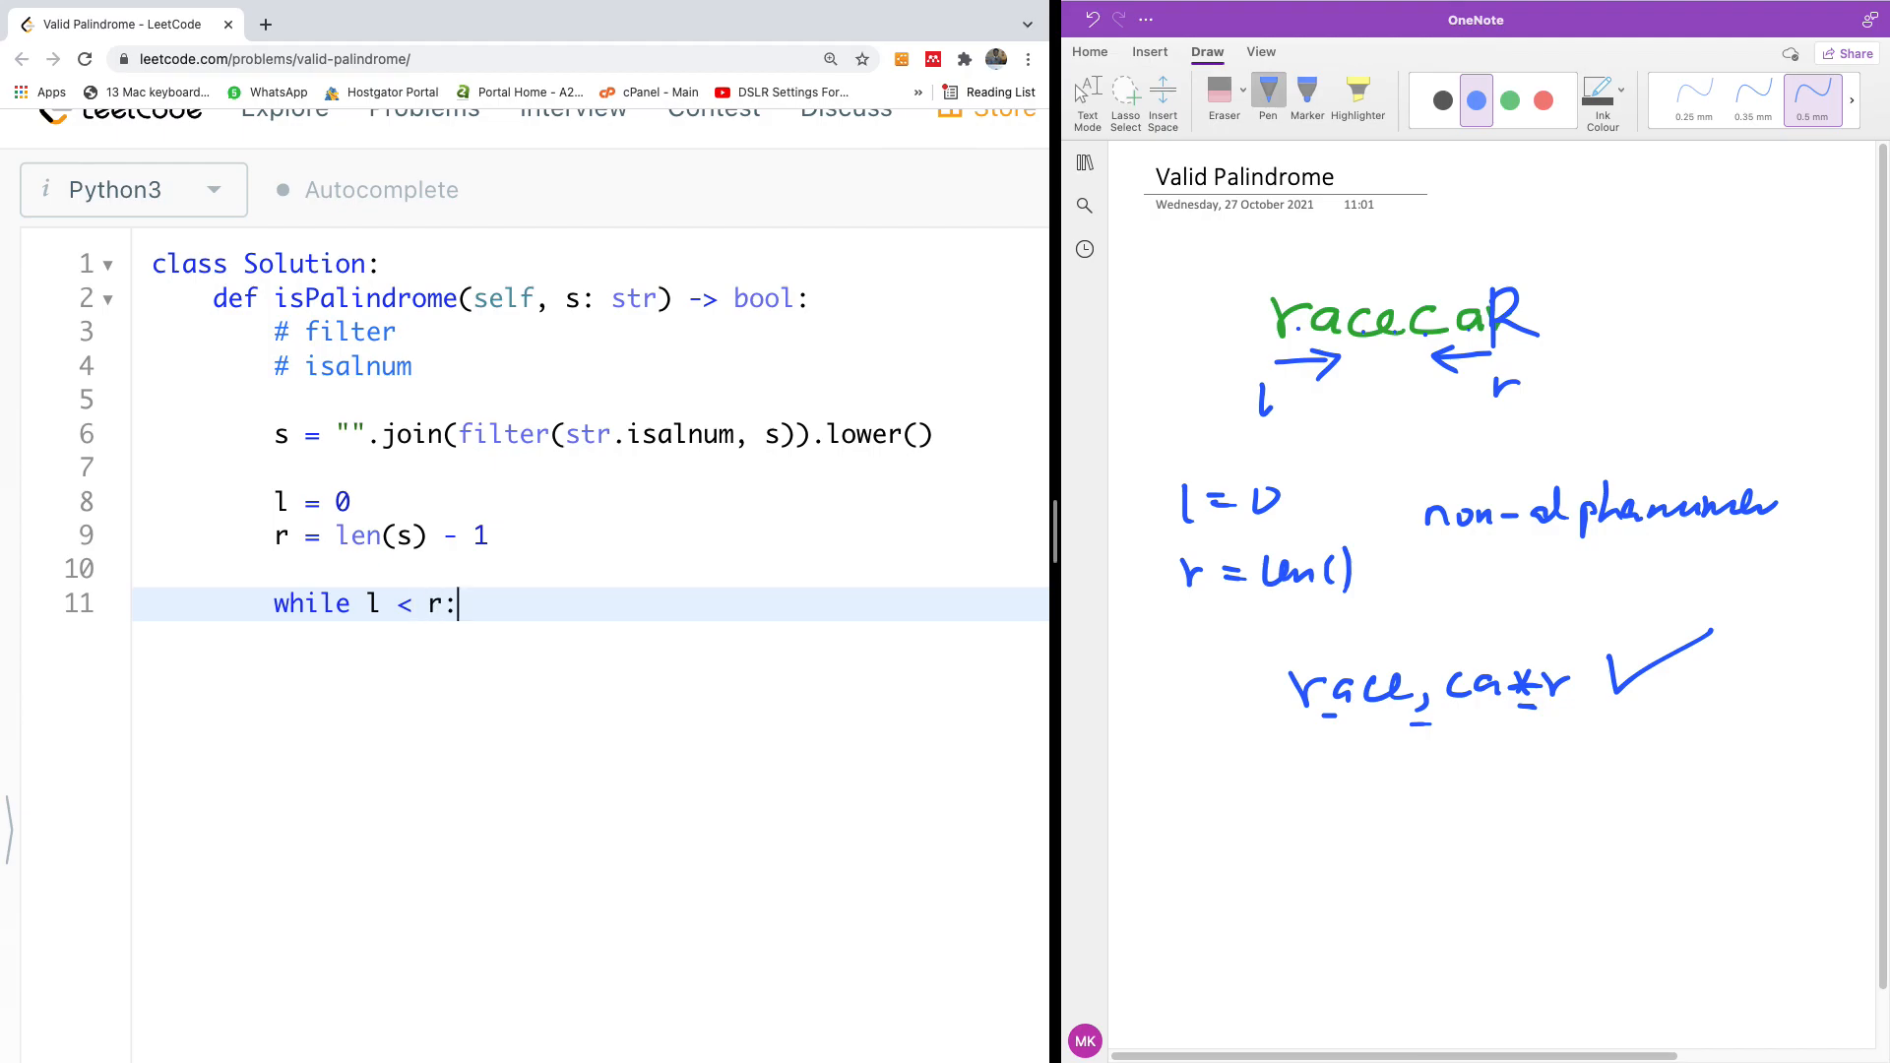
# - Return False when s[l] != s[r], and return True after the loop
pyautogui.write('if')
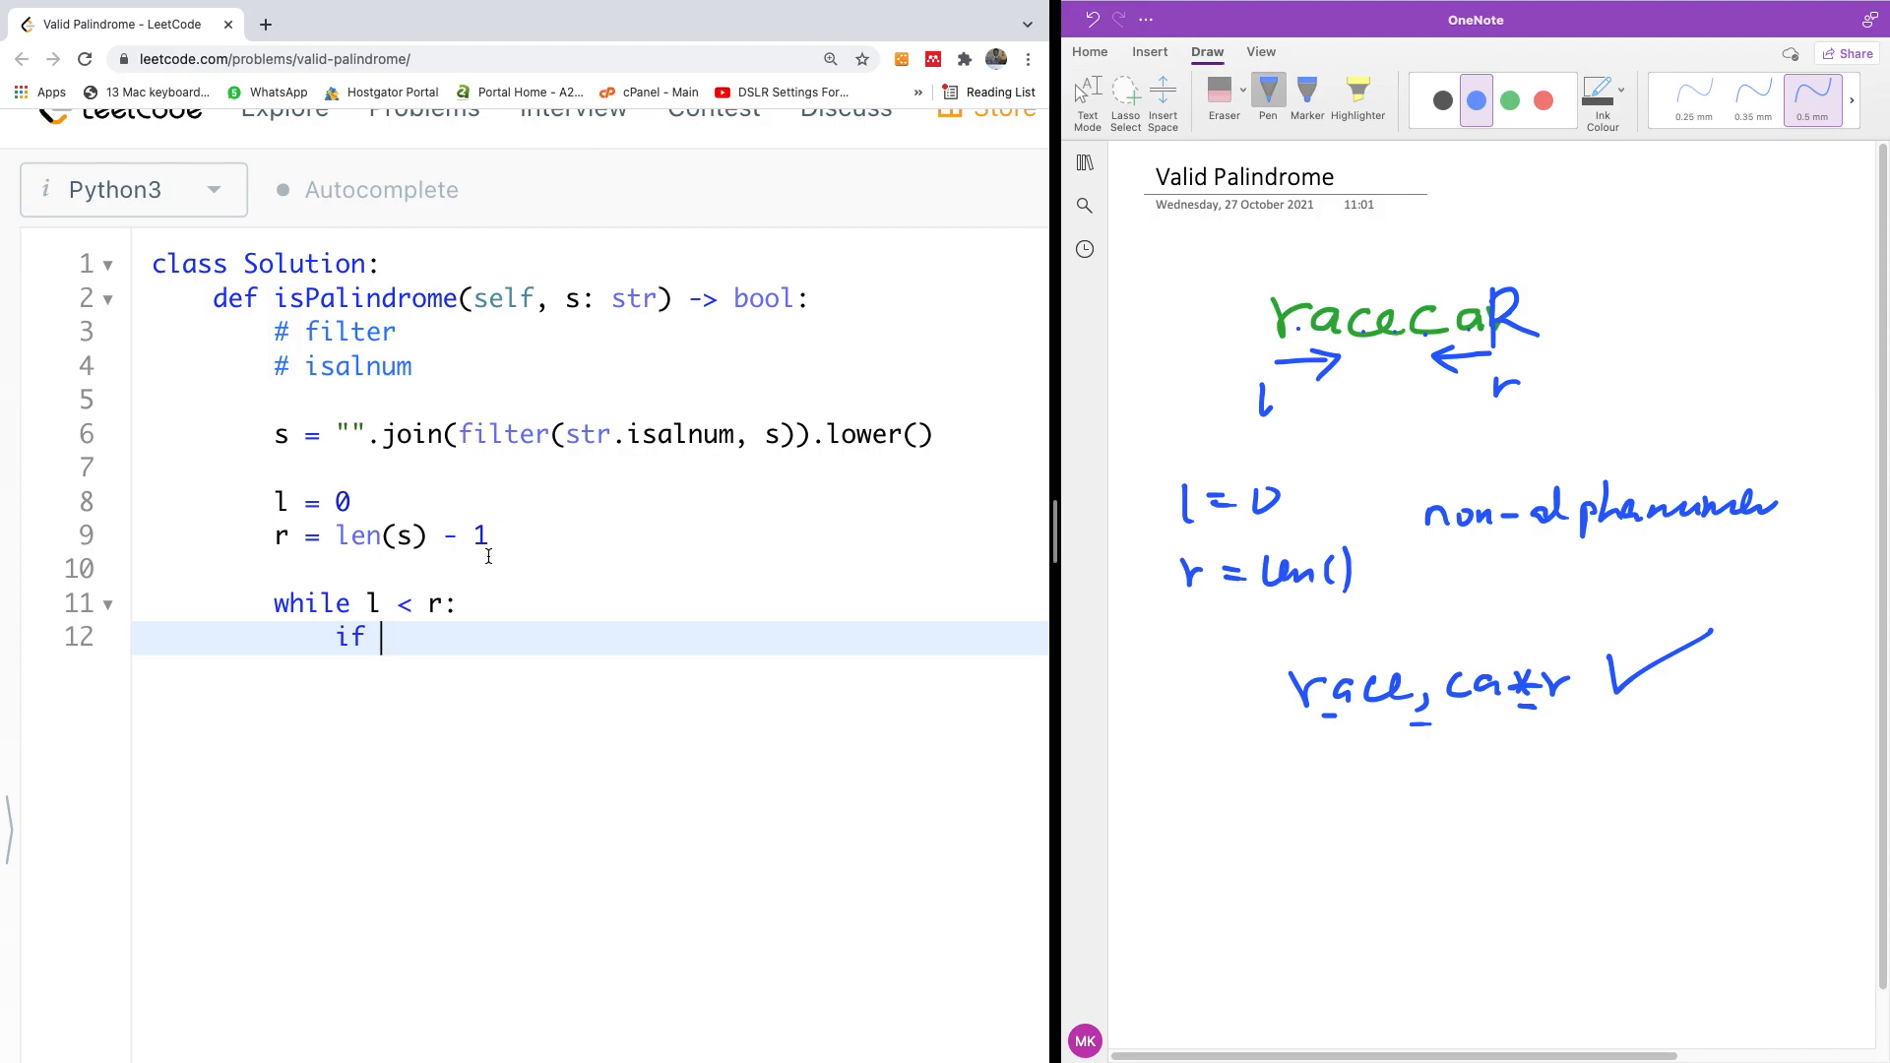
pyautogui.write('s[')
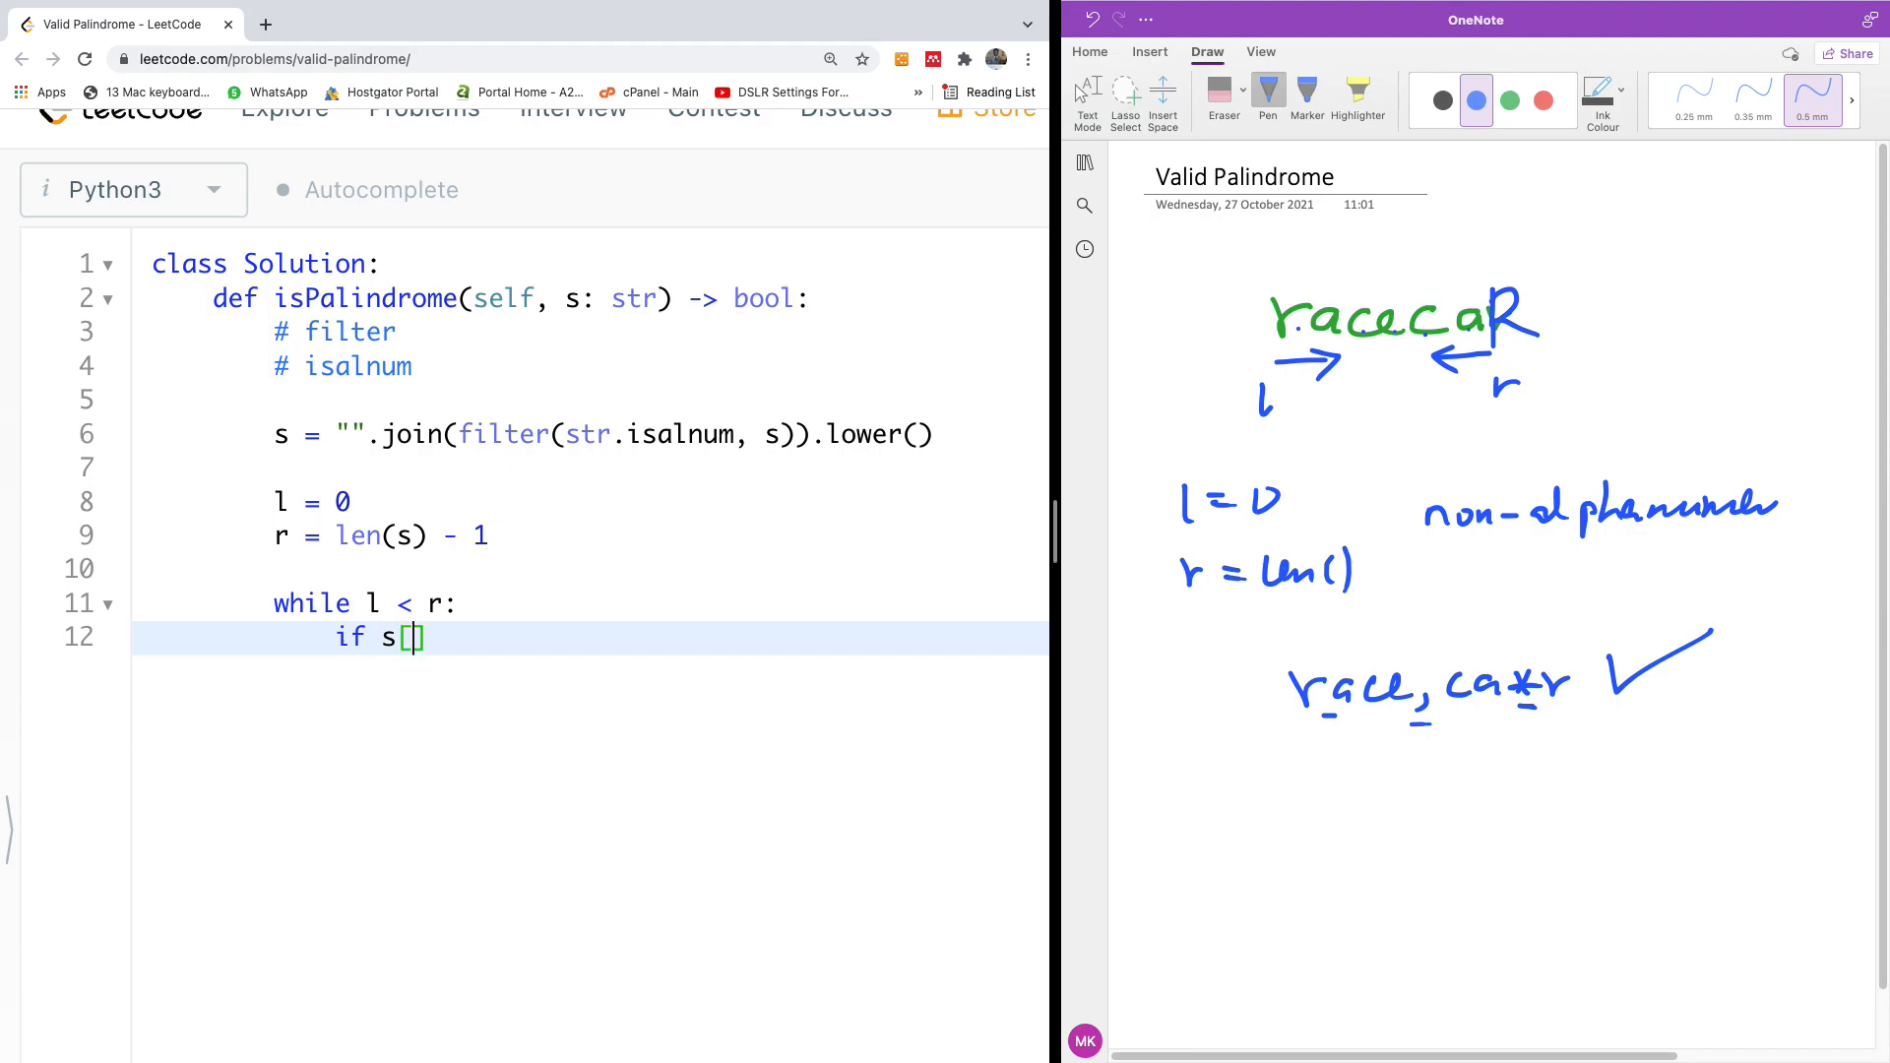
pyautogui.write('l')
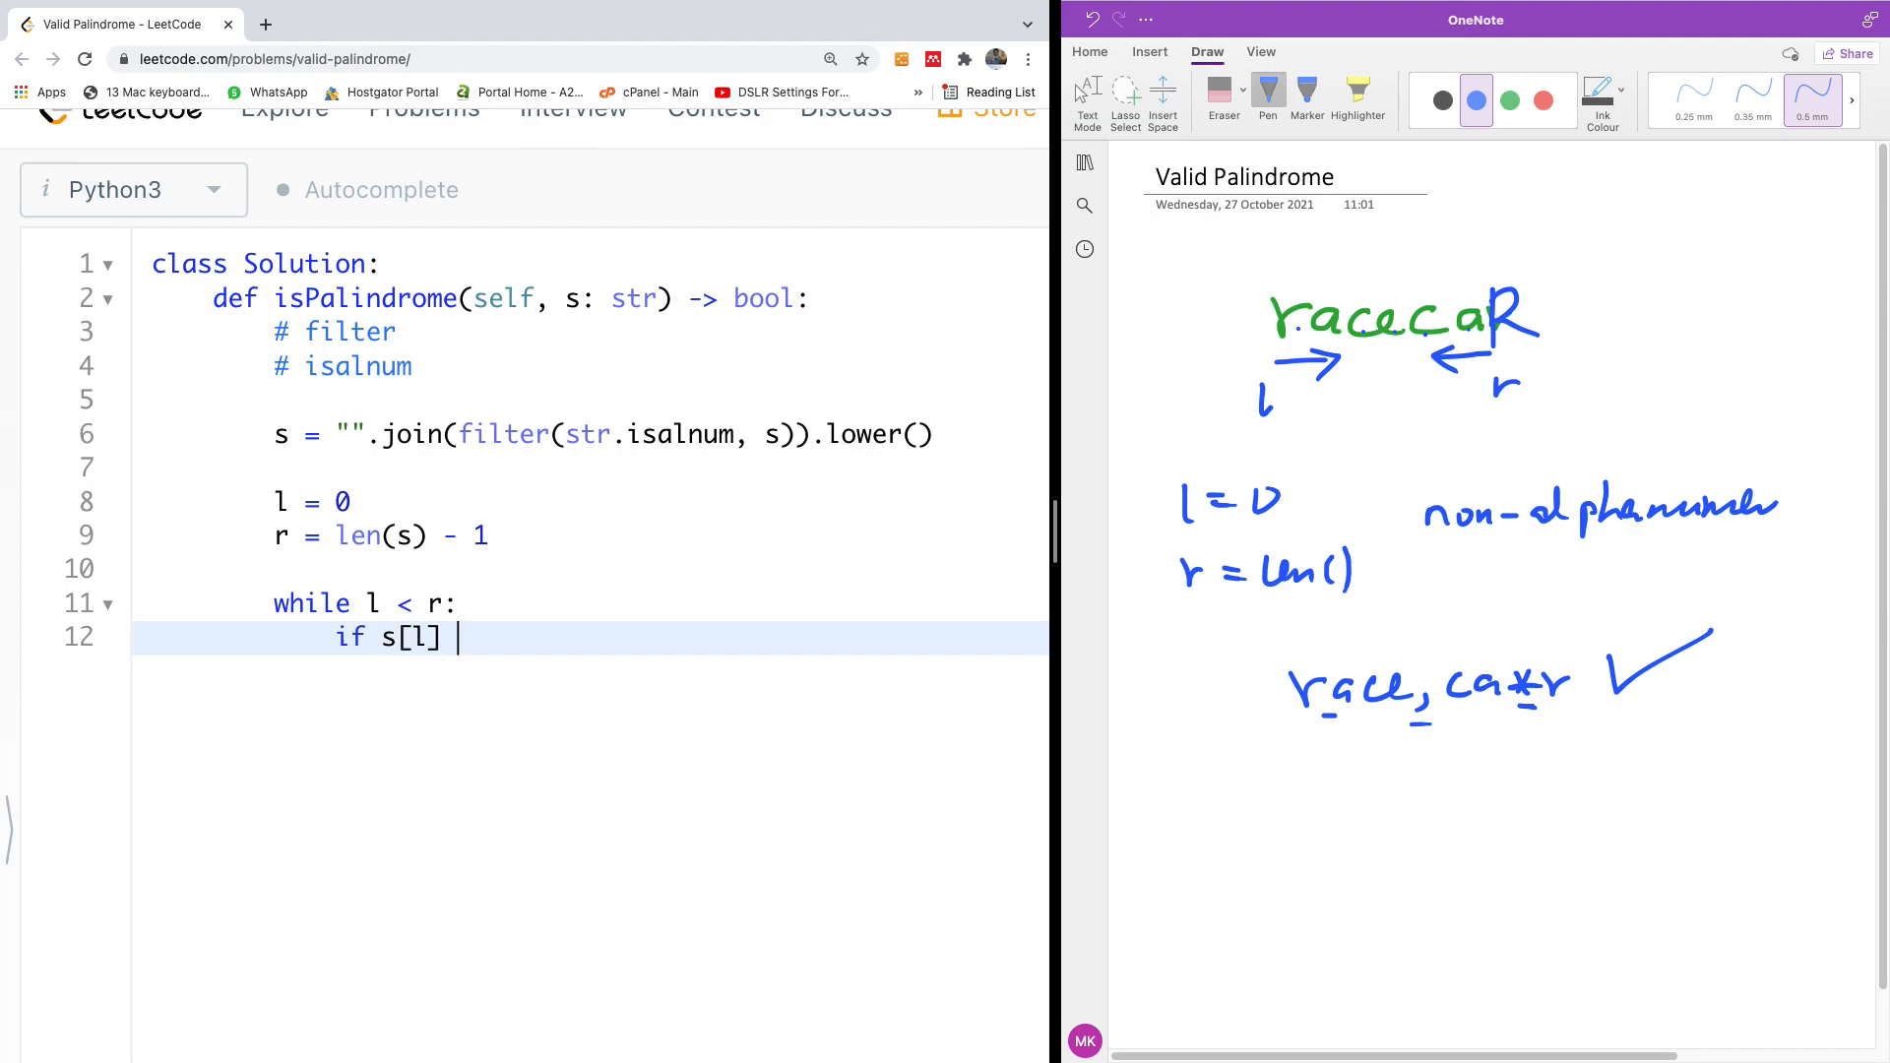
pyautogui.write('!=')
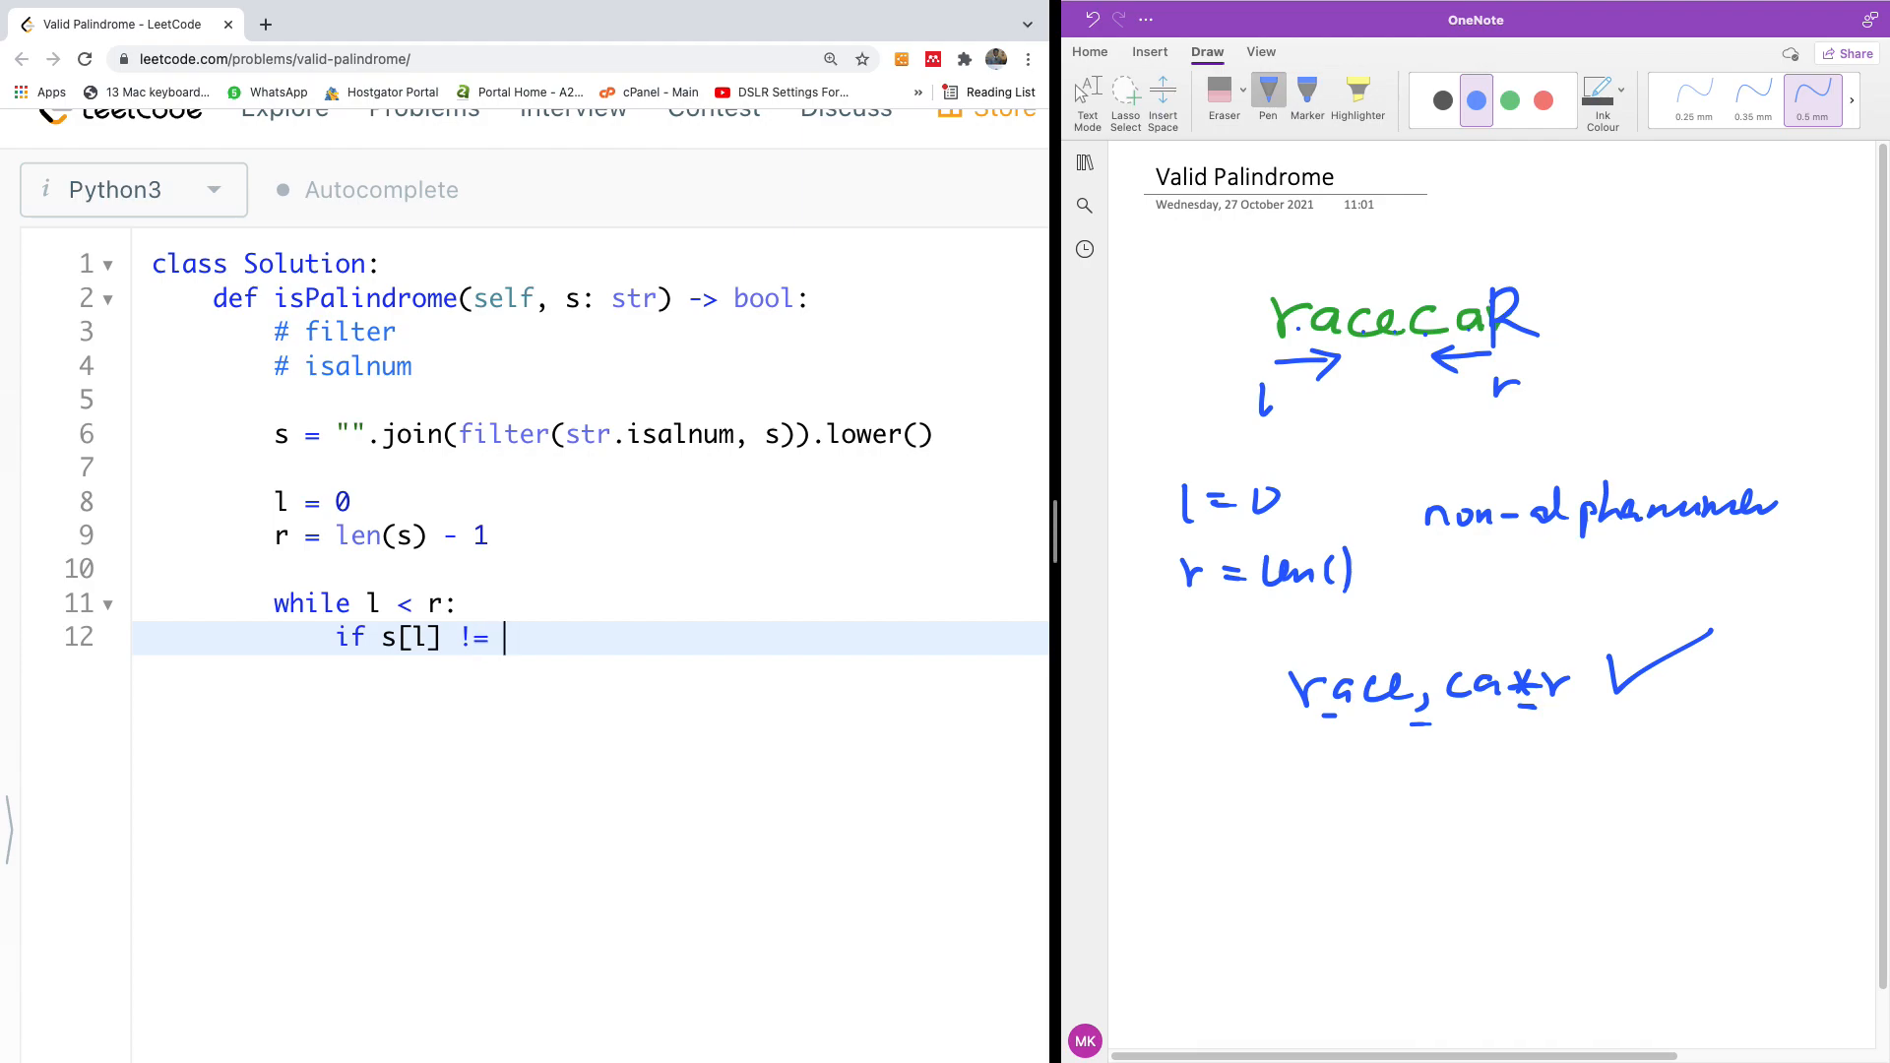
pyautogui.write('s[r]')
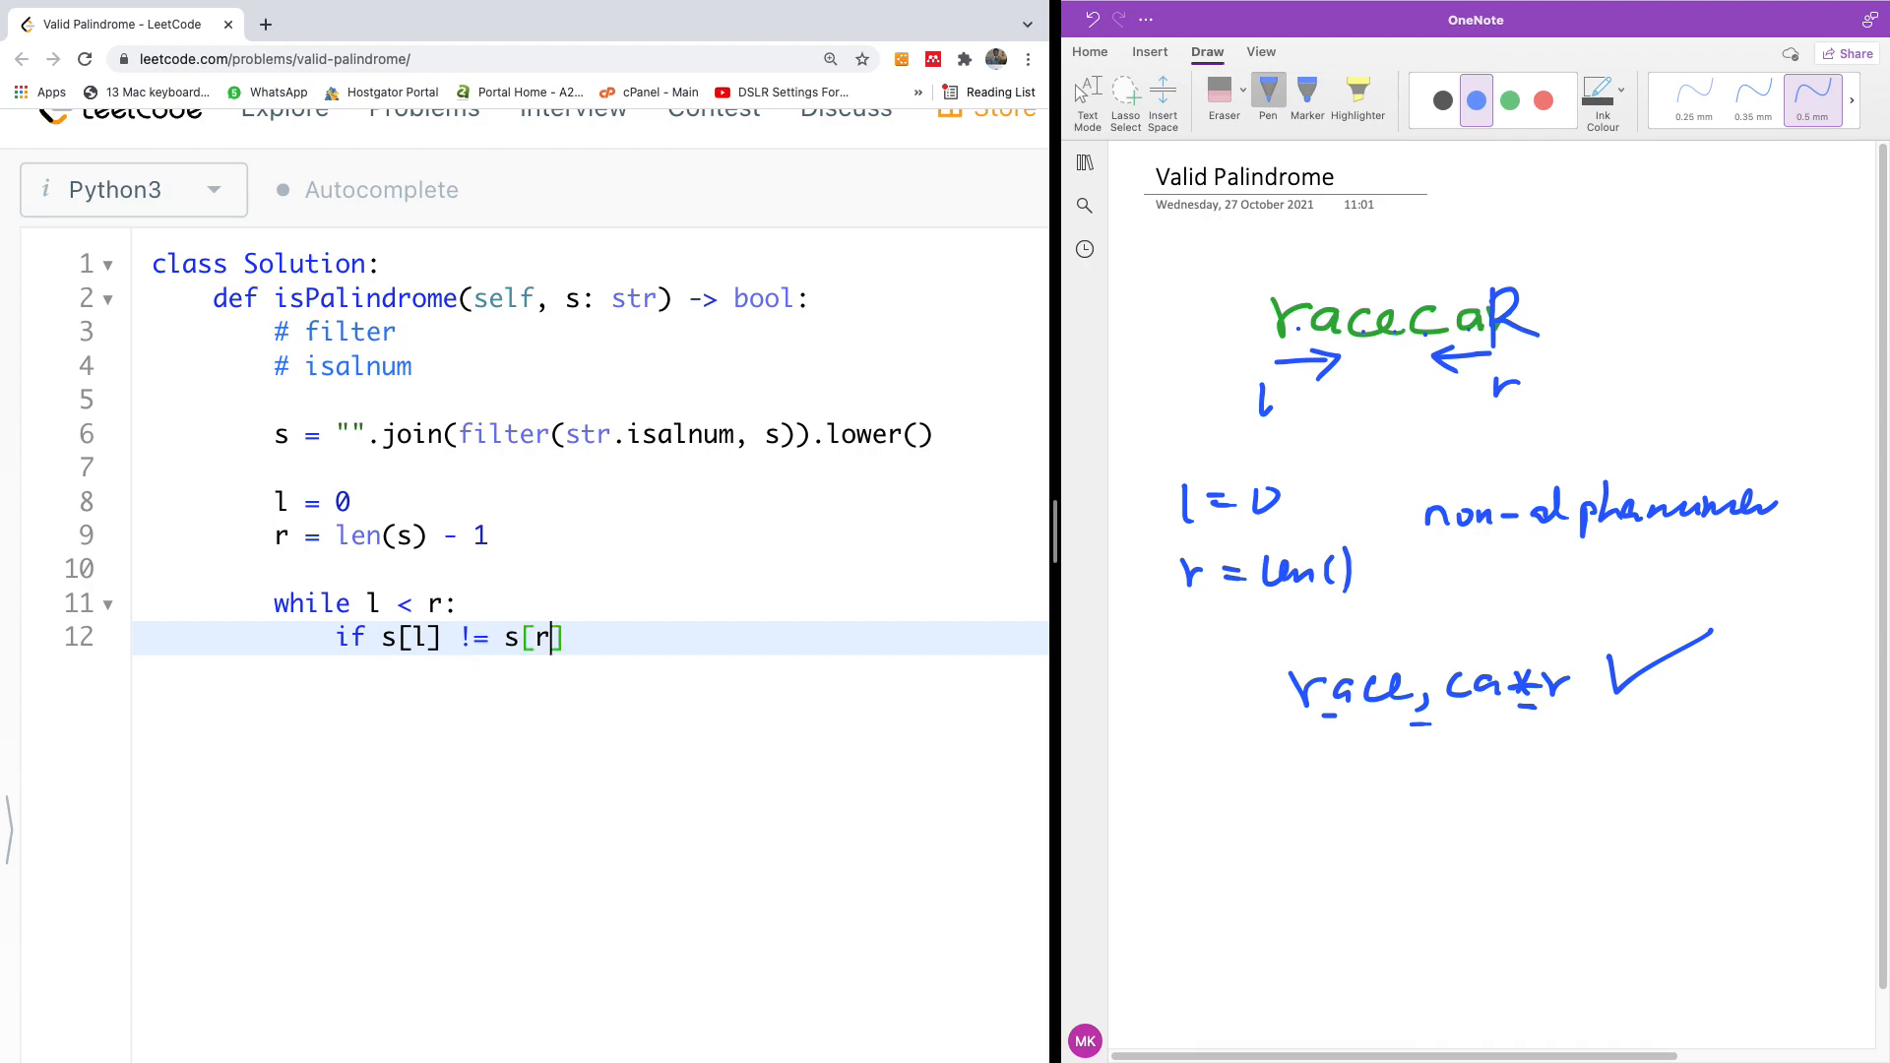
pyautogui.write(':')
pyautogui.write('return F')
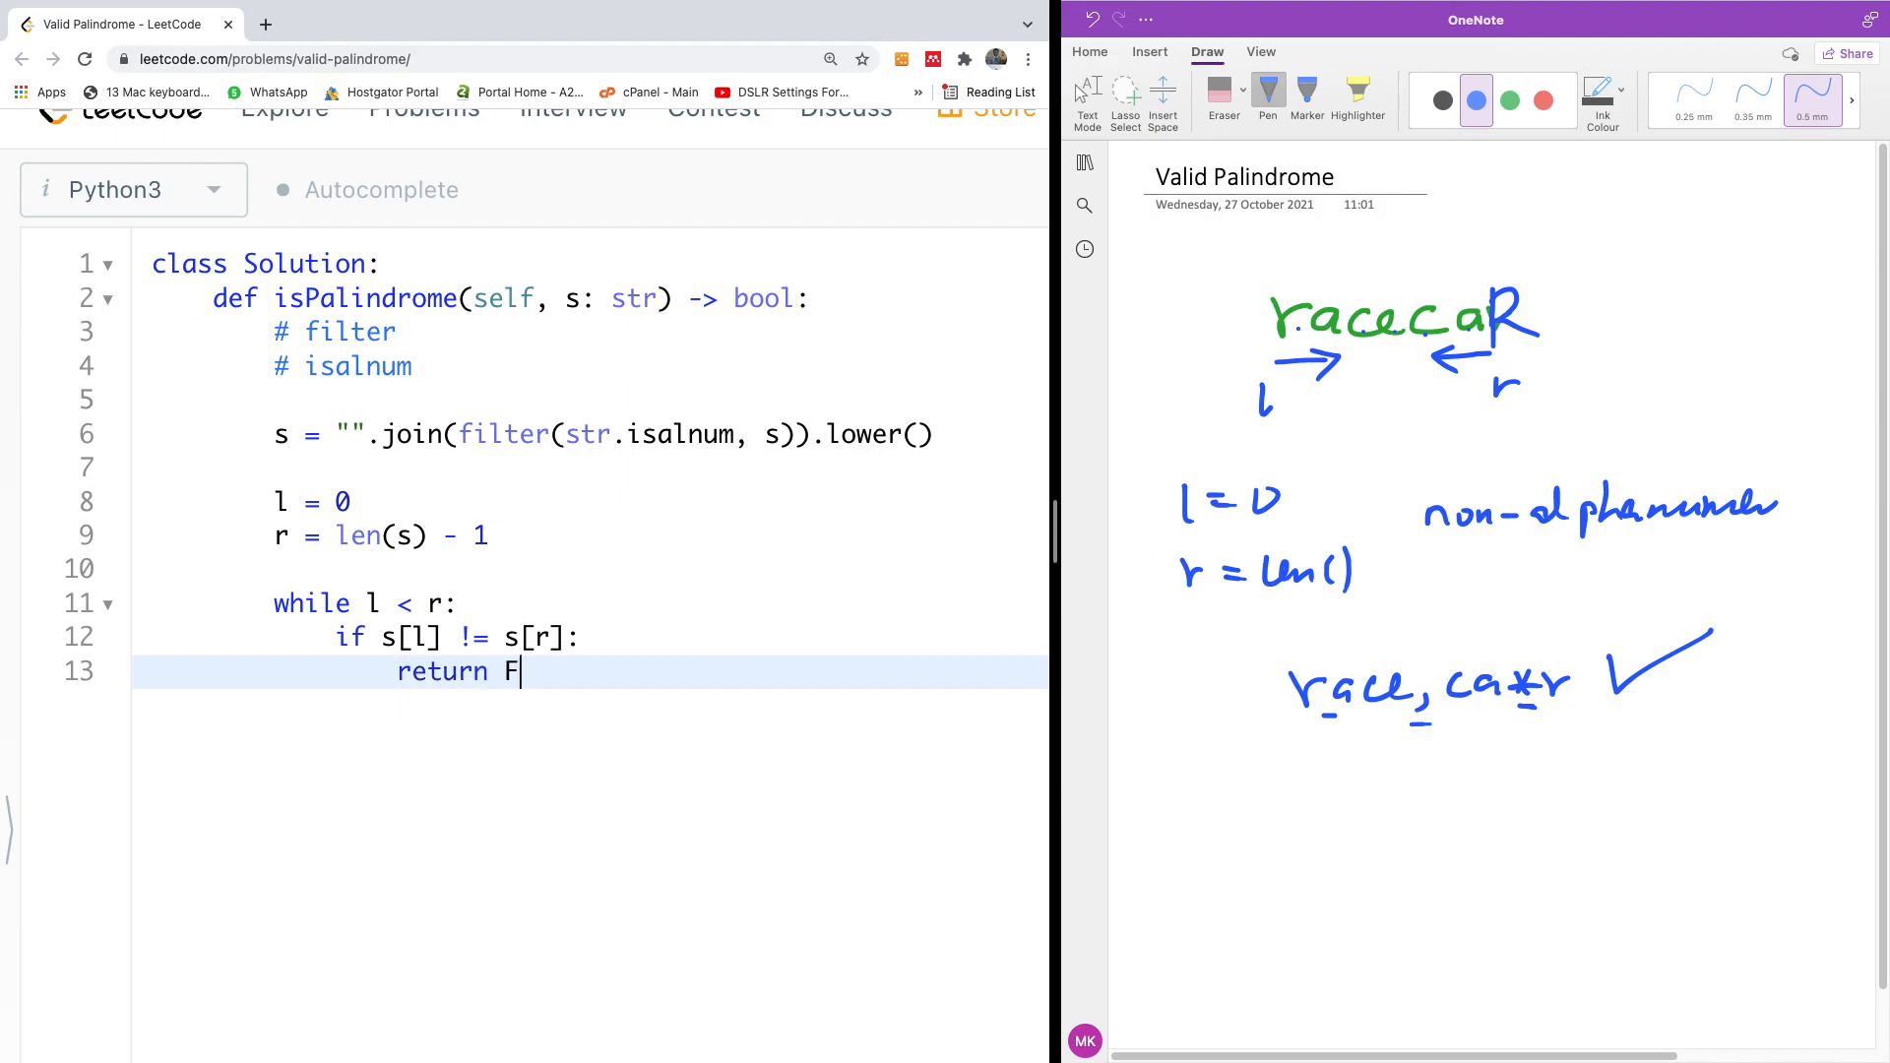
pyautogui.write('als')
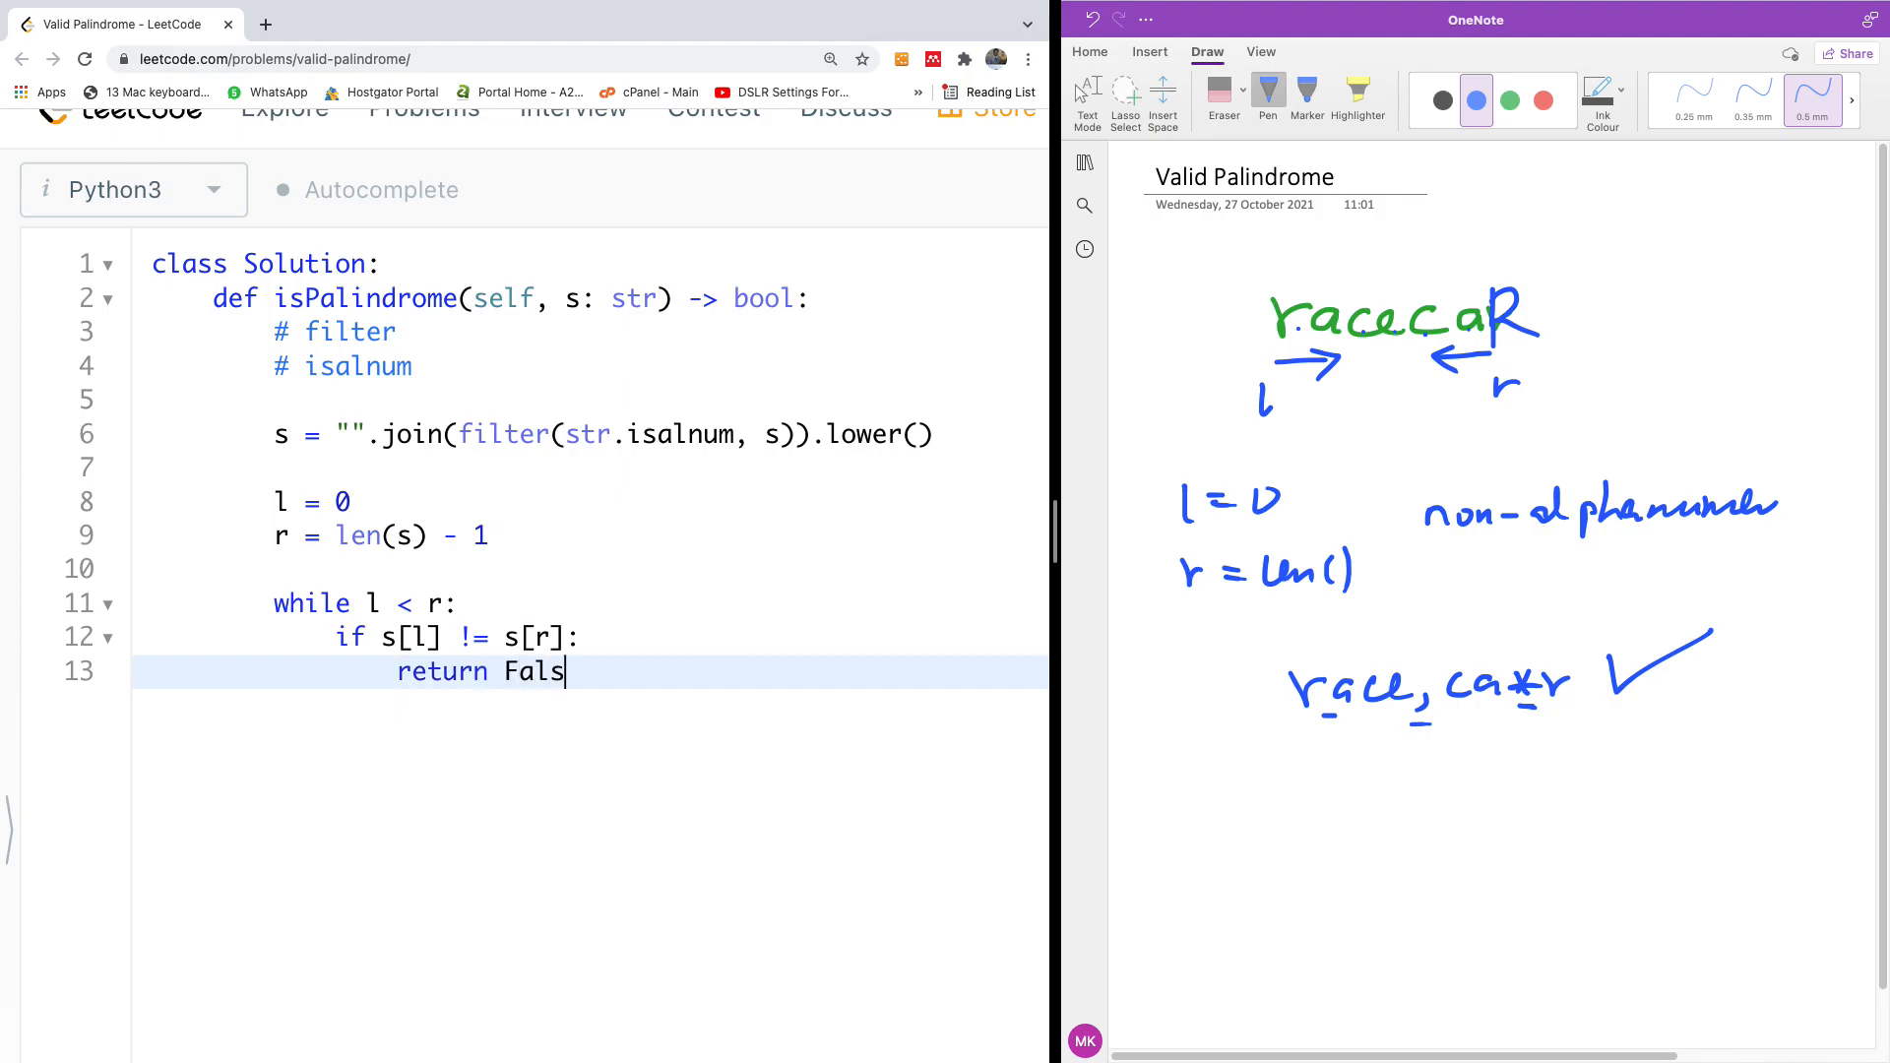
pyautogui.press('enter')
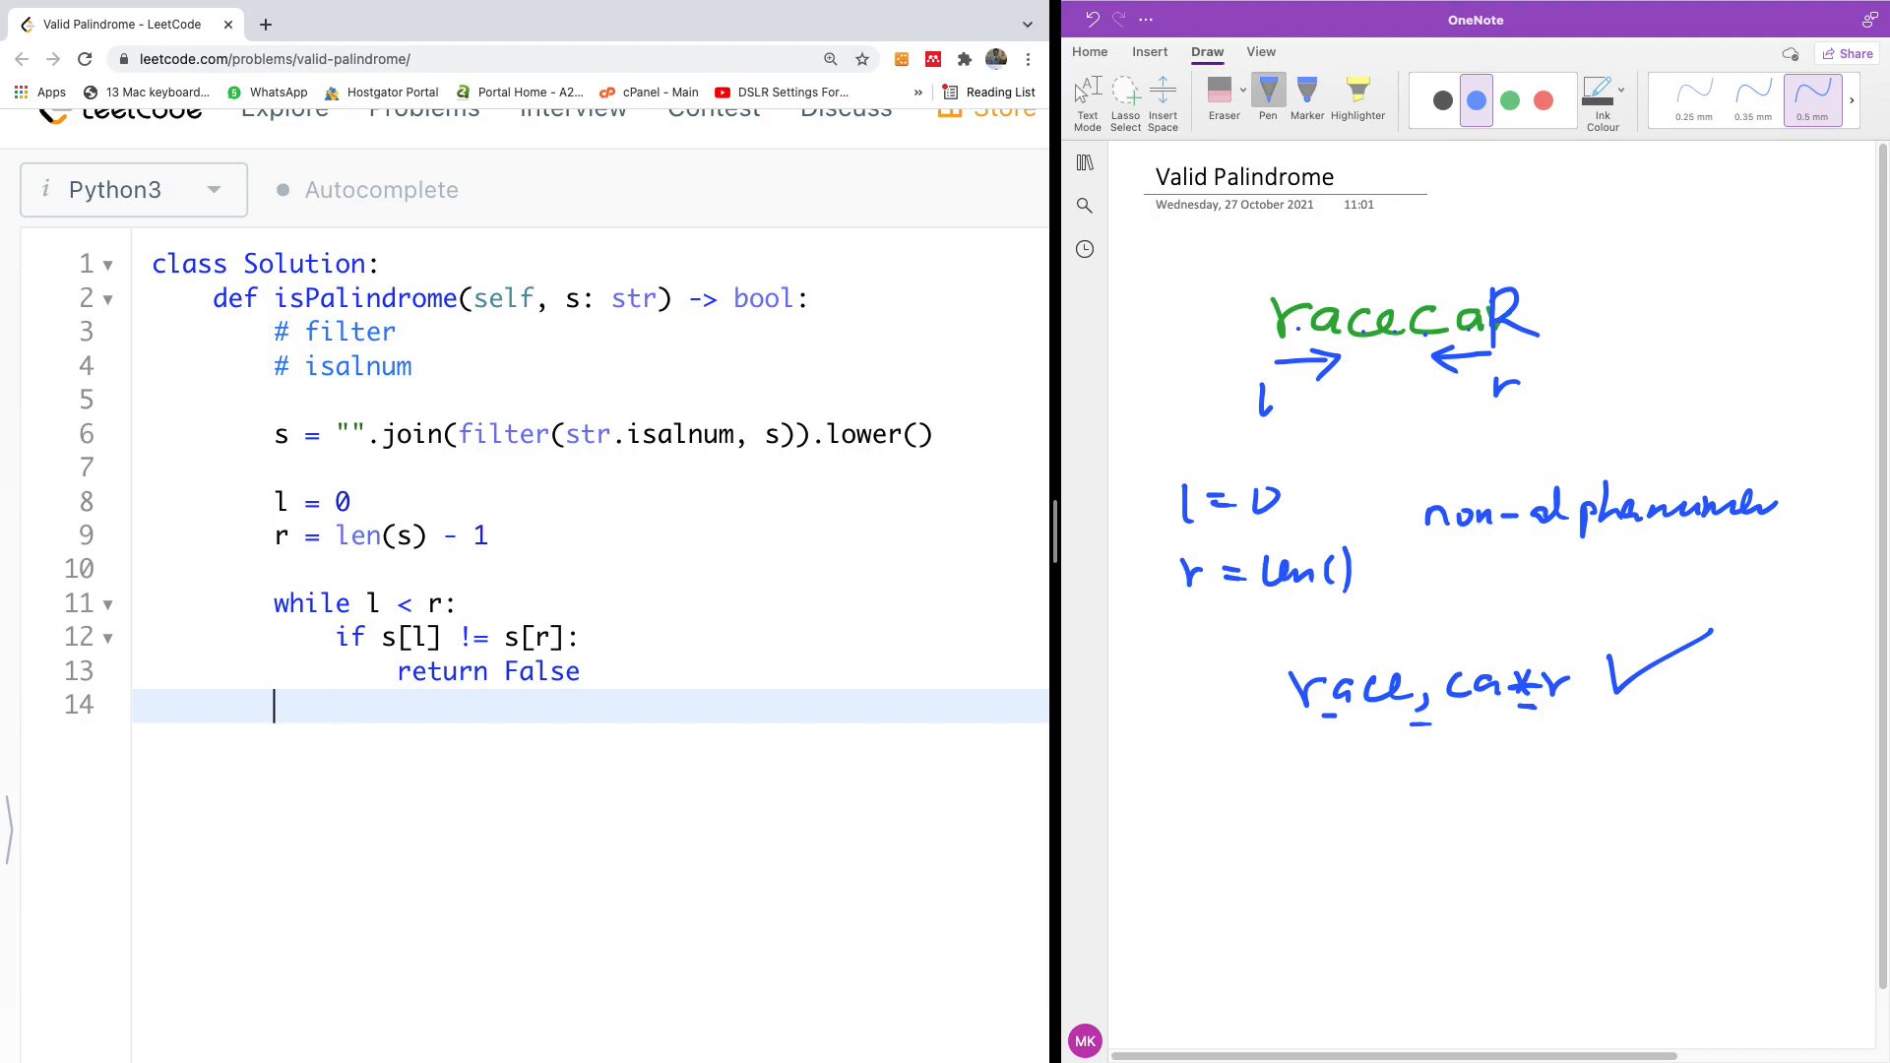
pyautogui.write('return True')
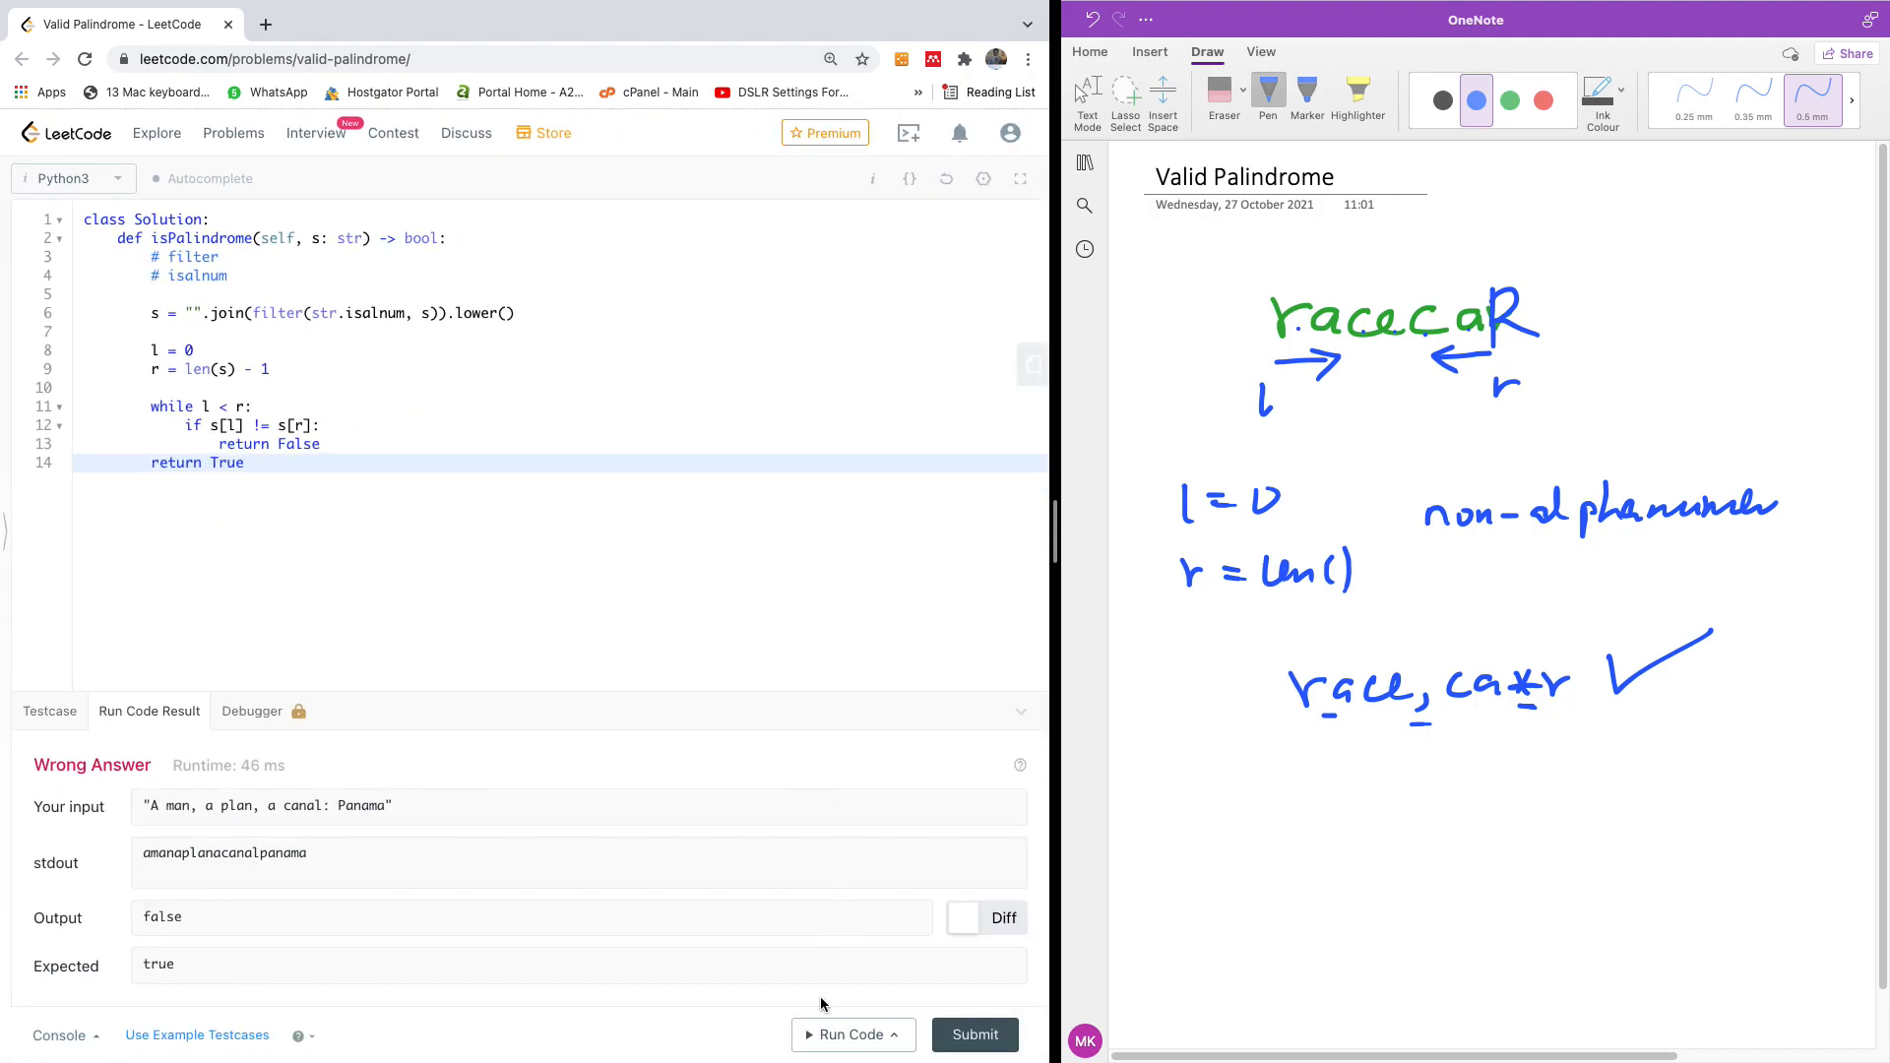
# - Run the two-pointer code twice, getting Wrong Answer then Time Limit Exceeded
pyautogui.click(845, 1035)
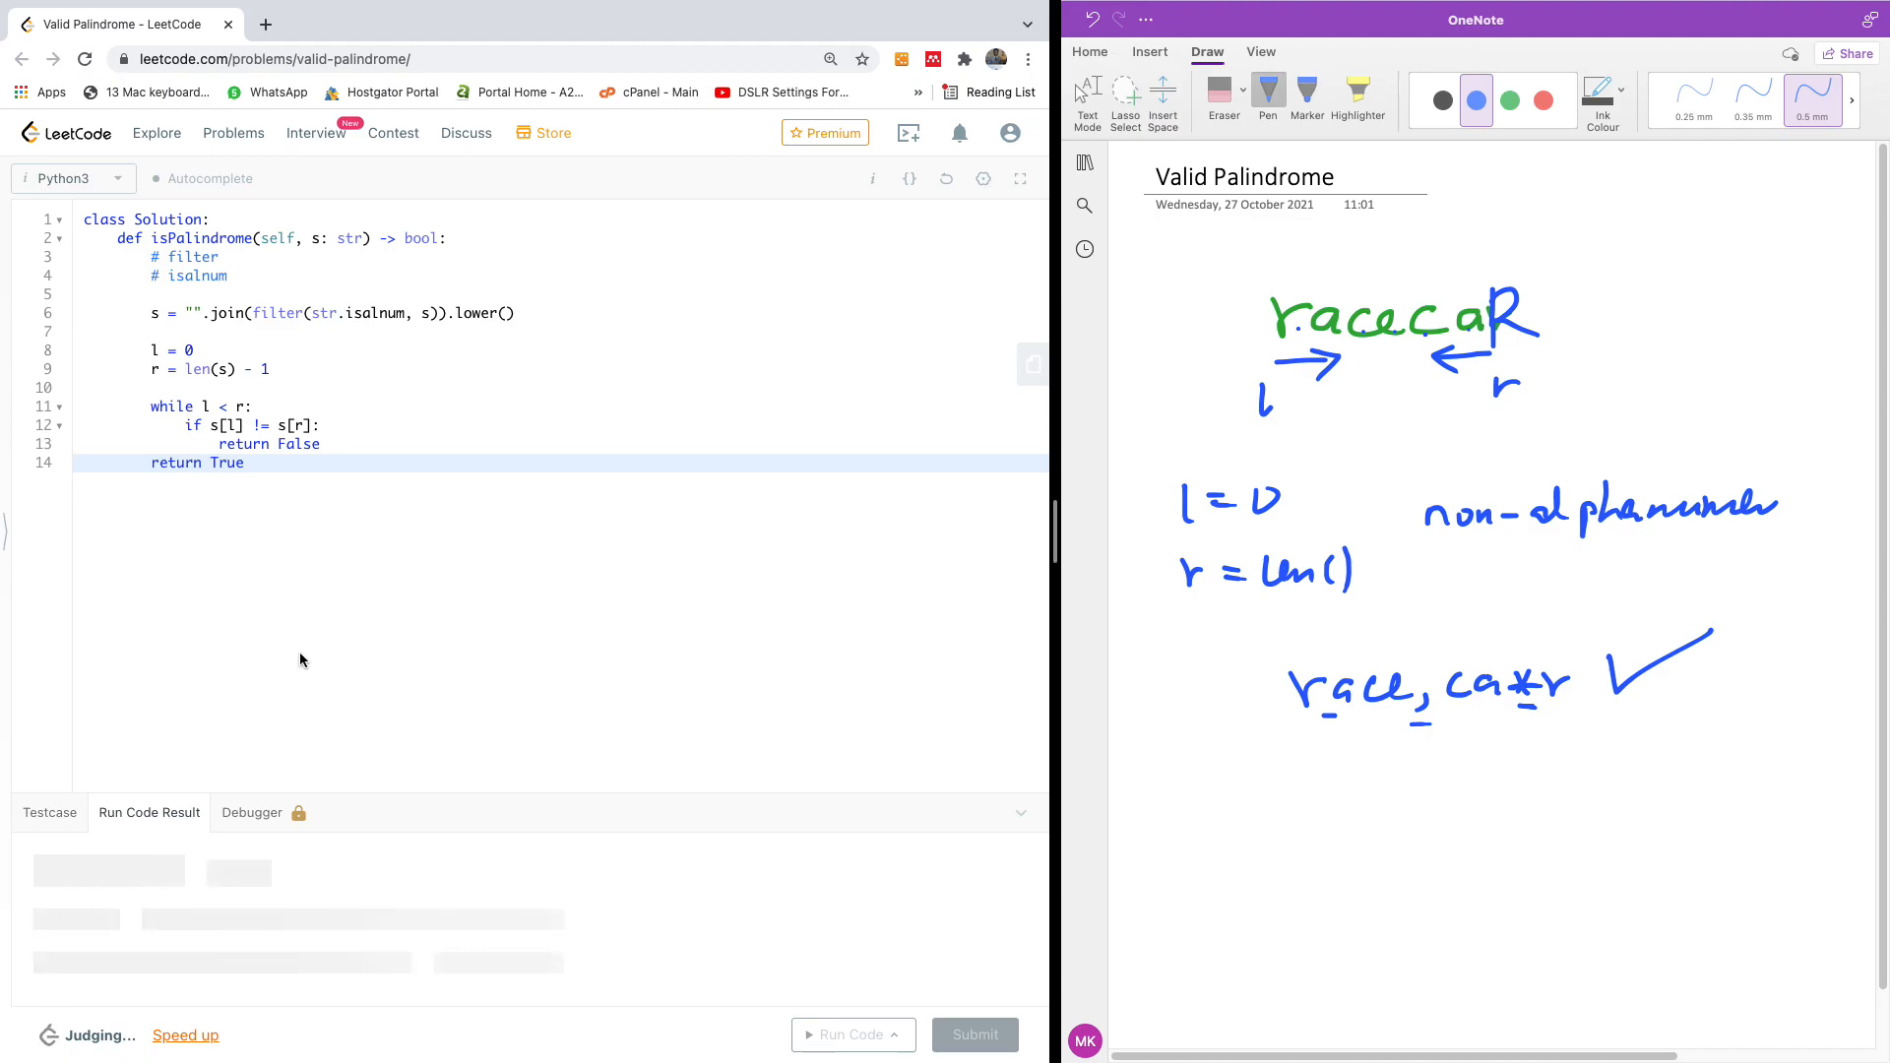
pyautogui.moveTo(337, 567)
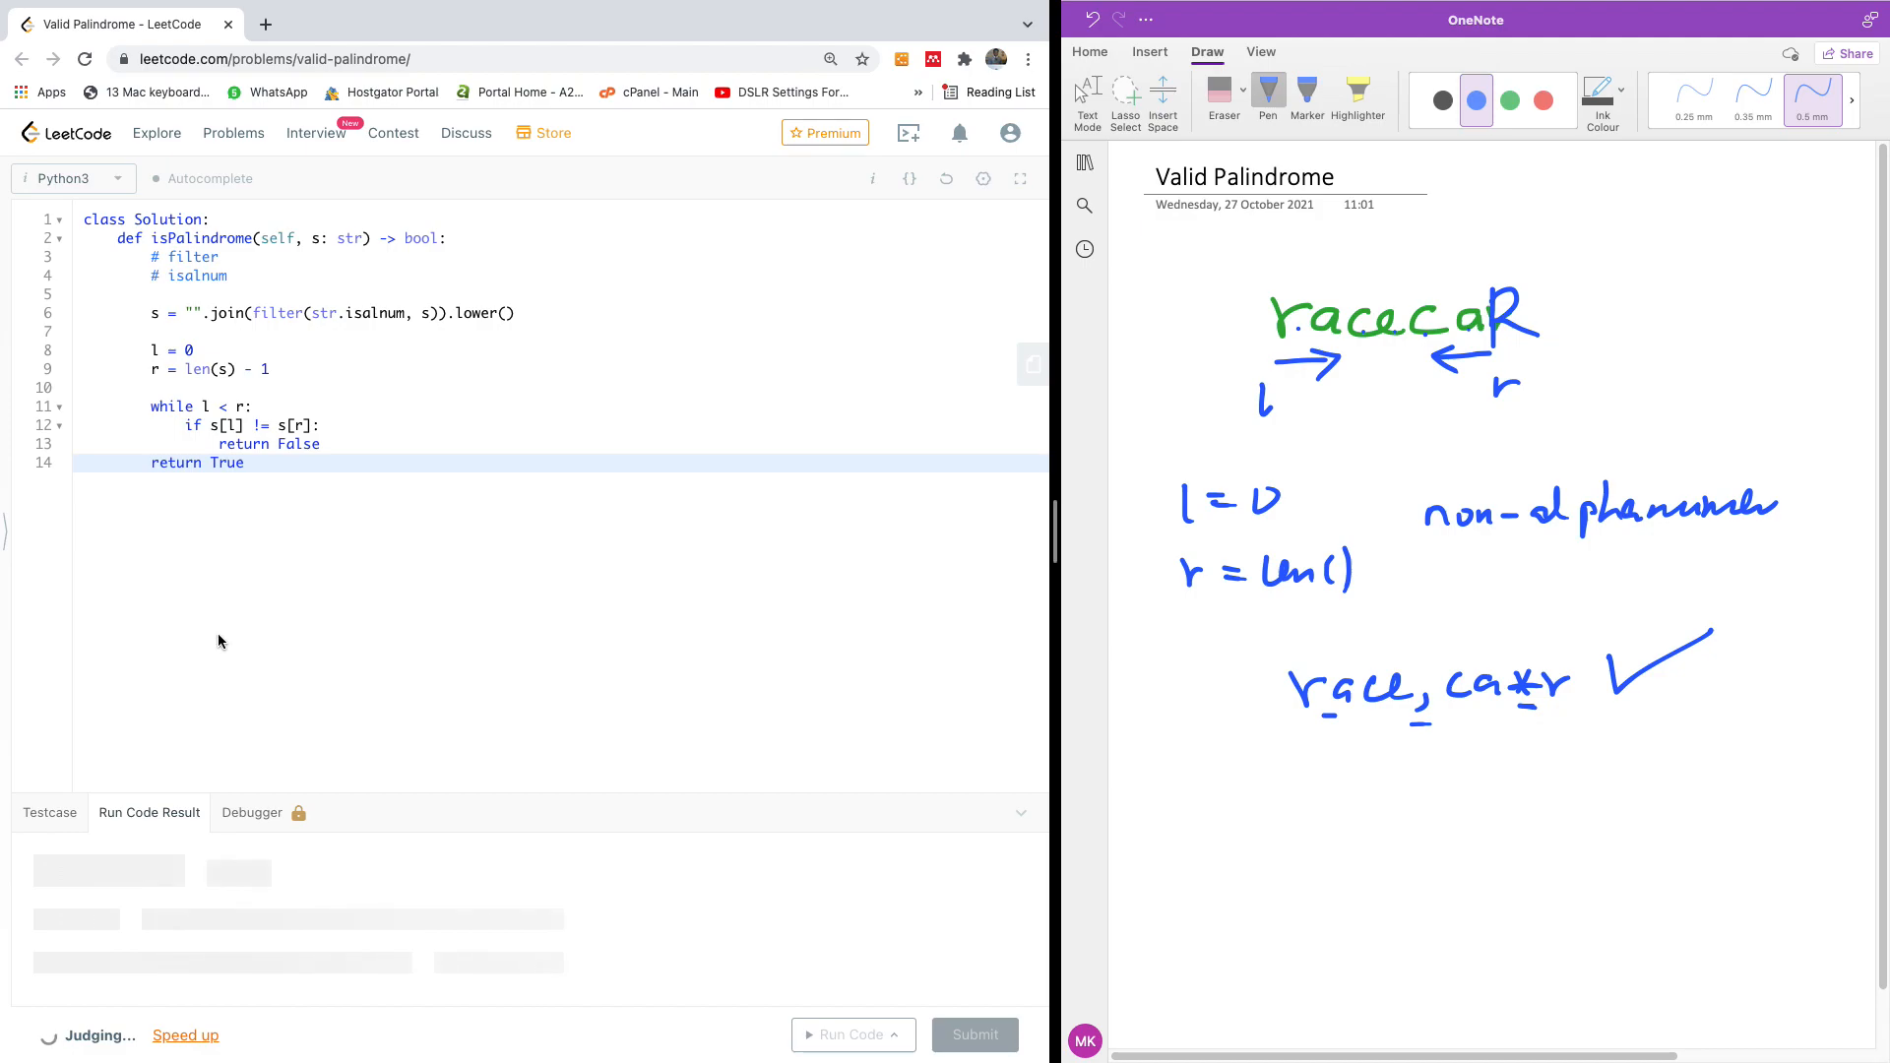
pyautogui.click(348, 444)
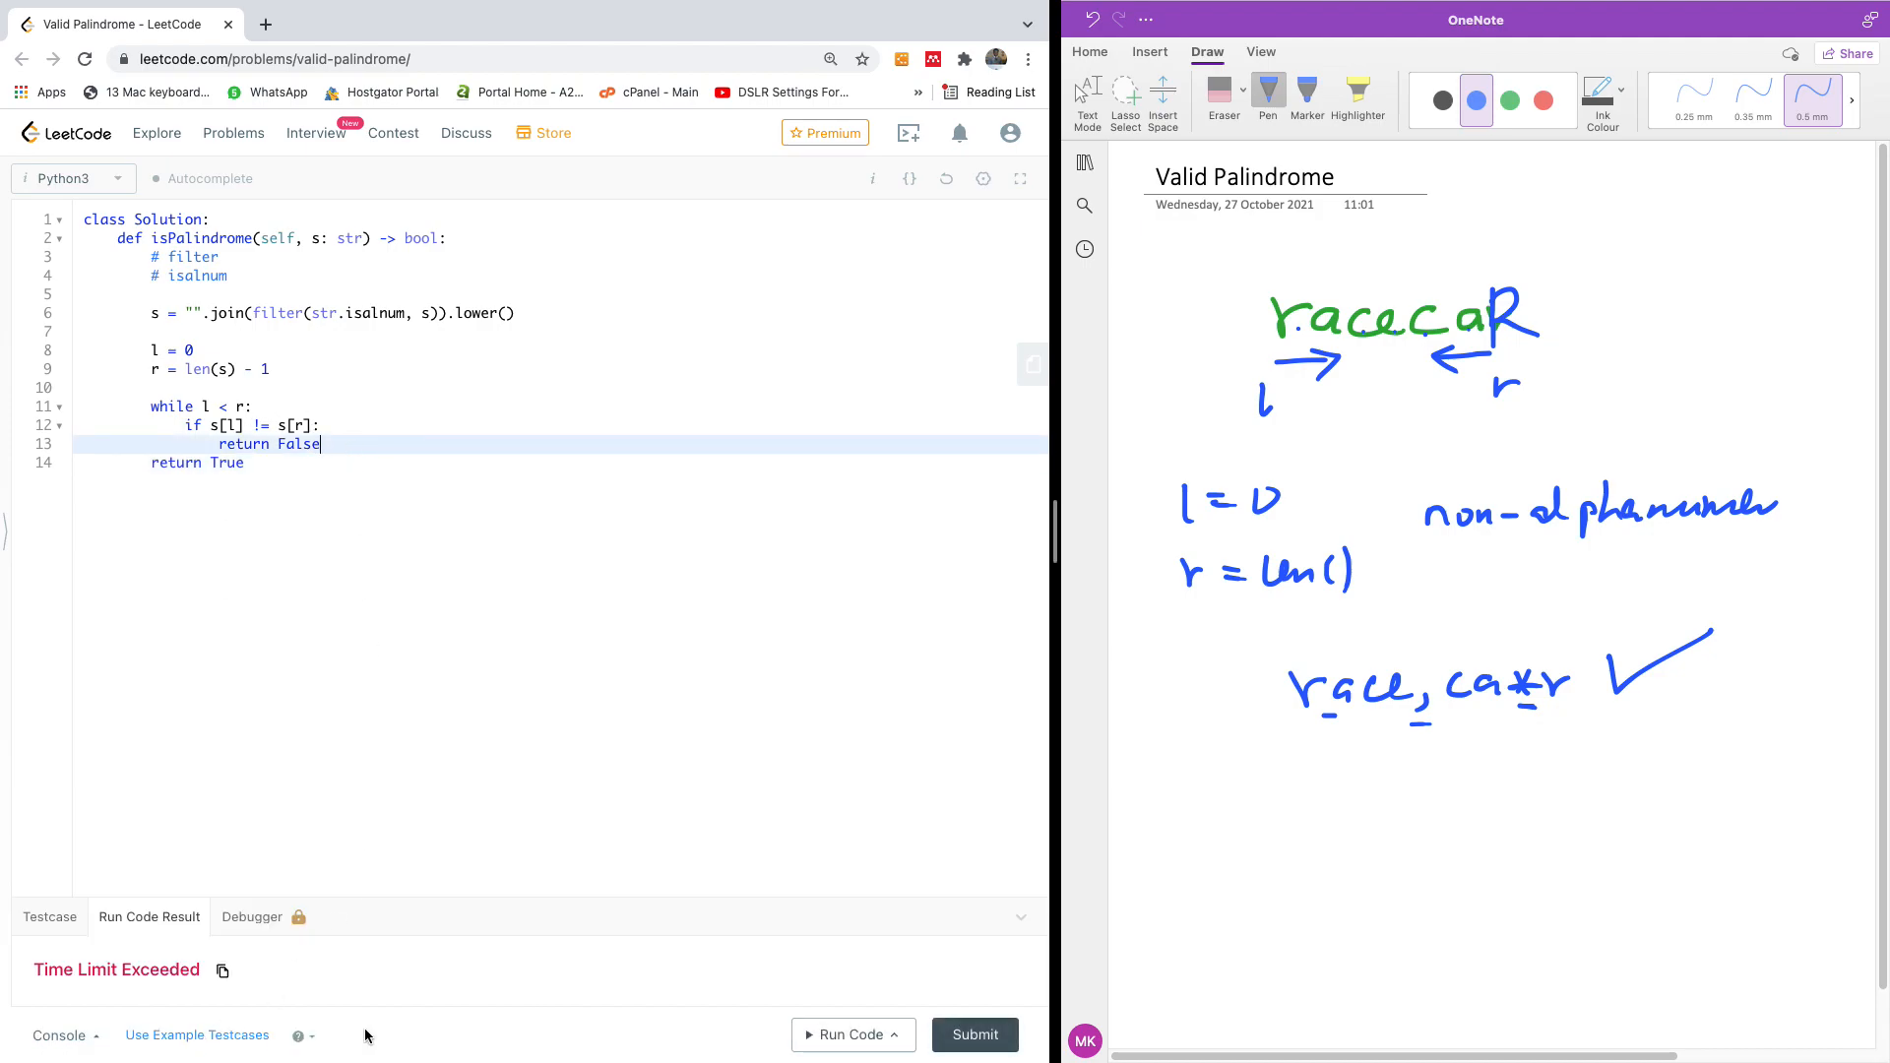
pyautogui.click(846, 1034)
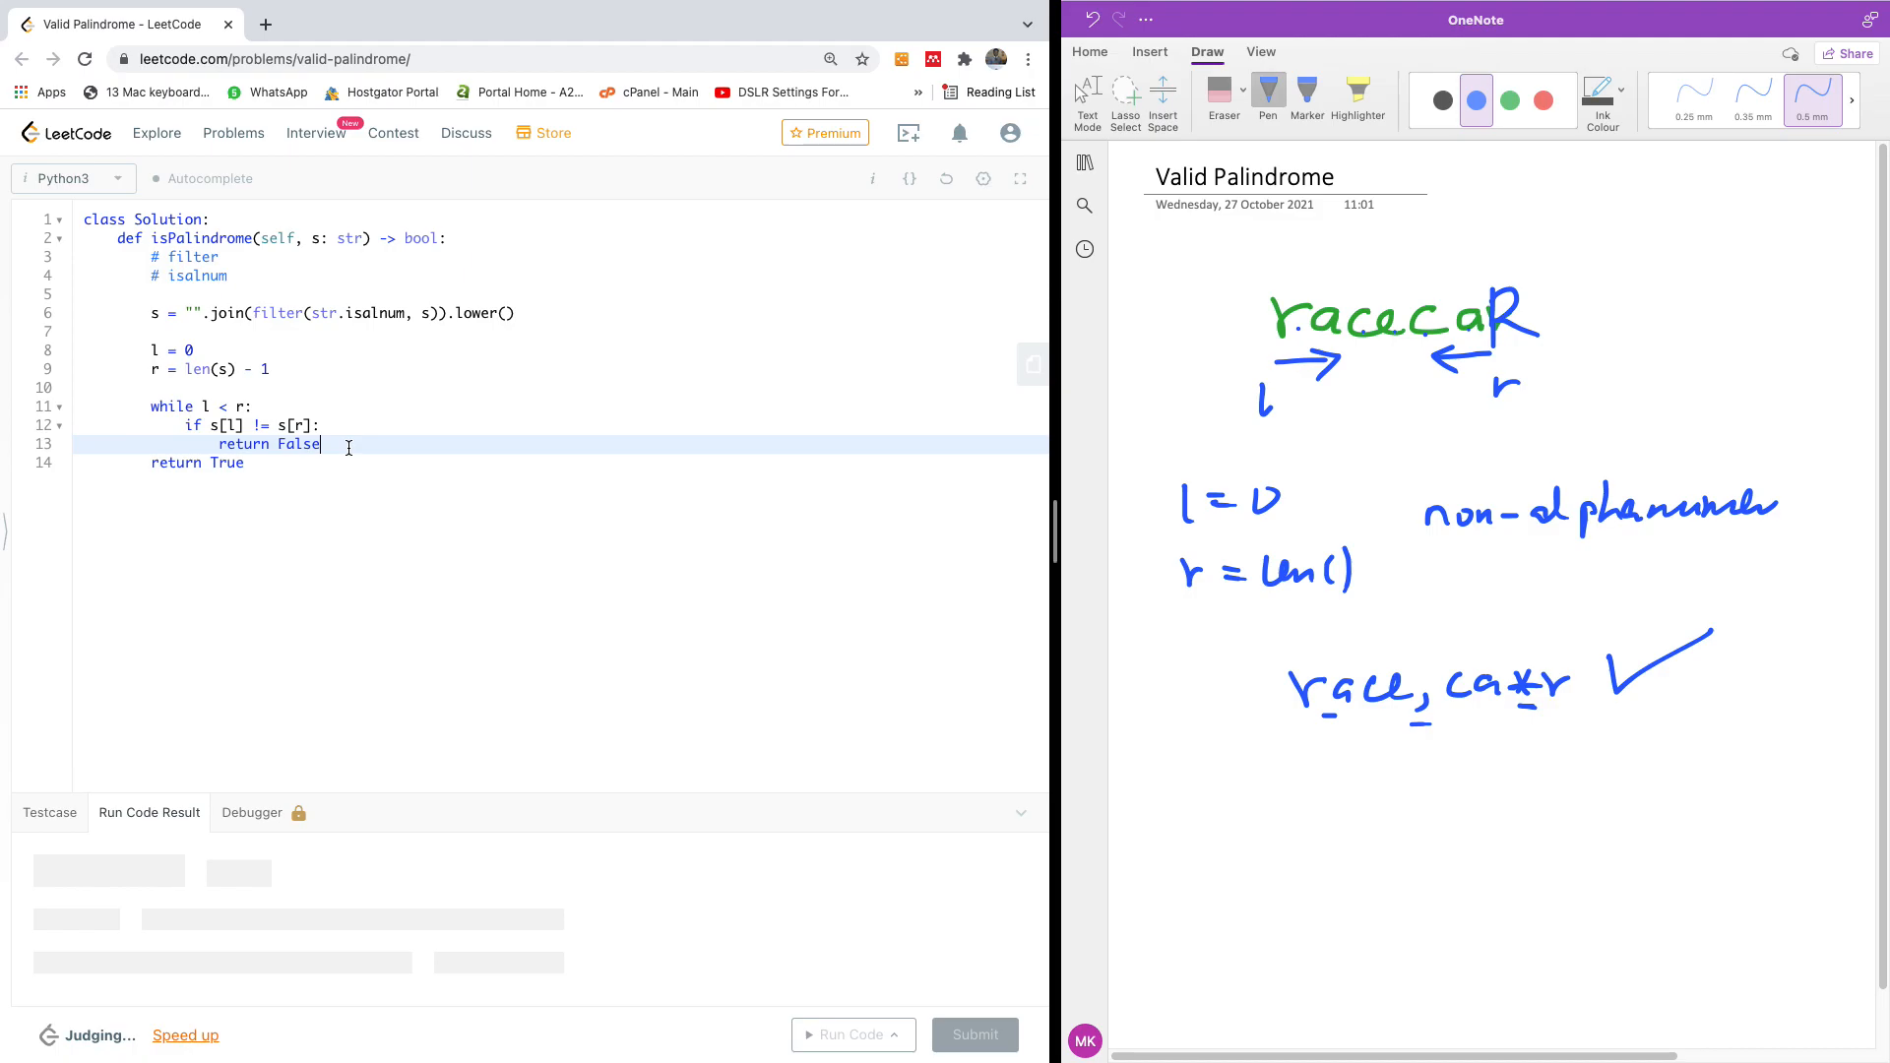
# - Add l += 1 and r -= 1 inside the while loop
pyautogui.press('enter')
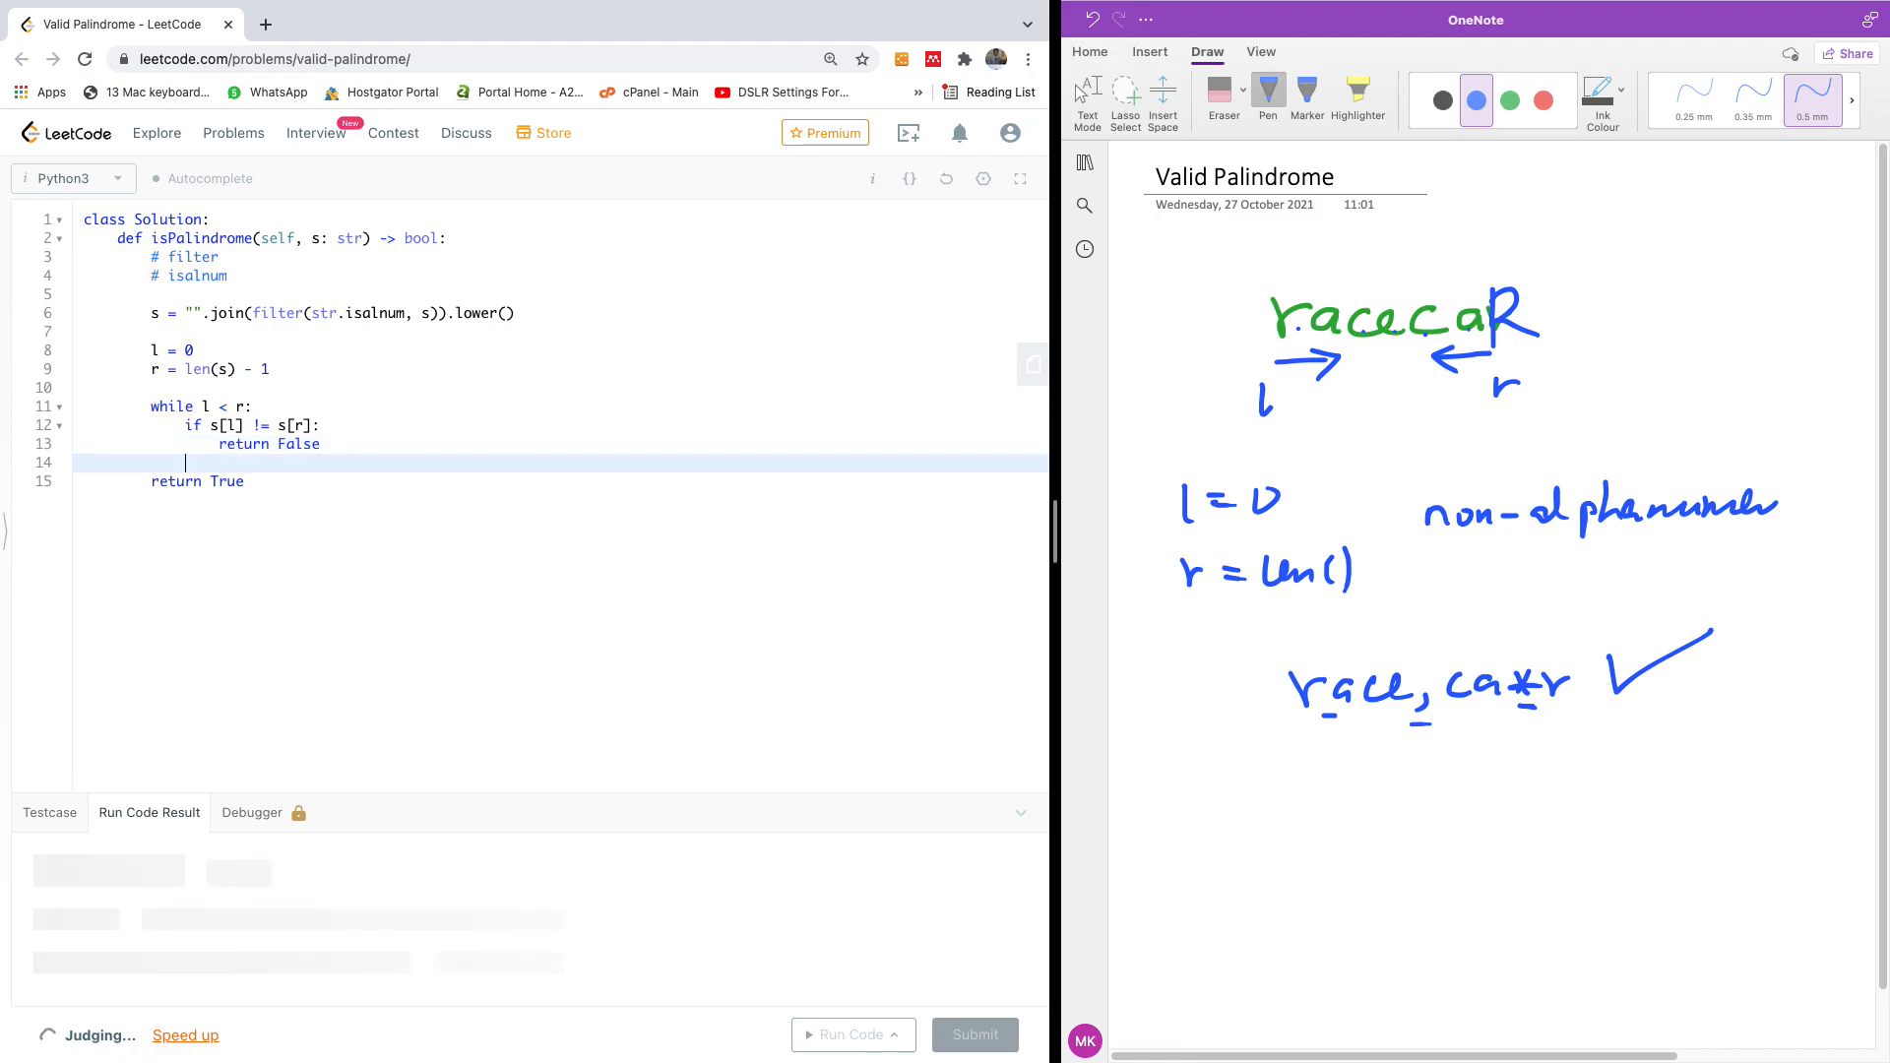
pyautogui.write('l += 1')
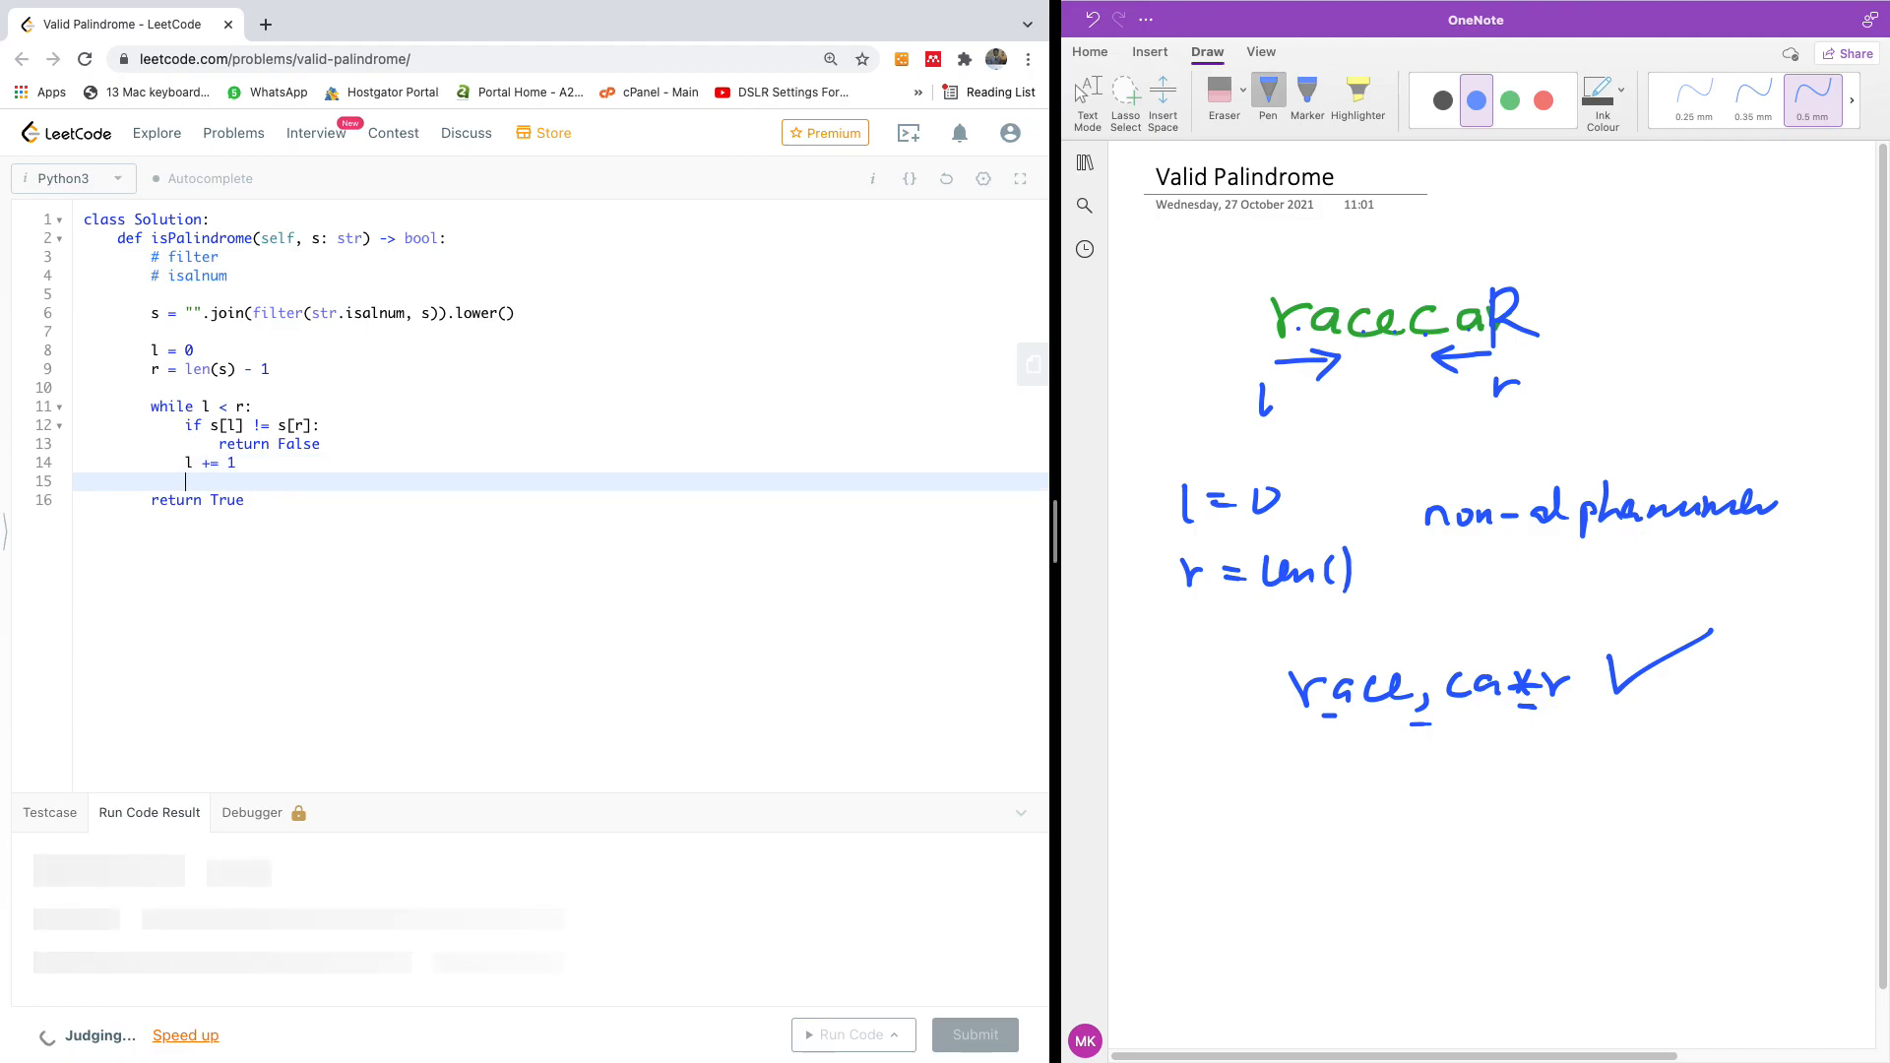
pyautogui.write('r +=')
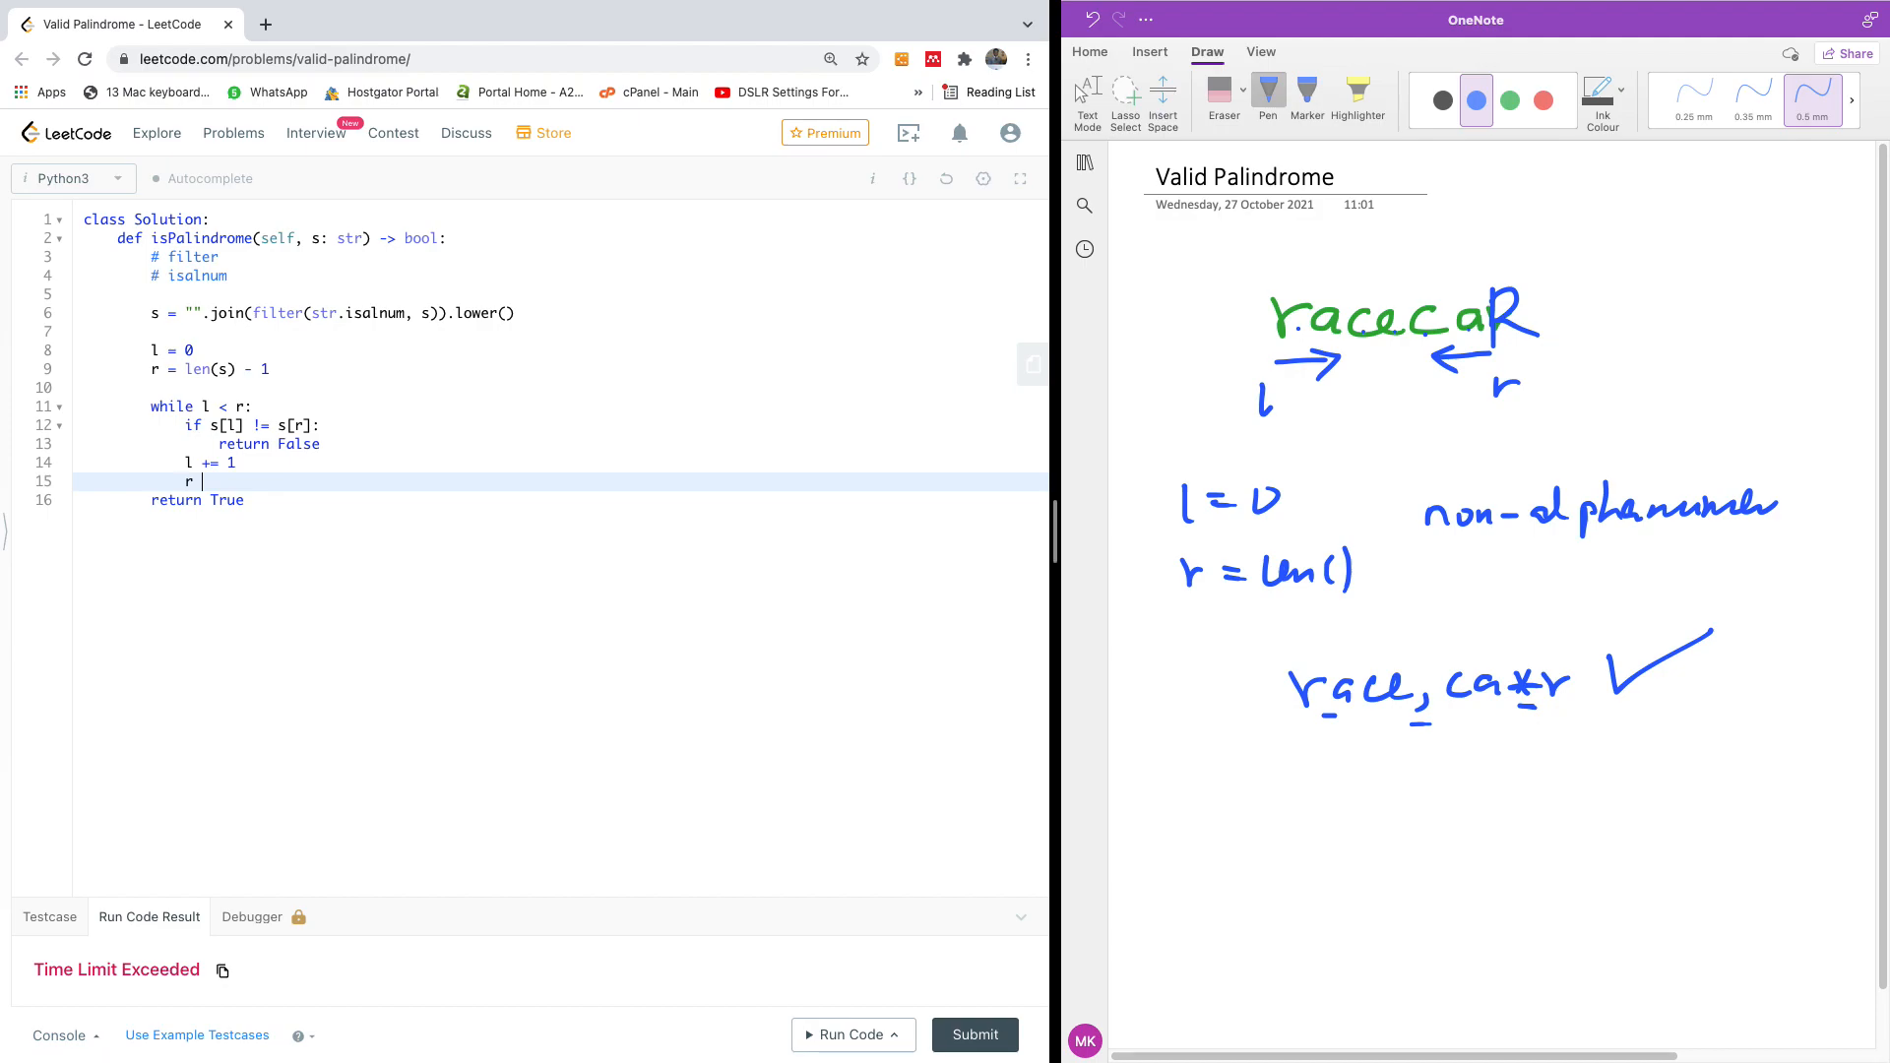
pyautogui.write('-= 1')
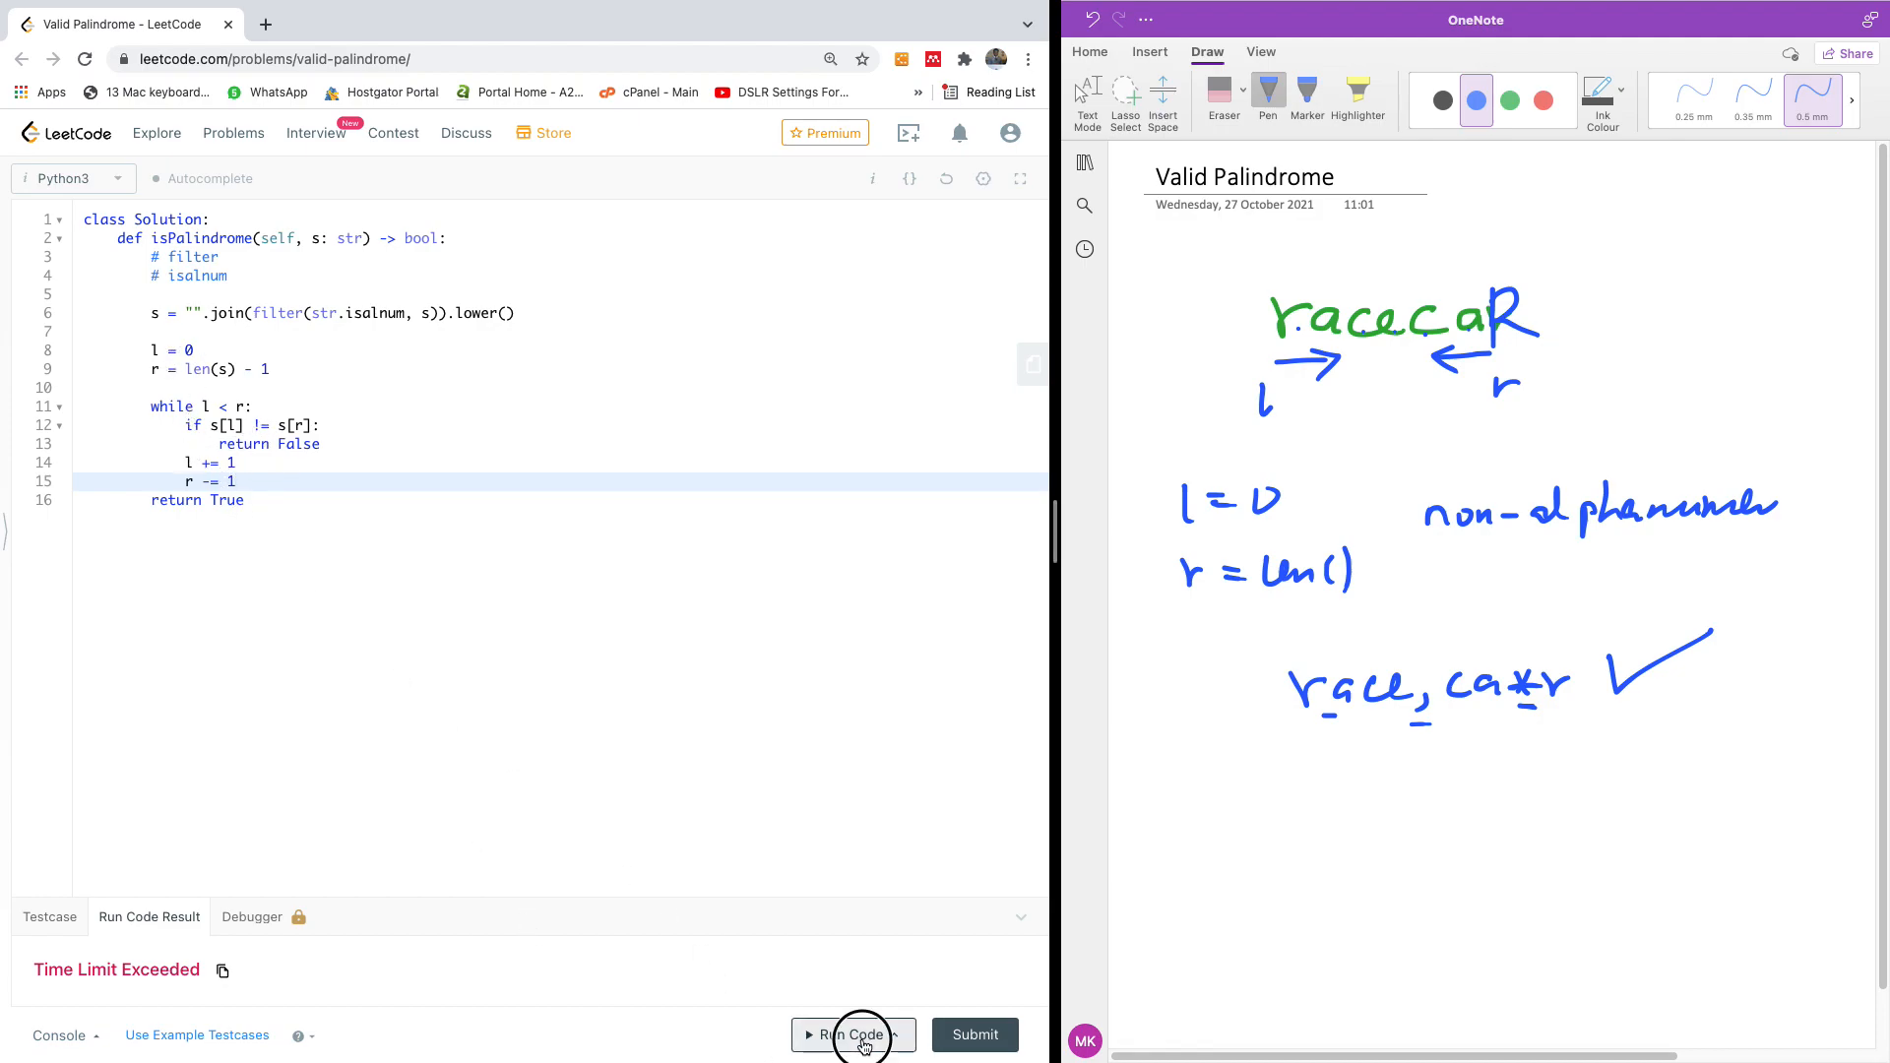
# - Rerun the sample case to get Accepted, then submit the solution
pyautogui.click(854, 1035)
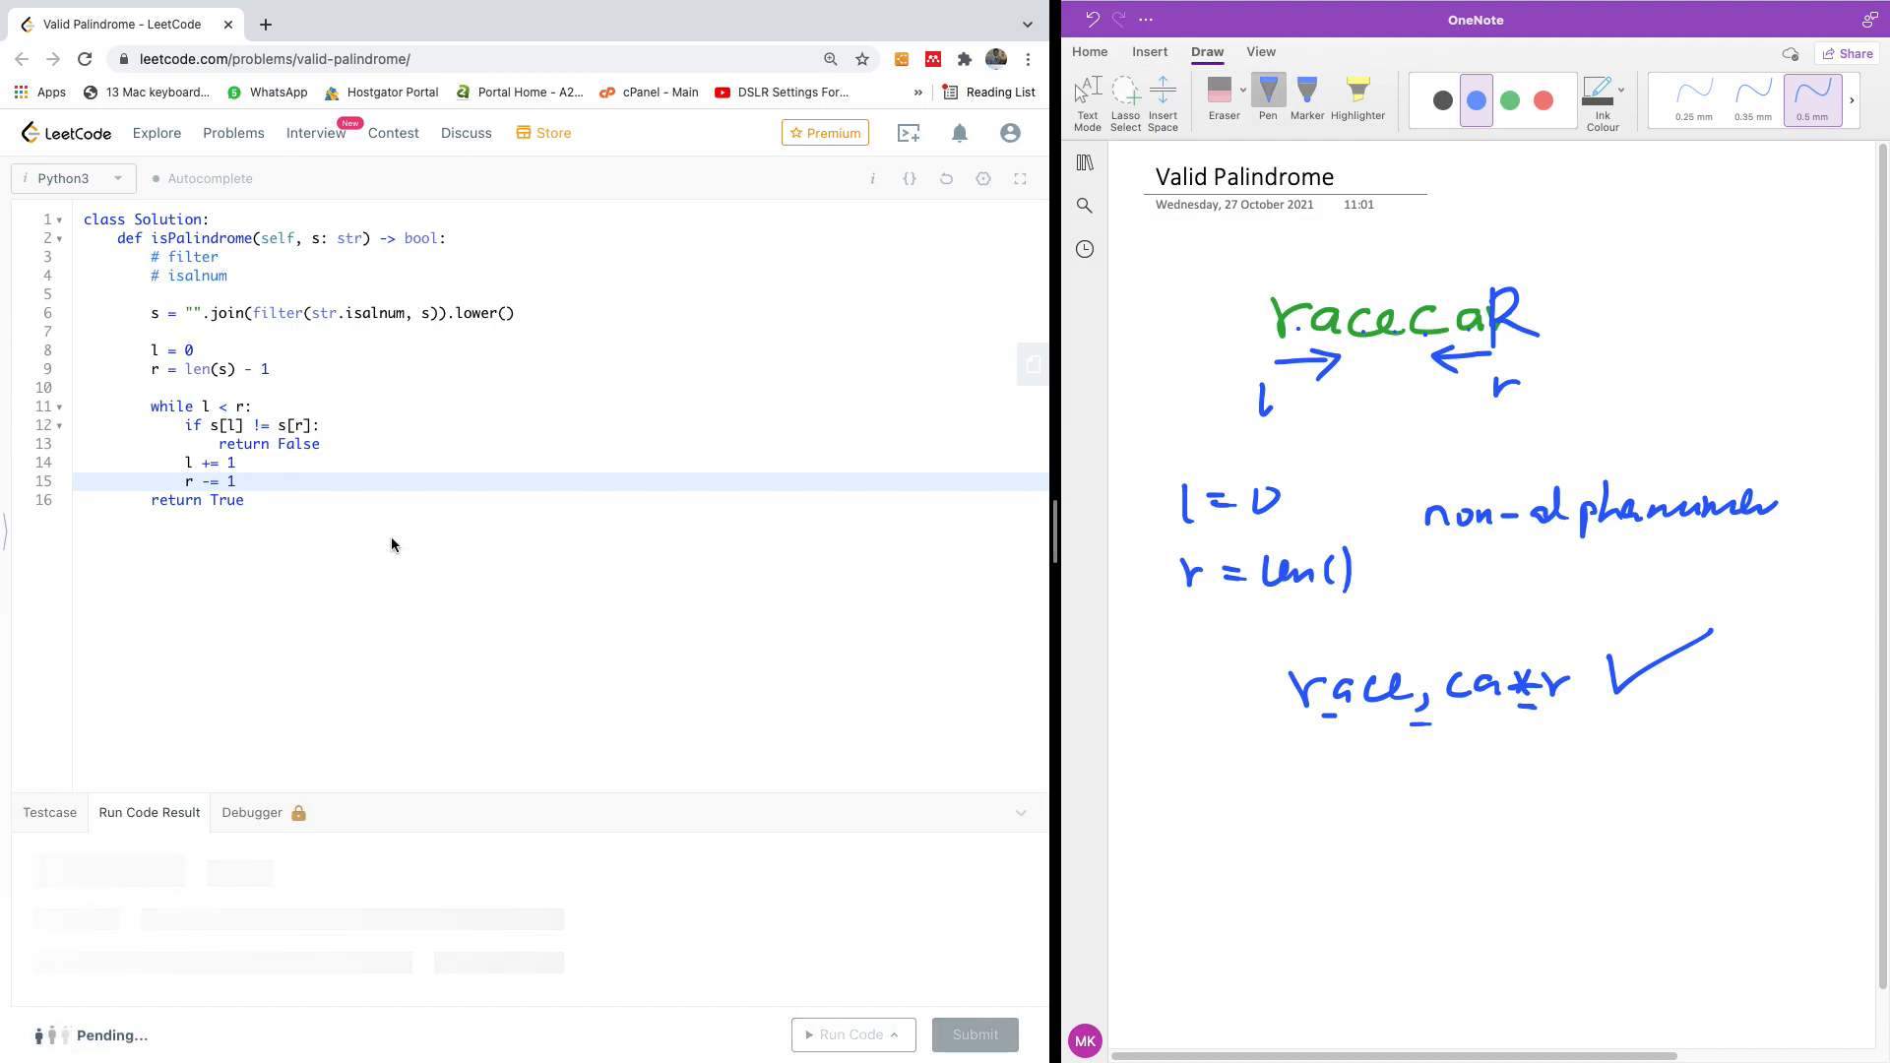
pyautogui.click(846, 1034)
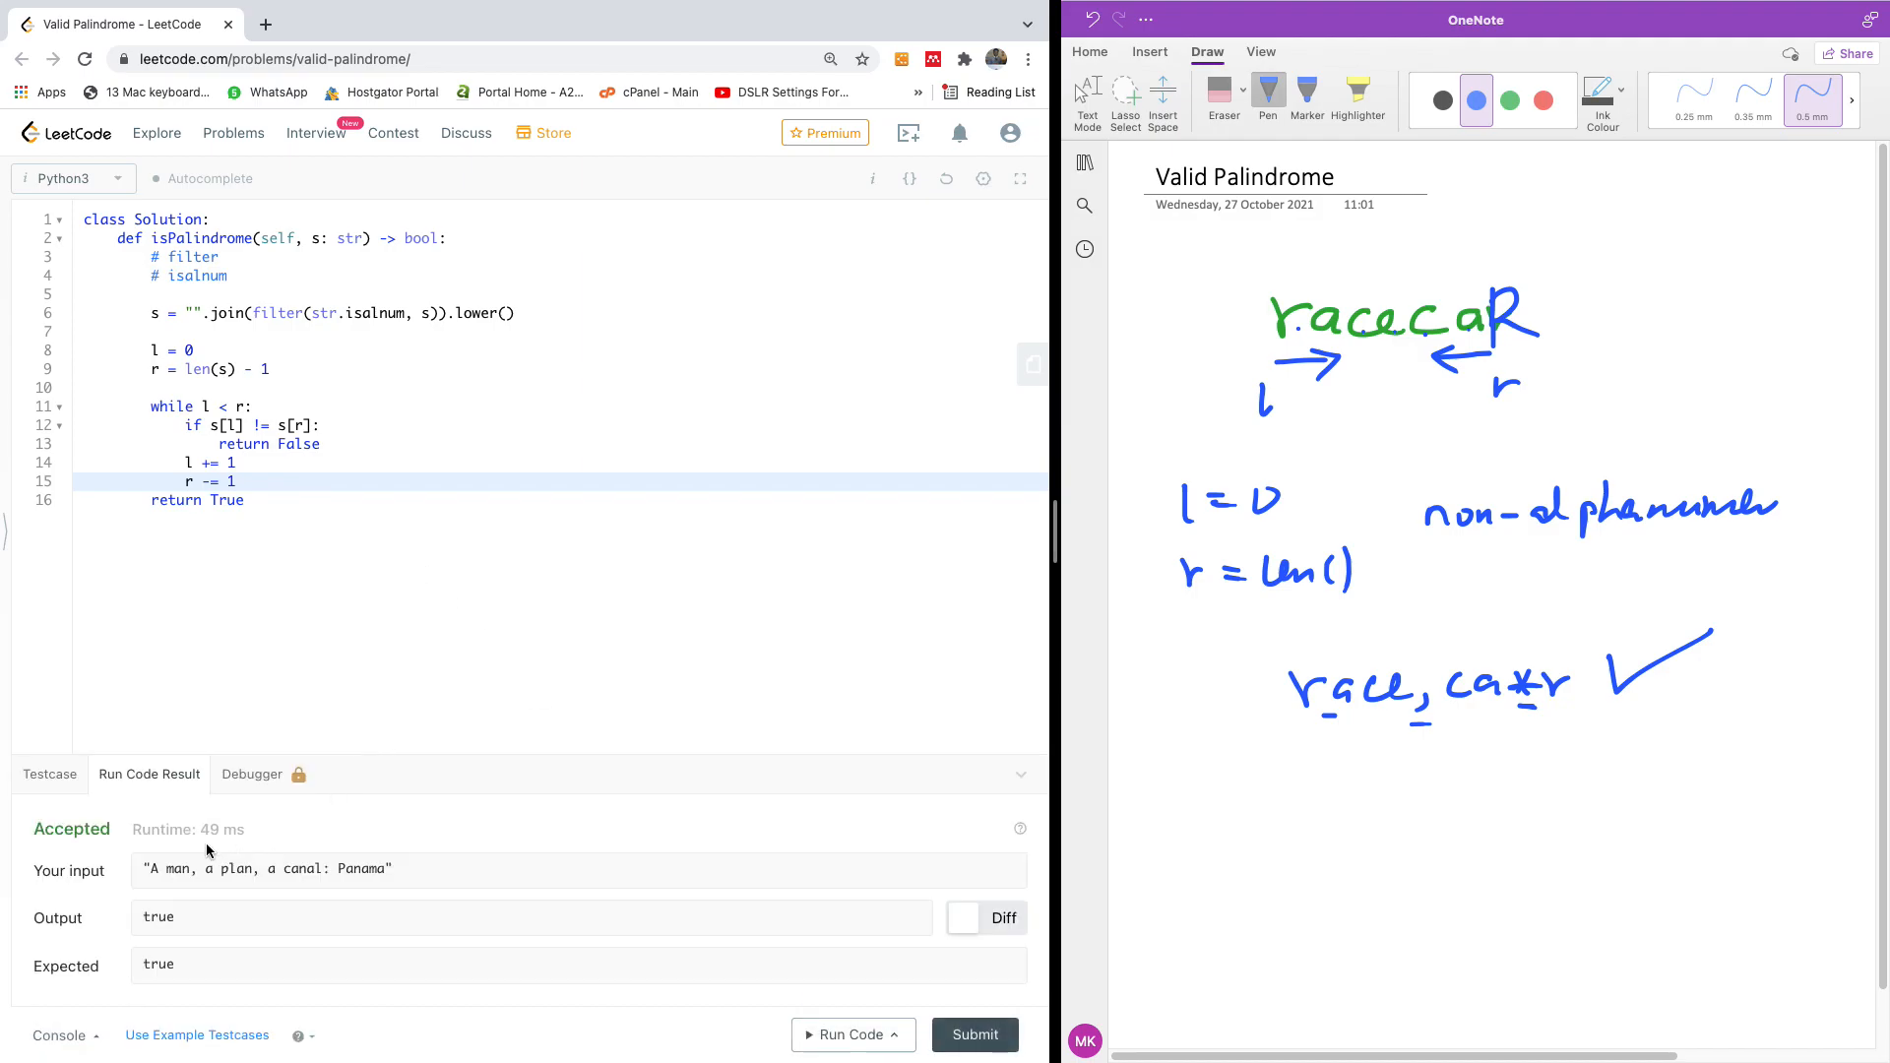
pyautogui.click(972, 1034)
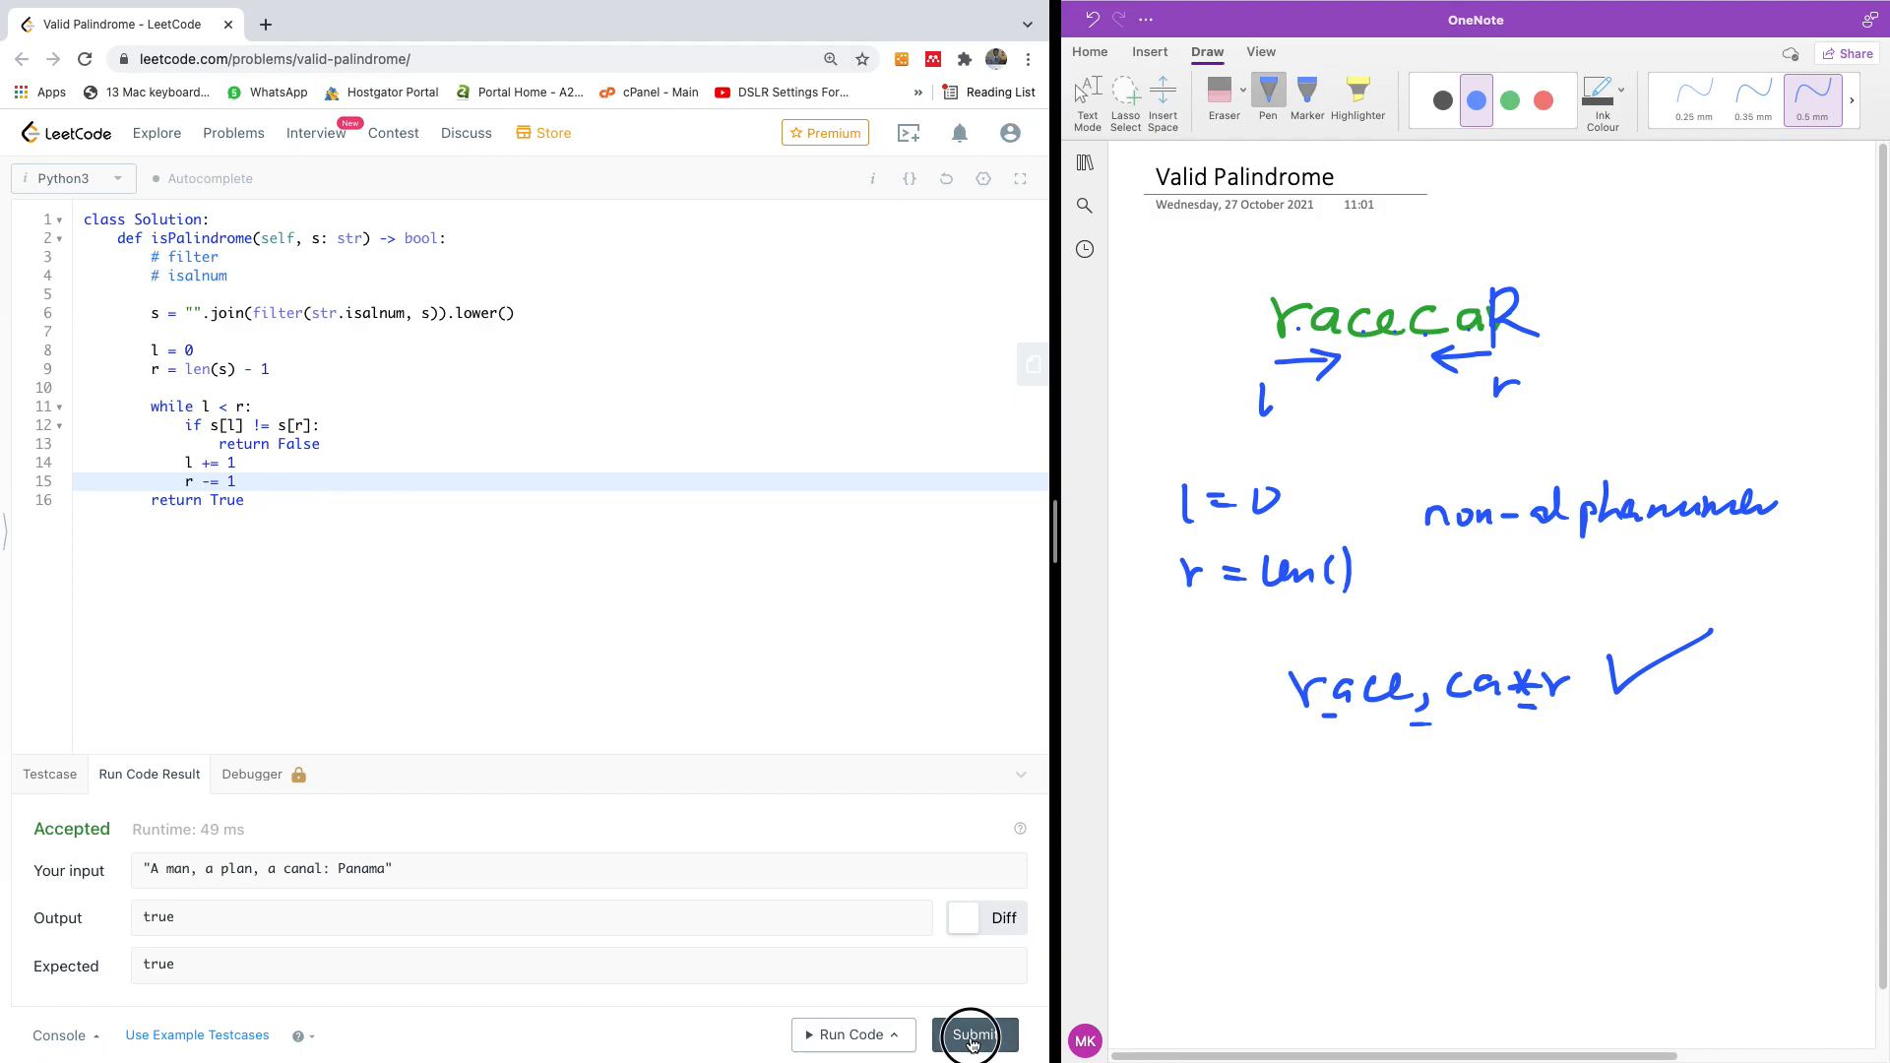
# - Review the Success result: 36 ms, faster than 96.71%, 14.8 MB memory
pyautogui.click(974, 1035)
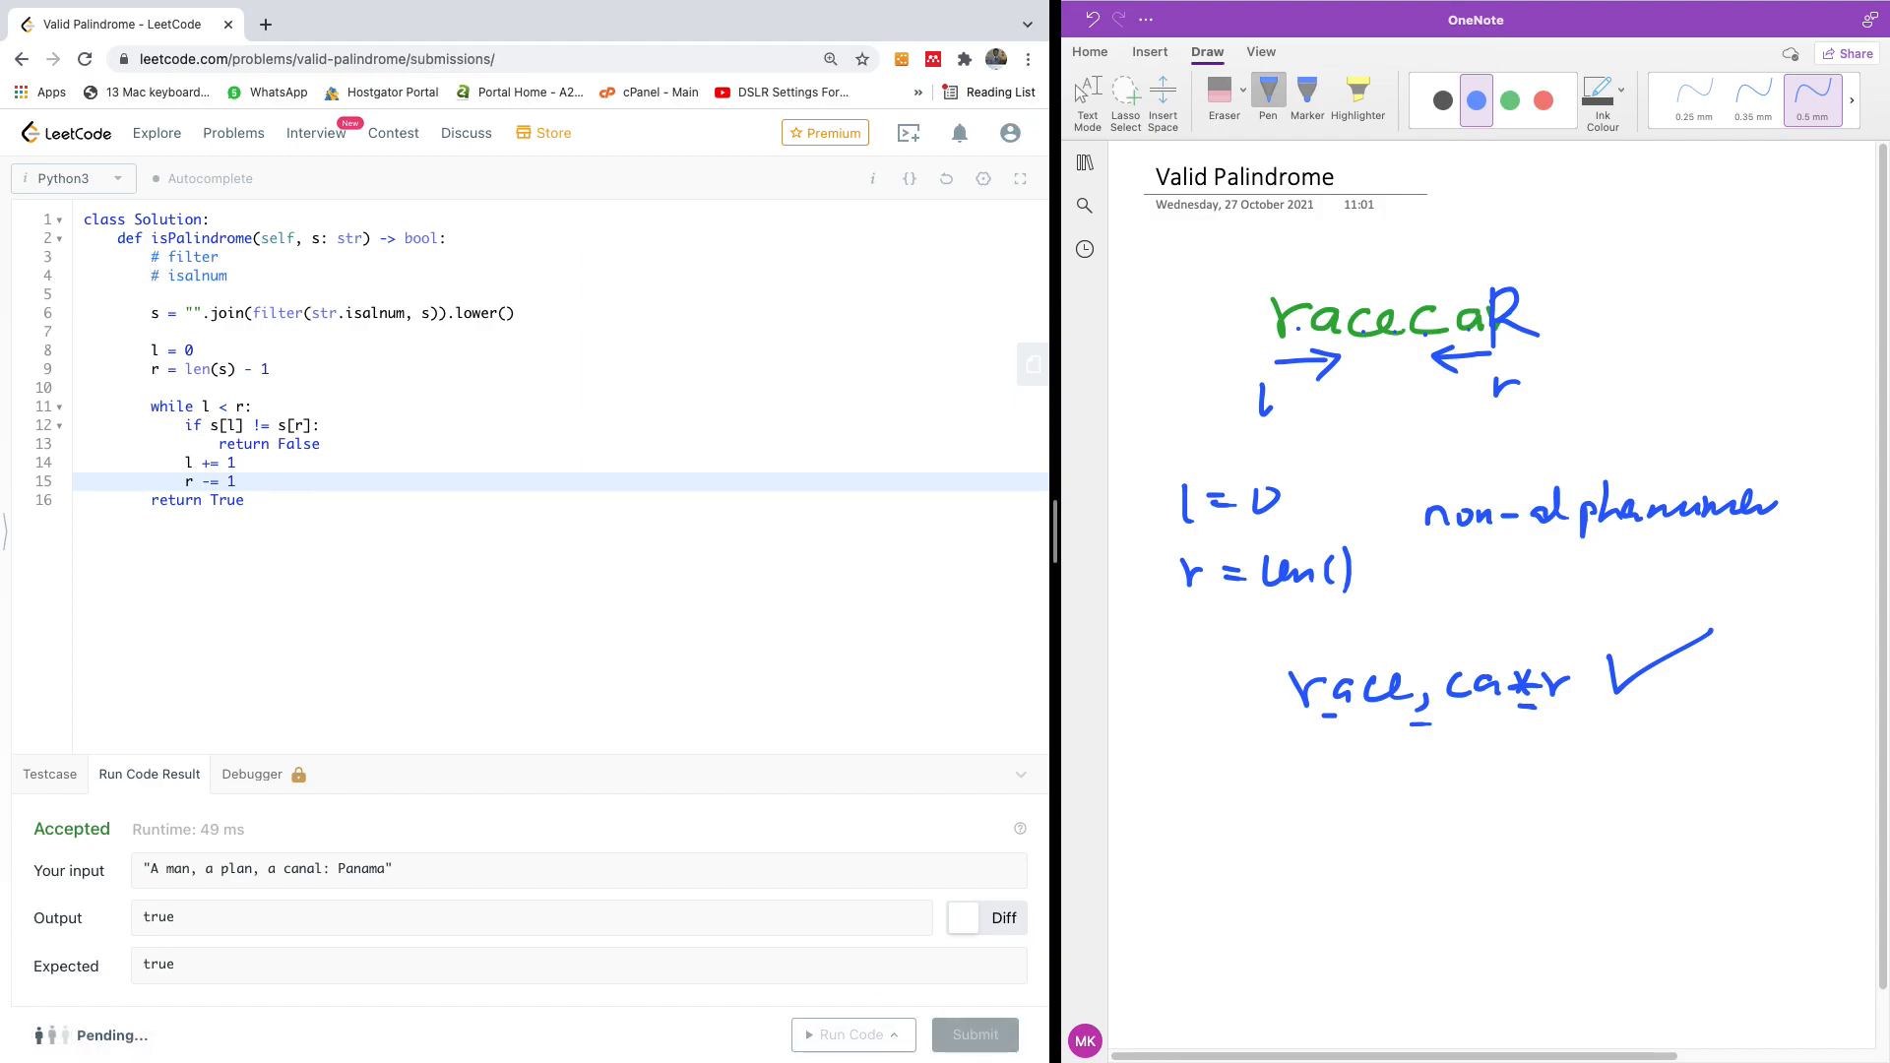
pyautogui.click(973, 1035)
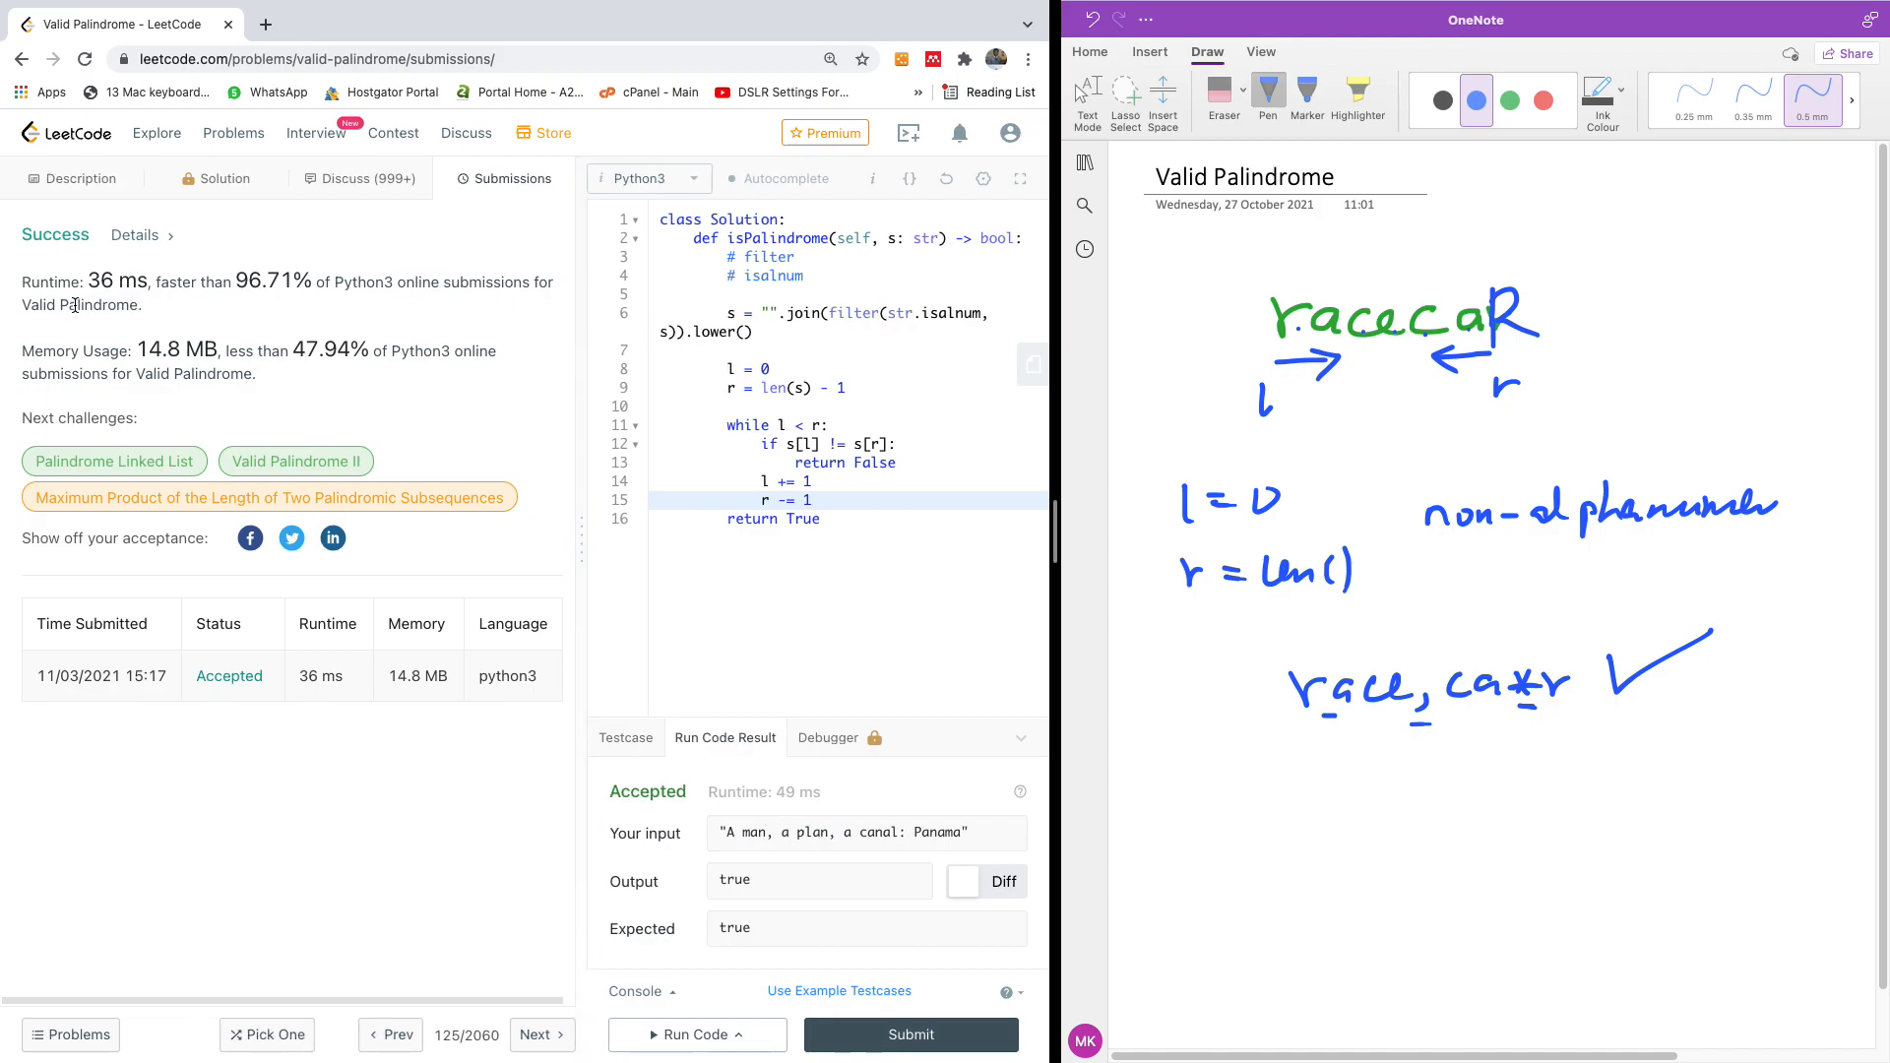
pyautogui.moveTo(263, 301)
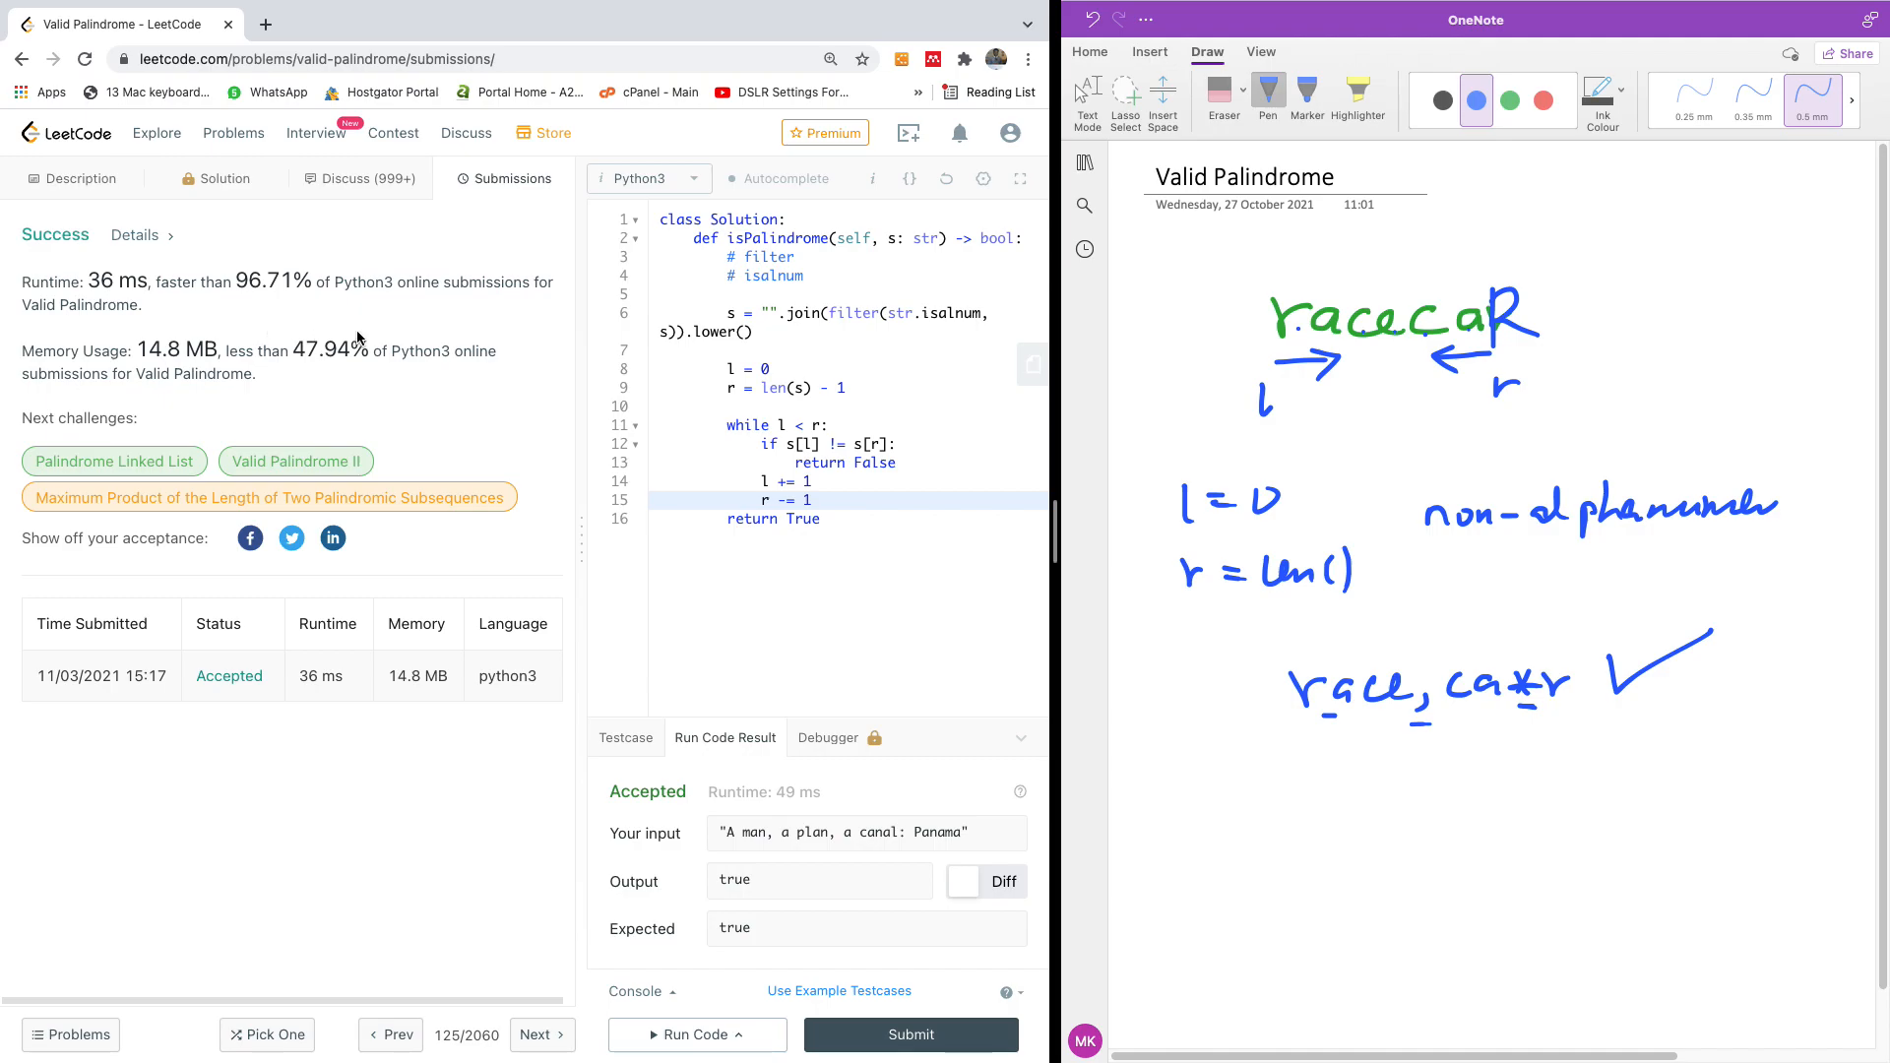
pyautogui.moveTo(124, 444)
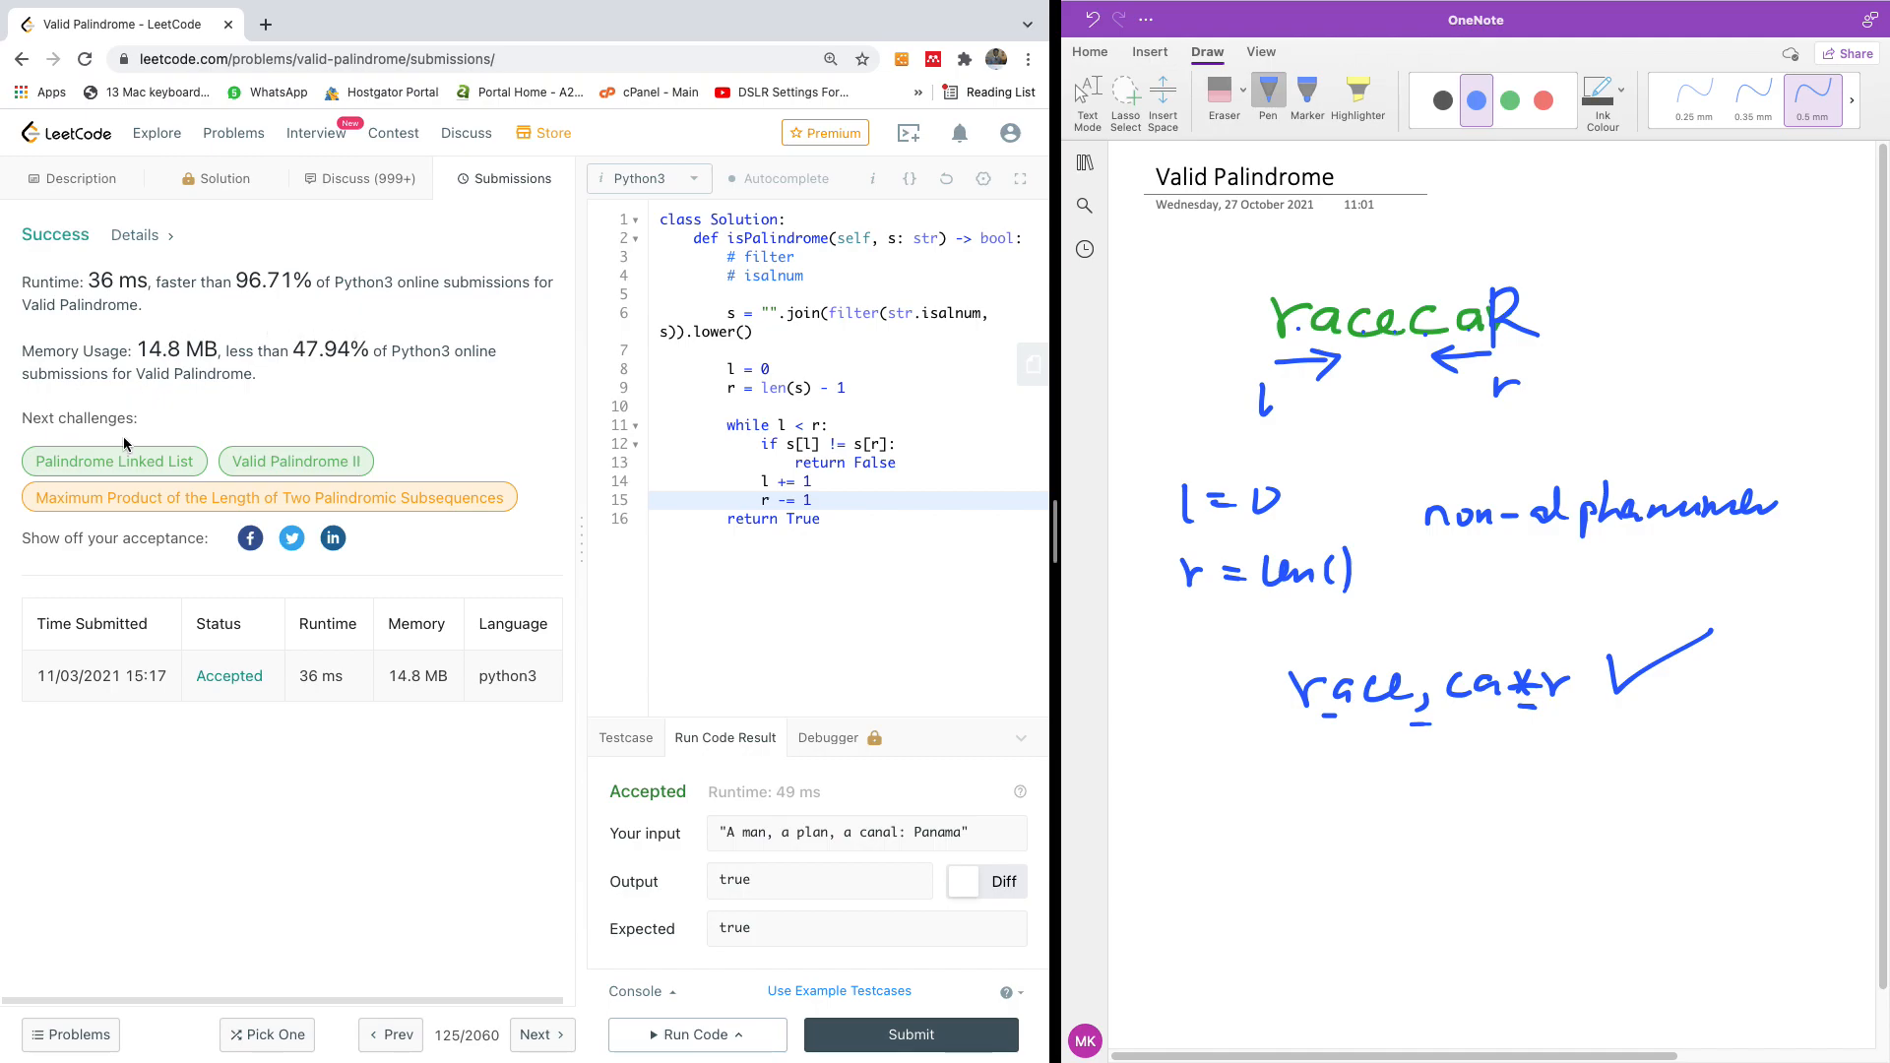